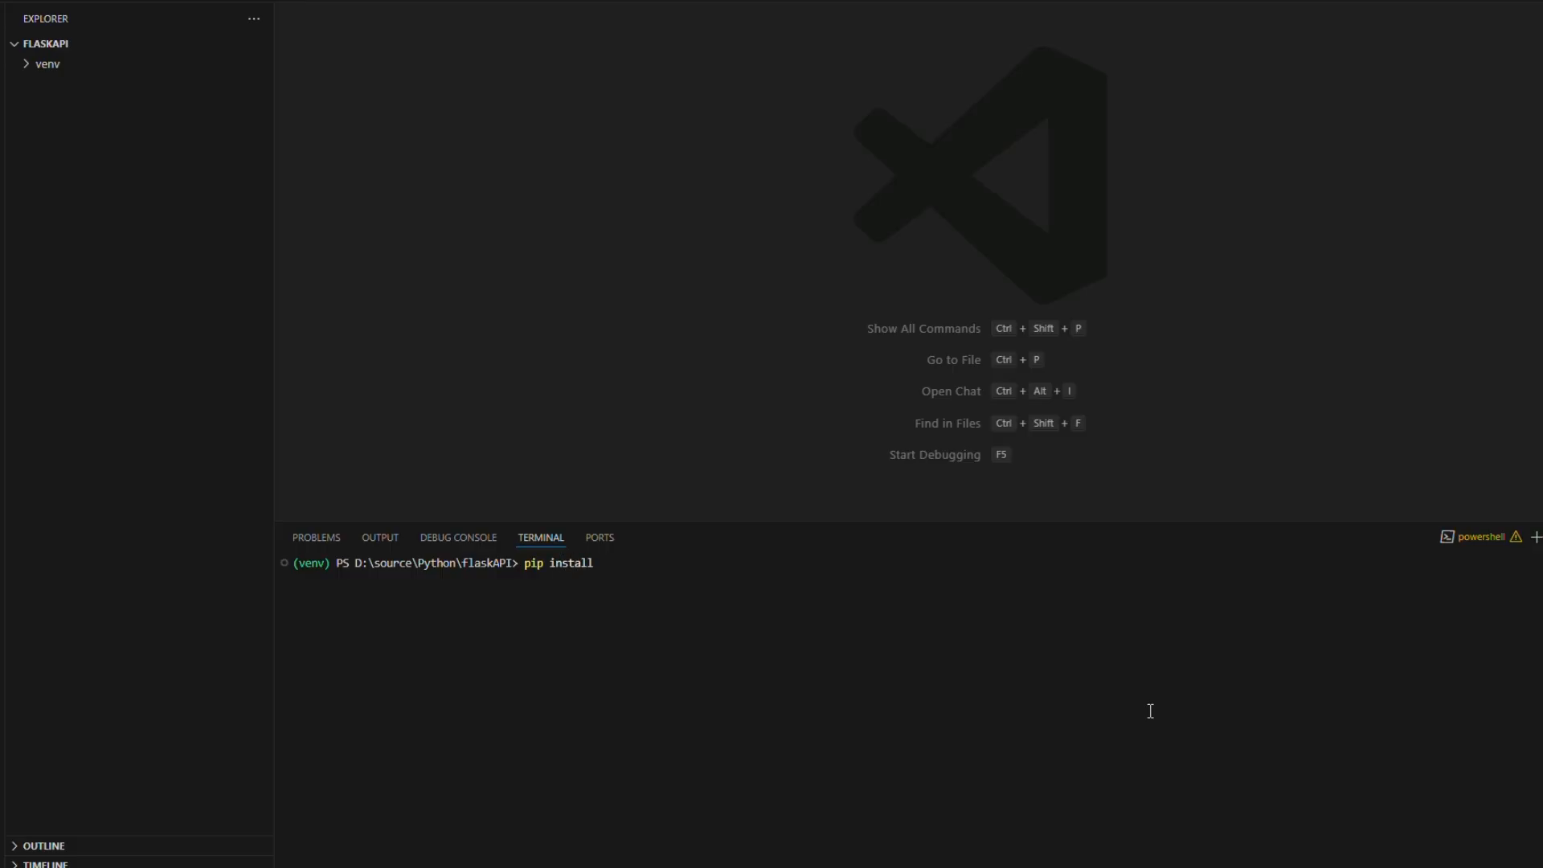
Run pip install flask in the activated venv terminal.
type("flask")
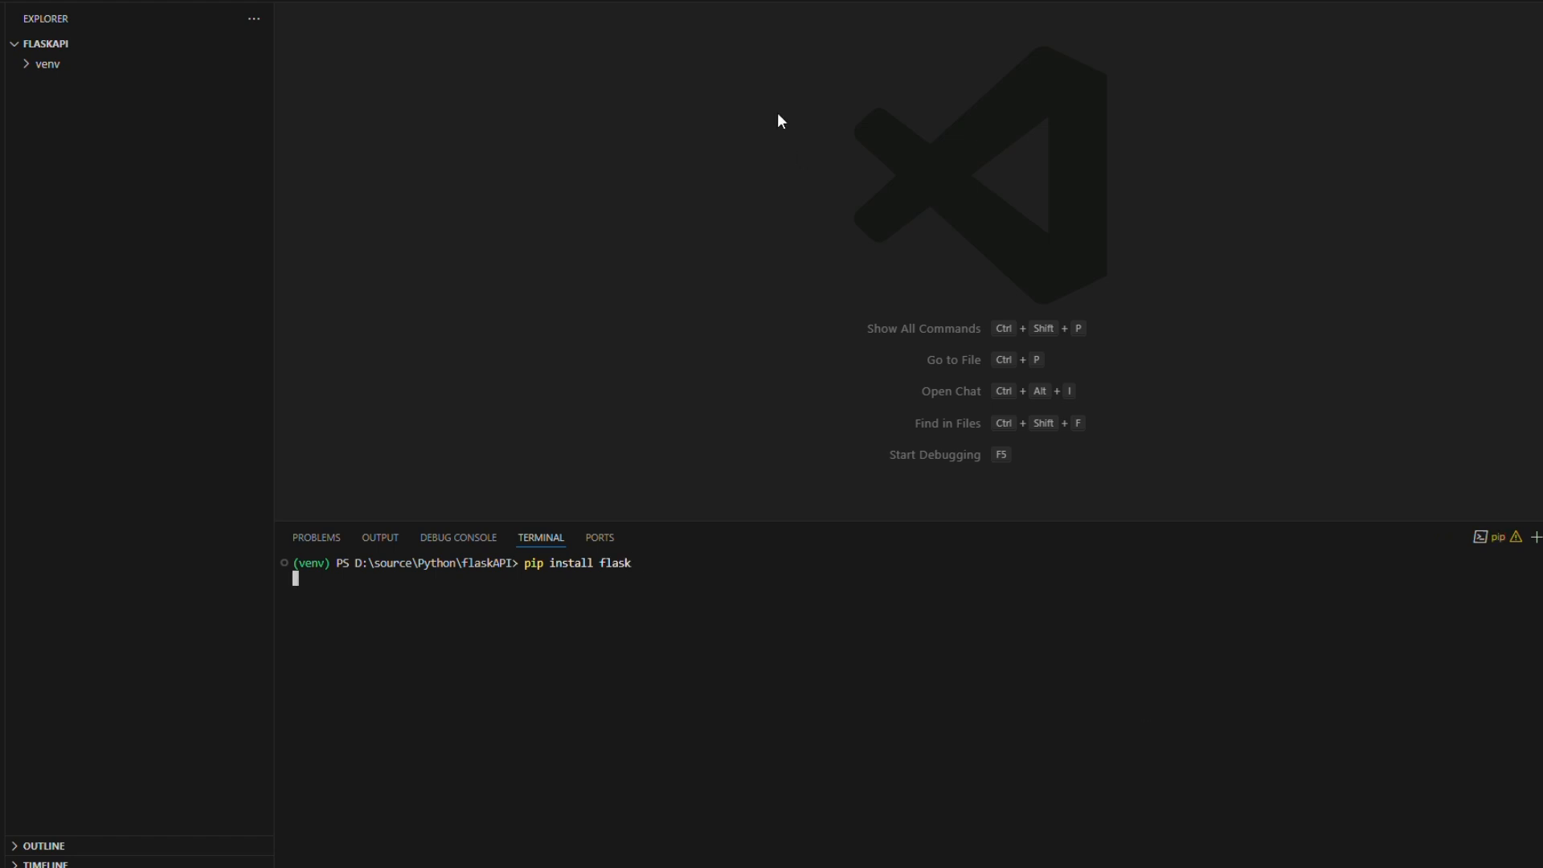
key("Enter")
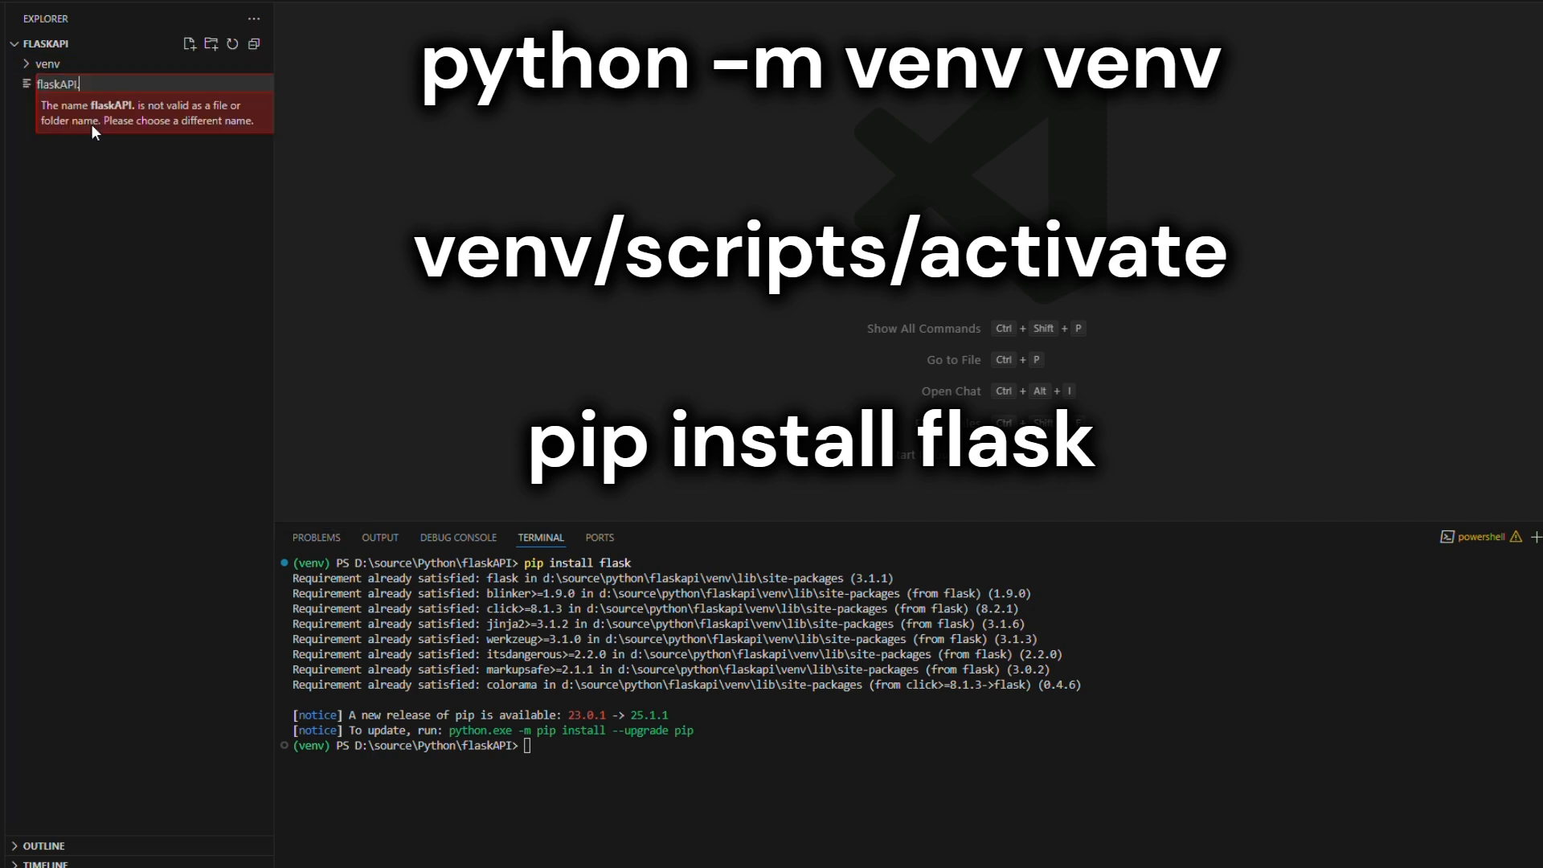
Finish creating flaskAPI.py in the project Explorer.
key("Escape")
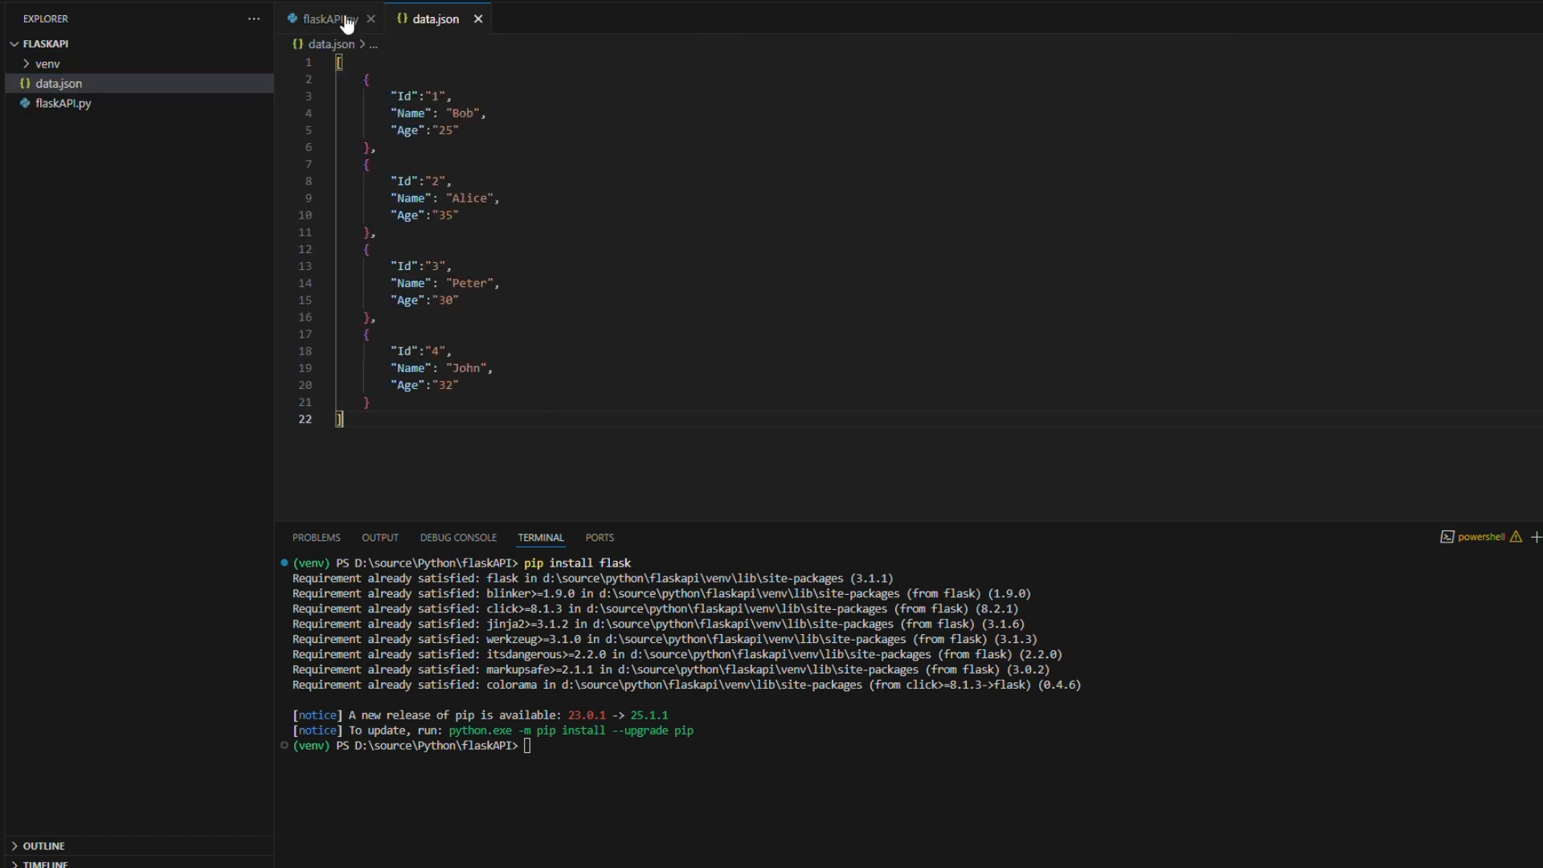
In flaskAPI.py, import Flask, request, jsonify from flask and import json under a comment.
left_click(328, 19)
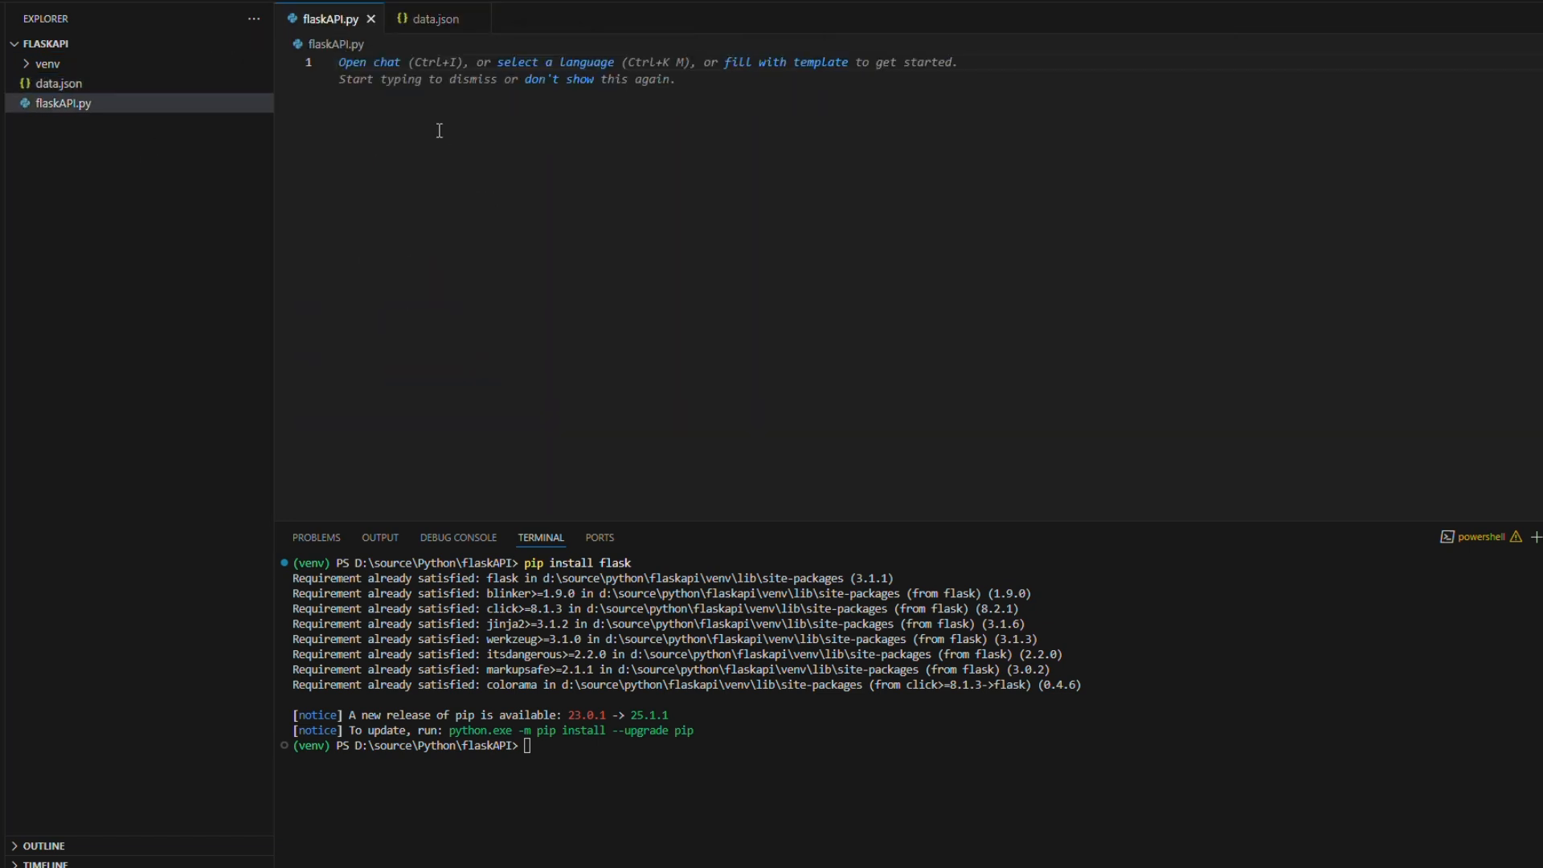
type("# Im")
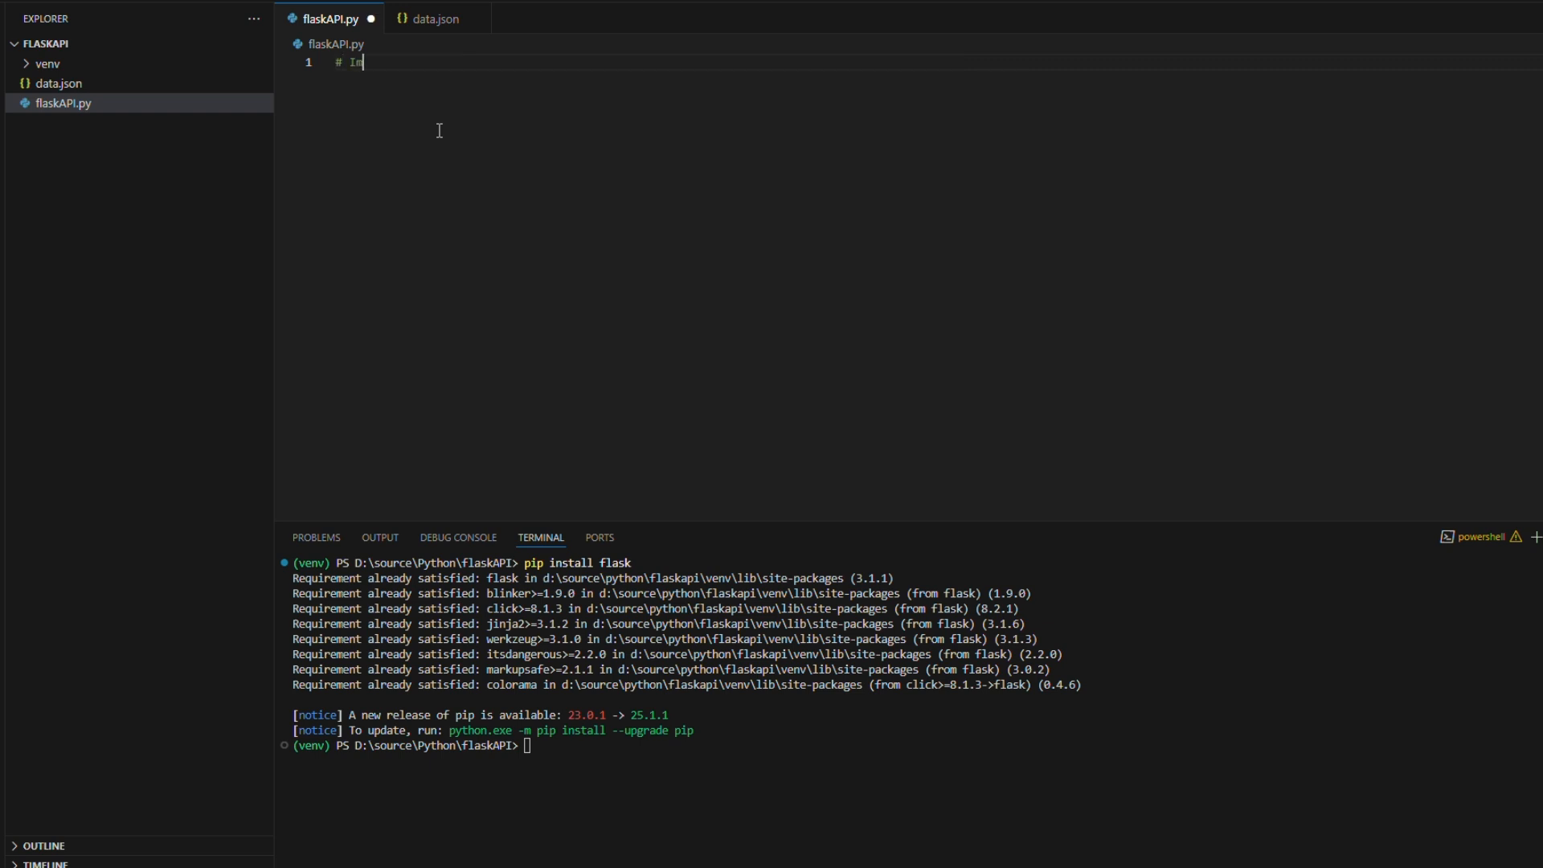
type("porting from f")
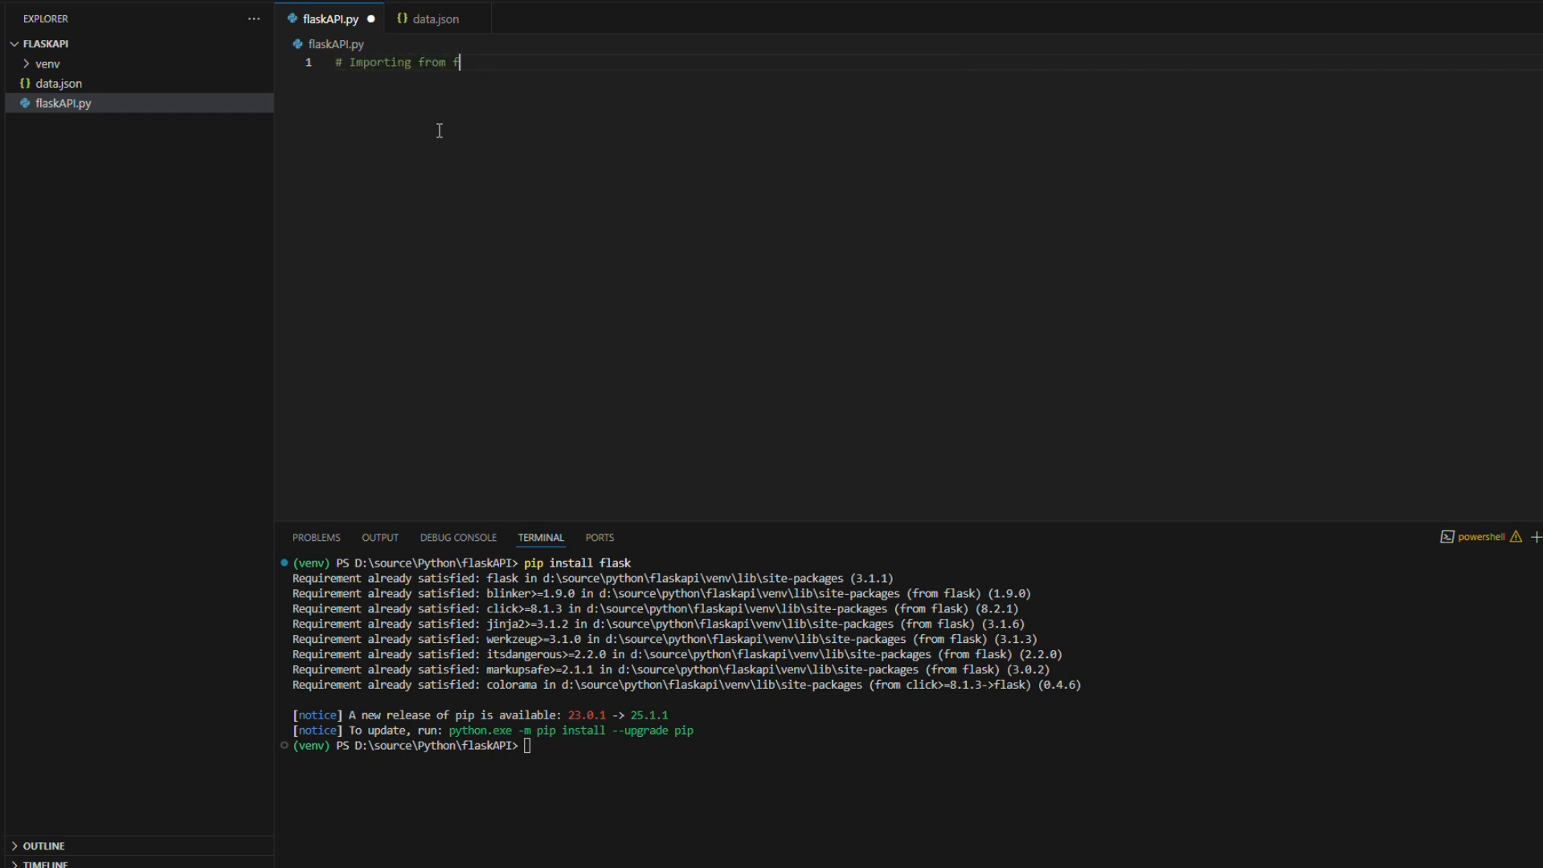
type("lask")
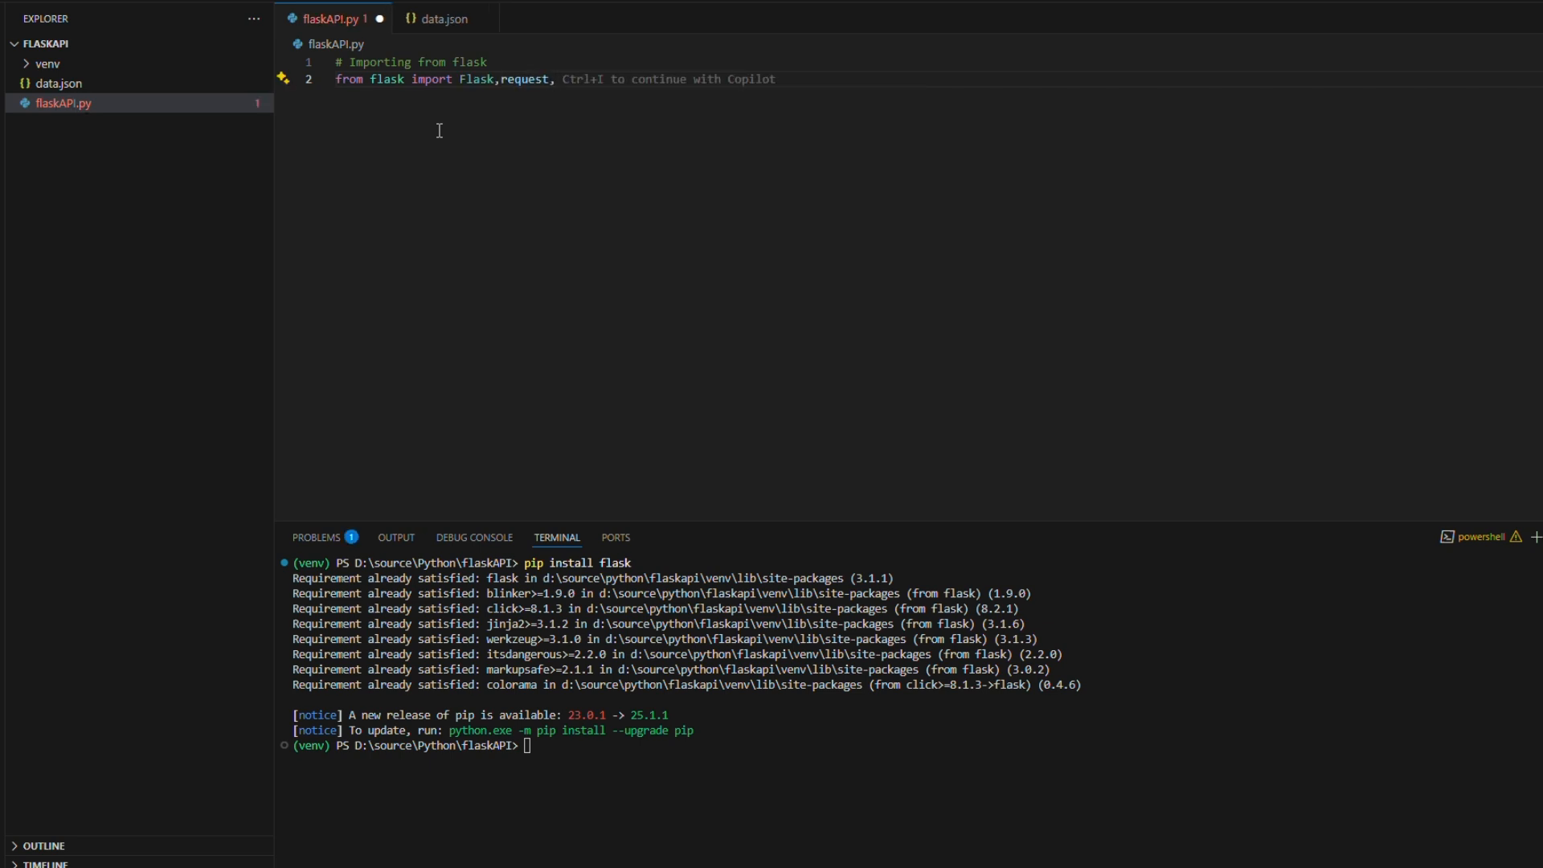
type(",jsonify")
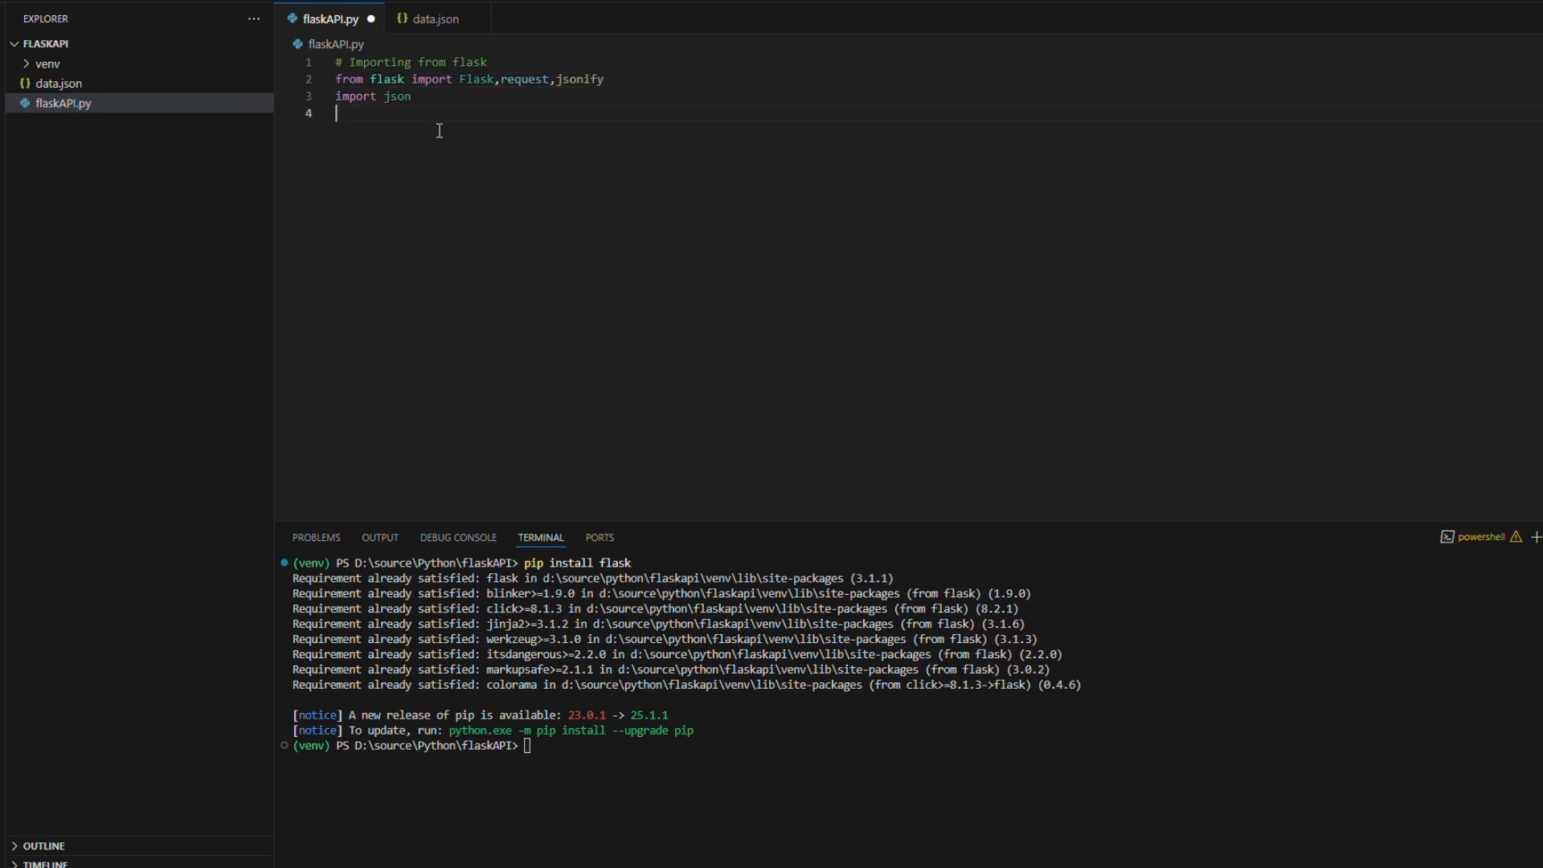
Begin a with open('data.json','r') as file: block.
type("with")
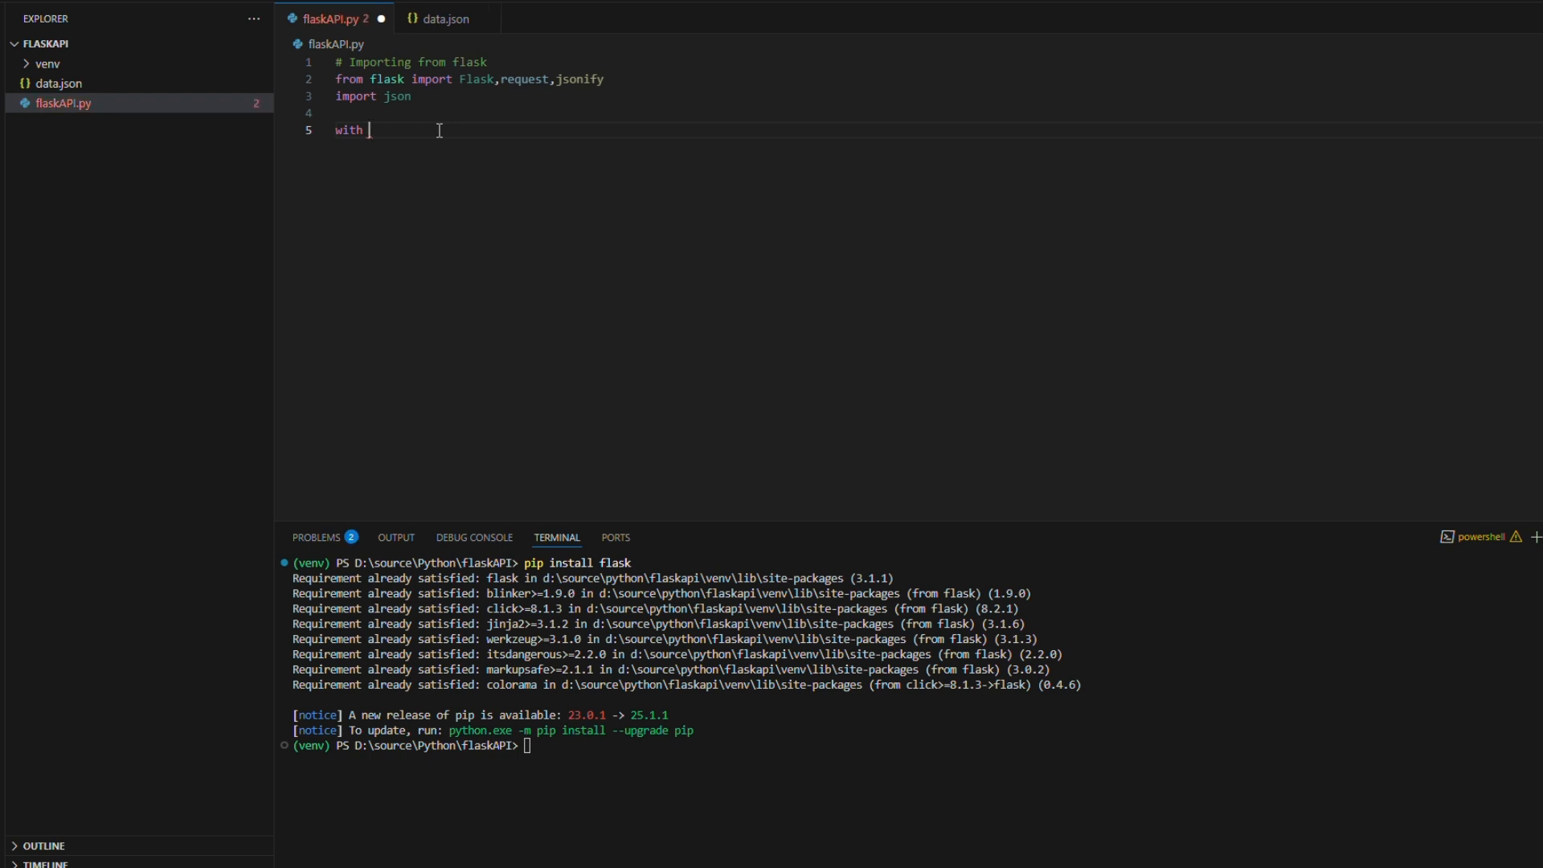
type("open(")
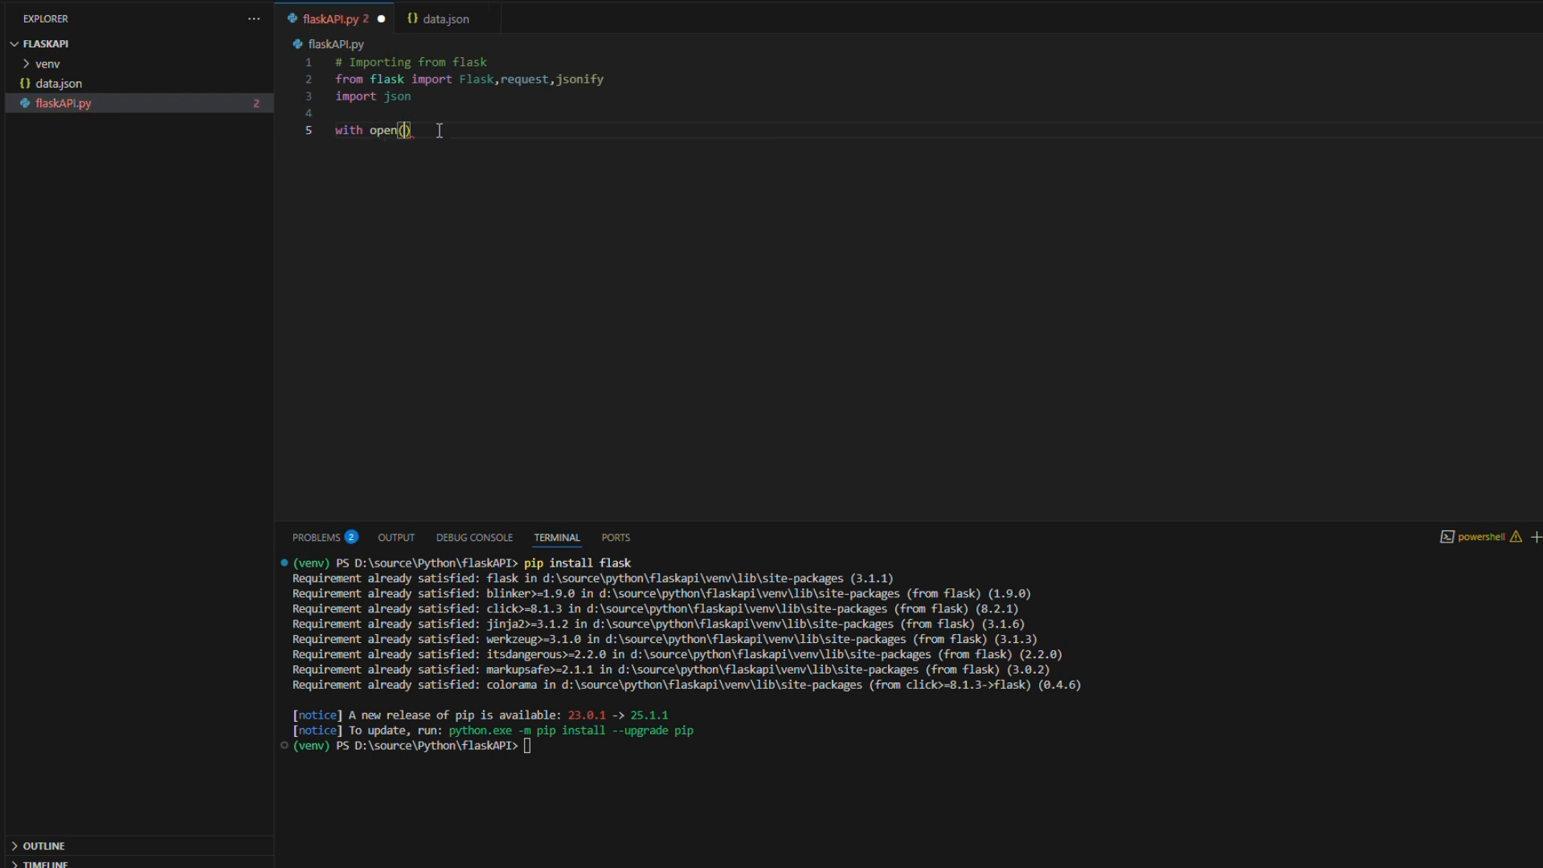
type("'data.json'")
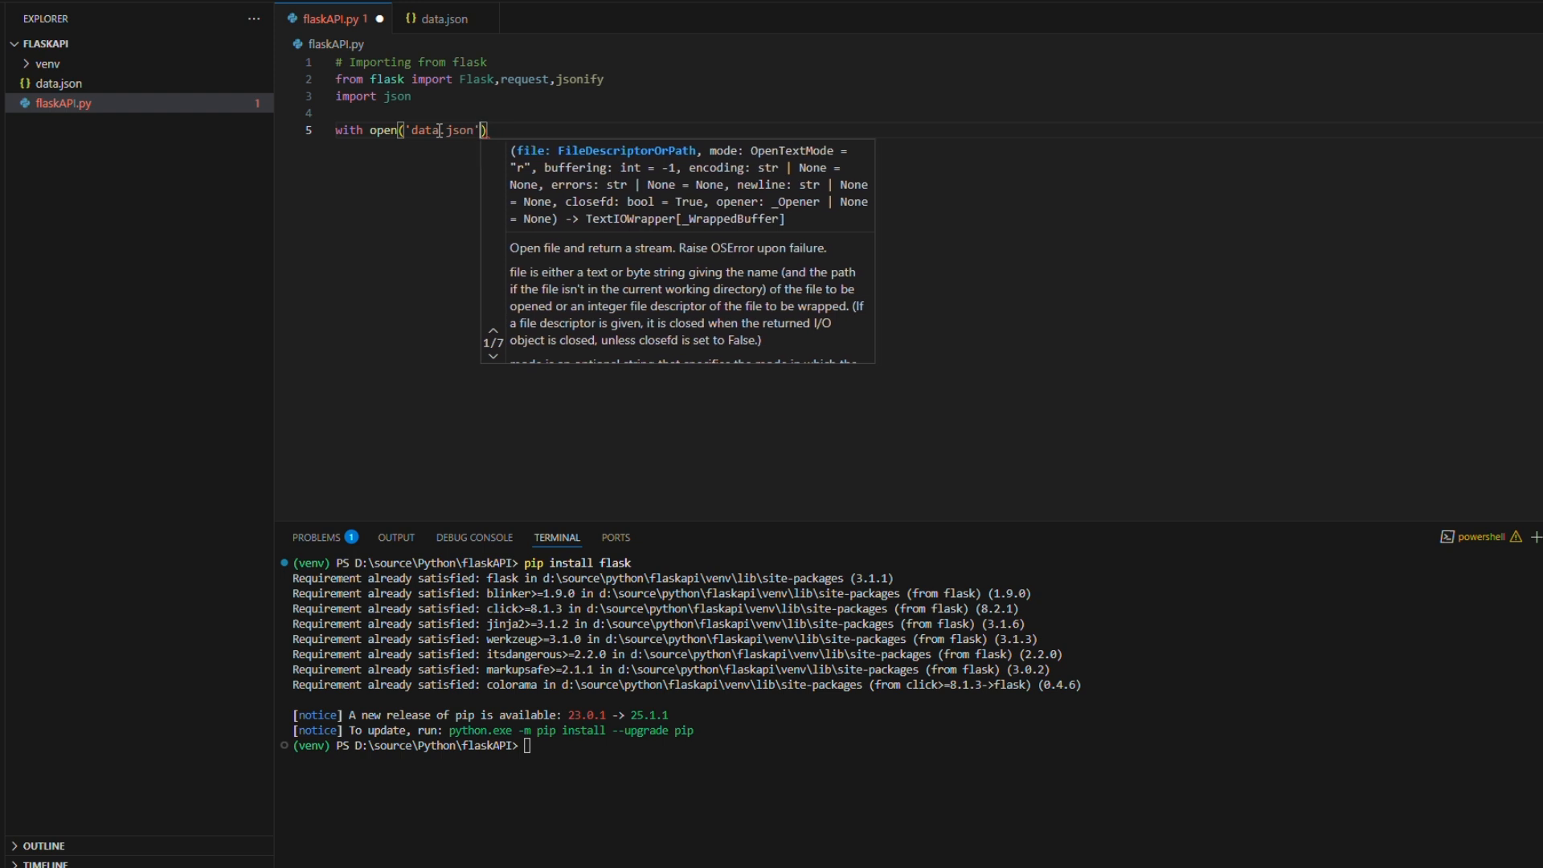
type(",'r'")
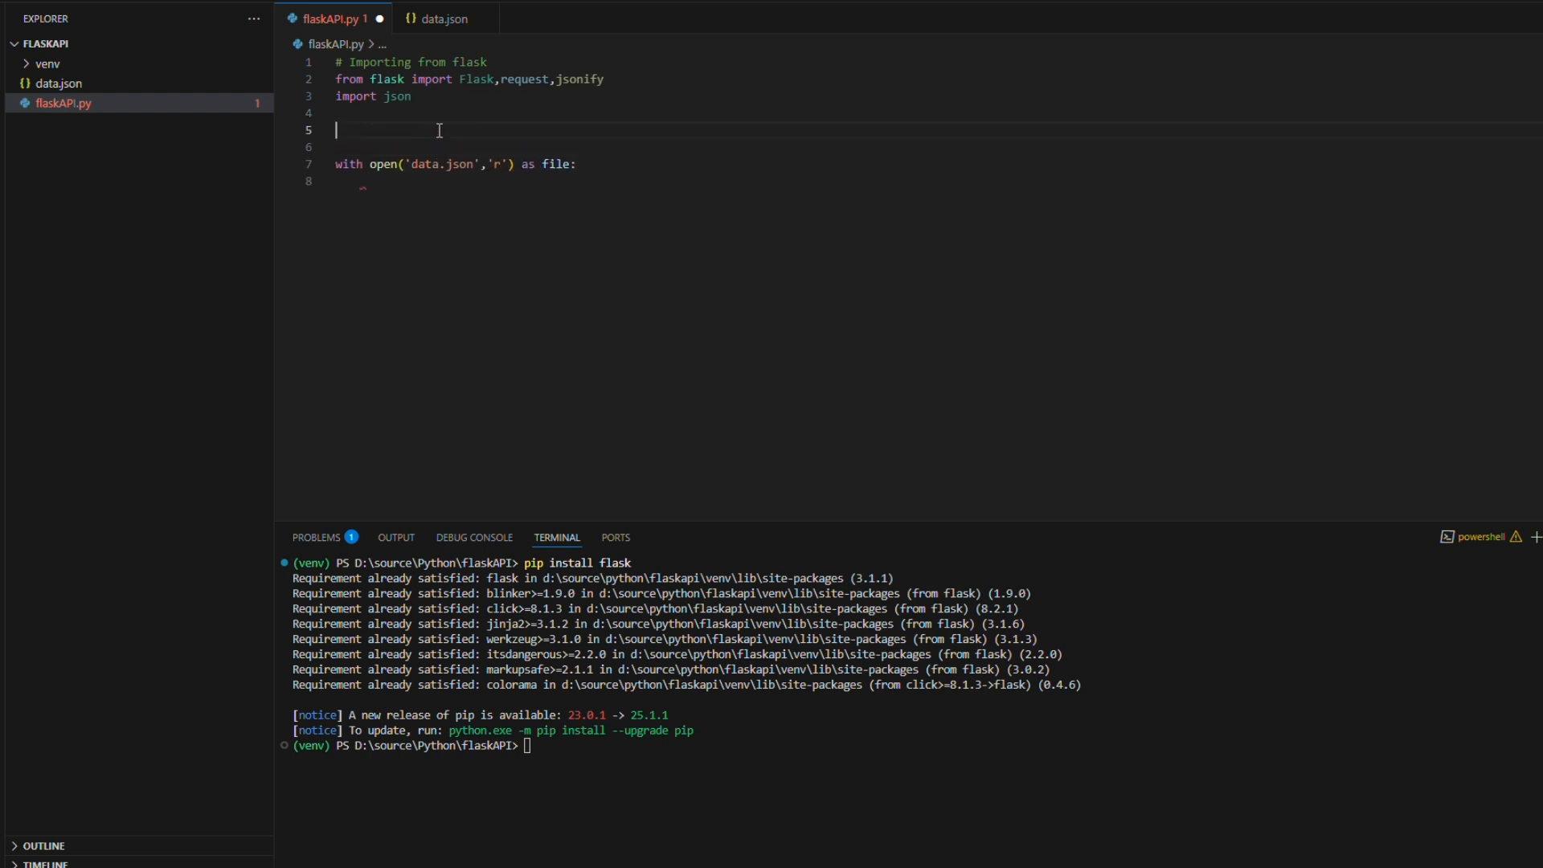
Declare items = [] and load data.json into it with items = json.load(file).
type("items = []")
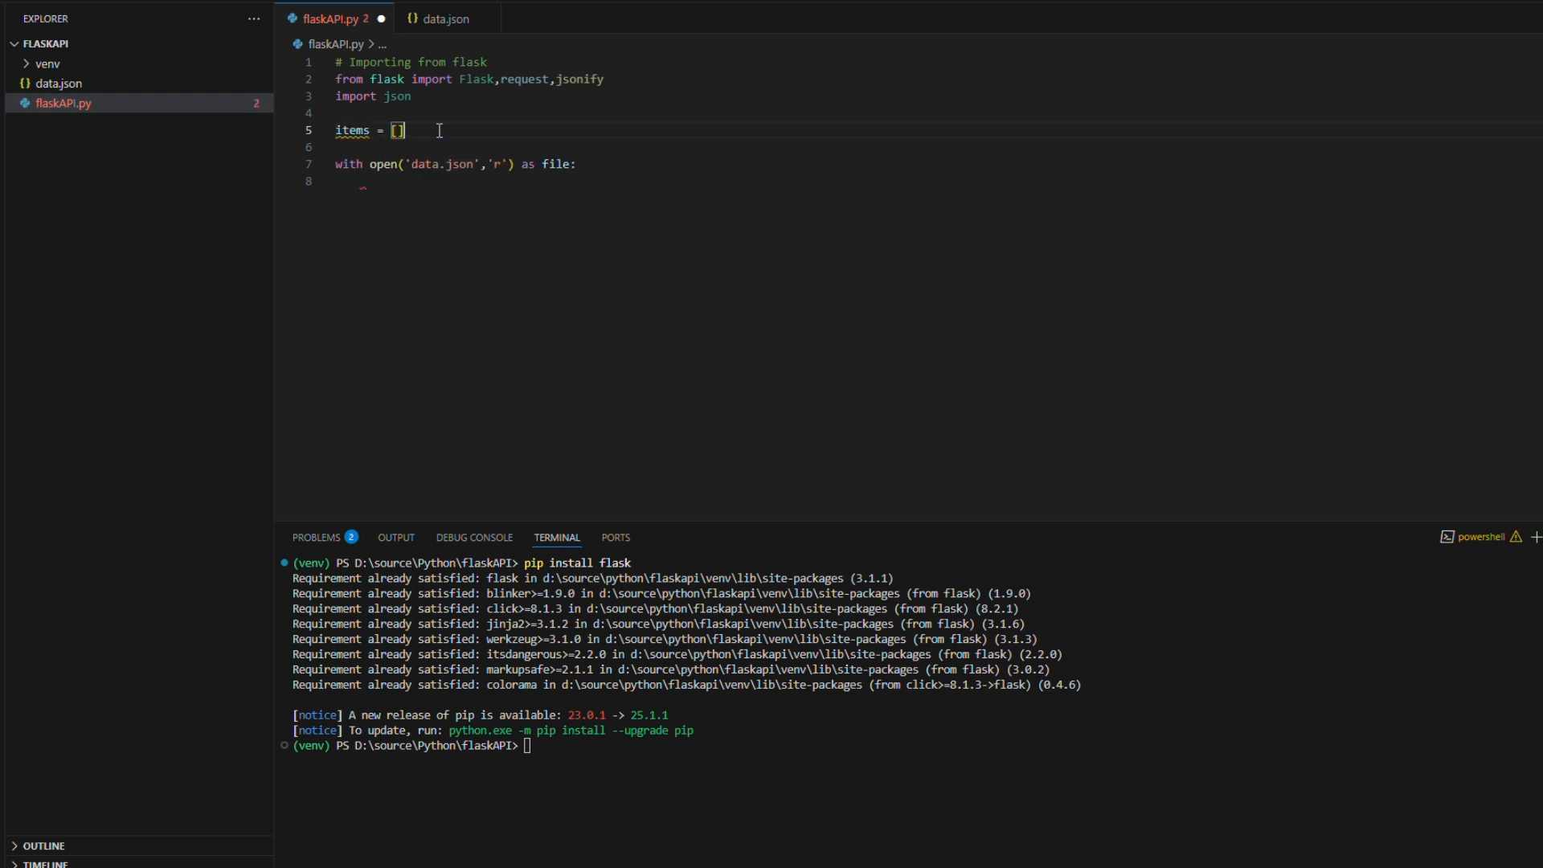
type("i")
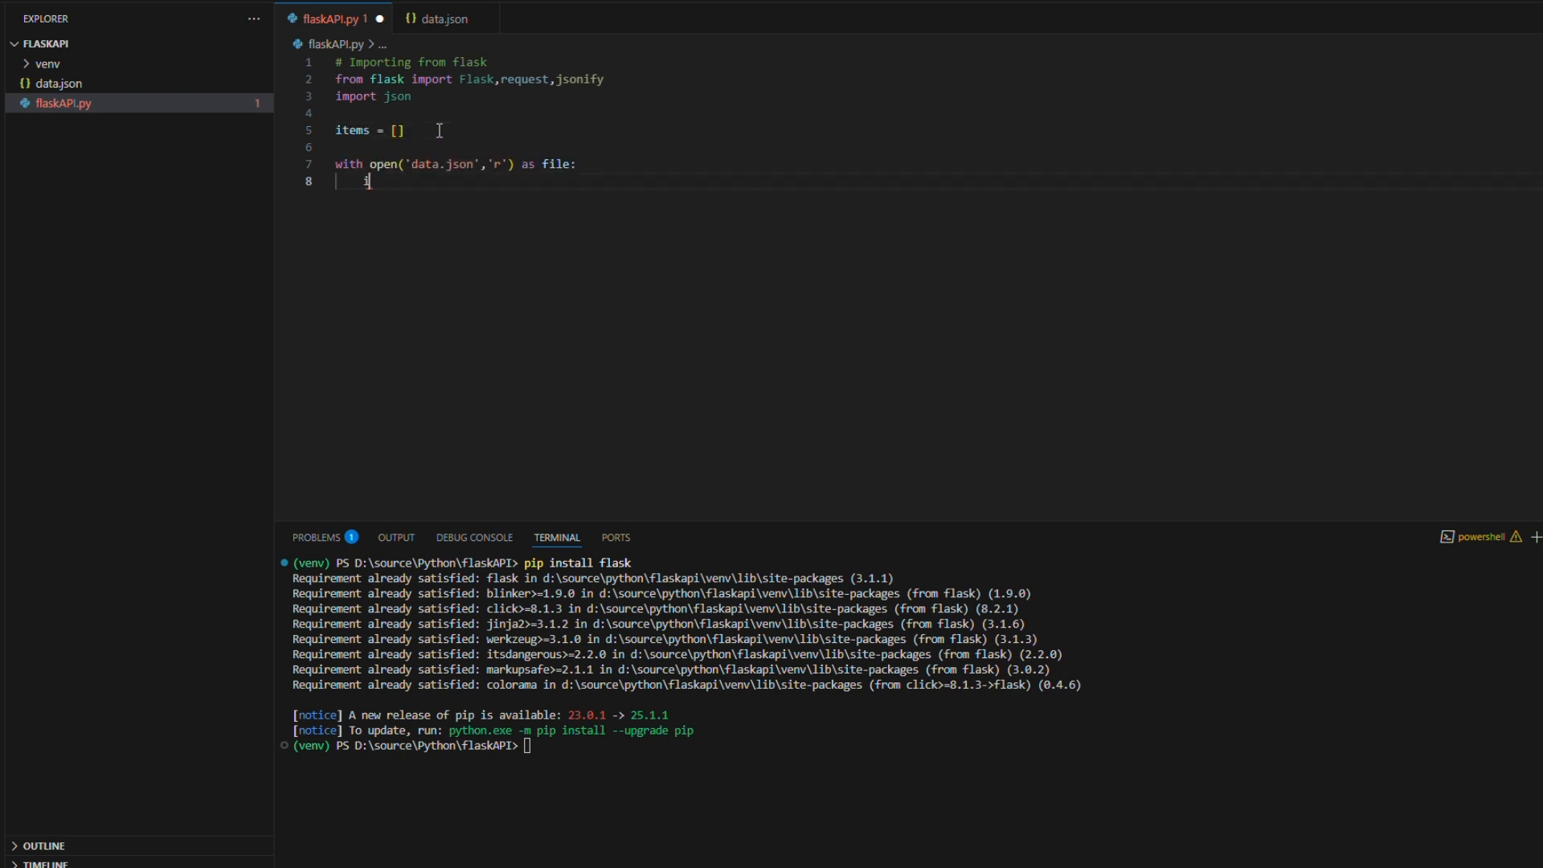
type("tems =")
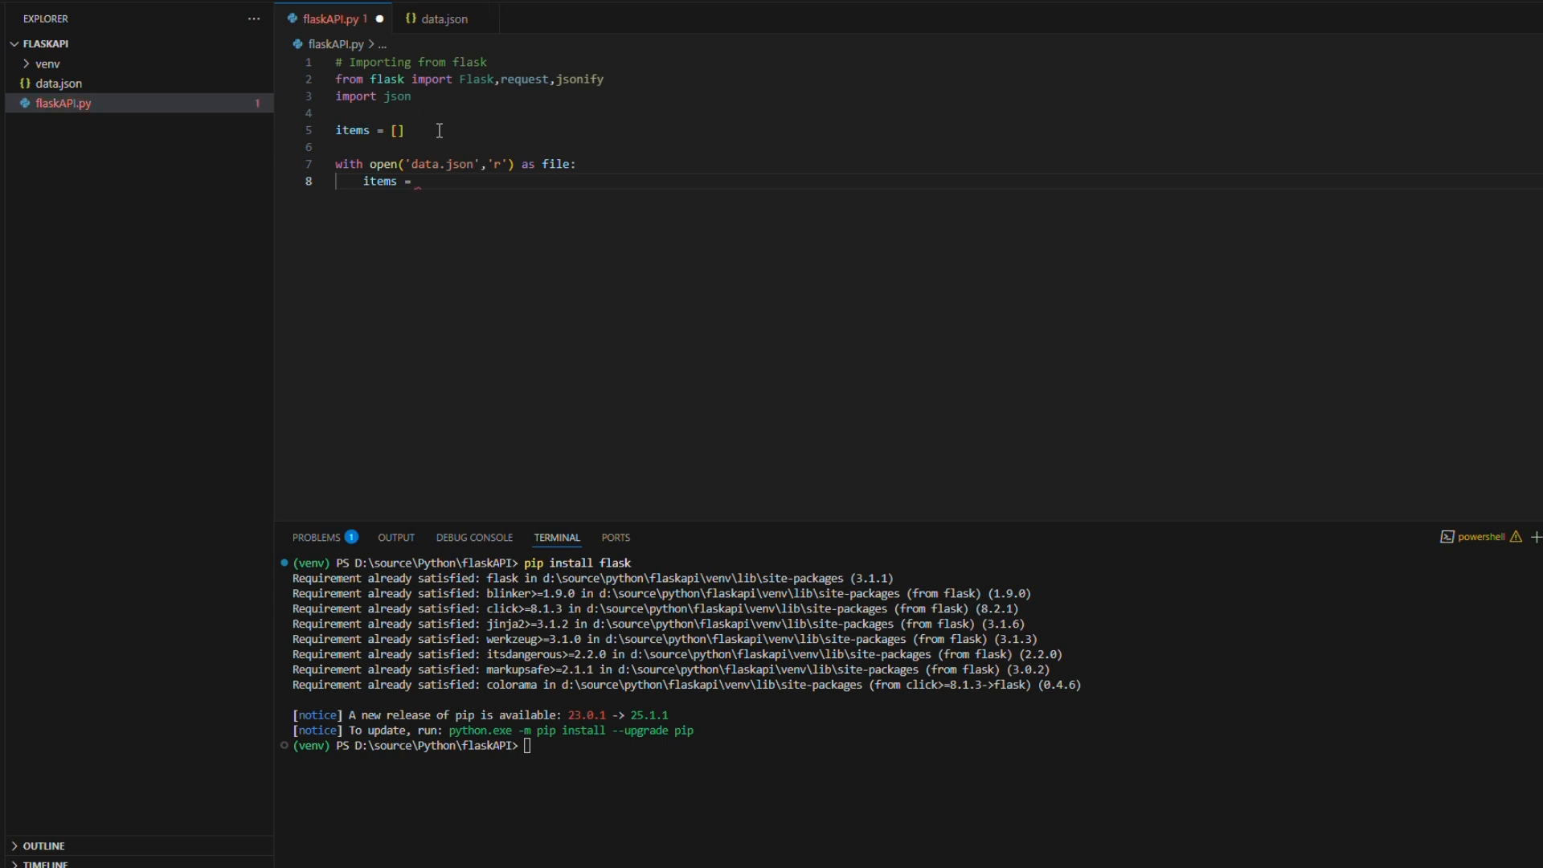
type("json")
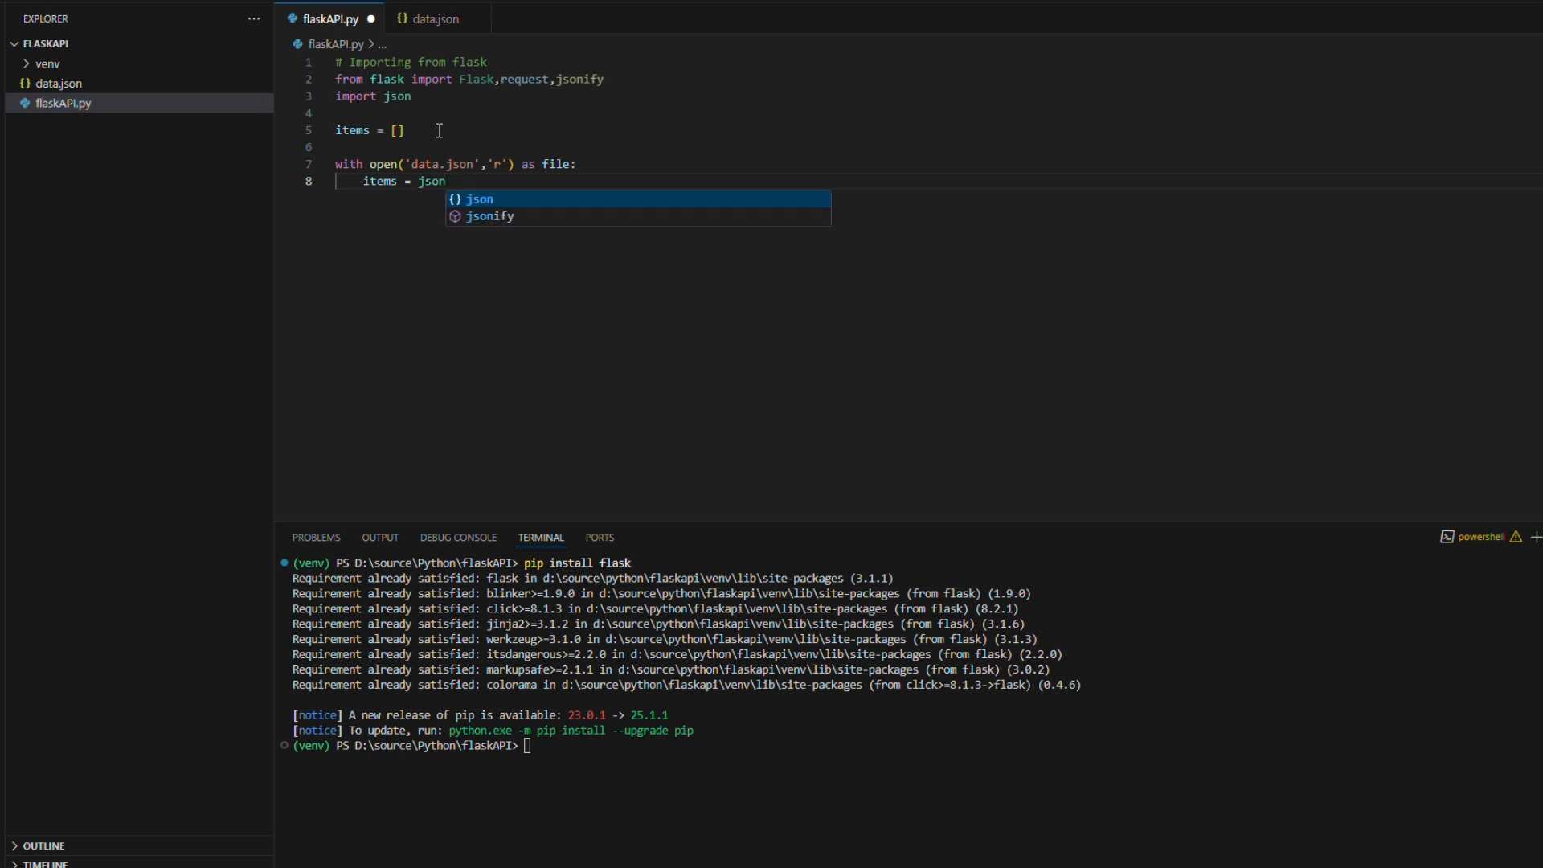
type(".load(")
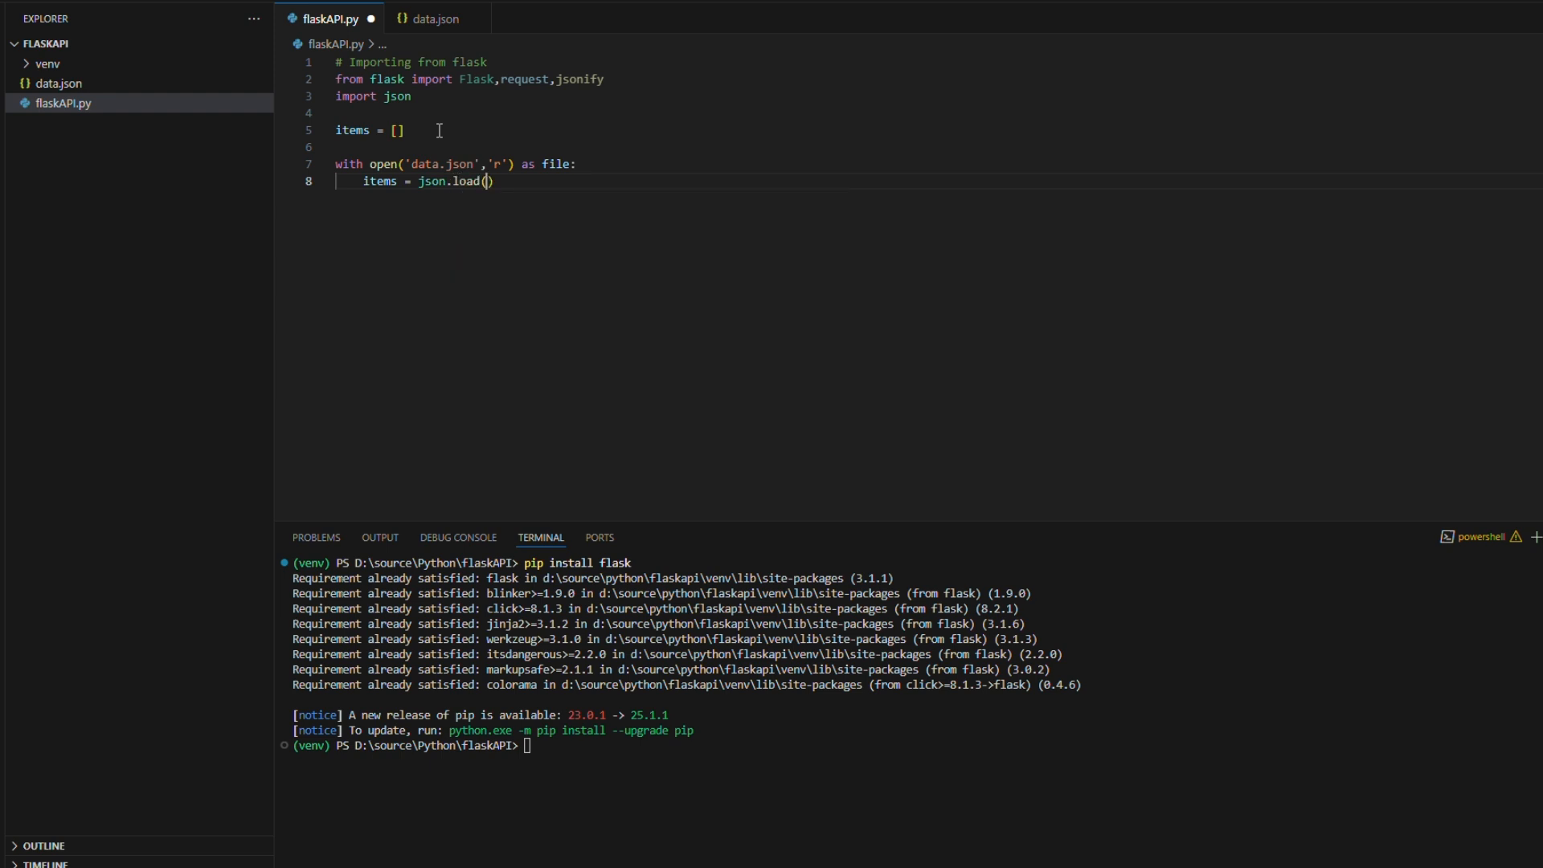
type("file")
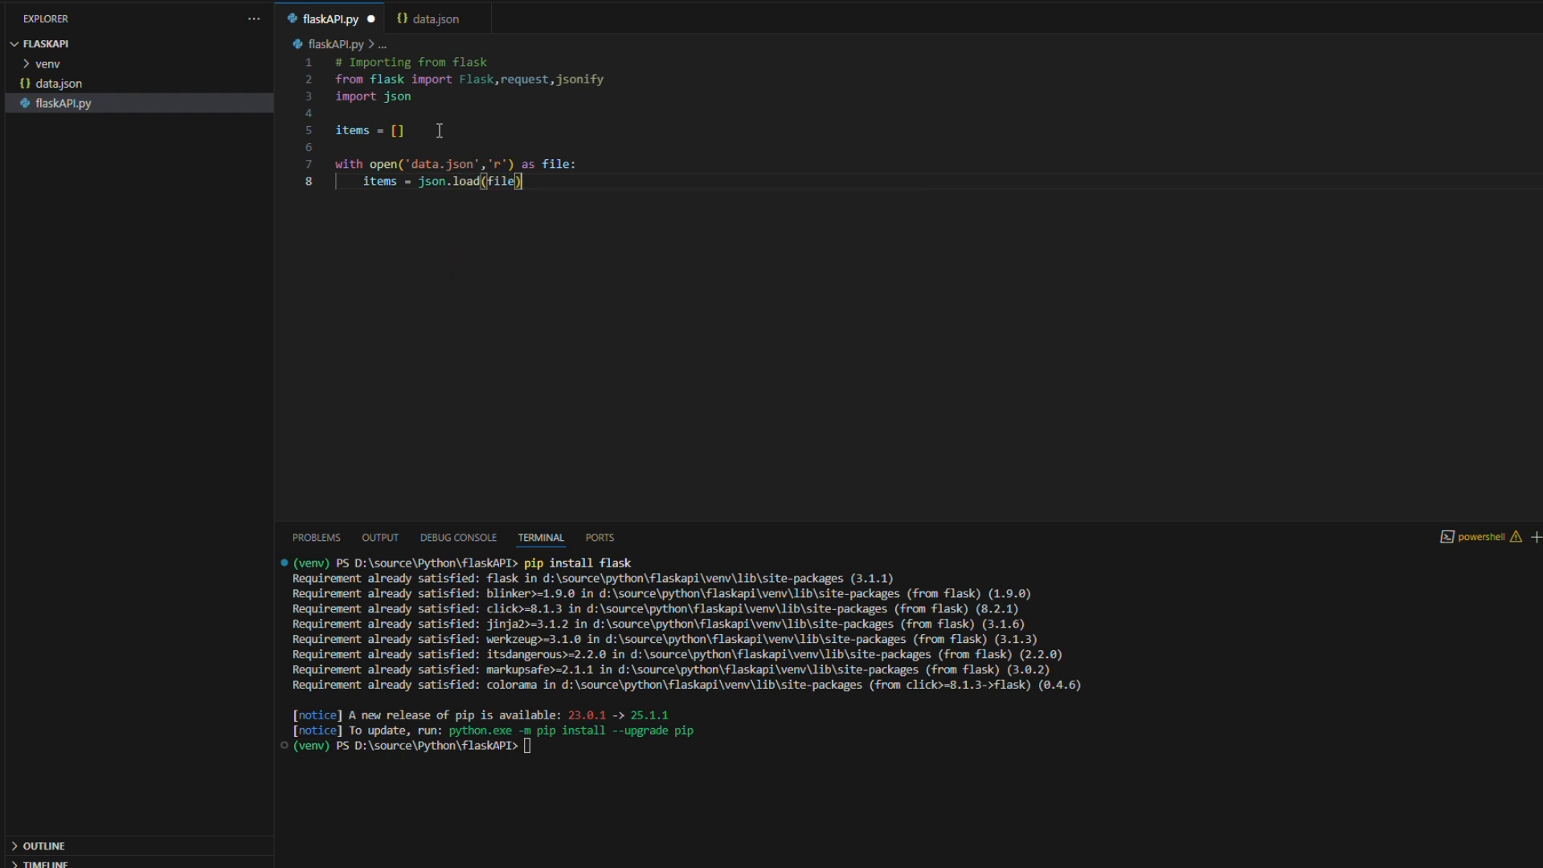
key("Enter")
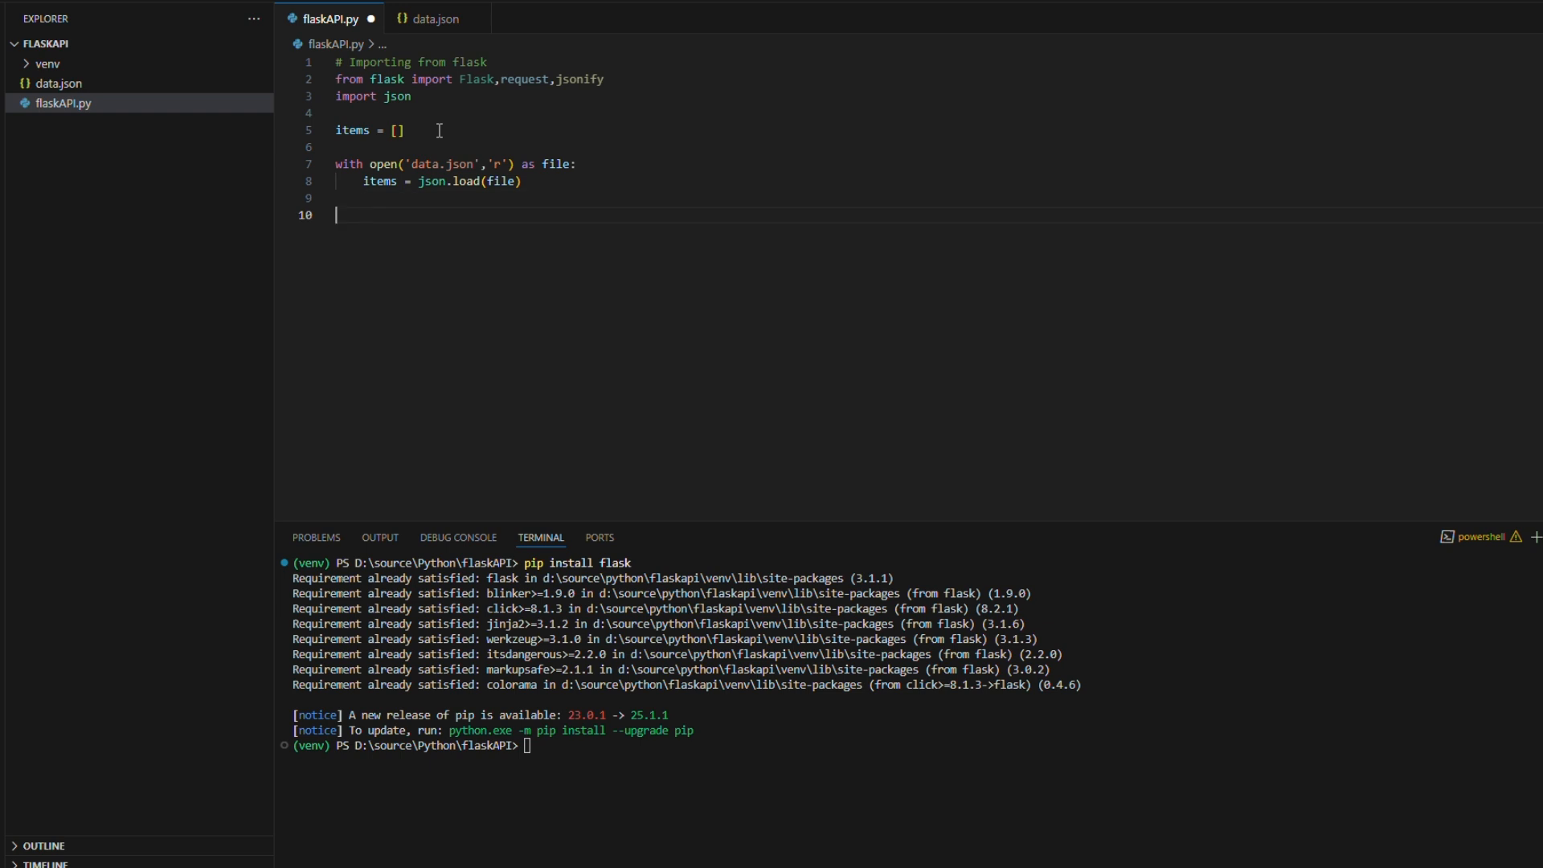
Add a '# Setting api' comment above the app line, dropping the word endpoint.
type("app")
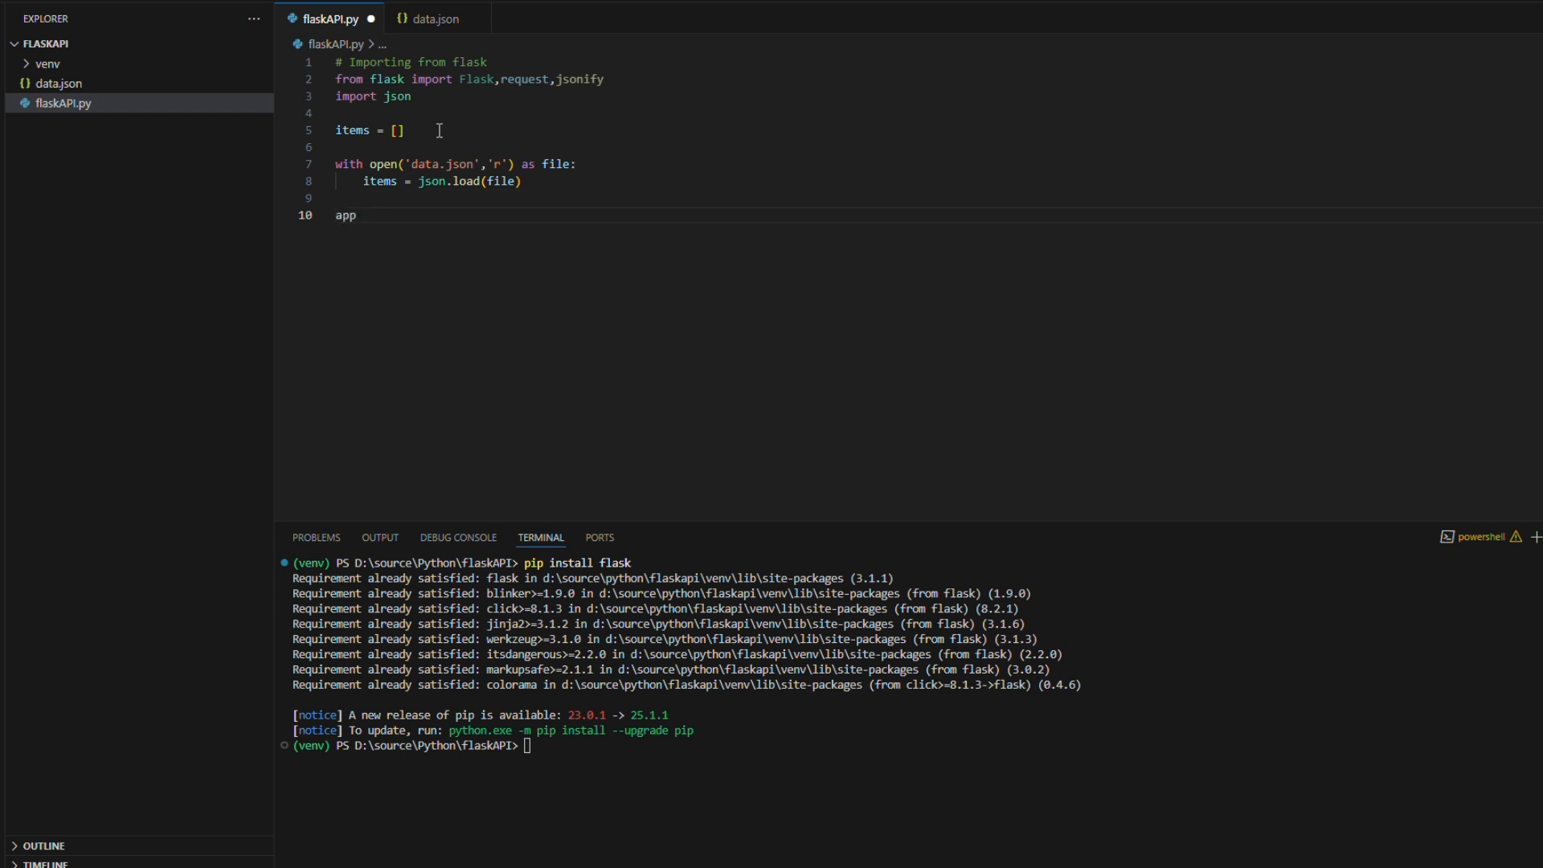
key("Enter")
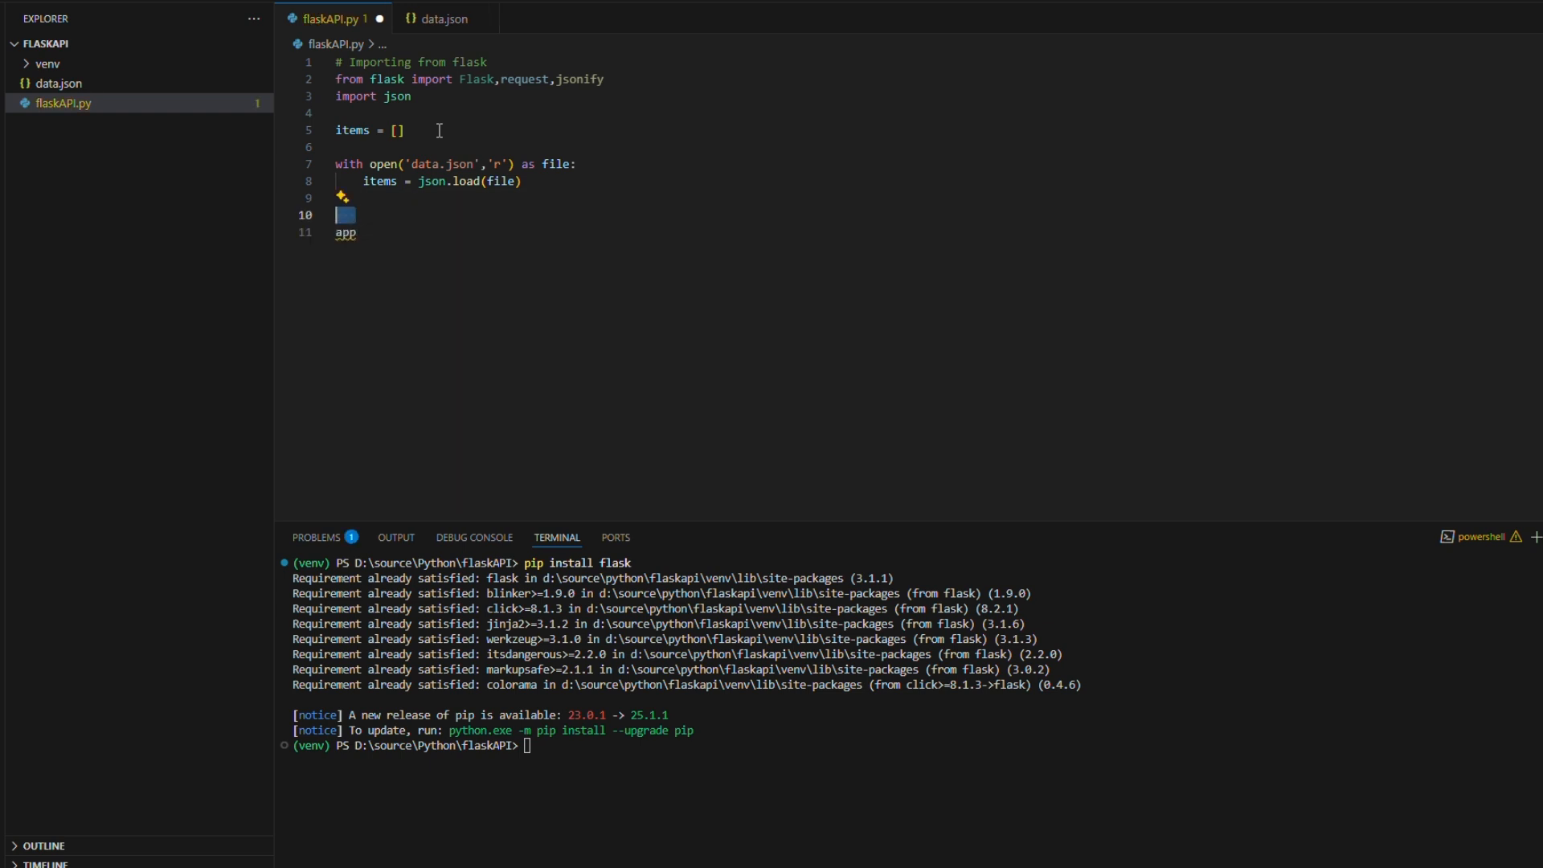
type("# Setti")
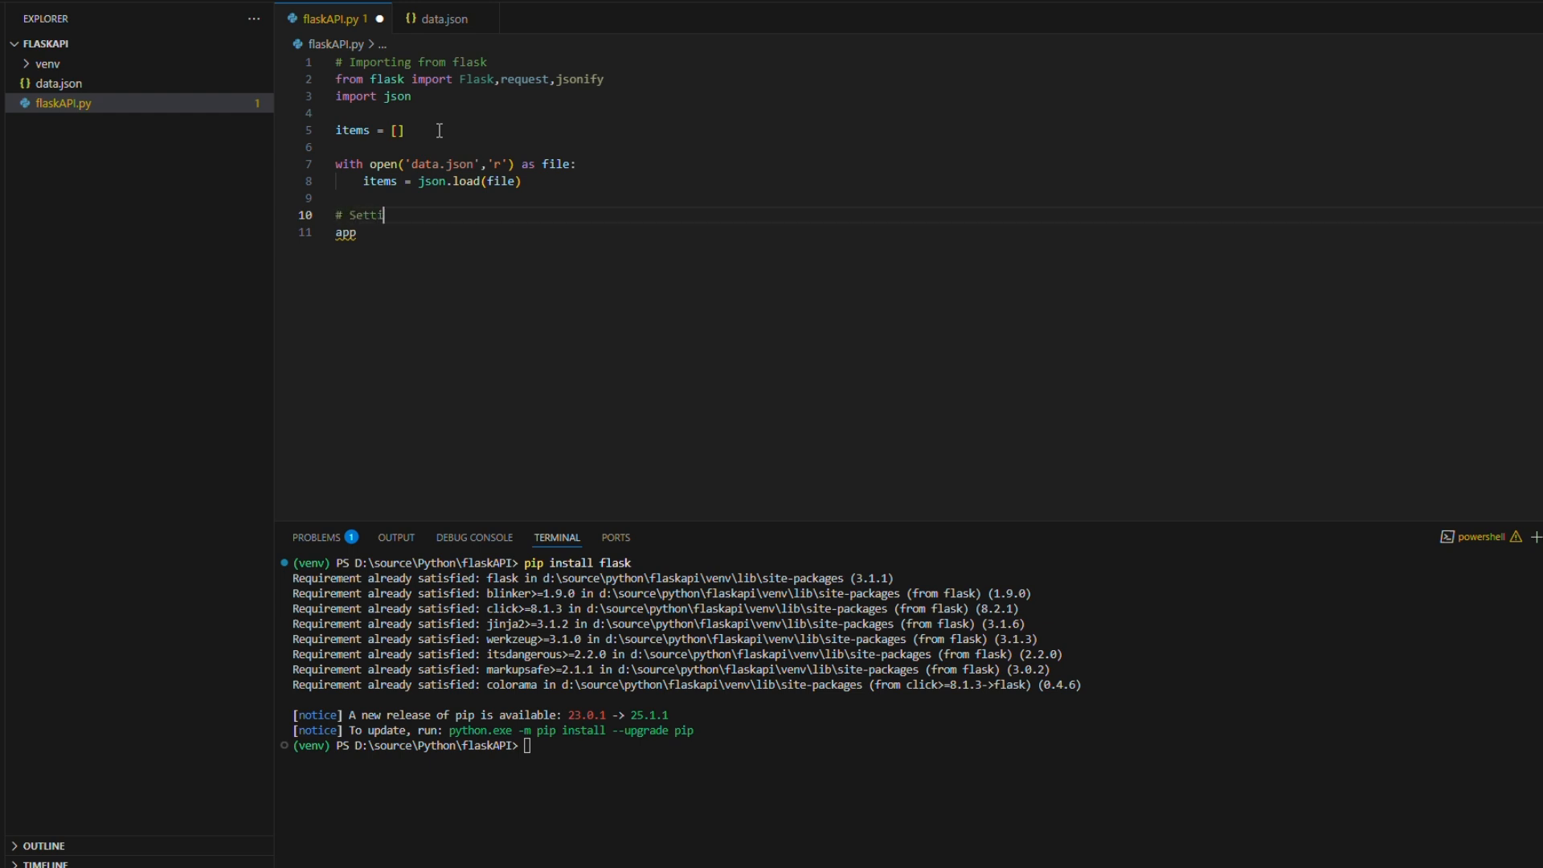
type("ng api e")
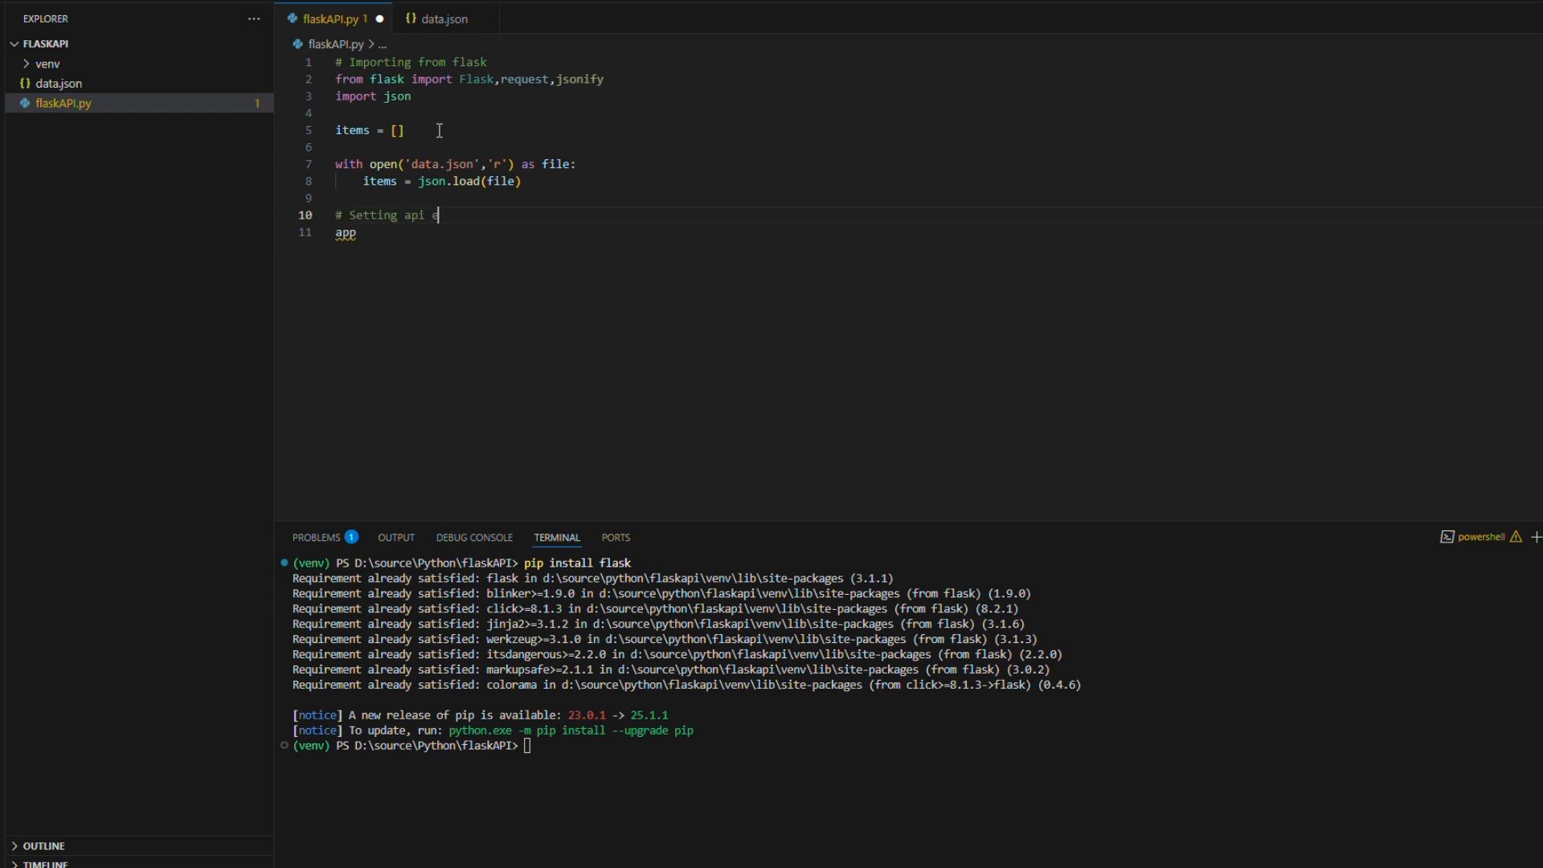
type("ndpoint")
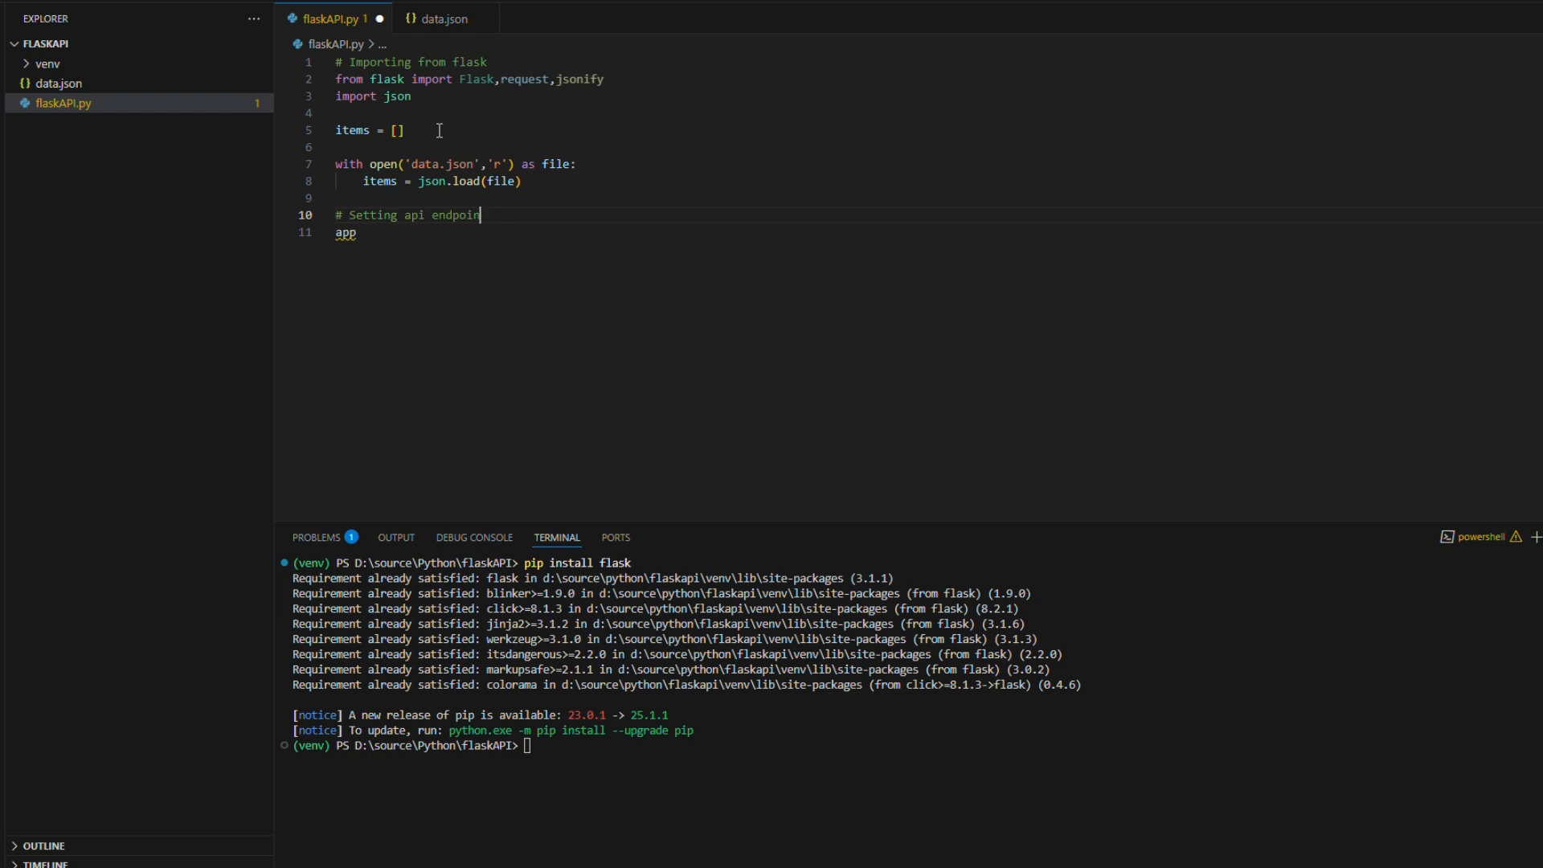
key("Backspace")
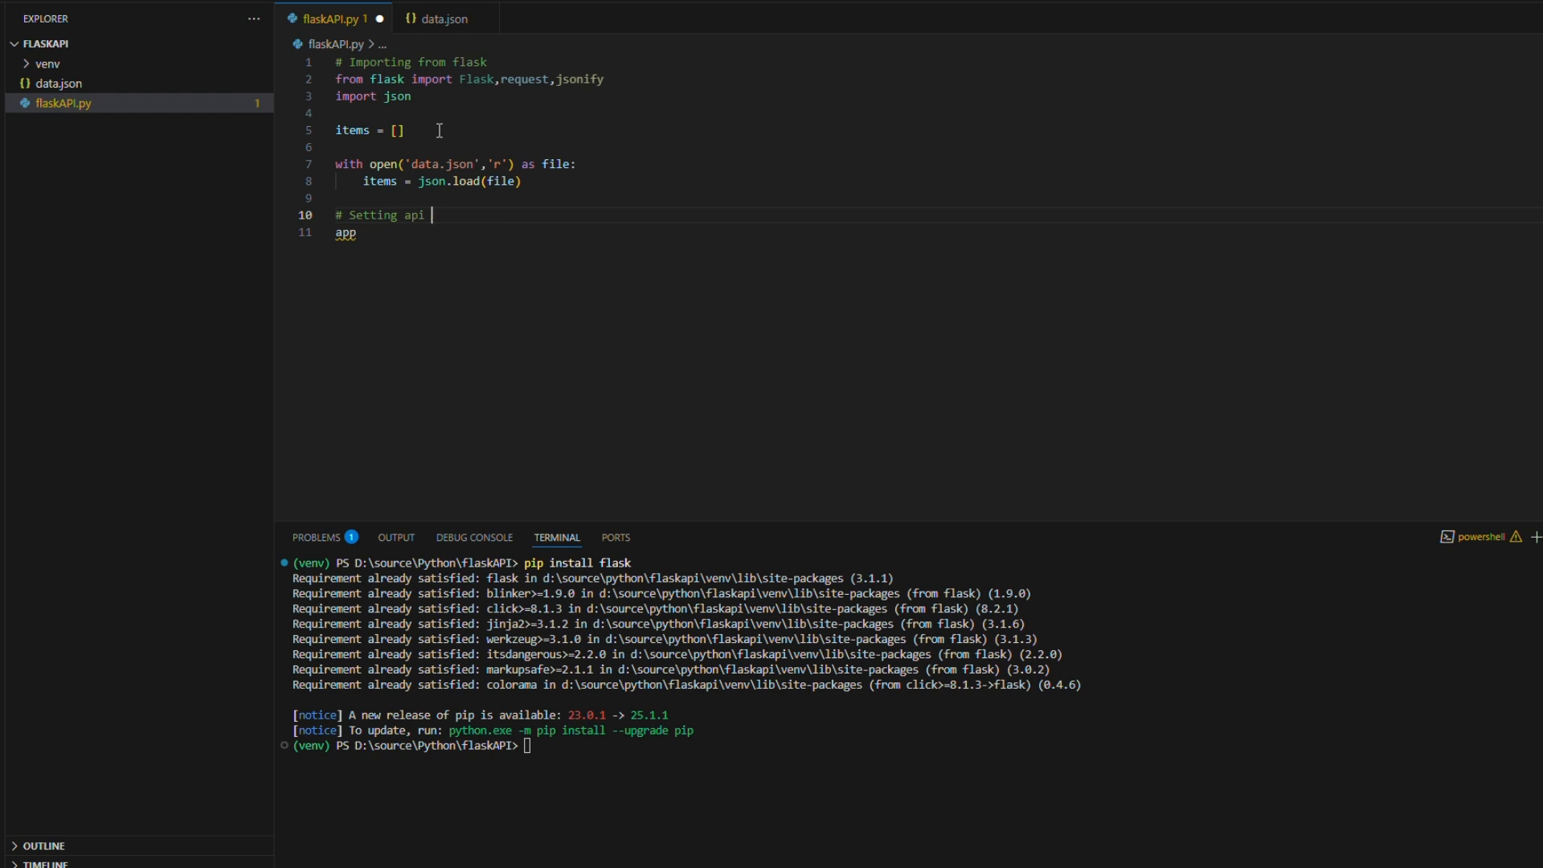
Create the application with app = Flask("Flask API").
type("=")
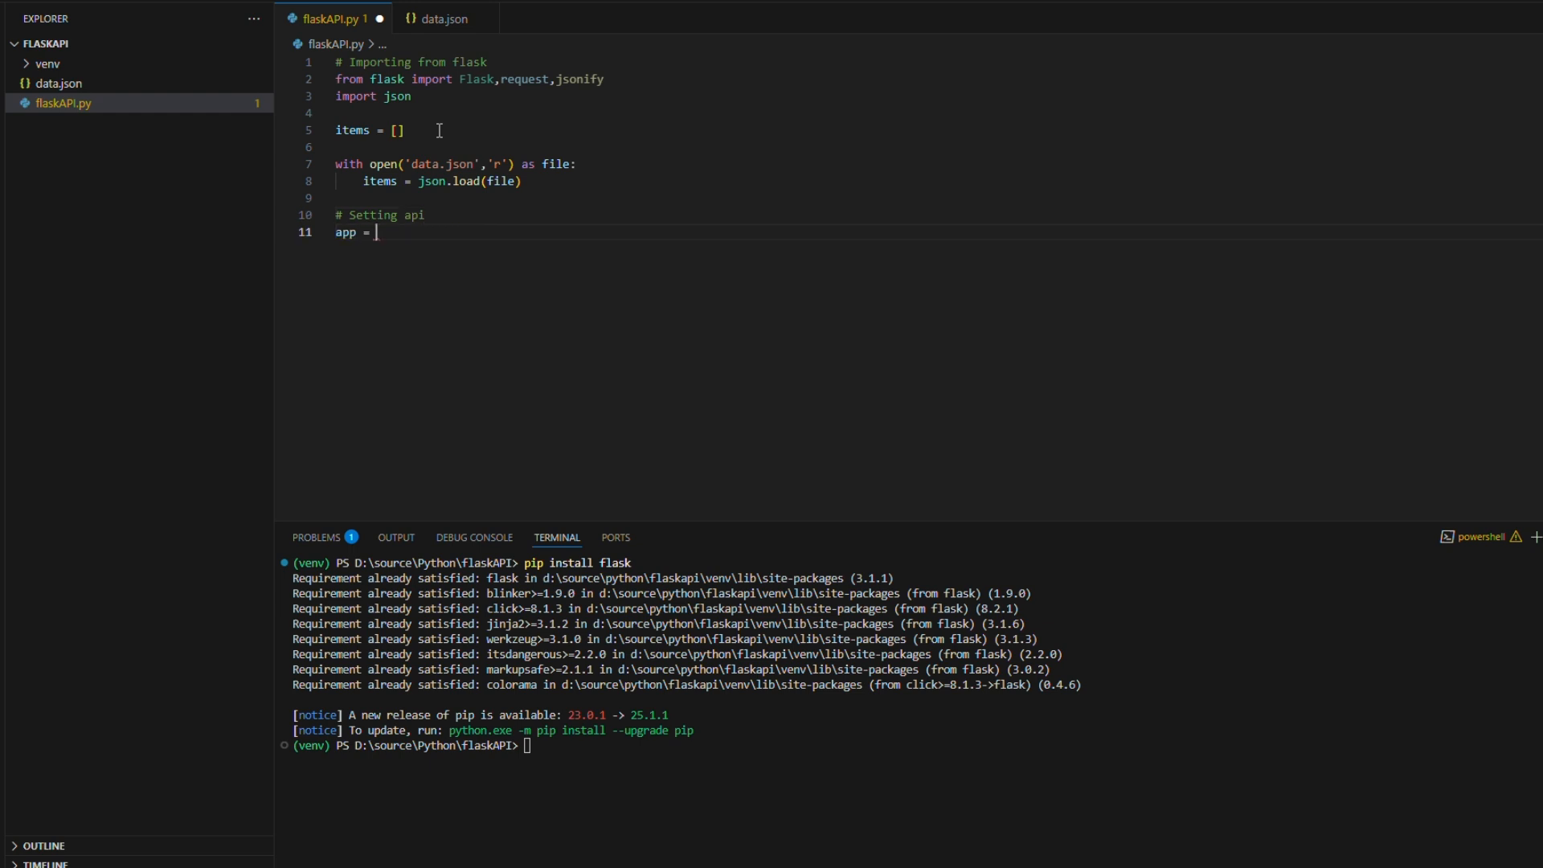
type("Flask(\"")
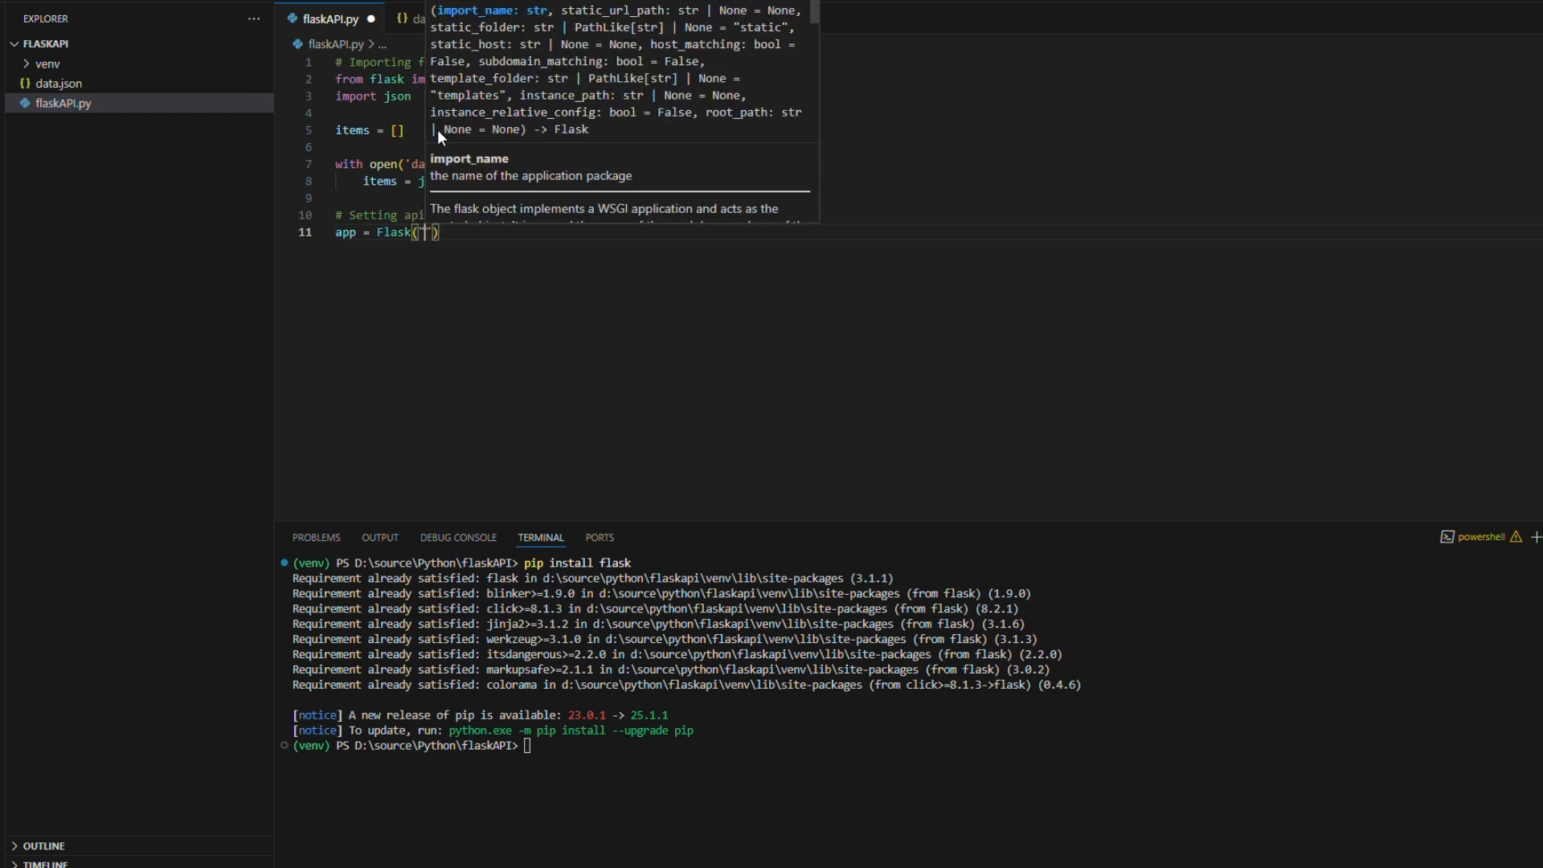
type("Flask API")
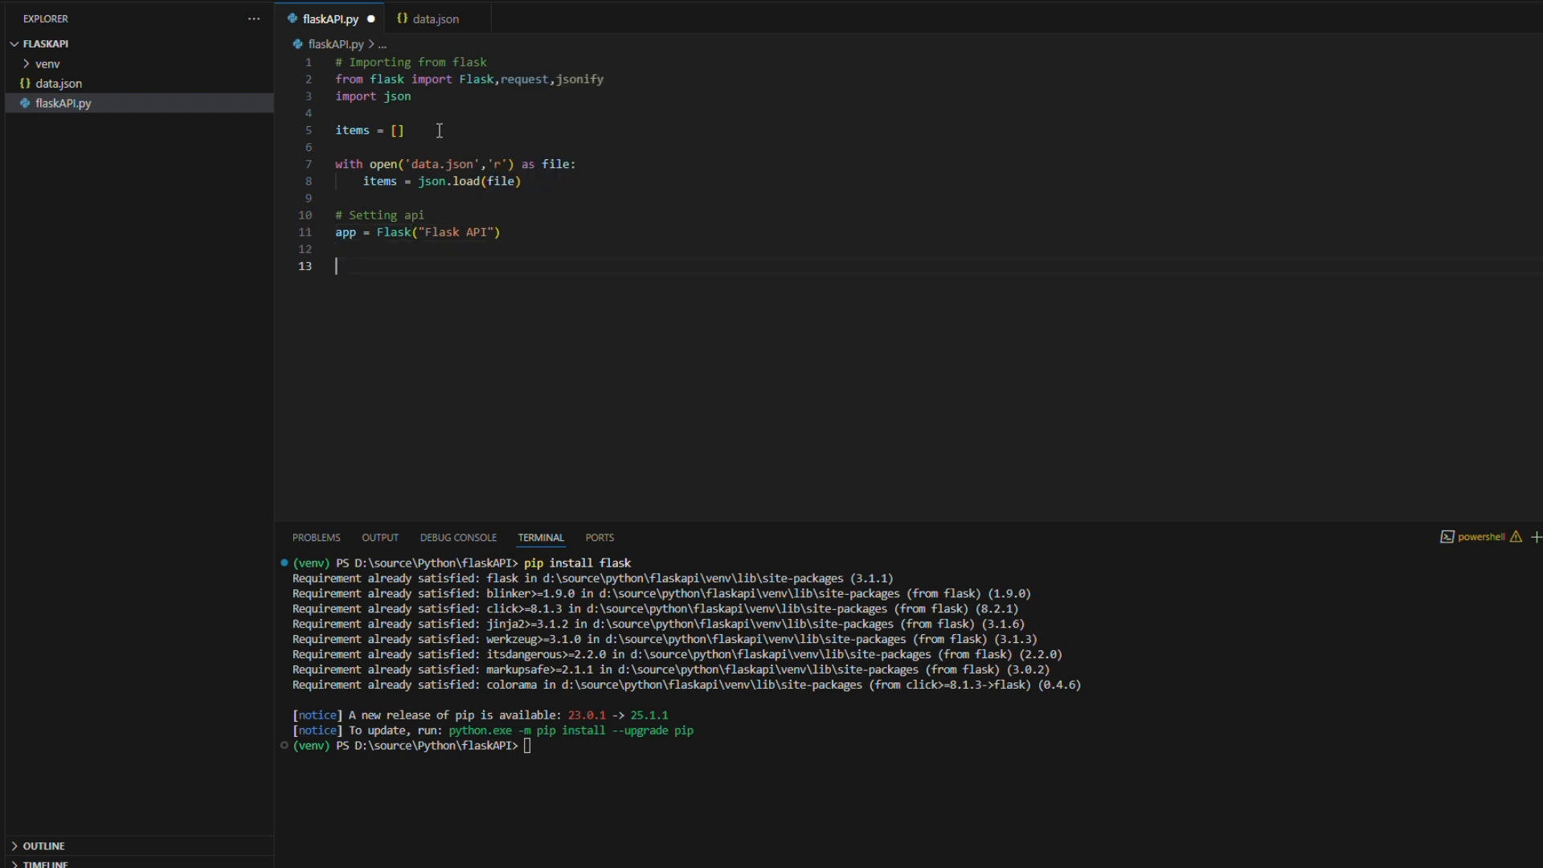
type("#")
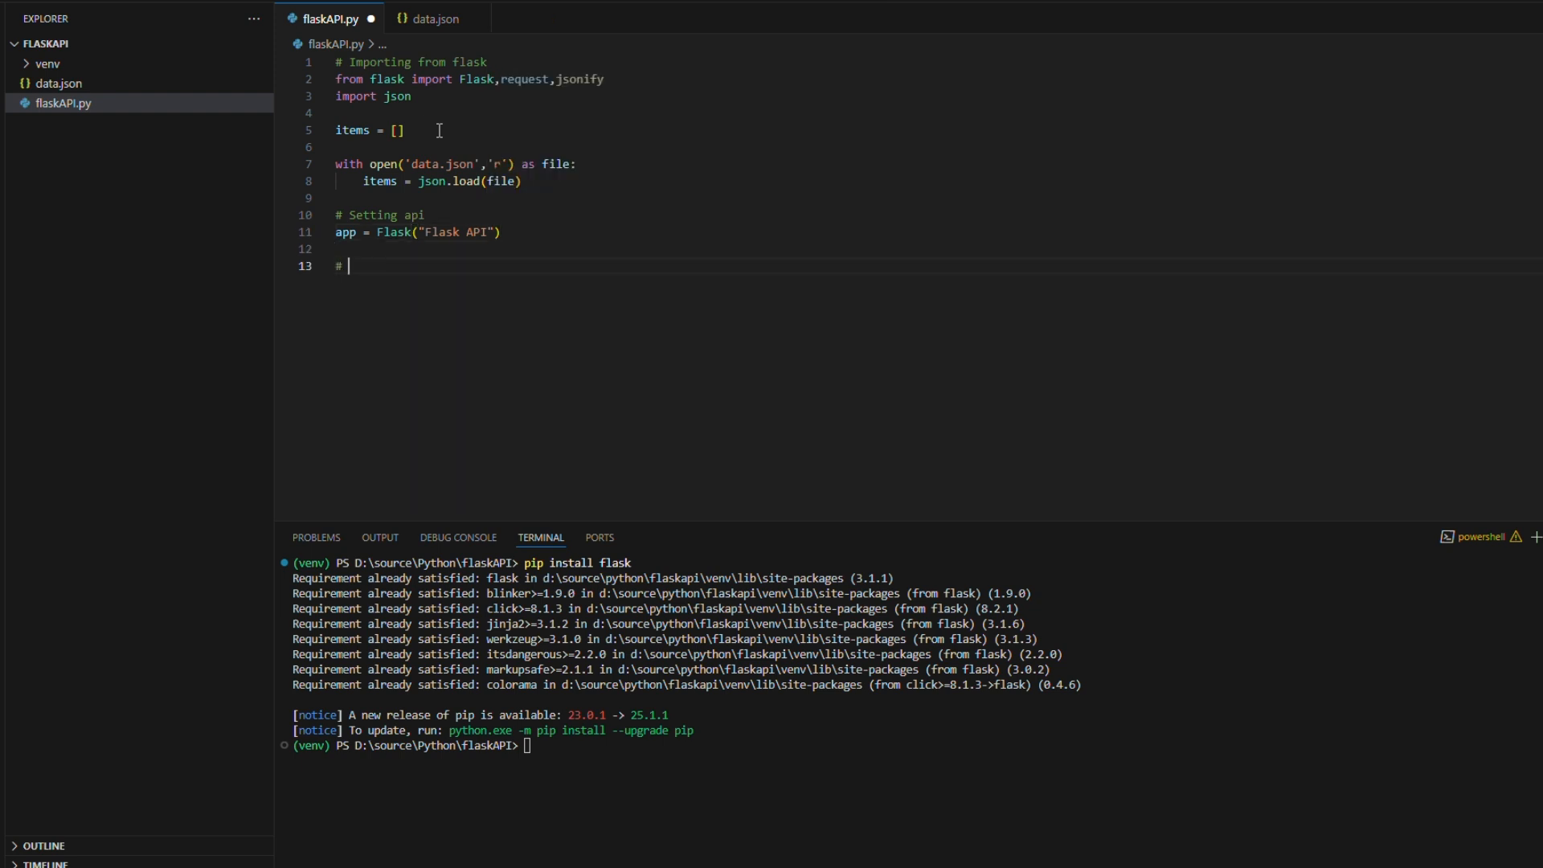
type("Setting")
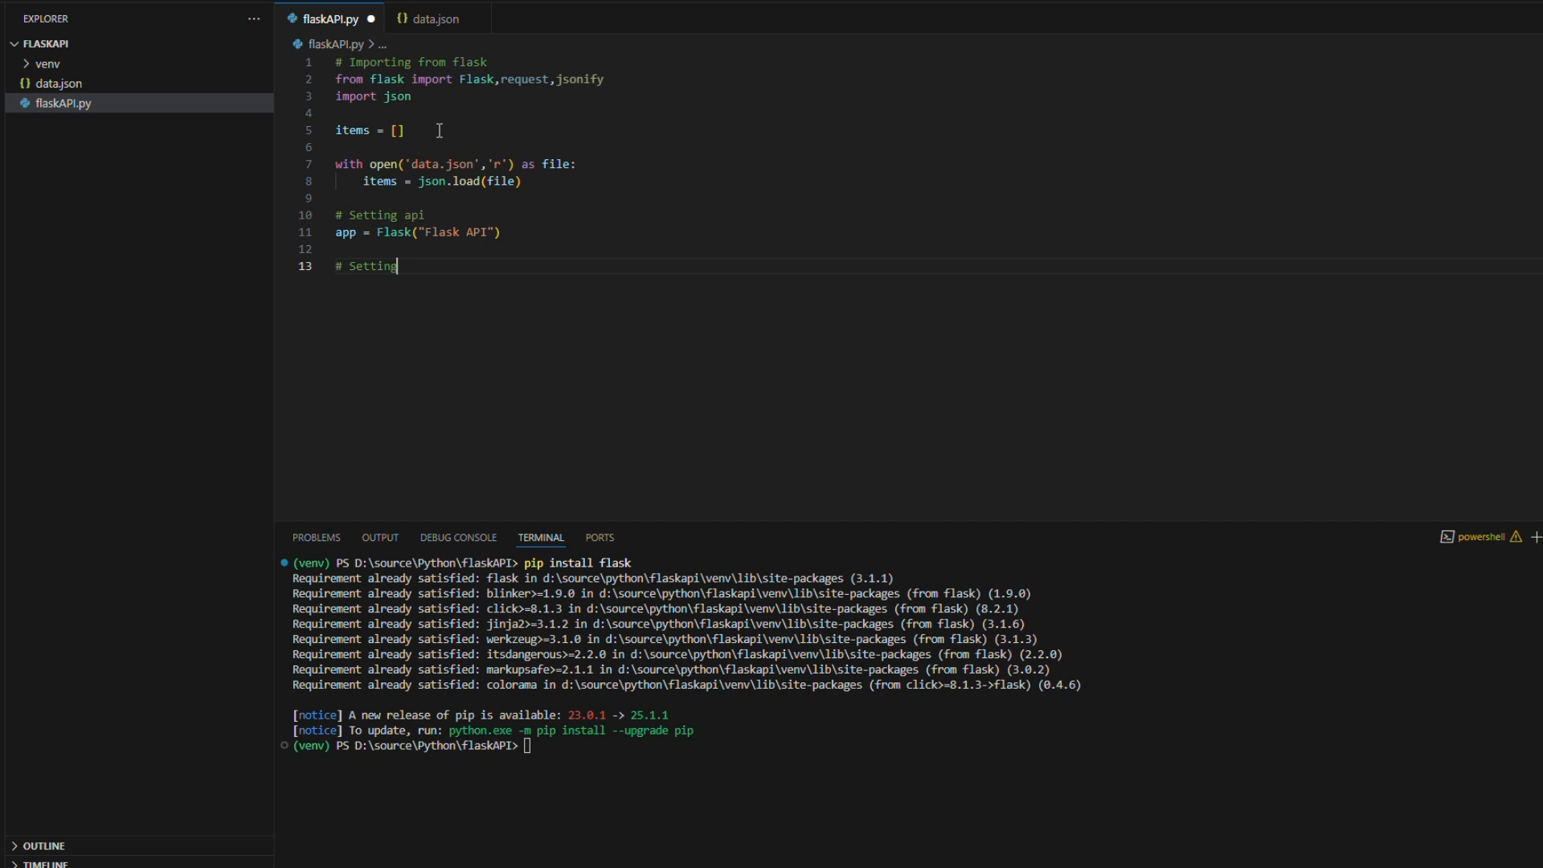
type("\" \"")
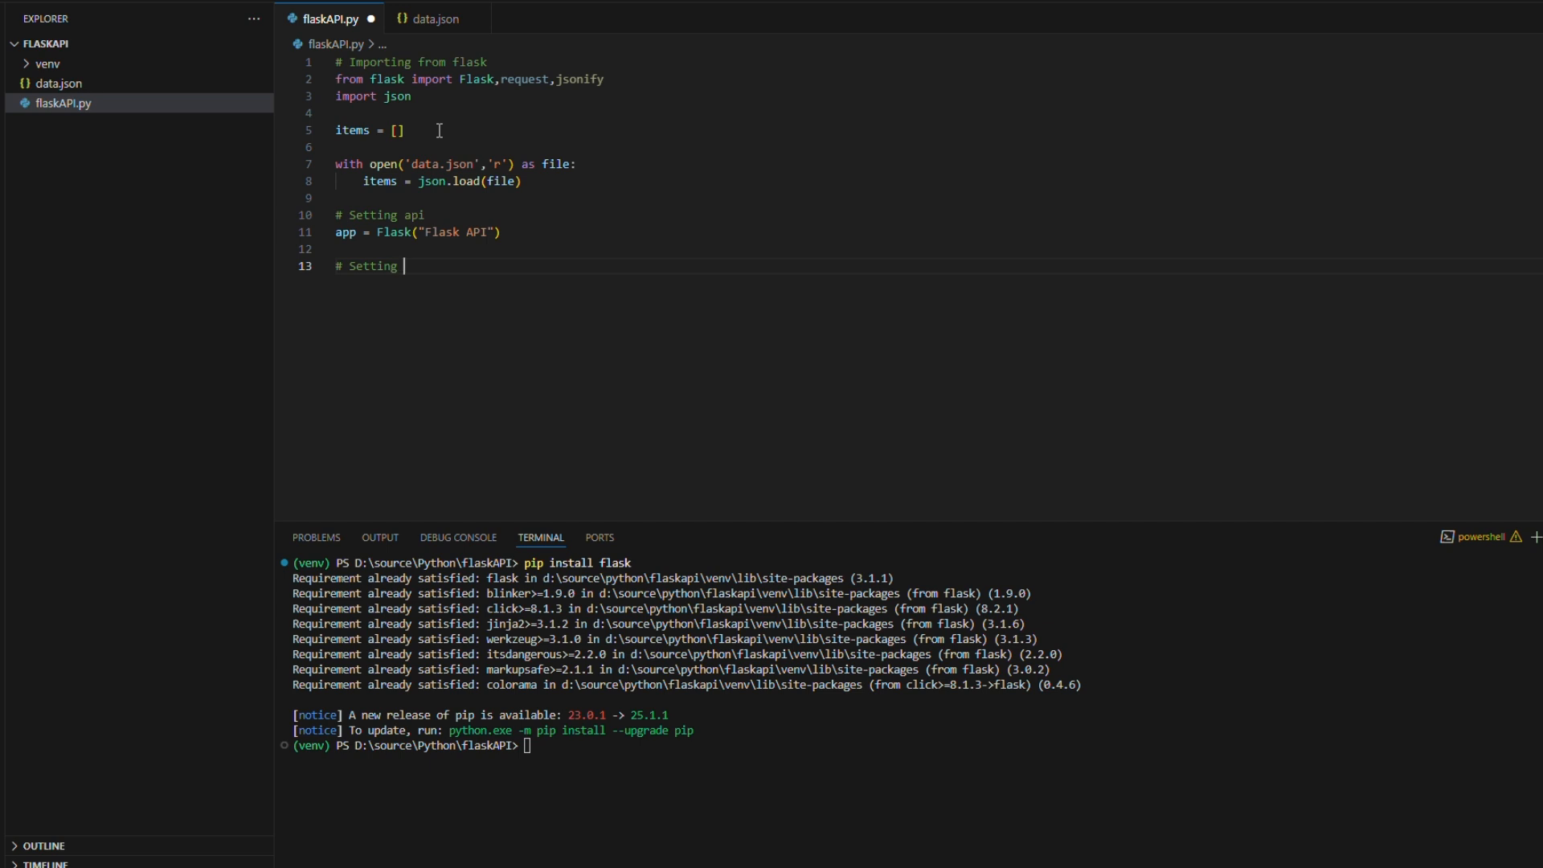
type("route")
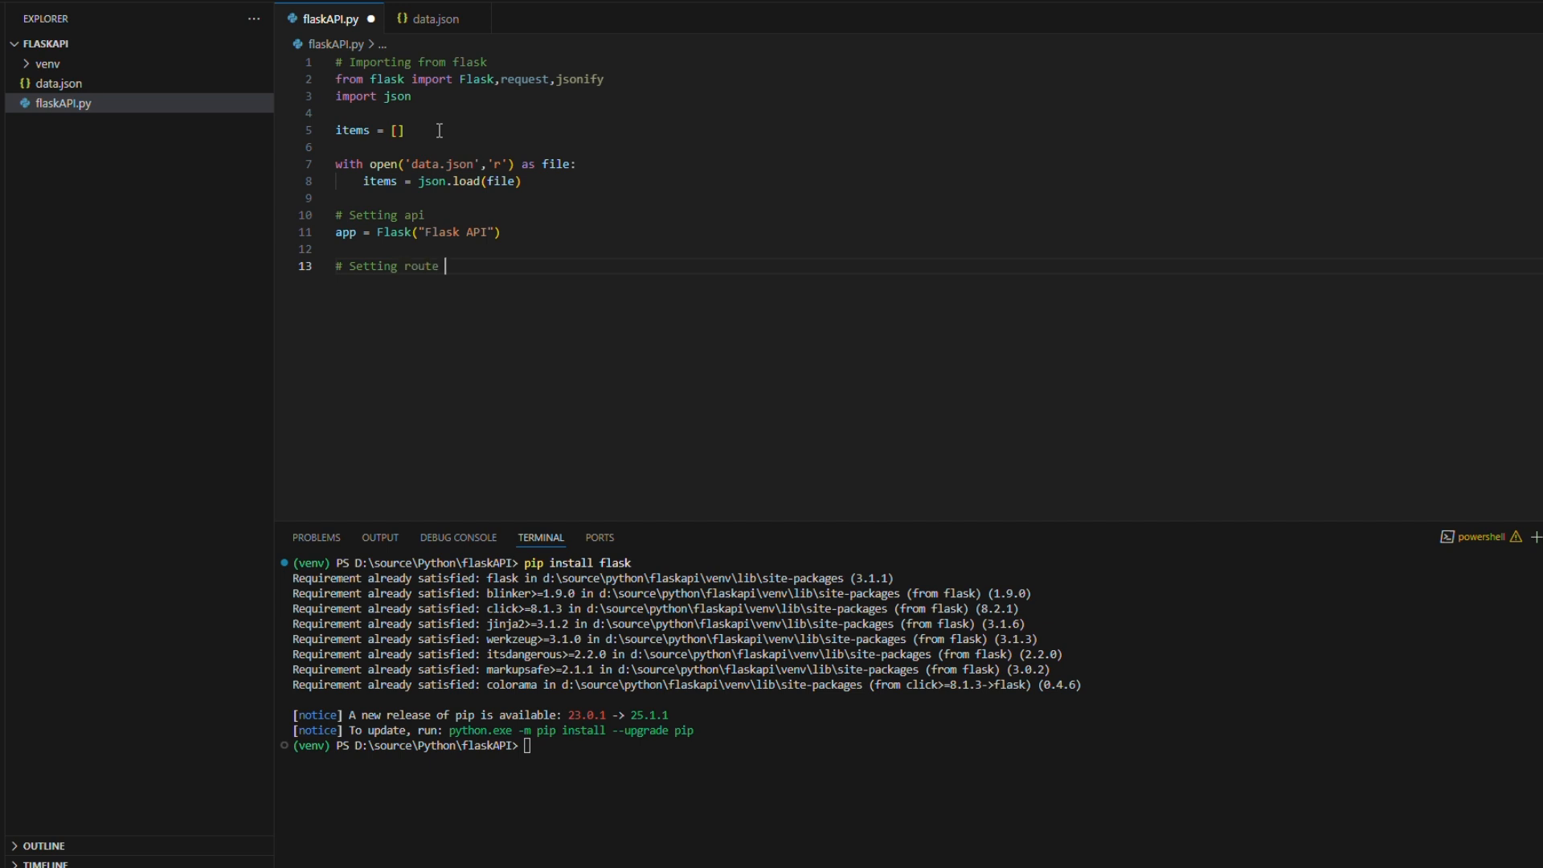
type("for get")
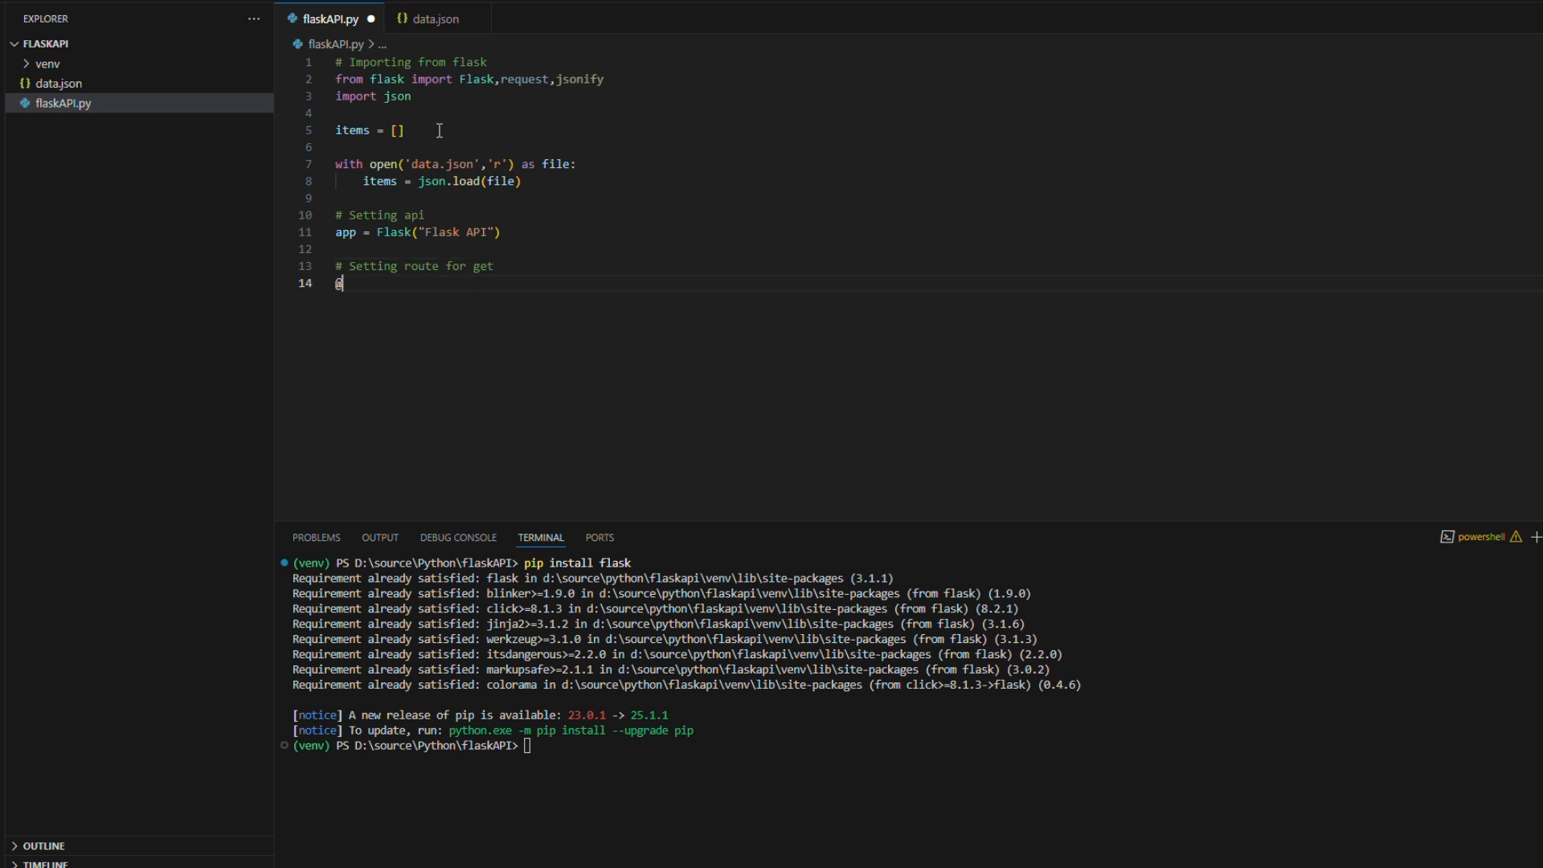
type("app.route('")
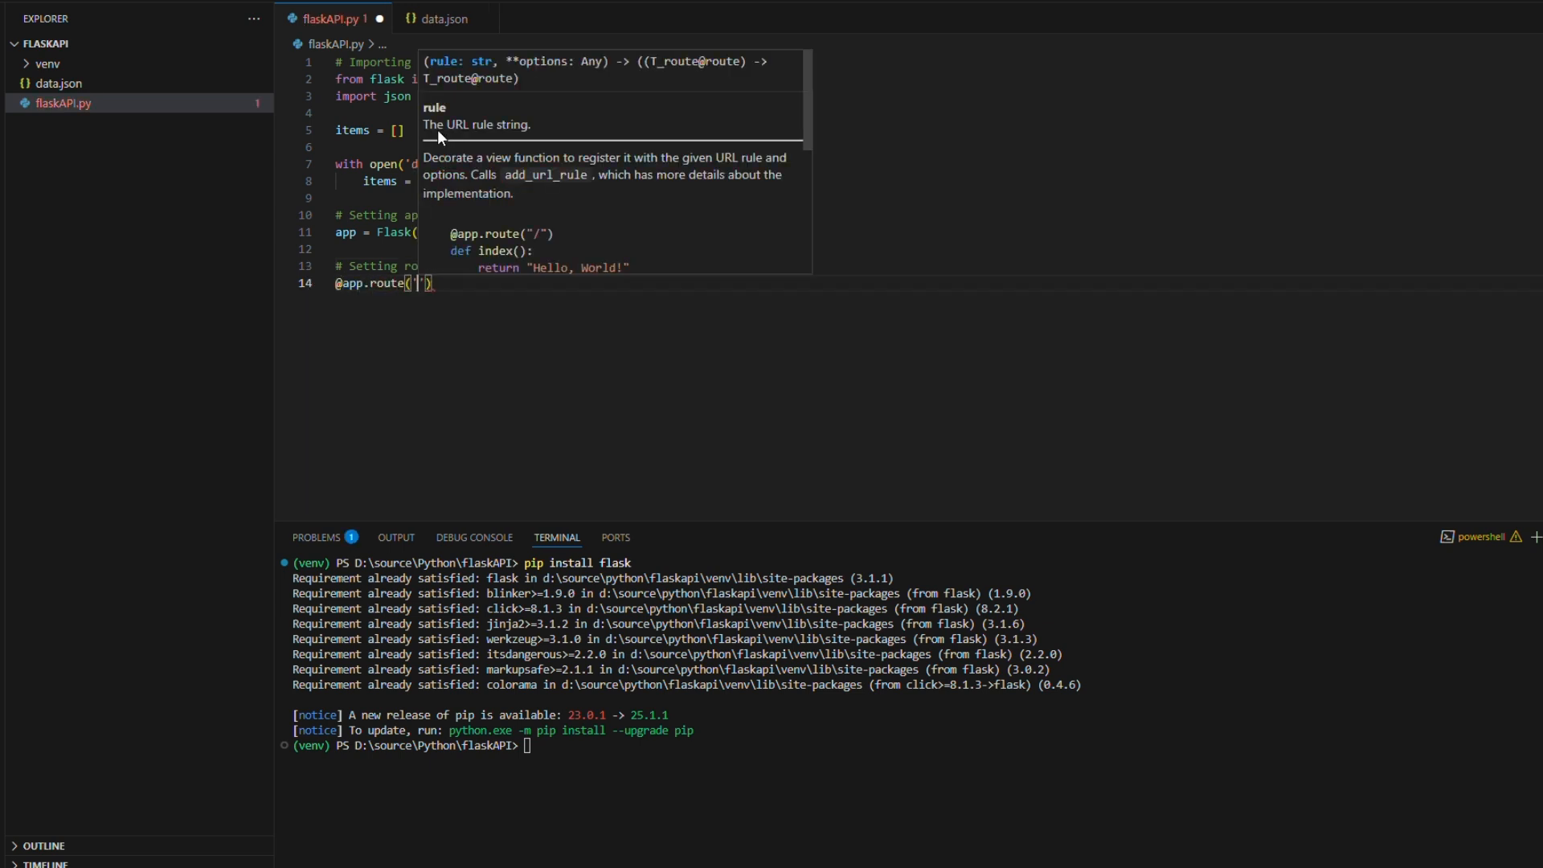
type("items")
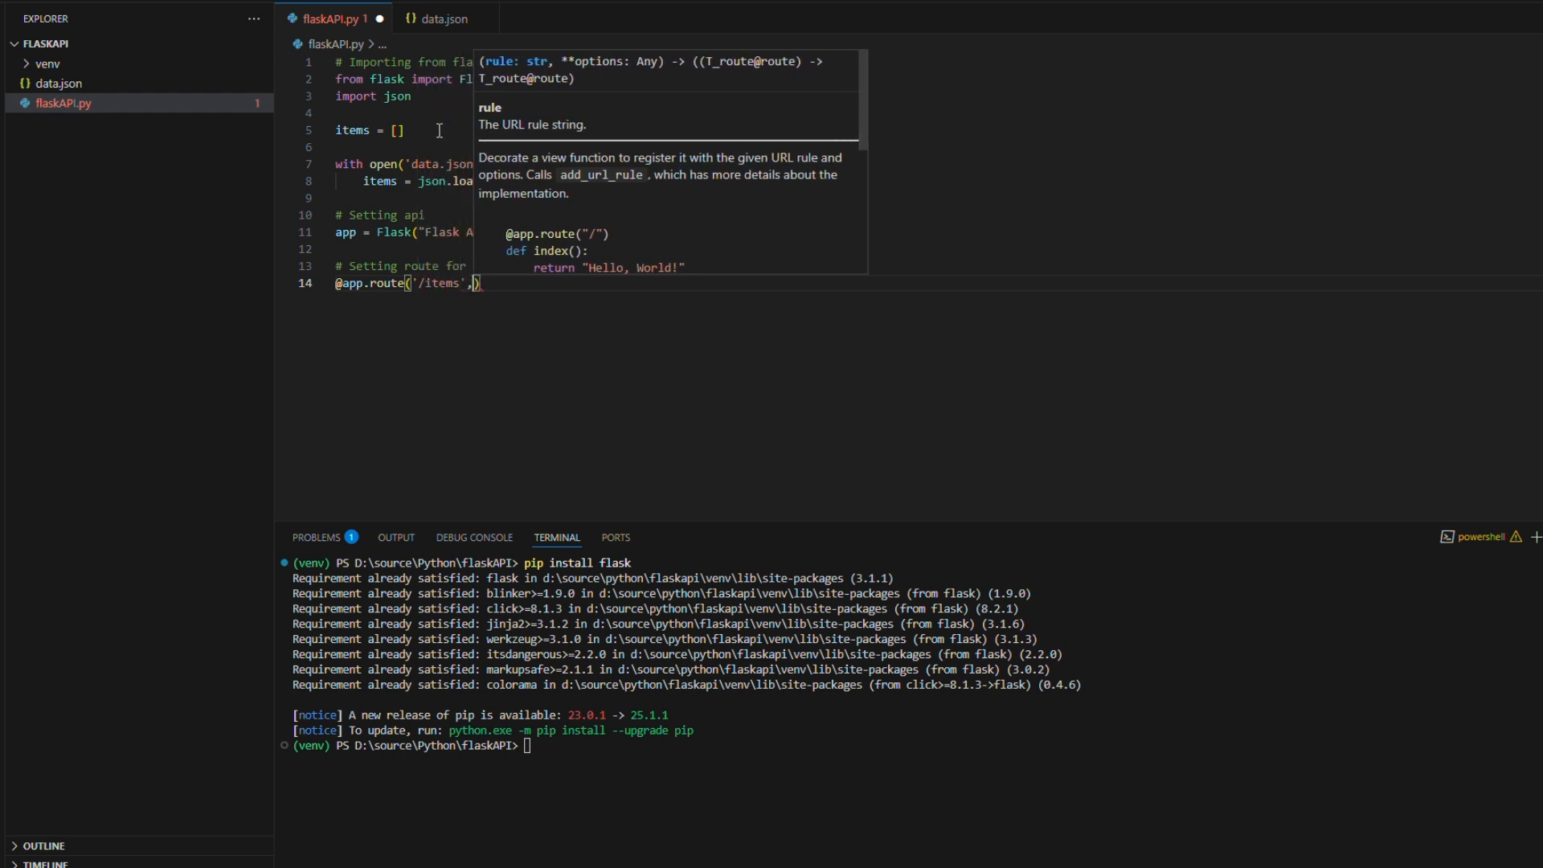
type("methods=[\"GET")
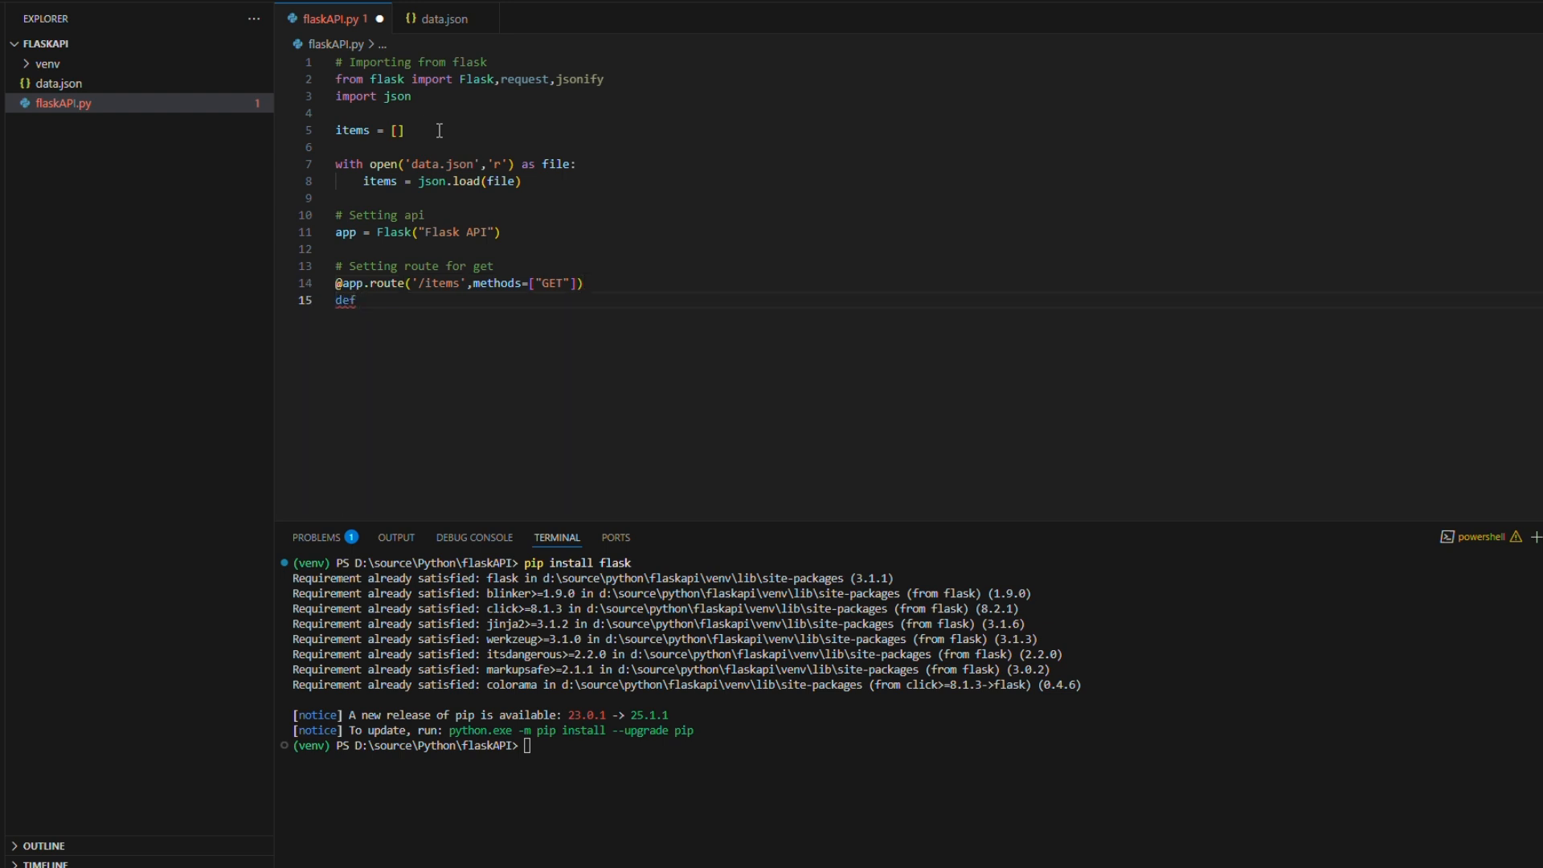
Define getItems() returning jsonify(items), adding the missing parentheses.
type("getI")
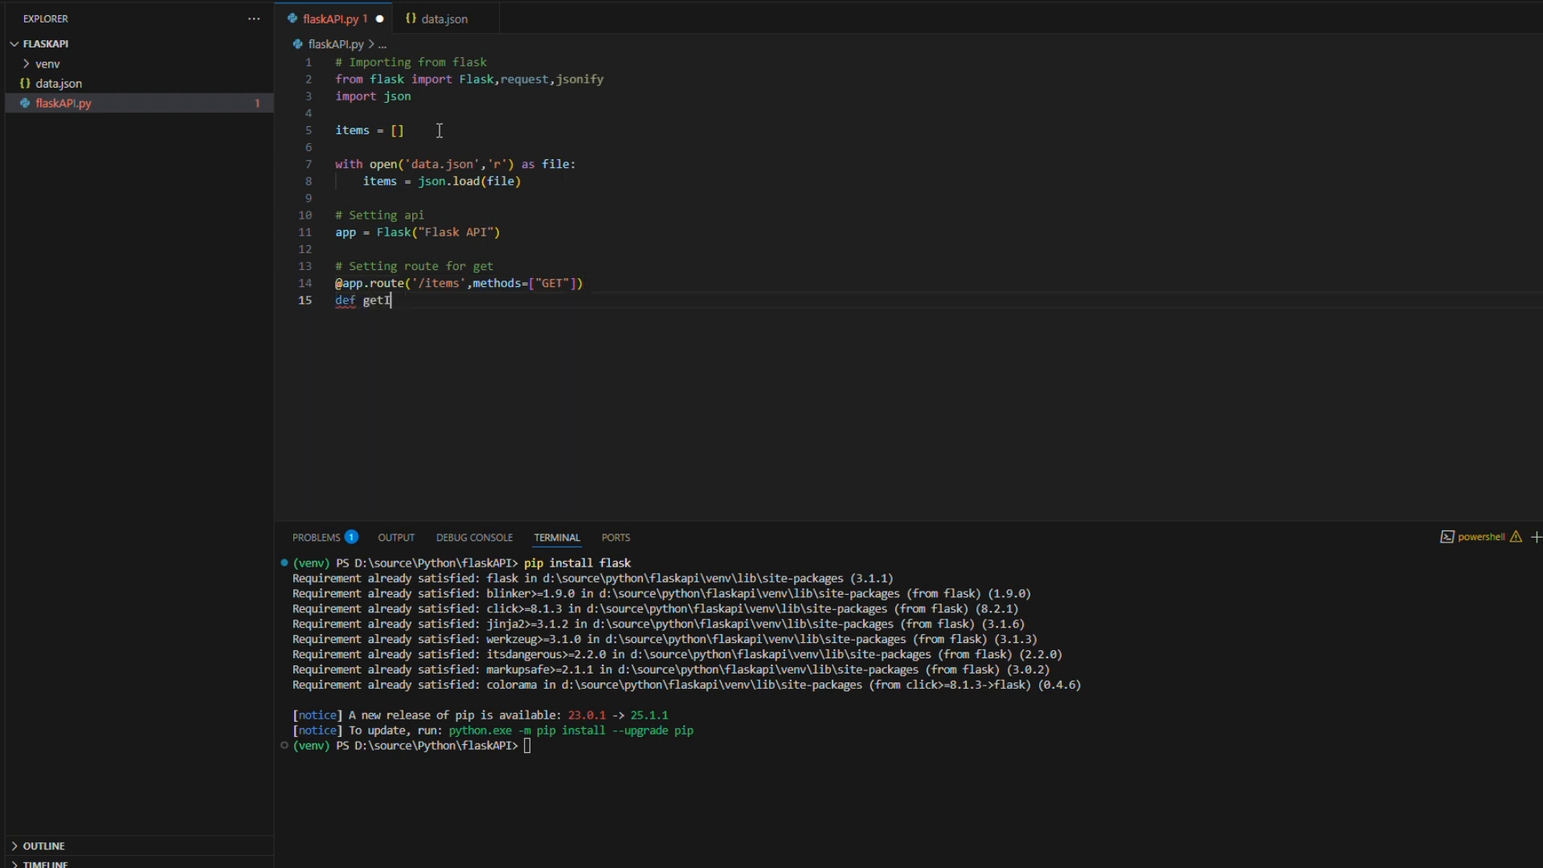
type("tems:")
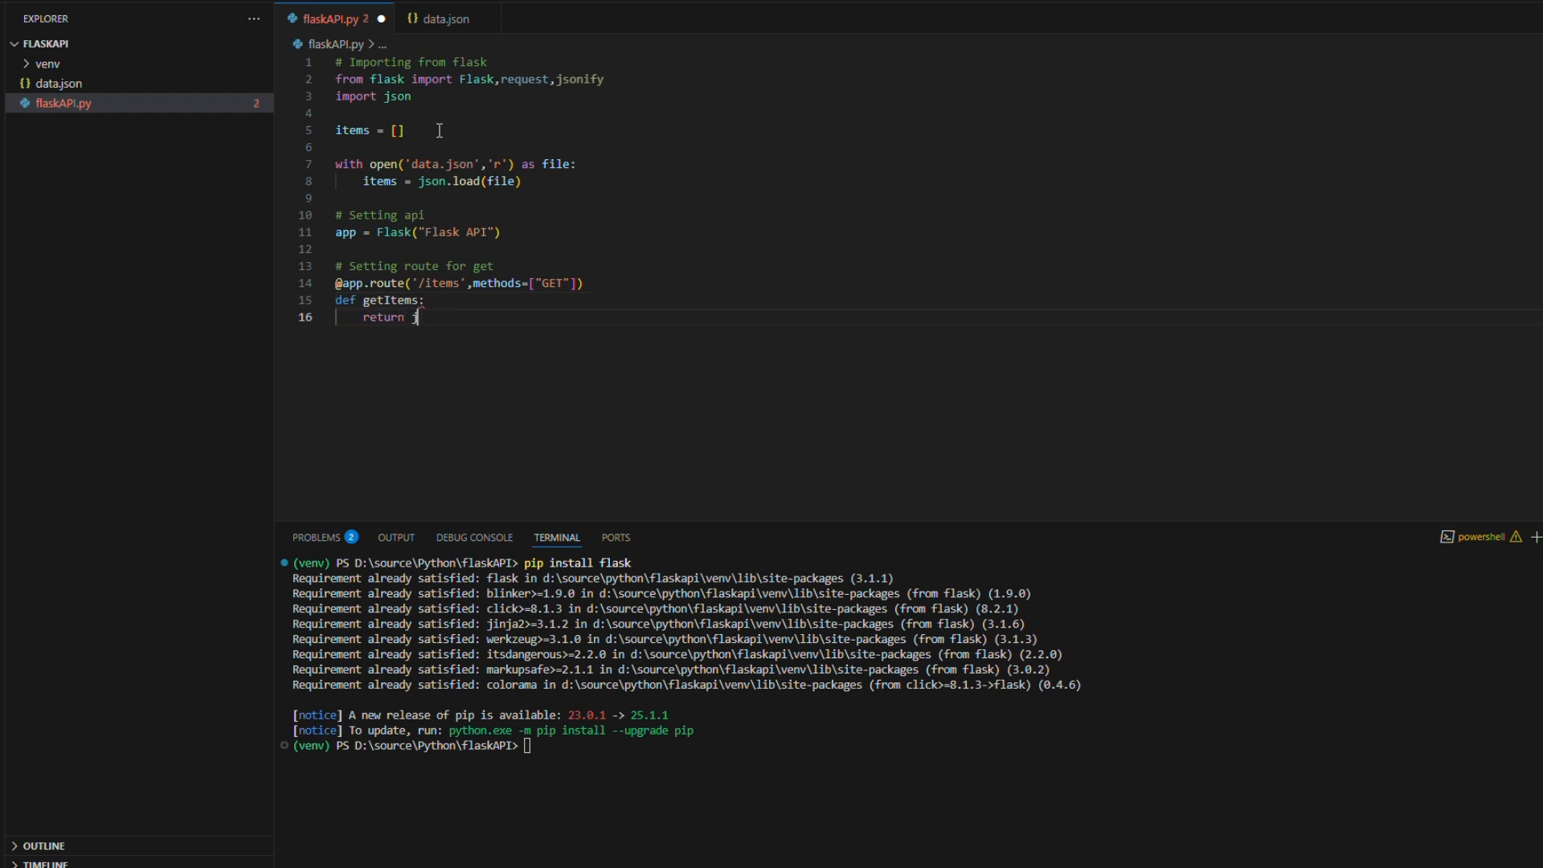
type("sonify")
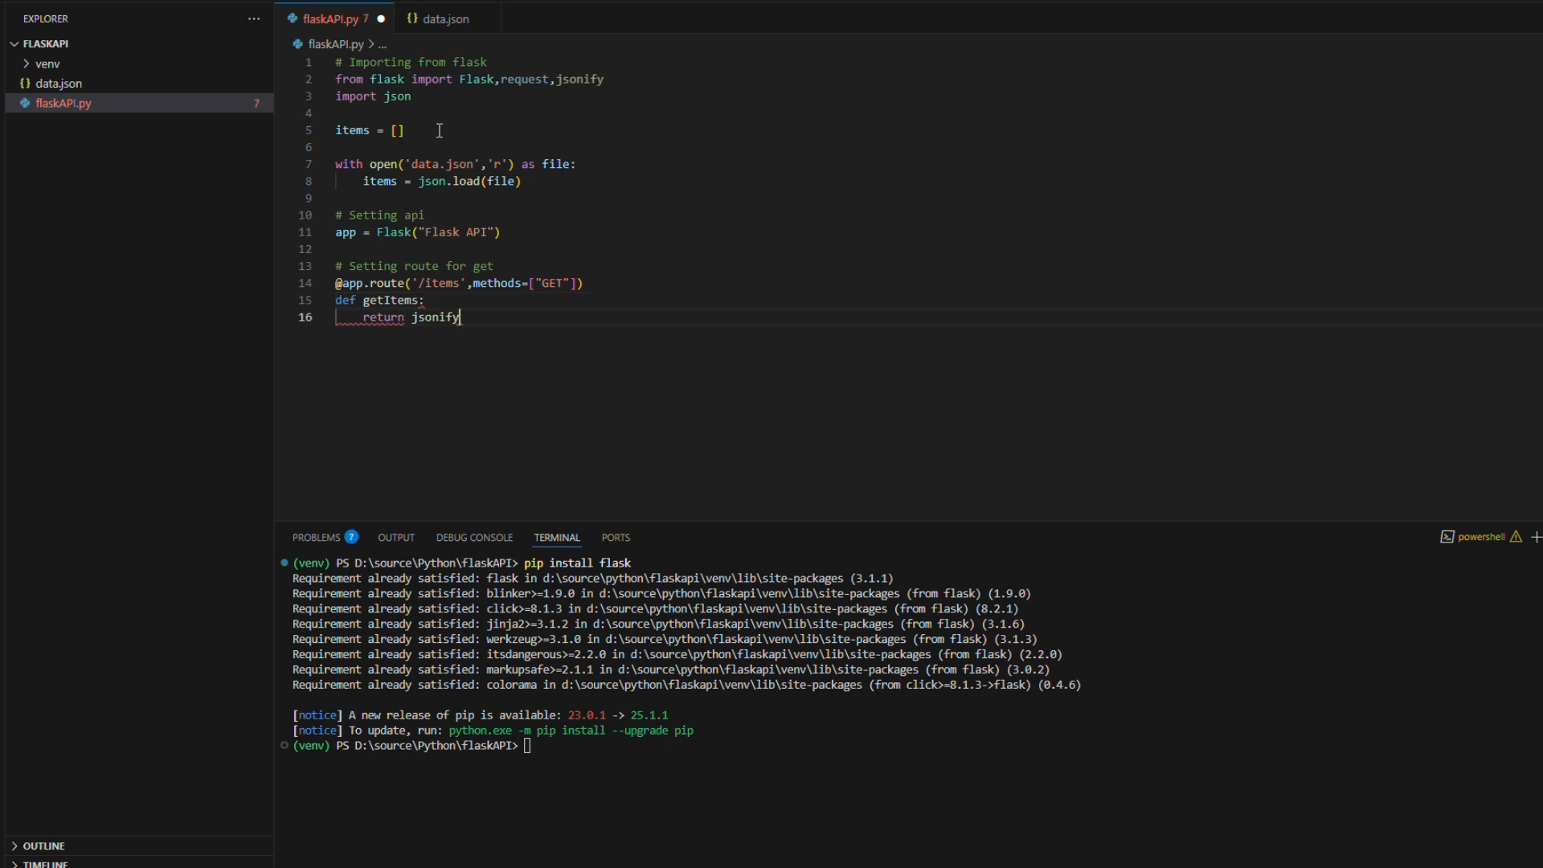
type("(items)")
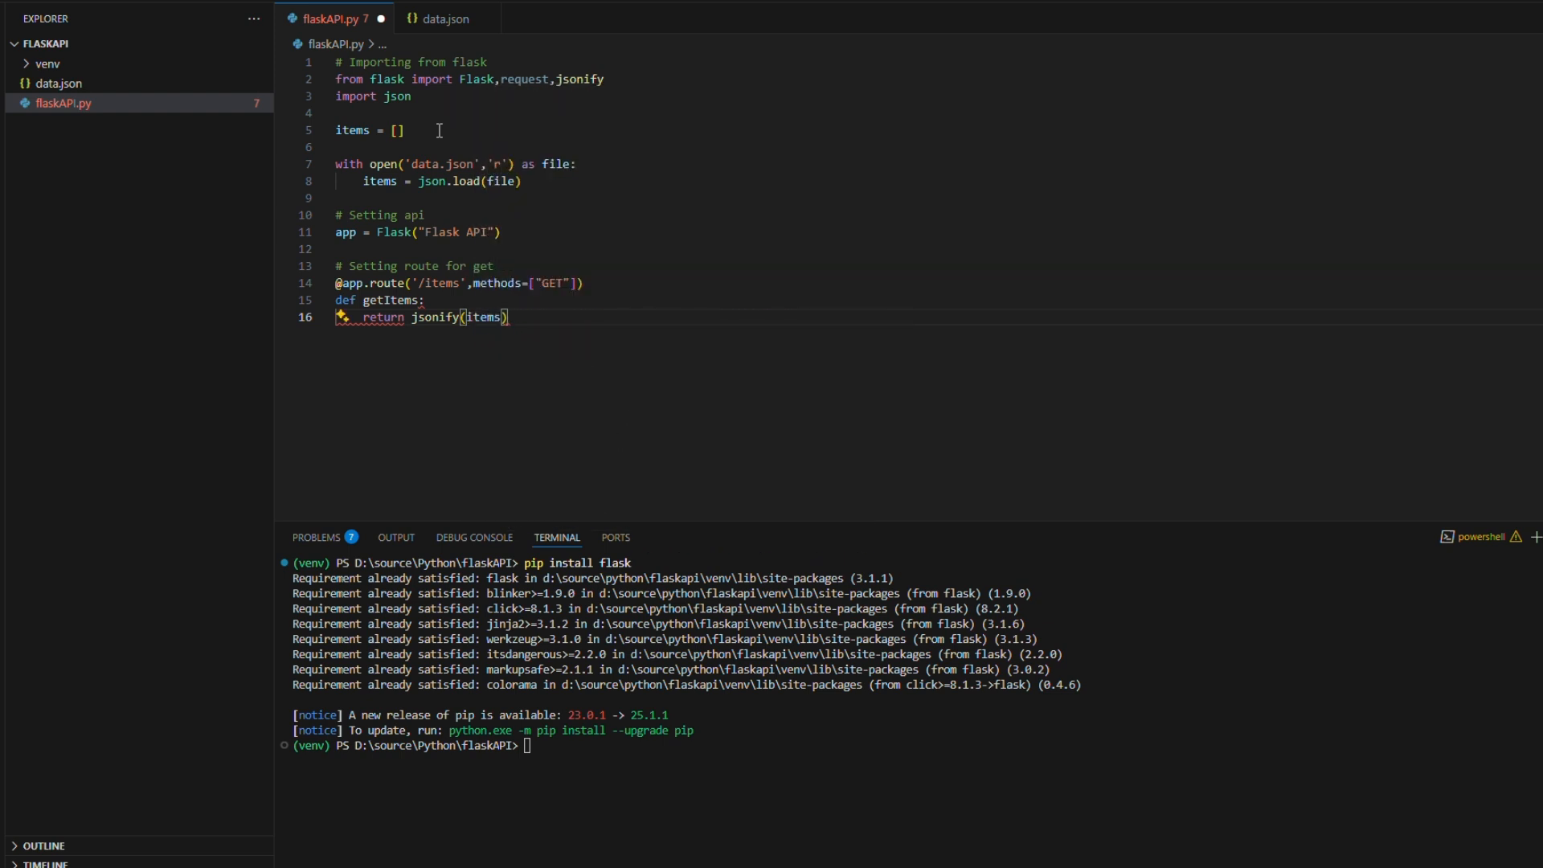
double_click(392, 299)
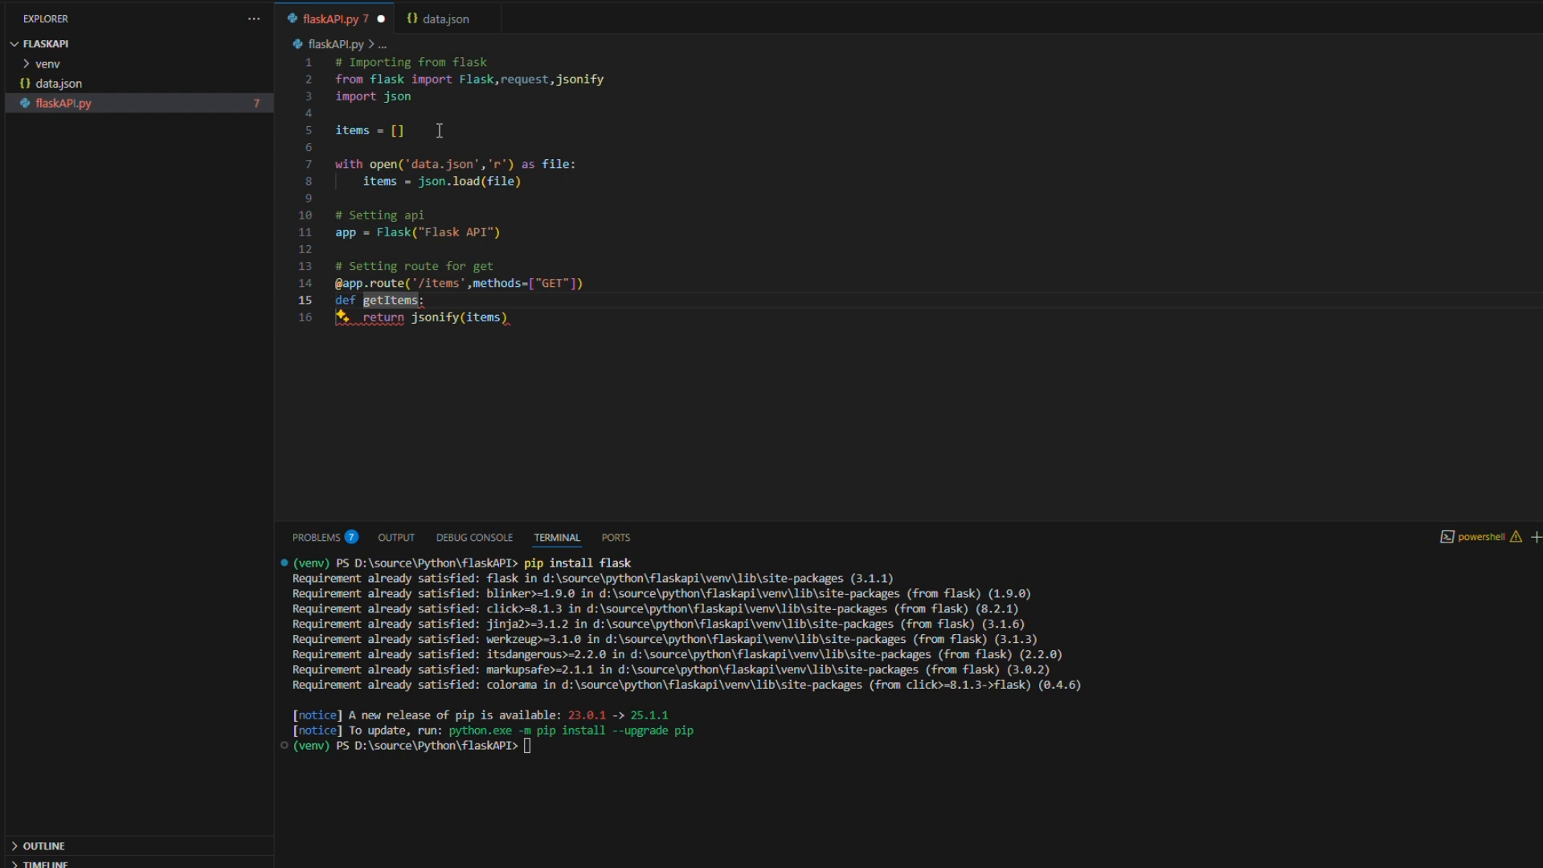
type("()")
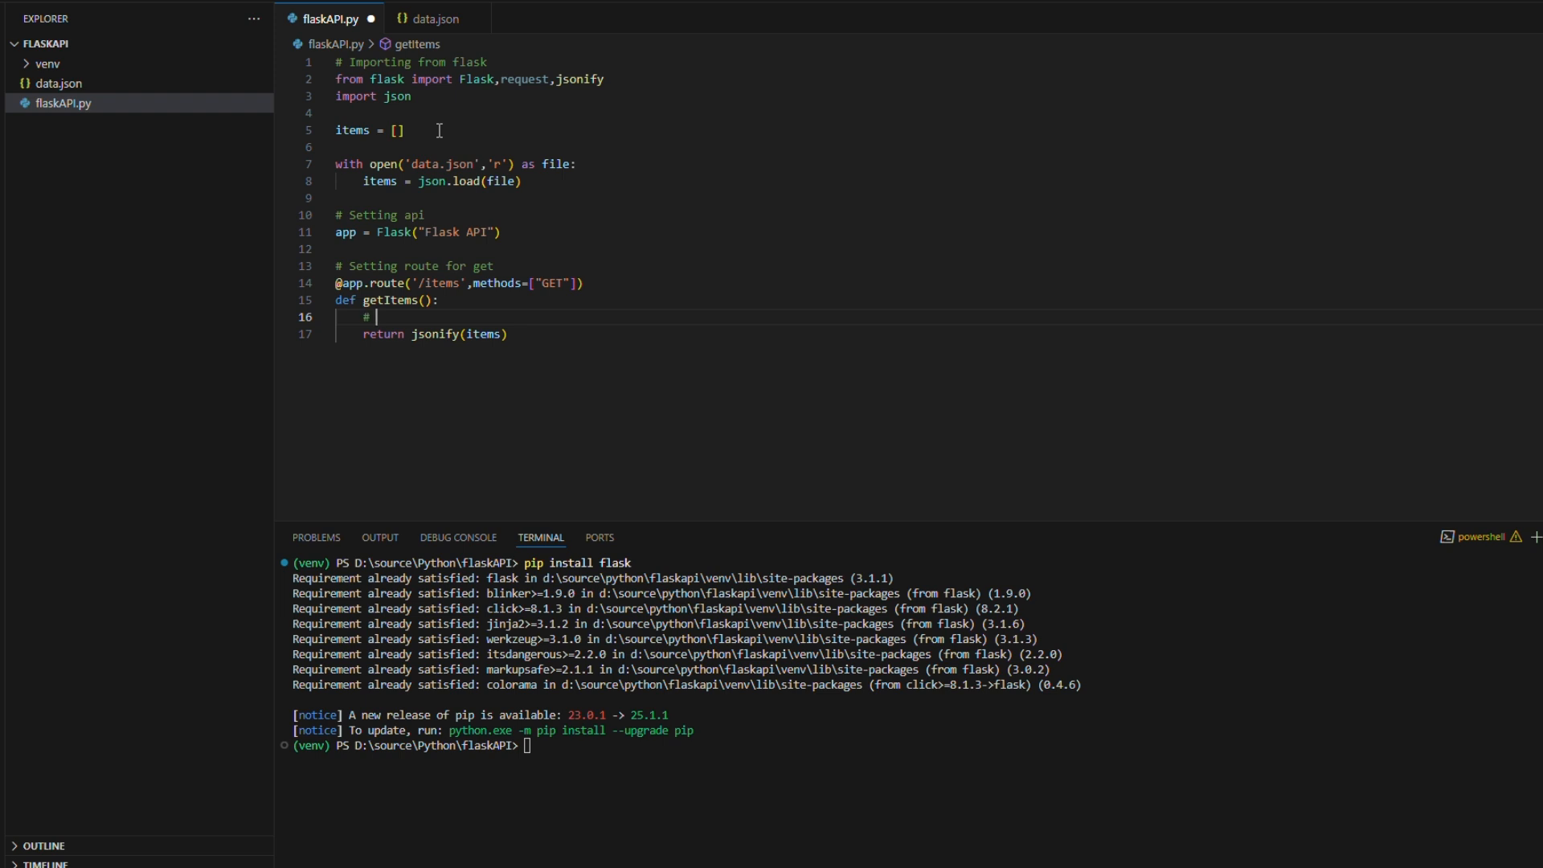
Write the __main__ block calling app.run(debug=True, with an explanatory comment.
type("It will return all json data from items")
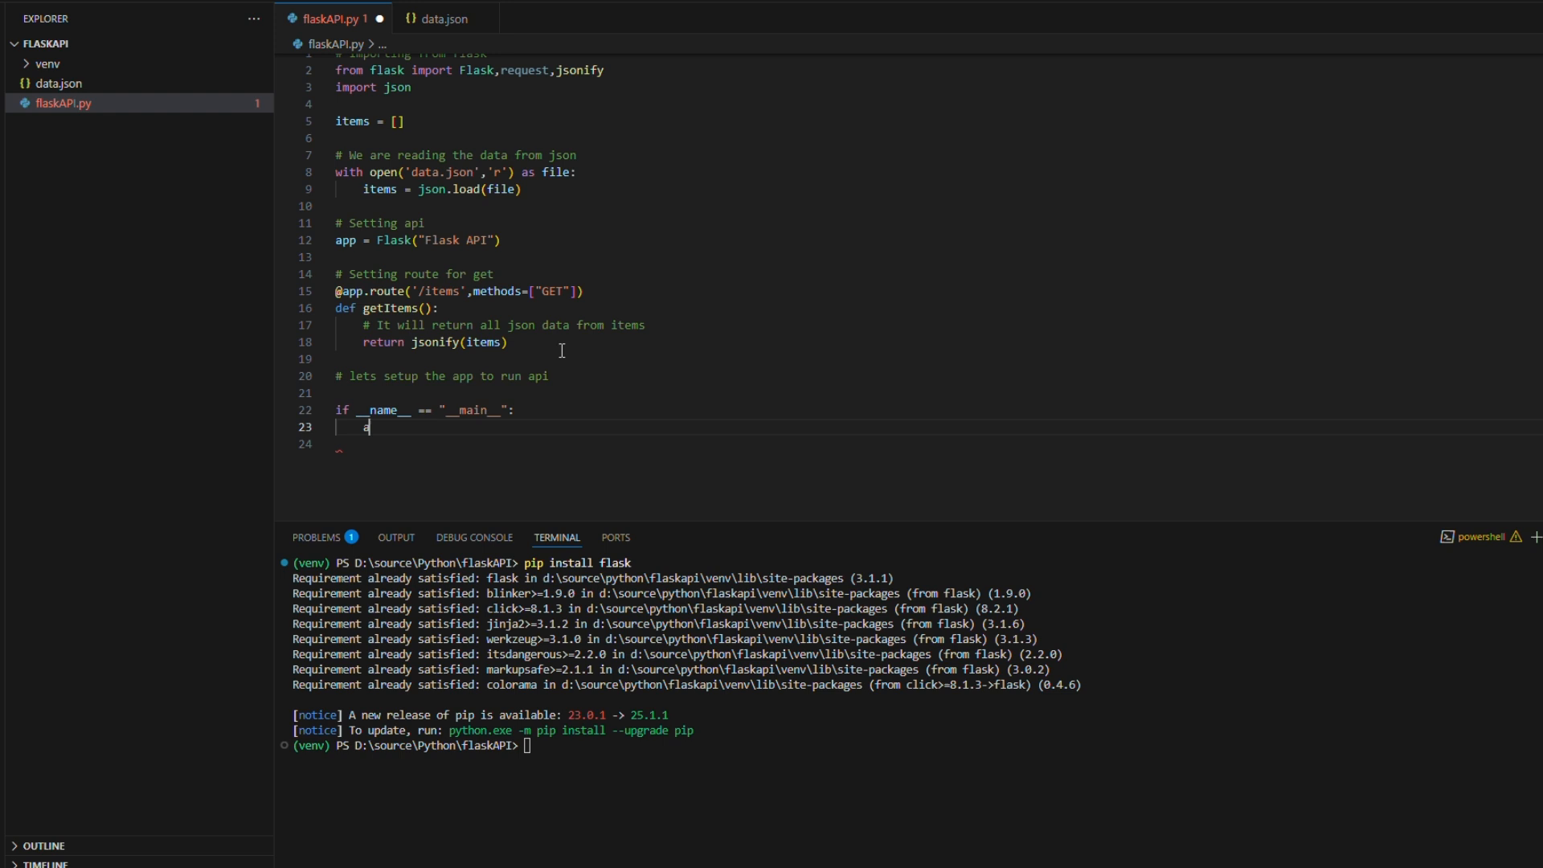
type("pp.run")
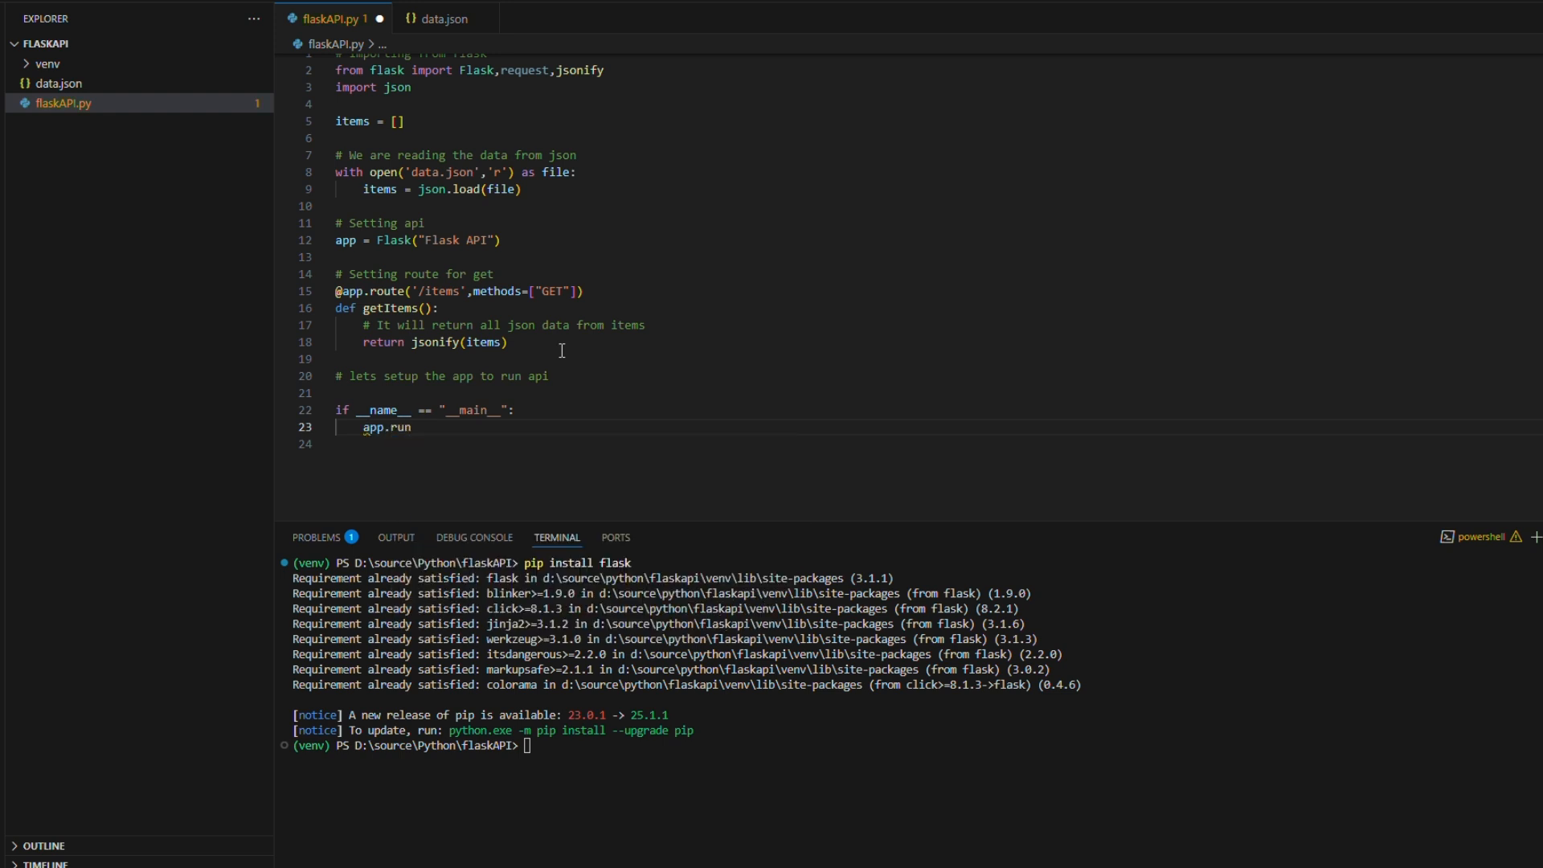
type("(debug=T")
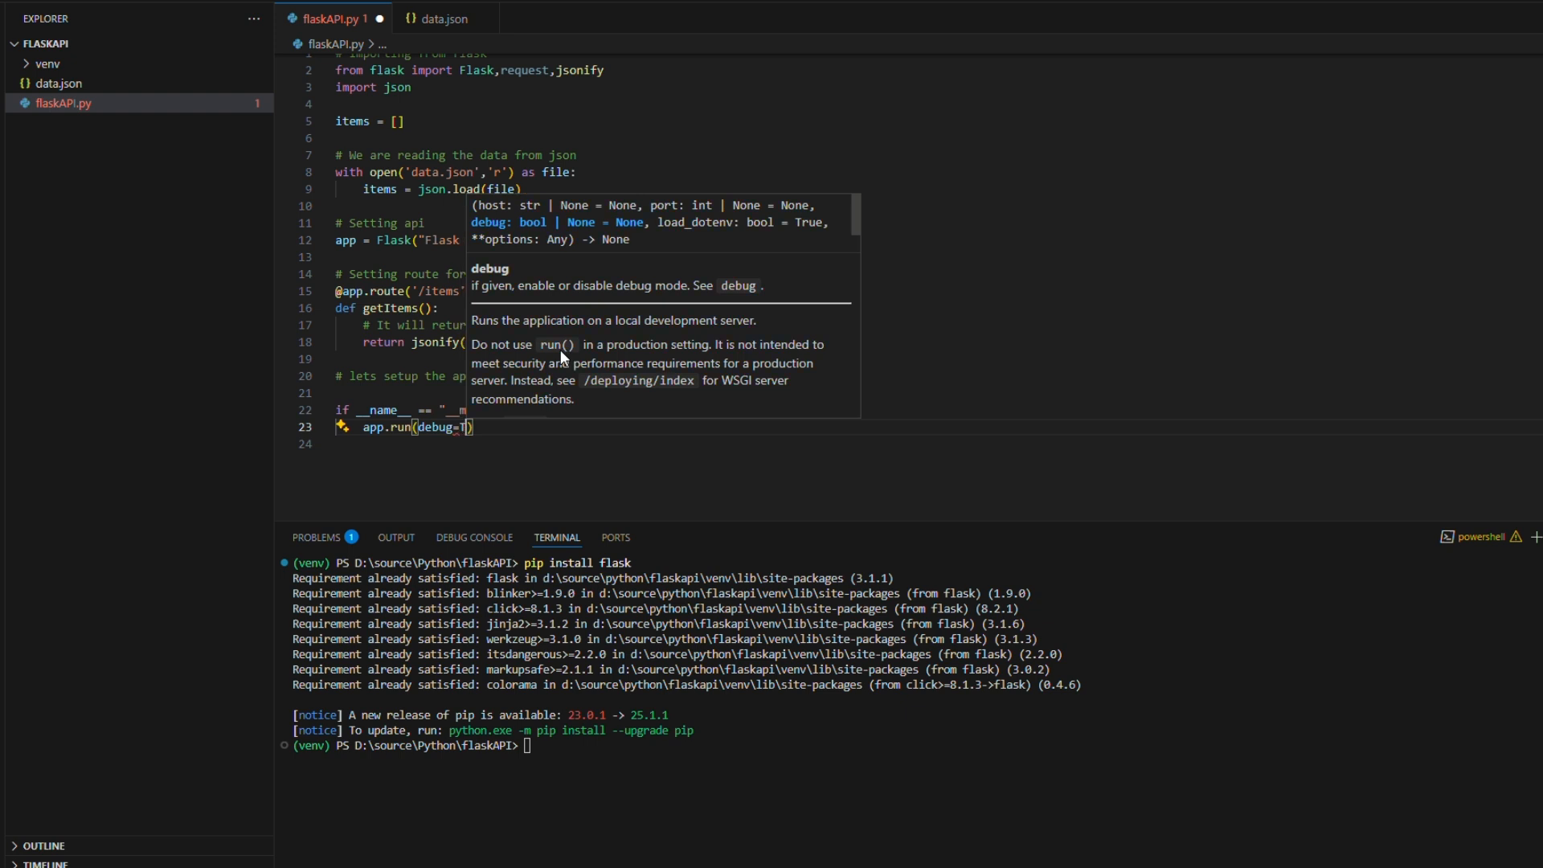
type("rue,")
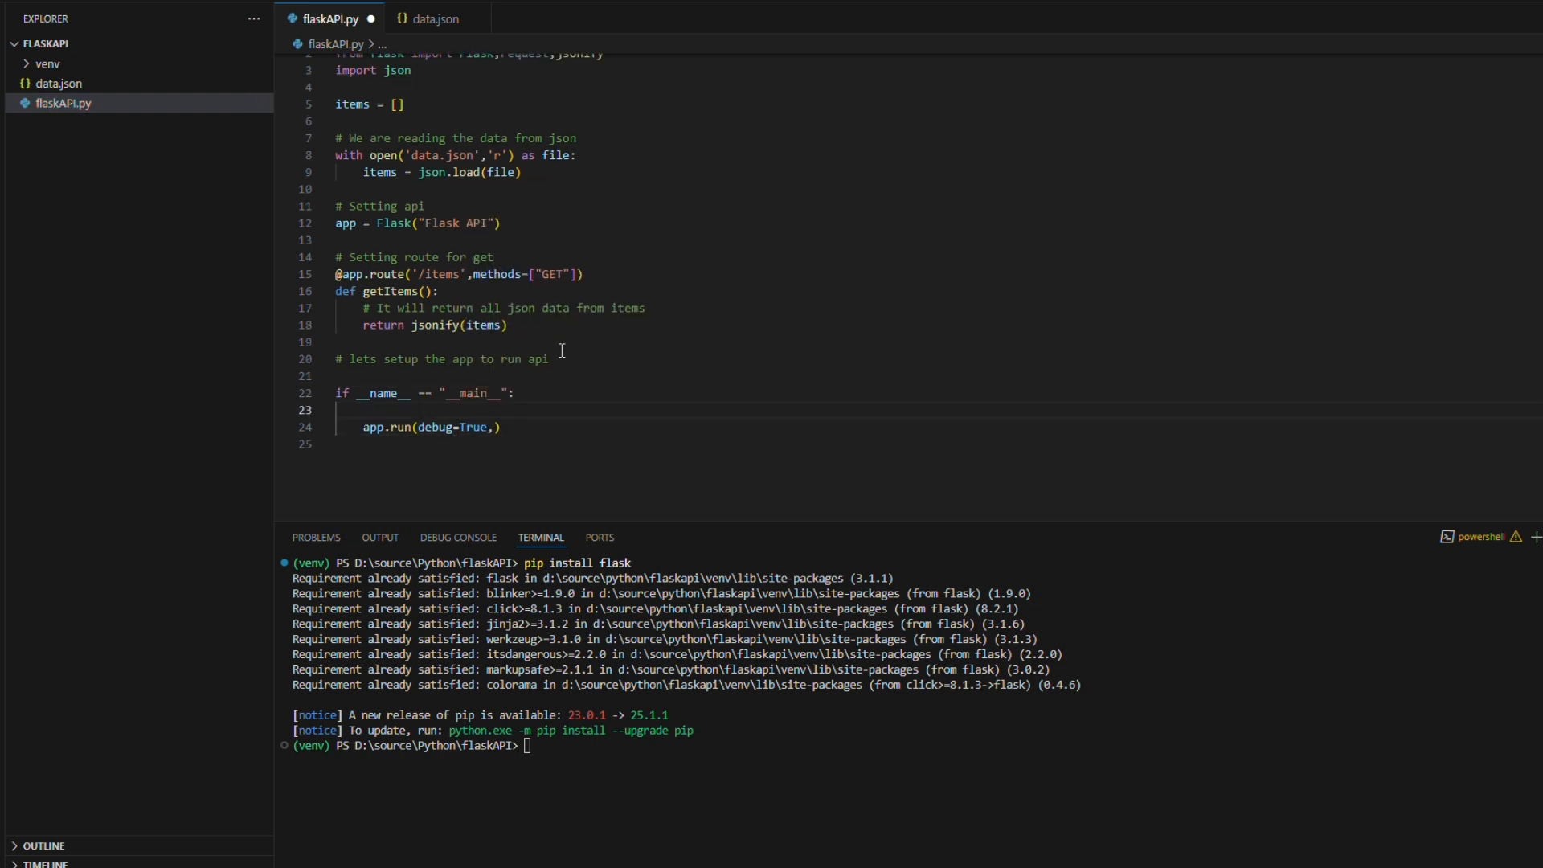
Add host="0.0.0.0" and port="5000" to app.run with a comment about specifying them.
type("# we can")
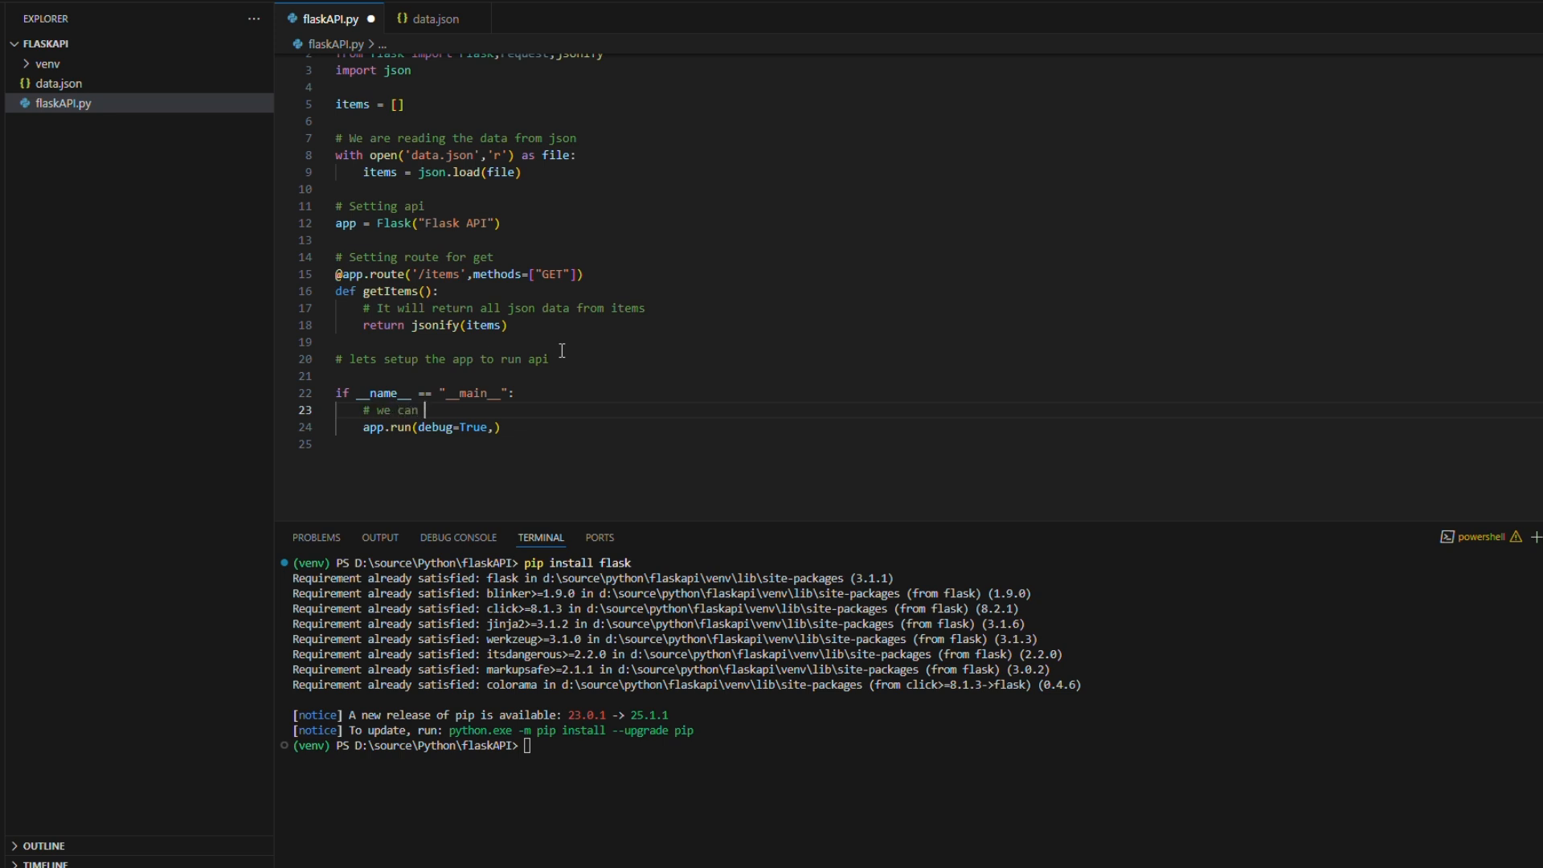
type("spe")
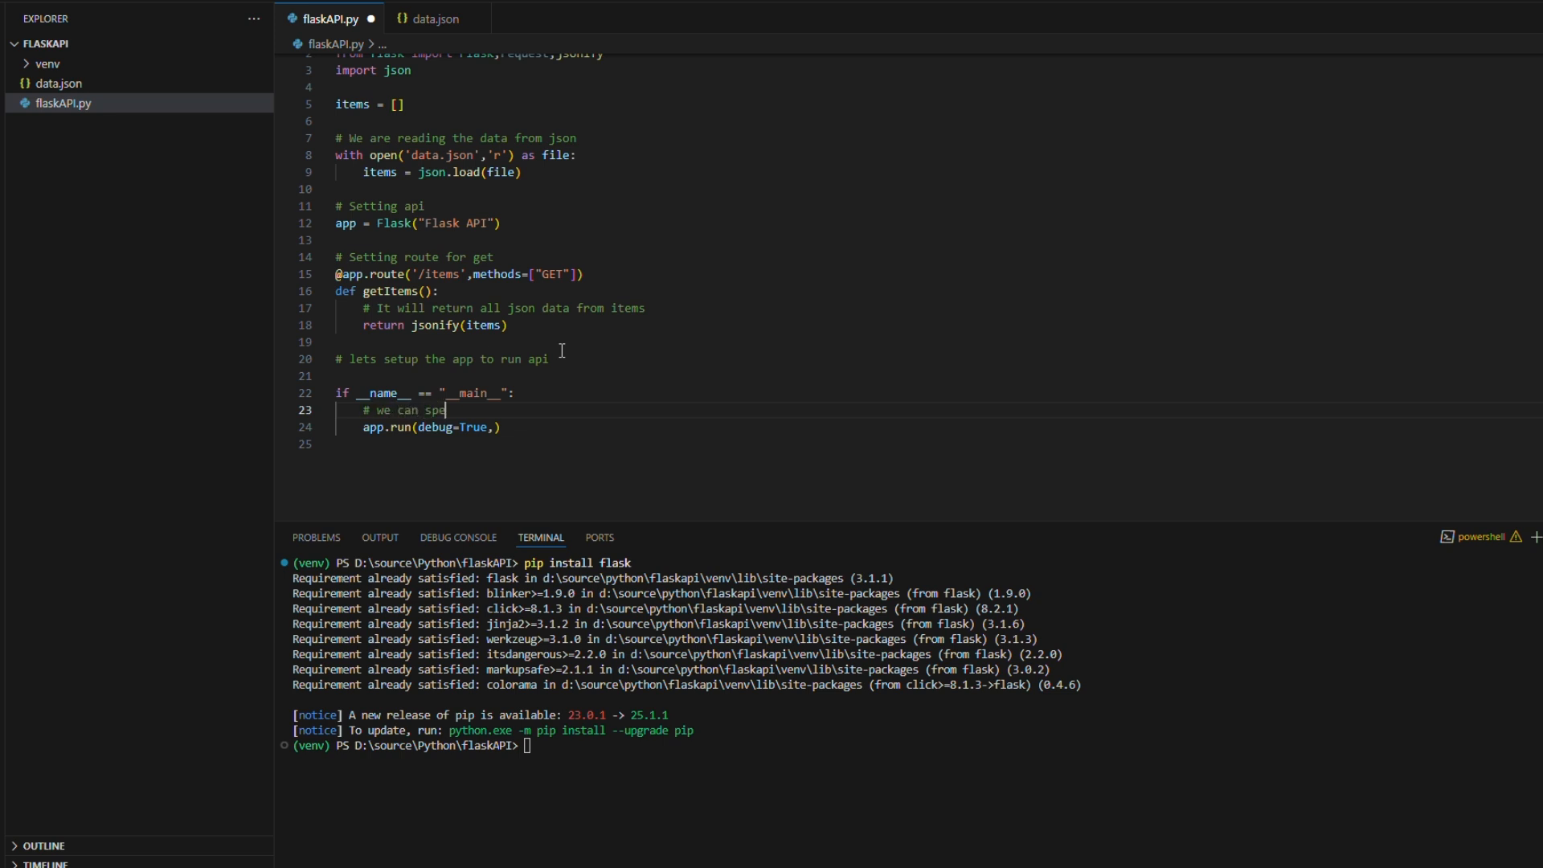
type("cify the host")
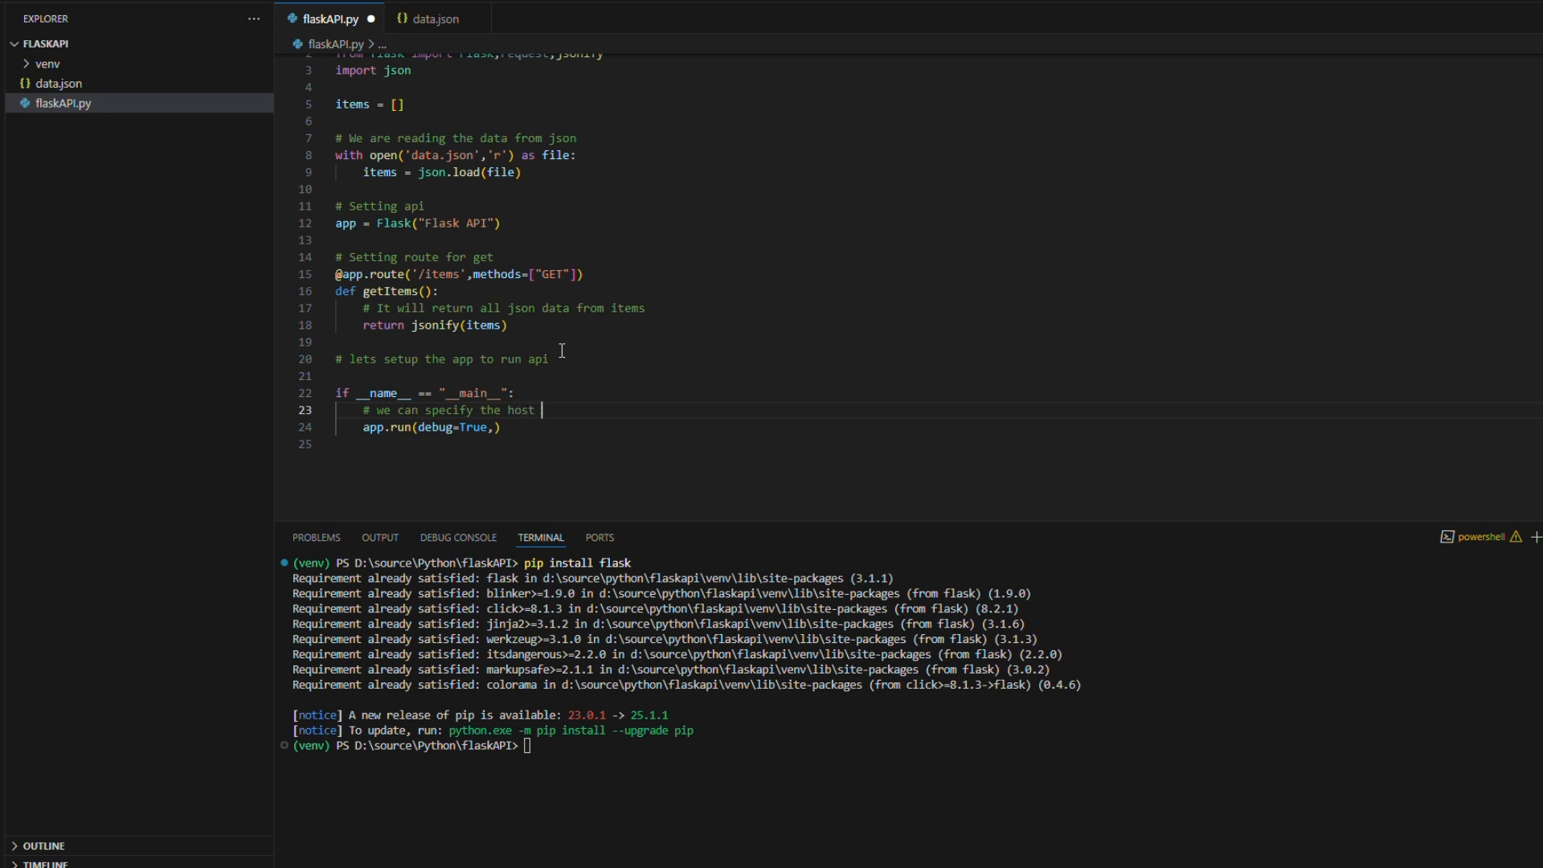
type("and port")
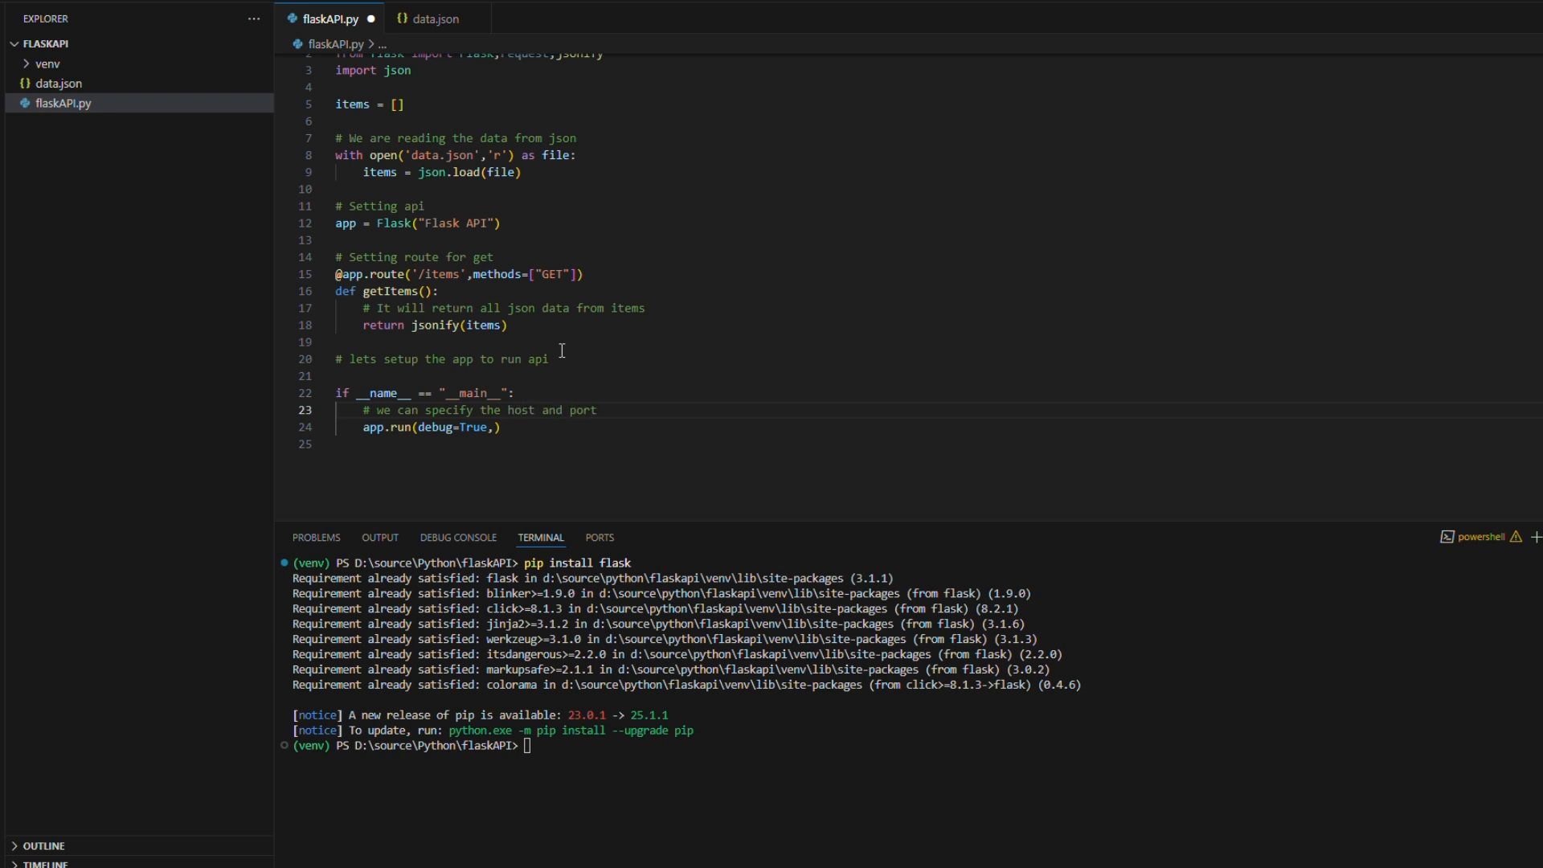
type("here")
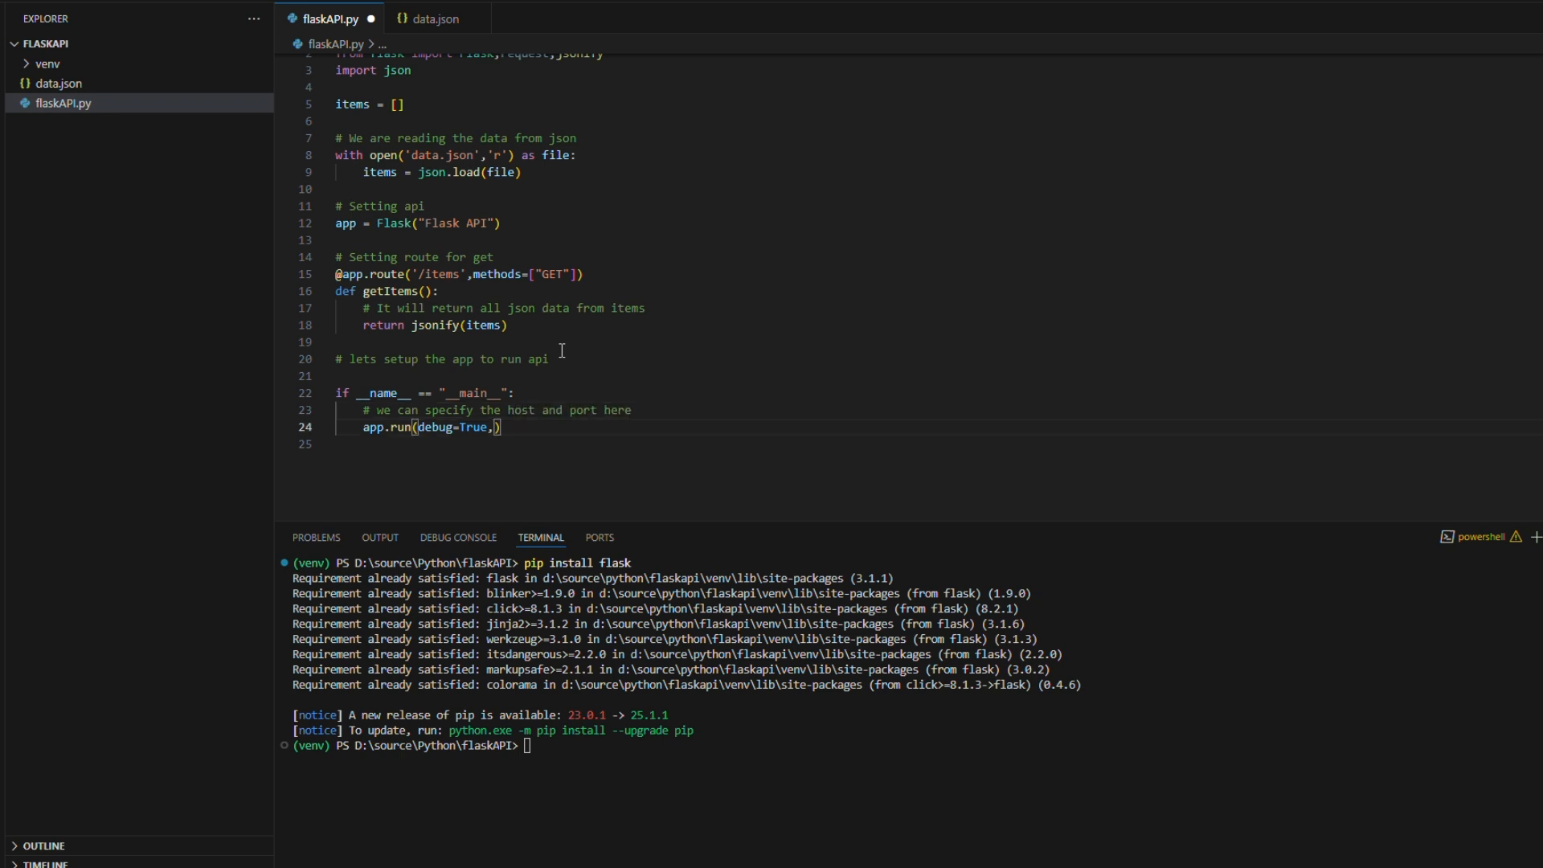
type("host=\"\"")
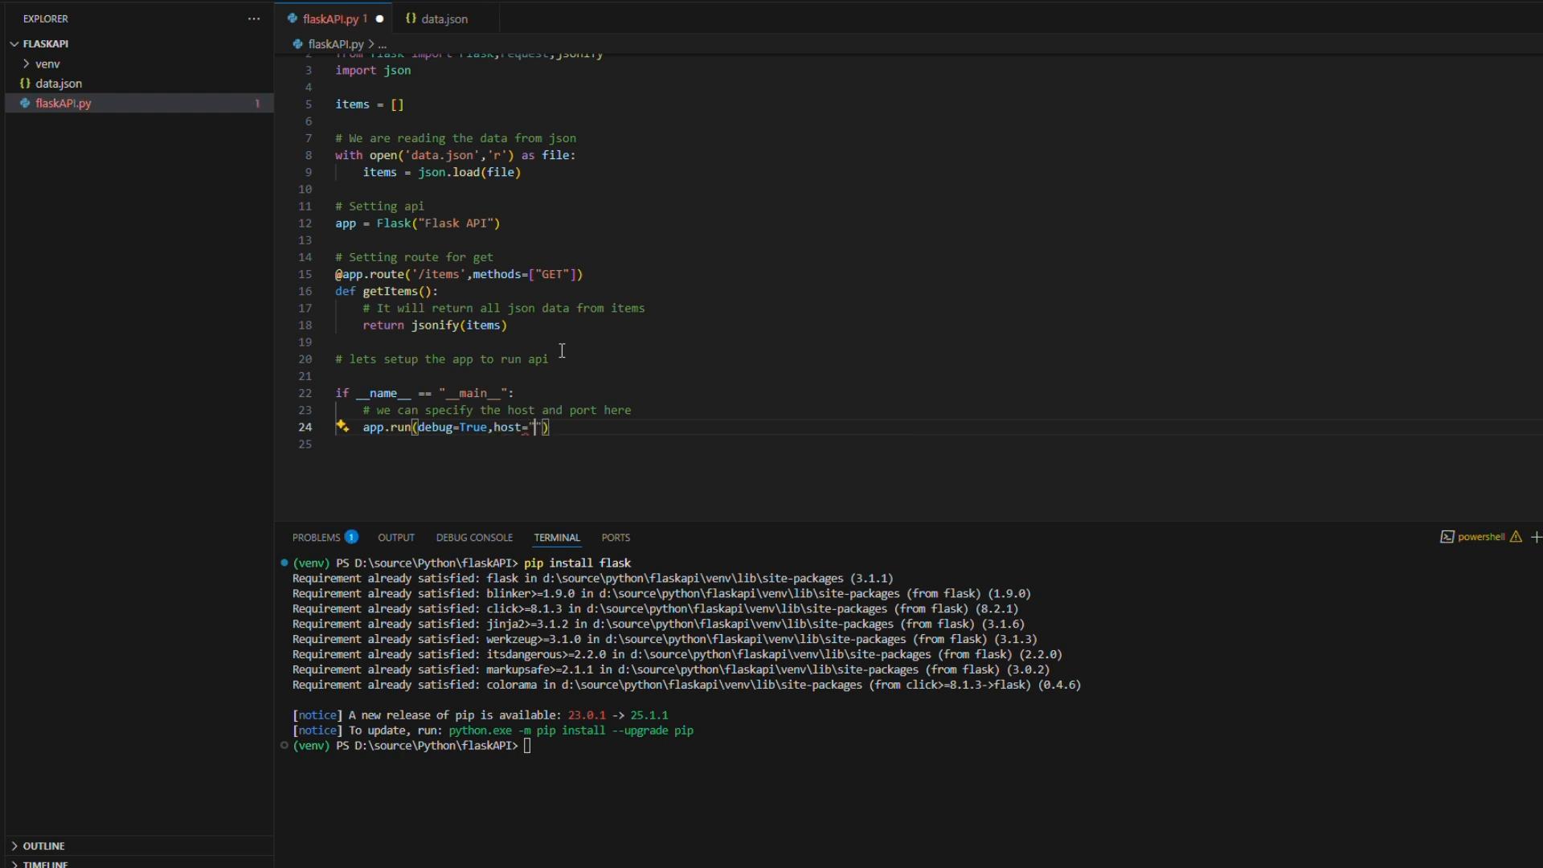
type("0.0.")
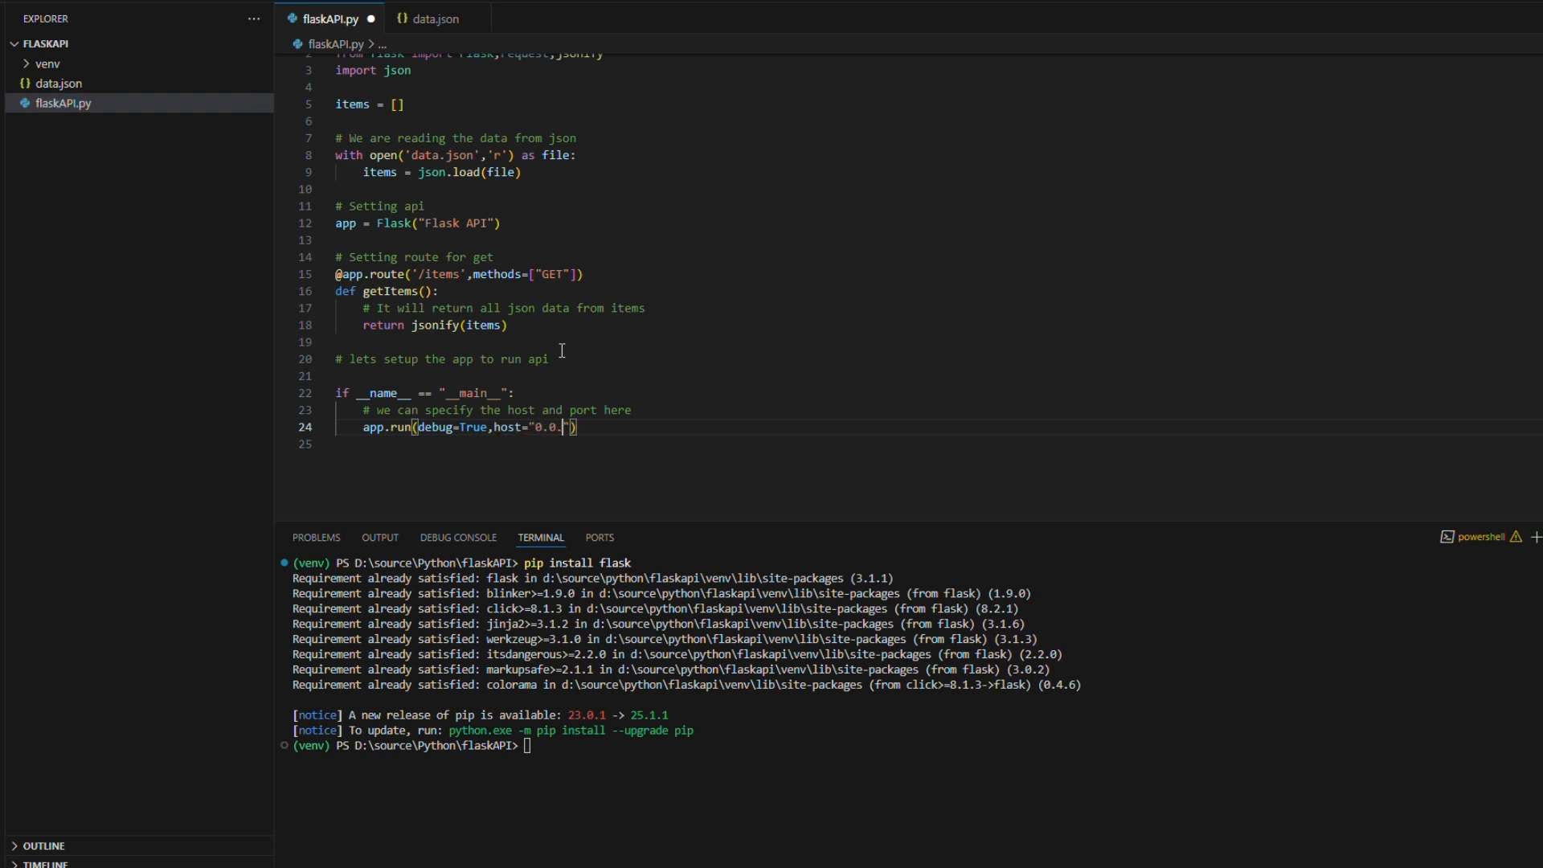
type("0.0")
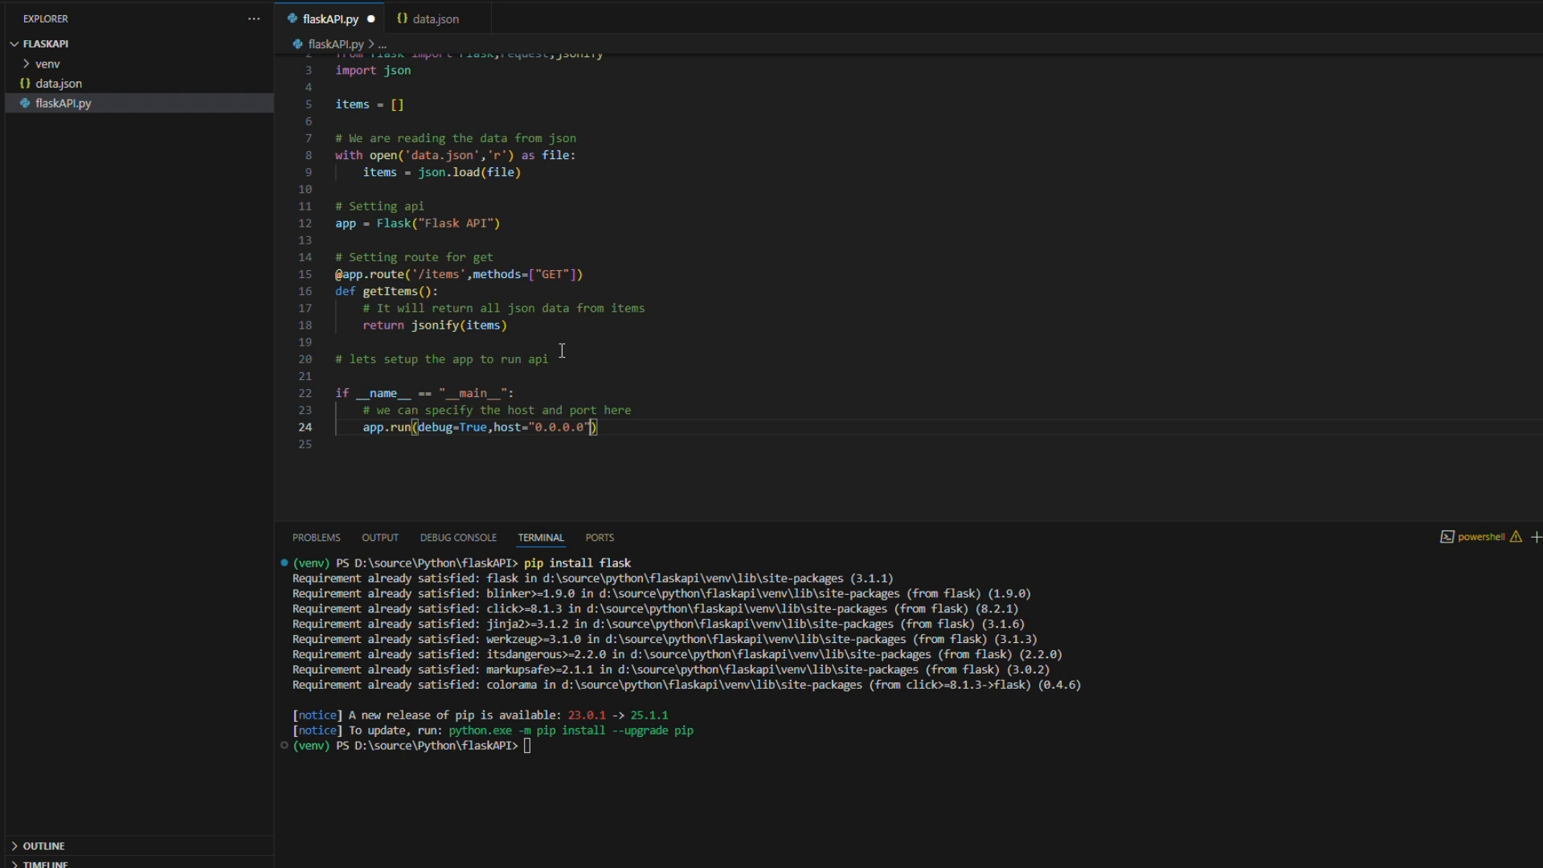
type(",")
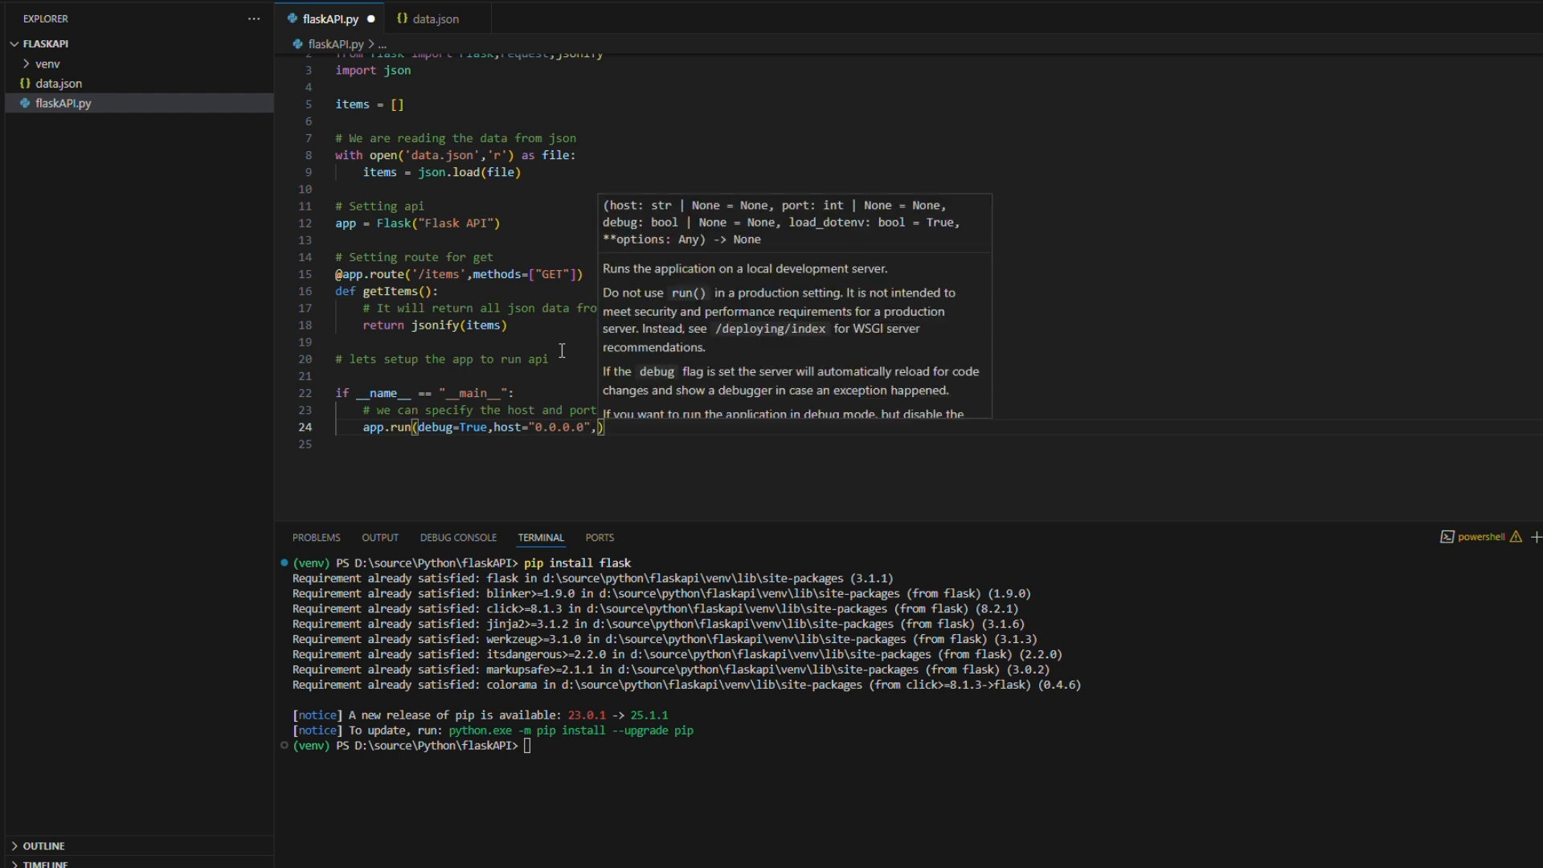
type("port=\"\"")
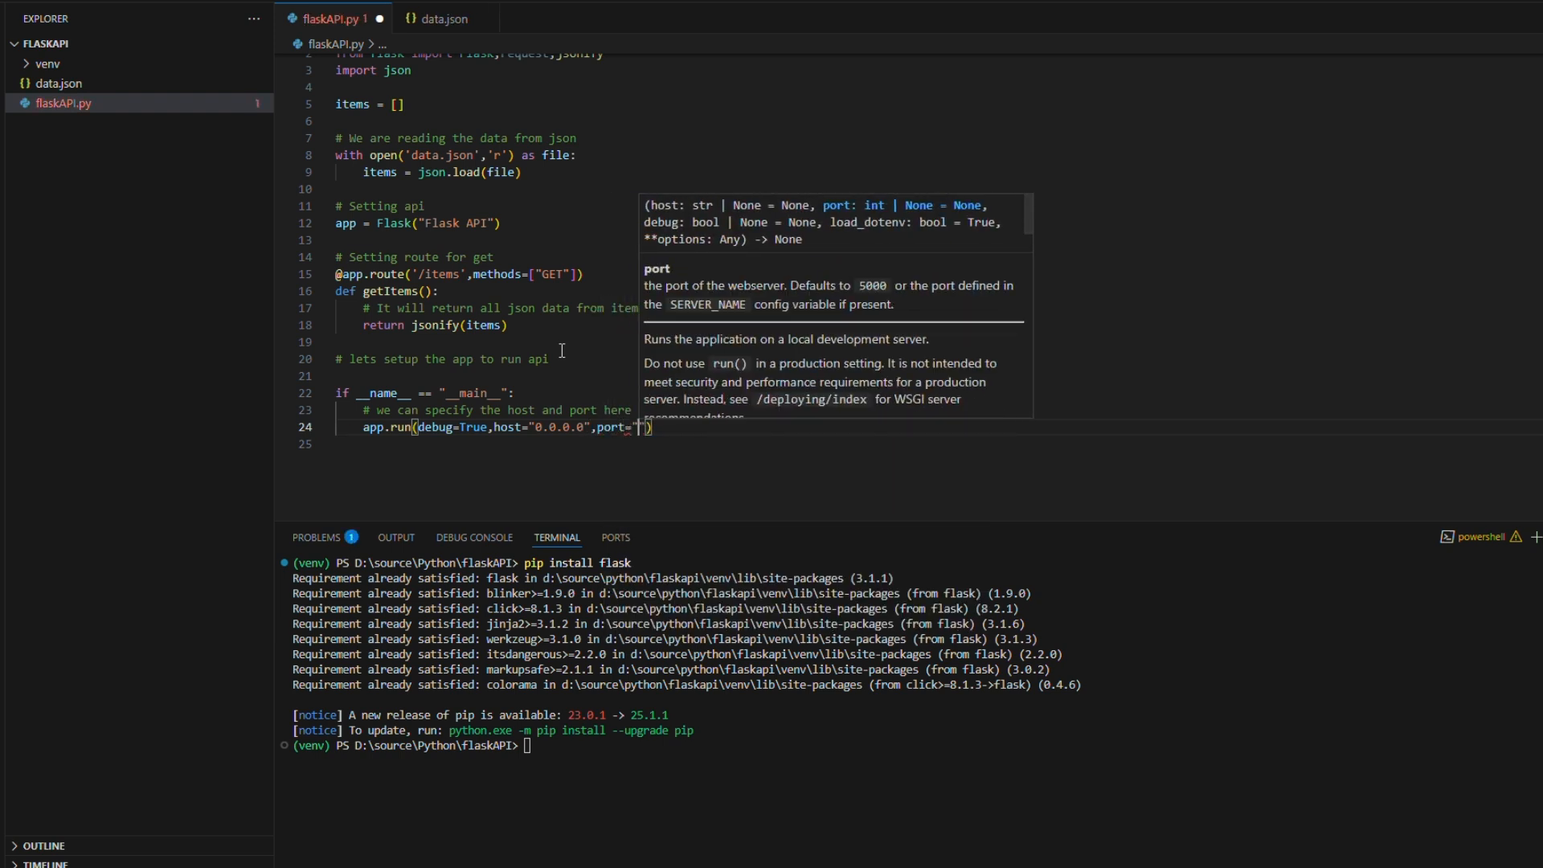
type("5000")
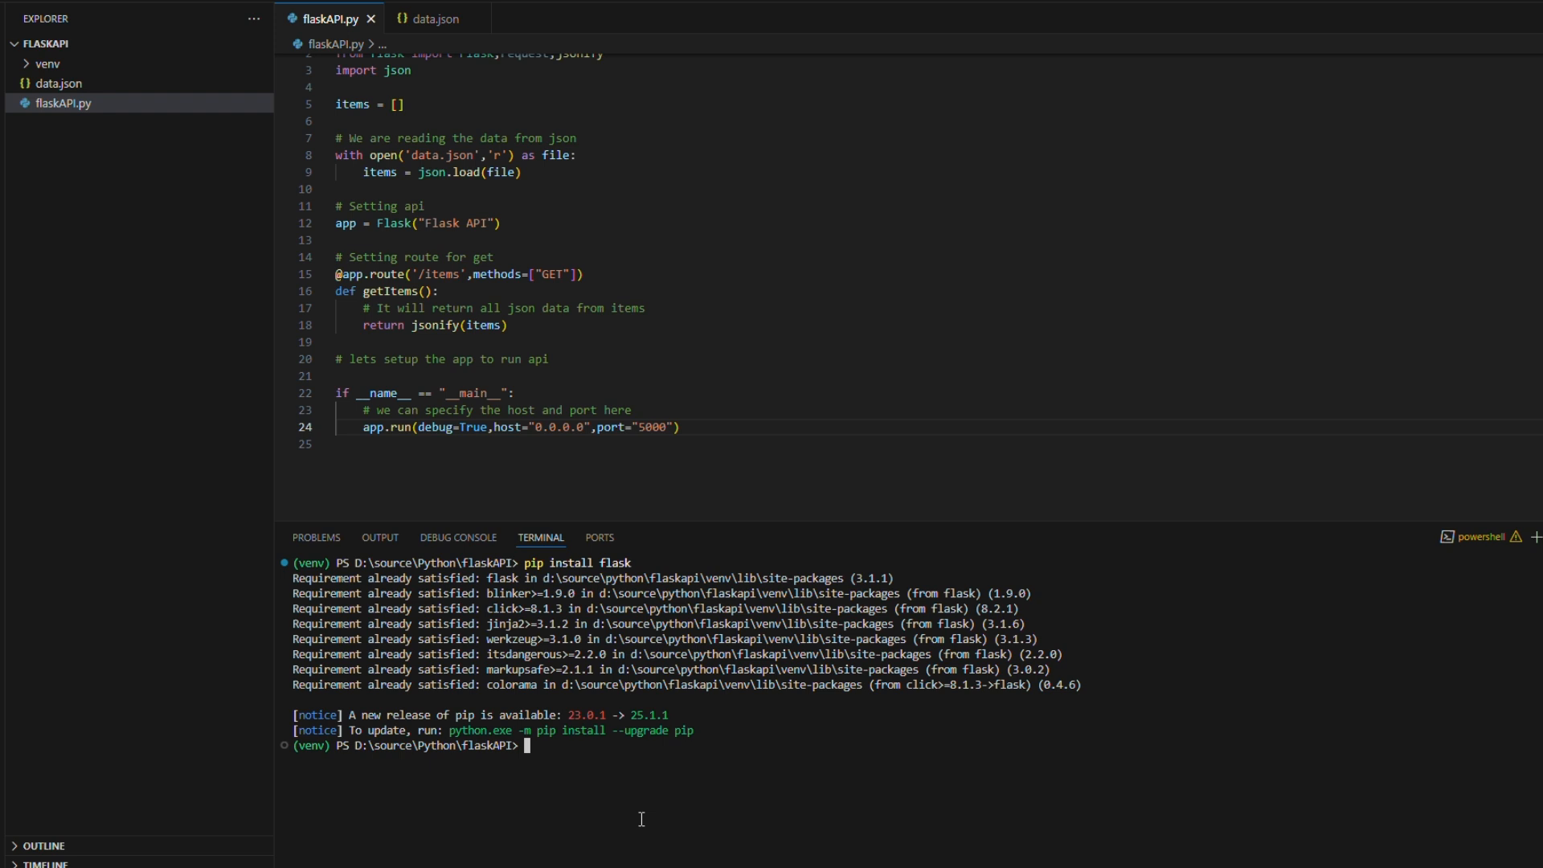
type("python")
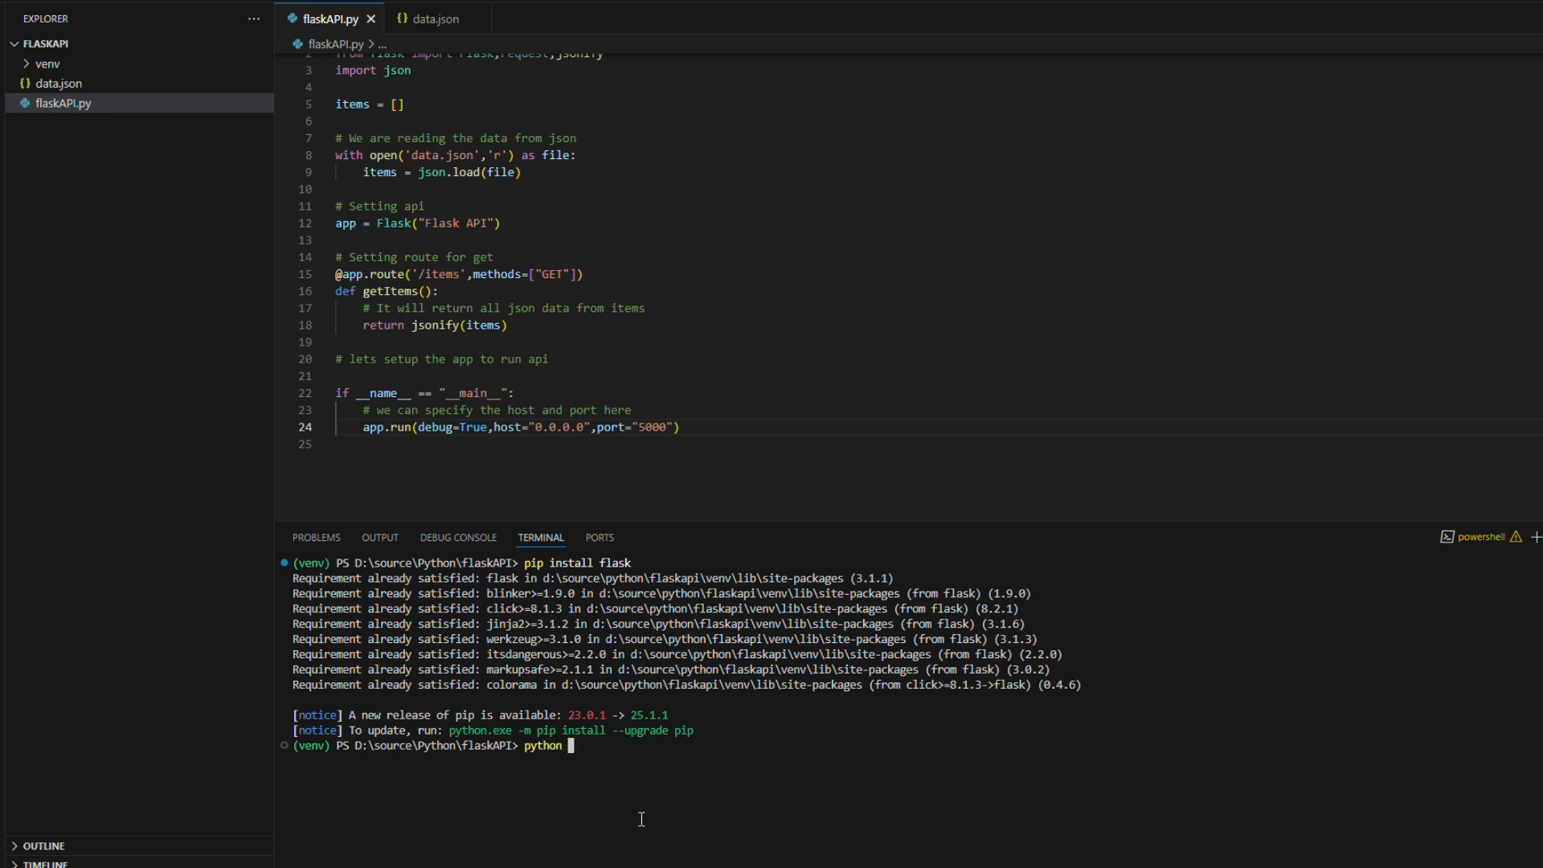
type("flas")
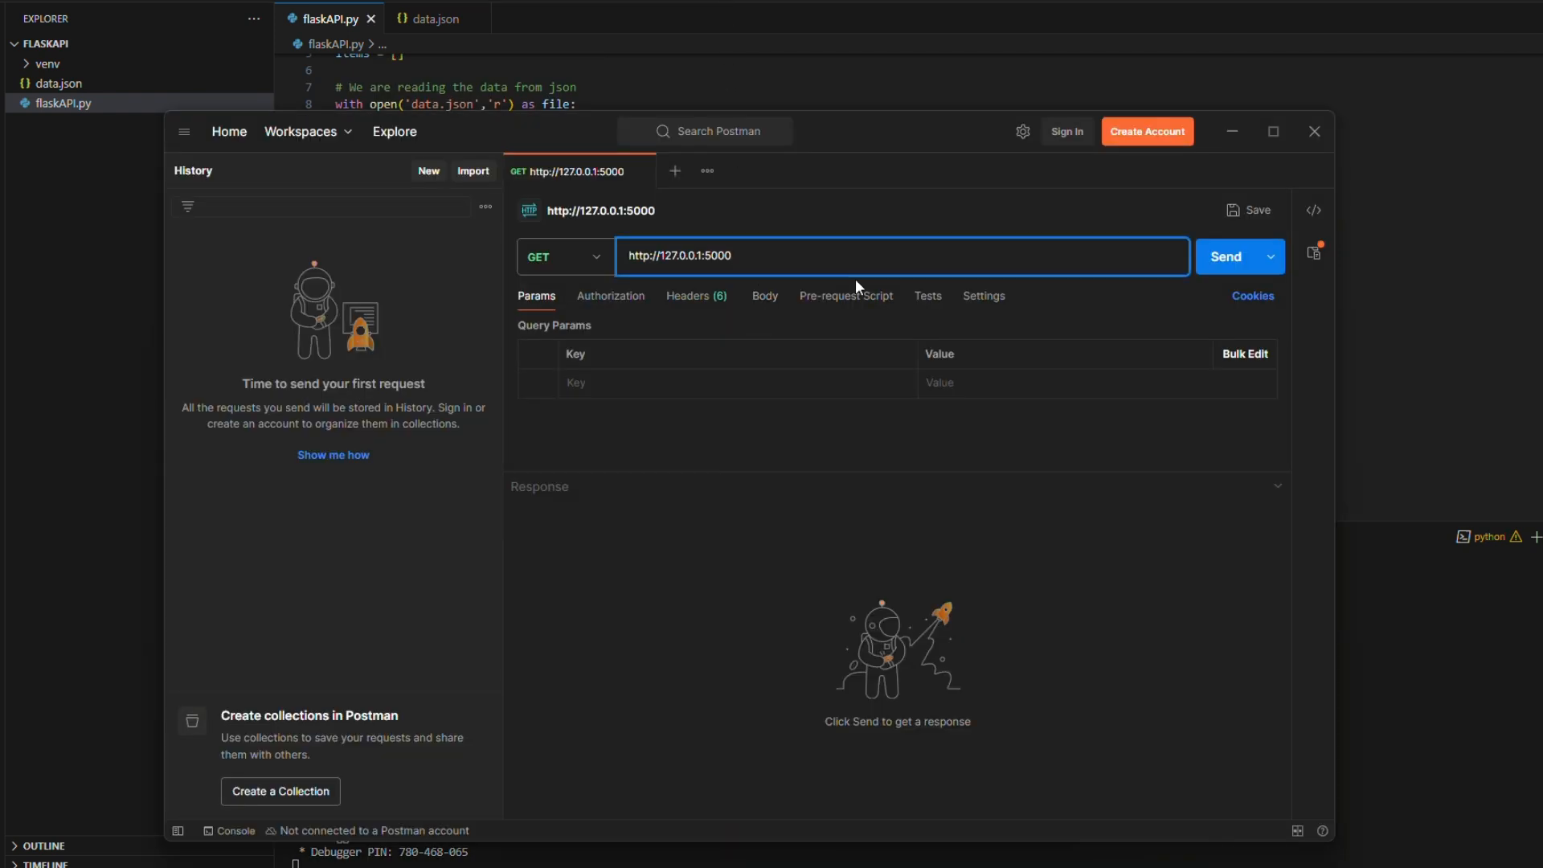
type("/items")
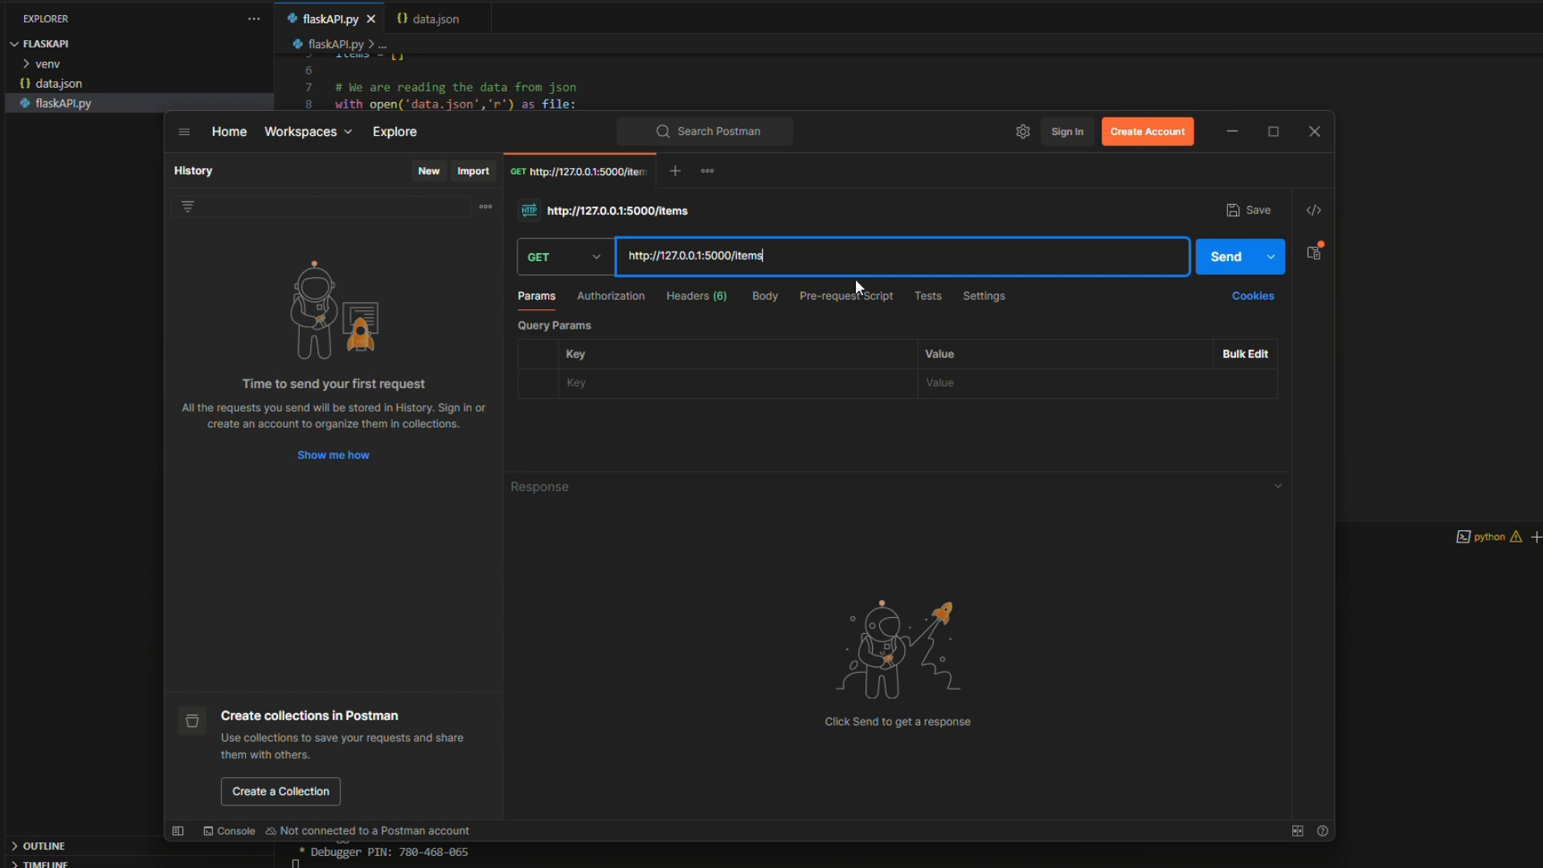
left_click(1227, 256)
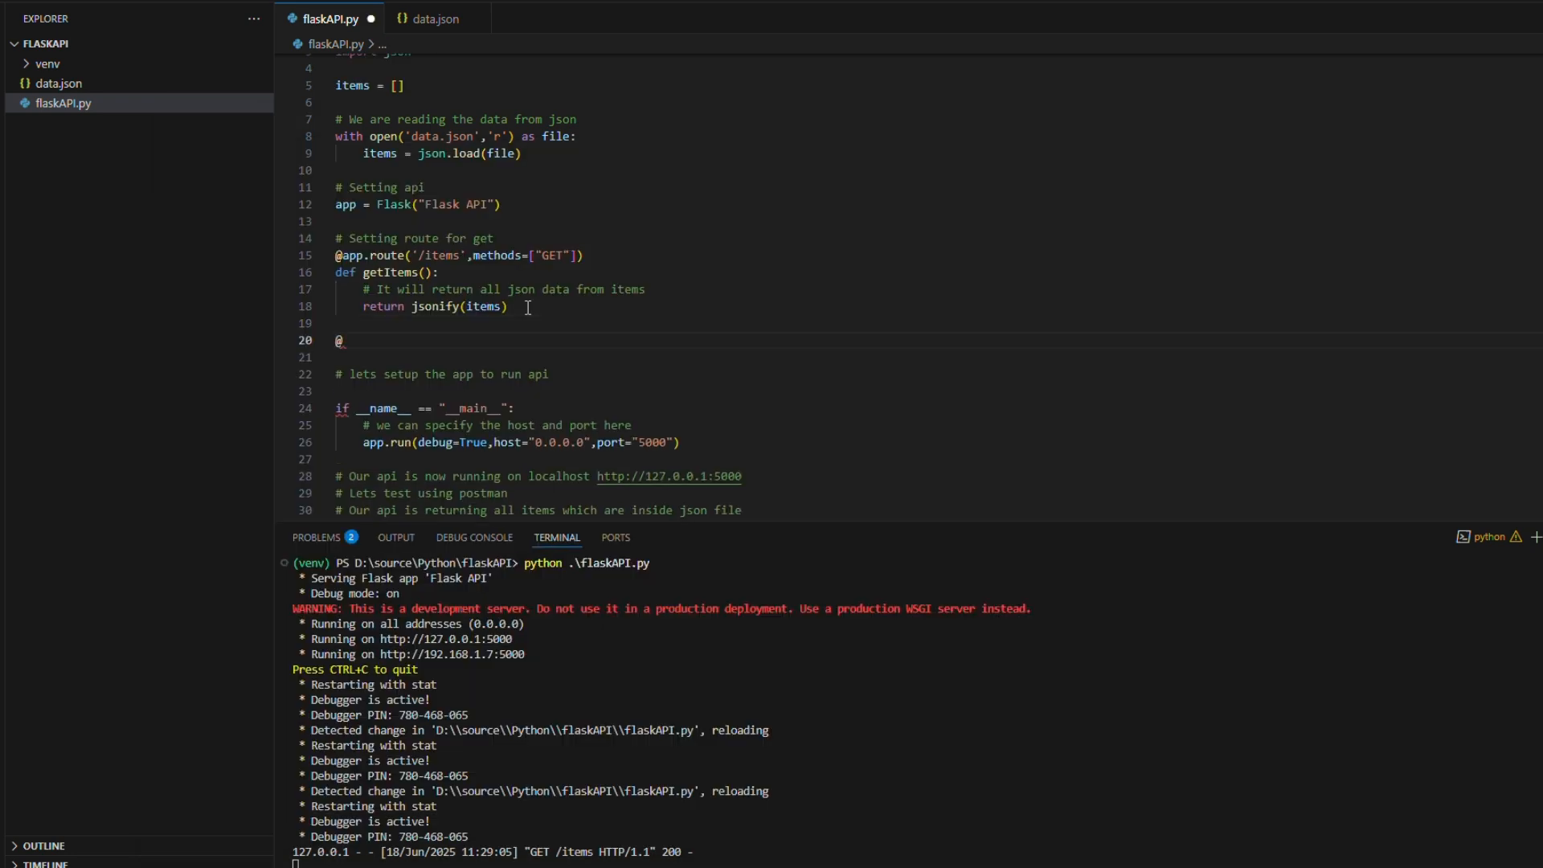
type("app.route(\"/items\",")
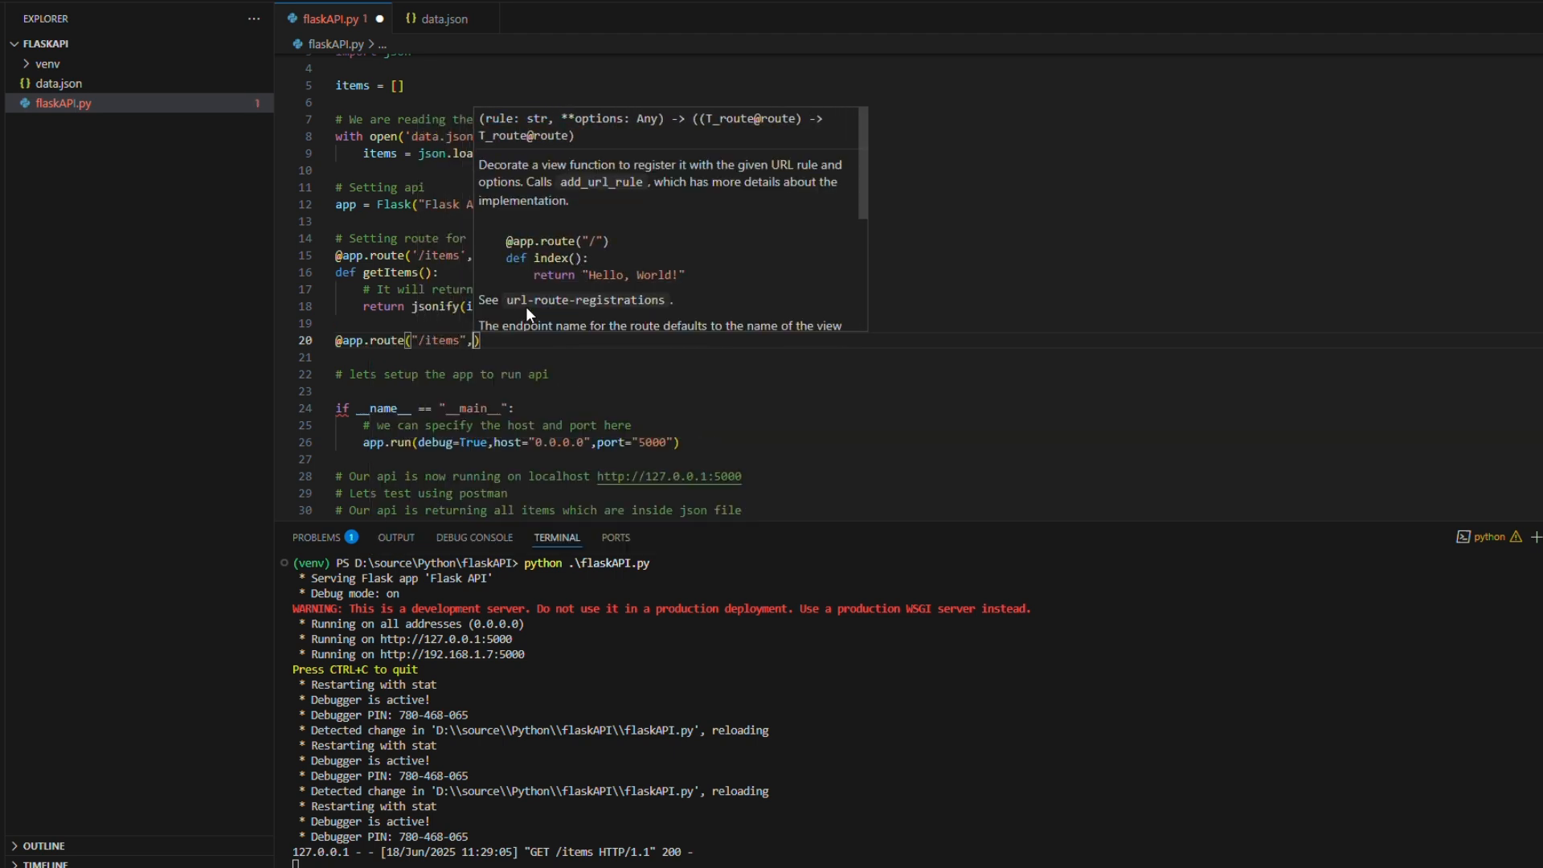
type("methods")
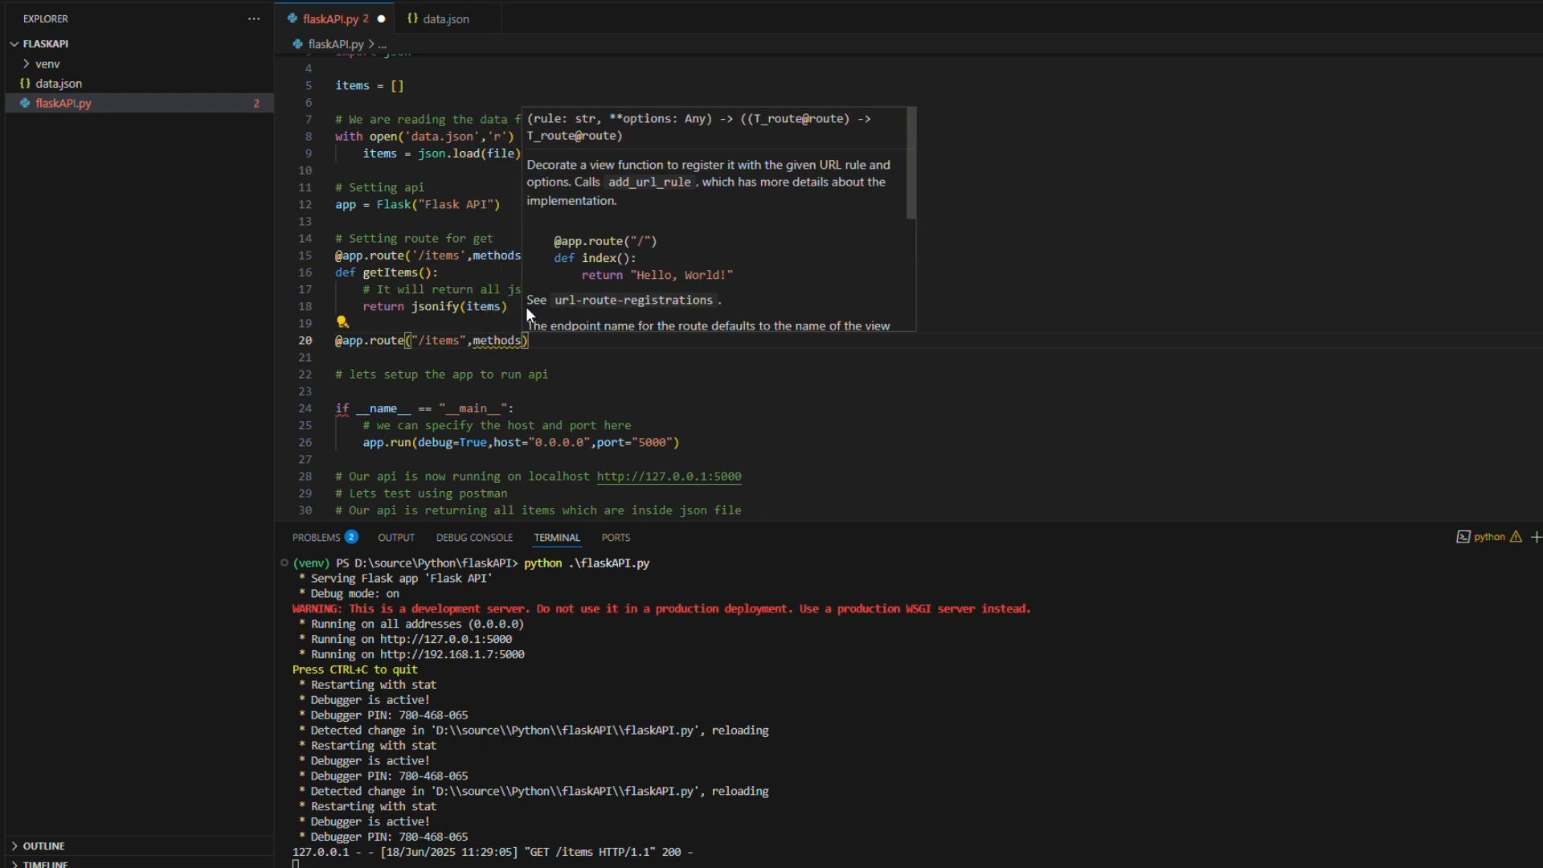
type("methods=[\"P\"")
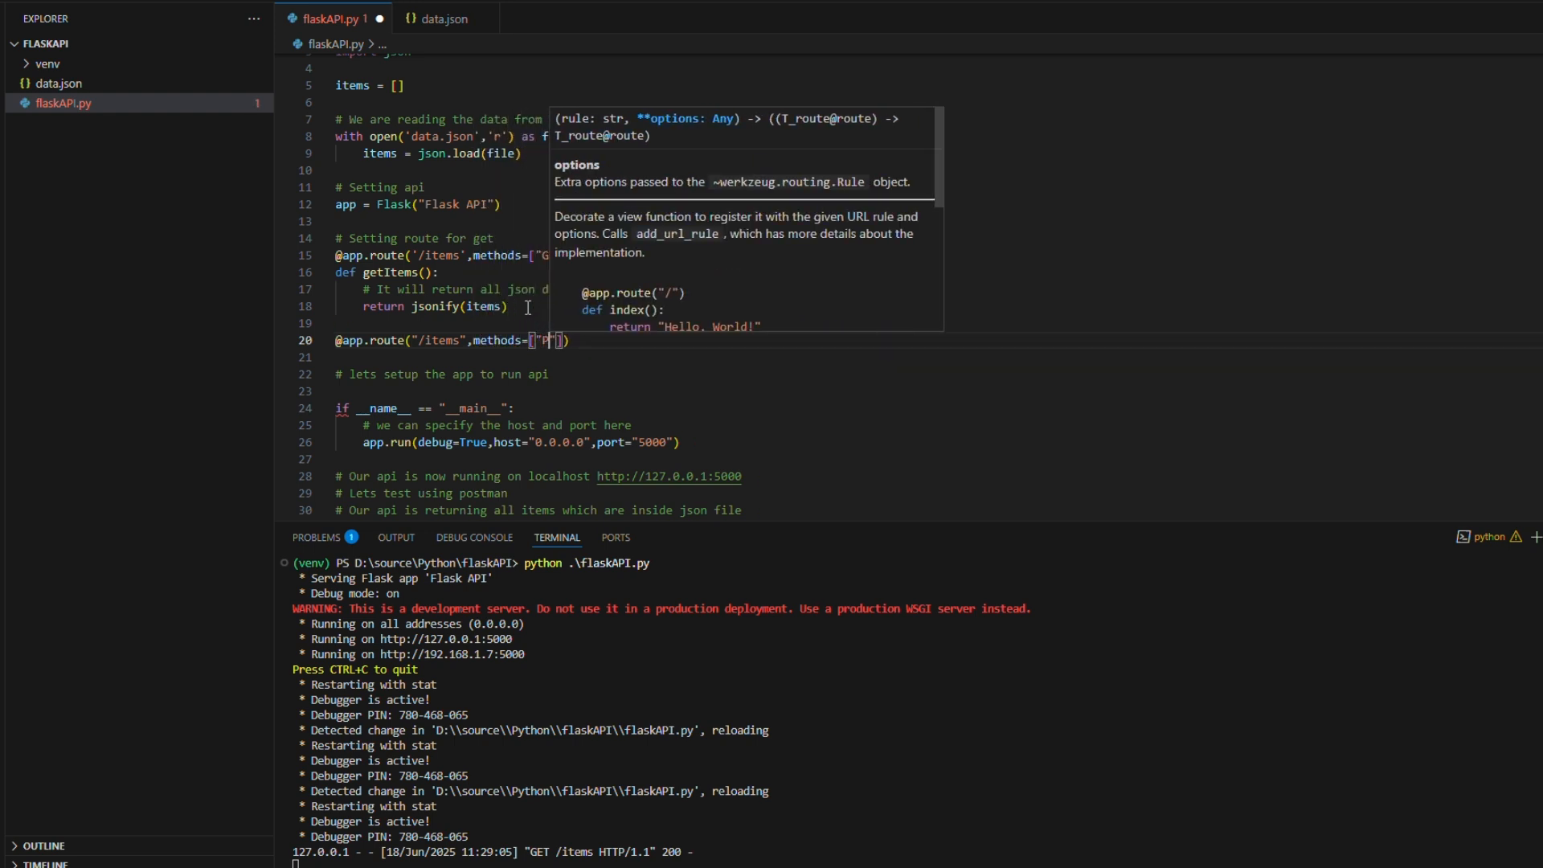
type("OST")
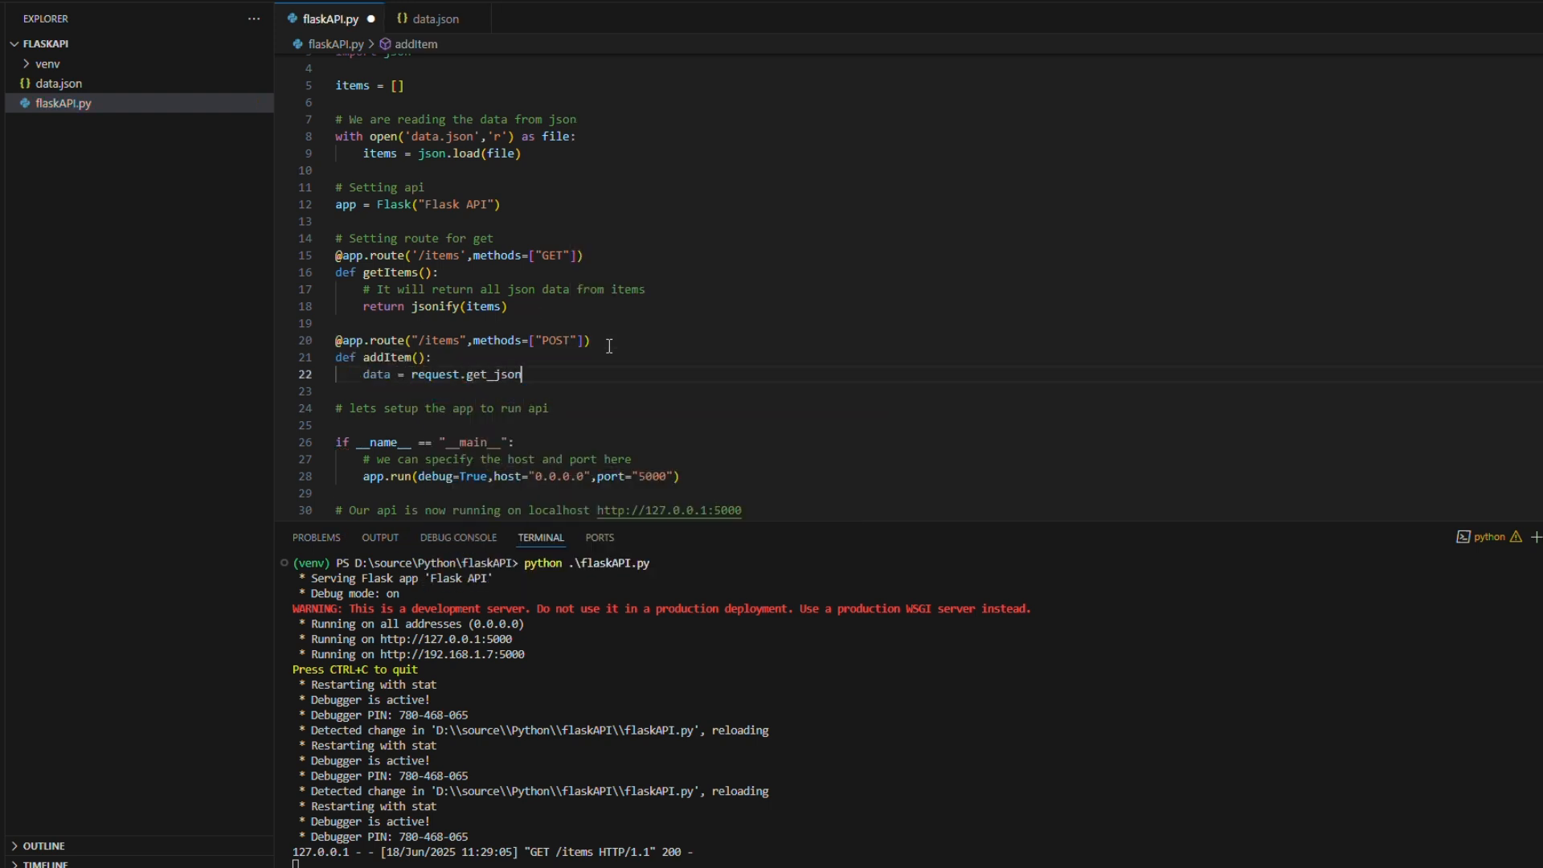
type("()")
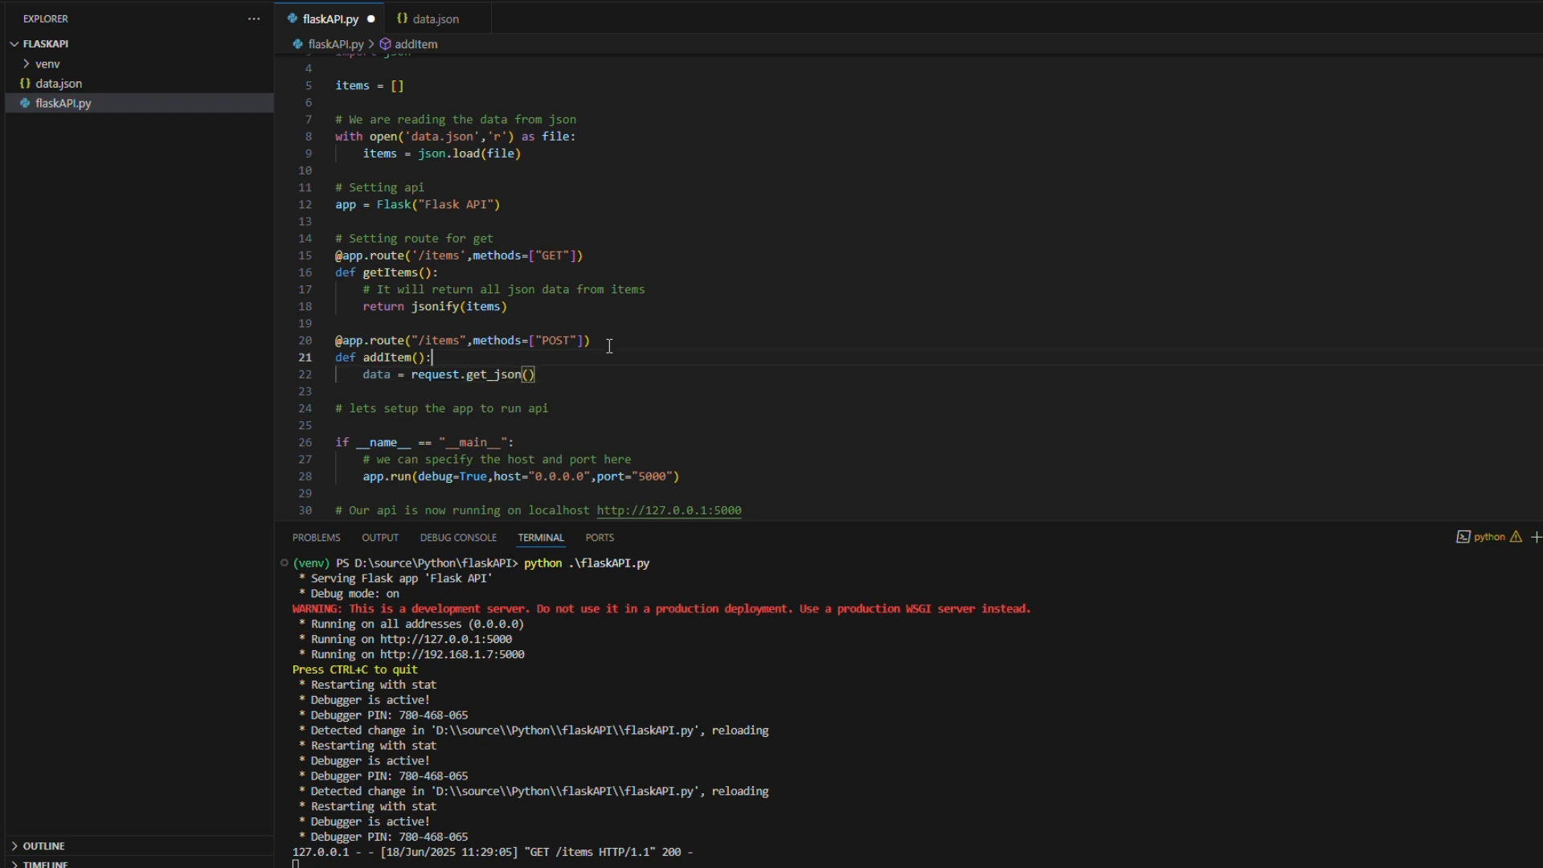
Read the request JSON under a comment, append new_item and return jsonify of it.
type("# read")
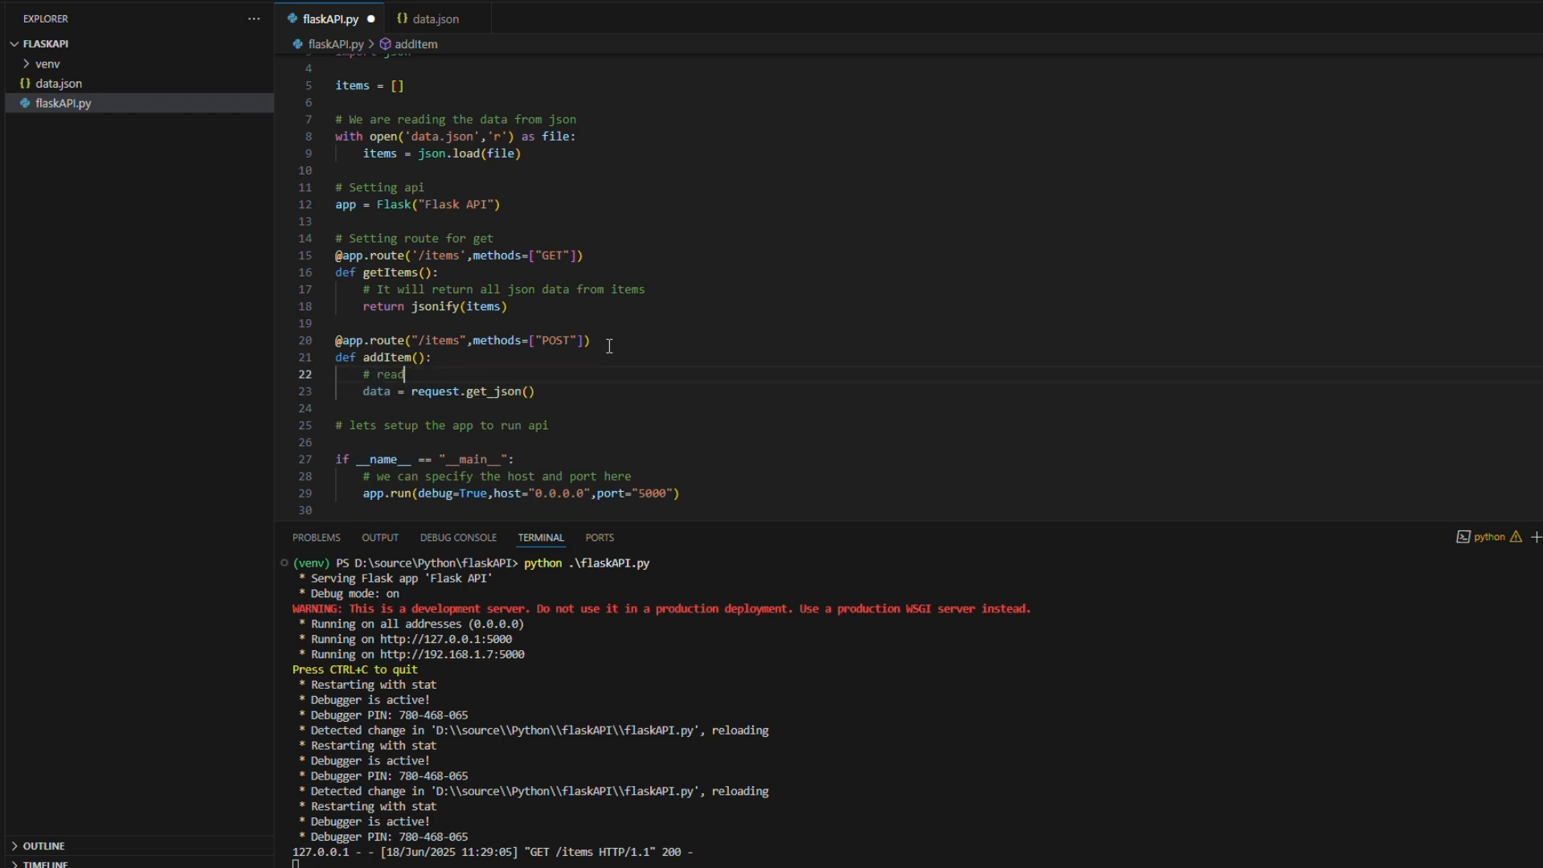
type("ing data from")
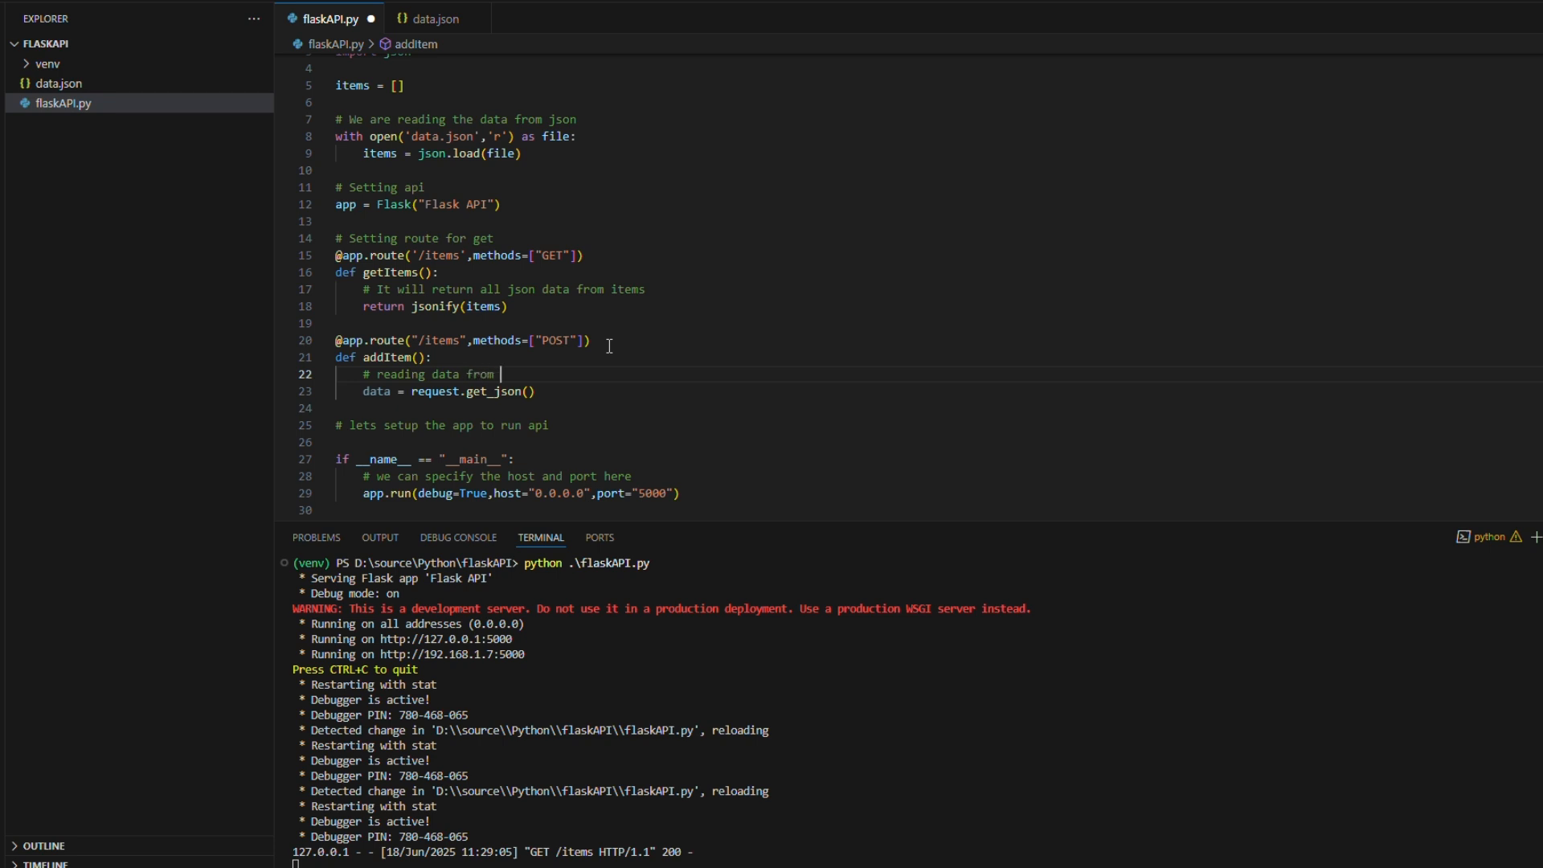
type("body")
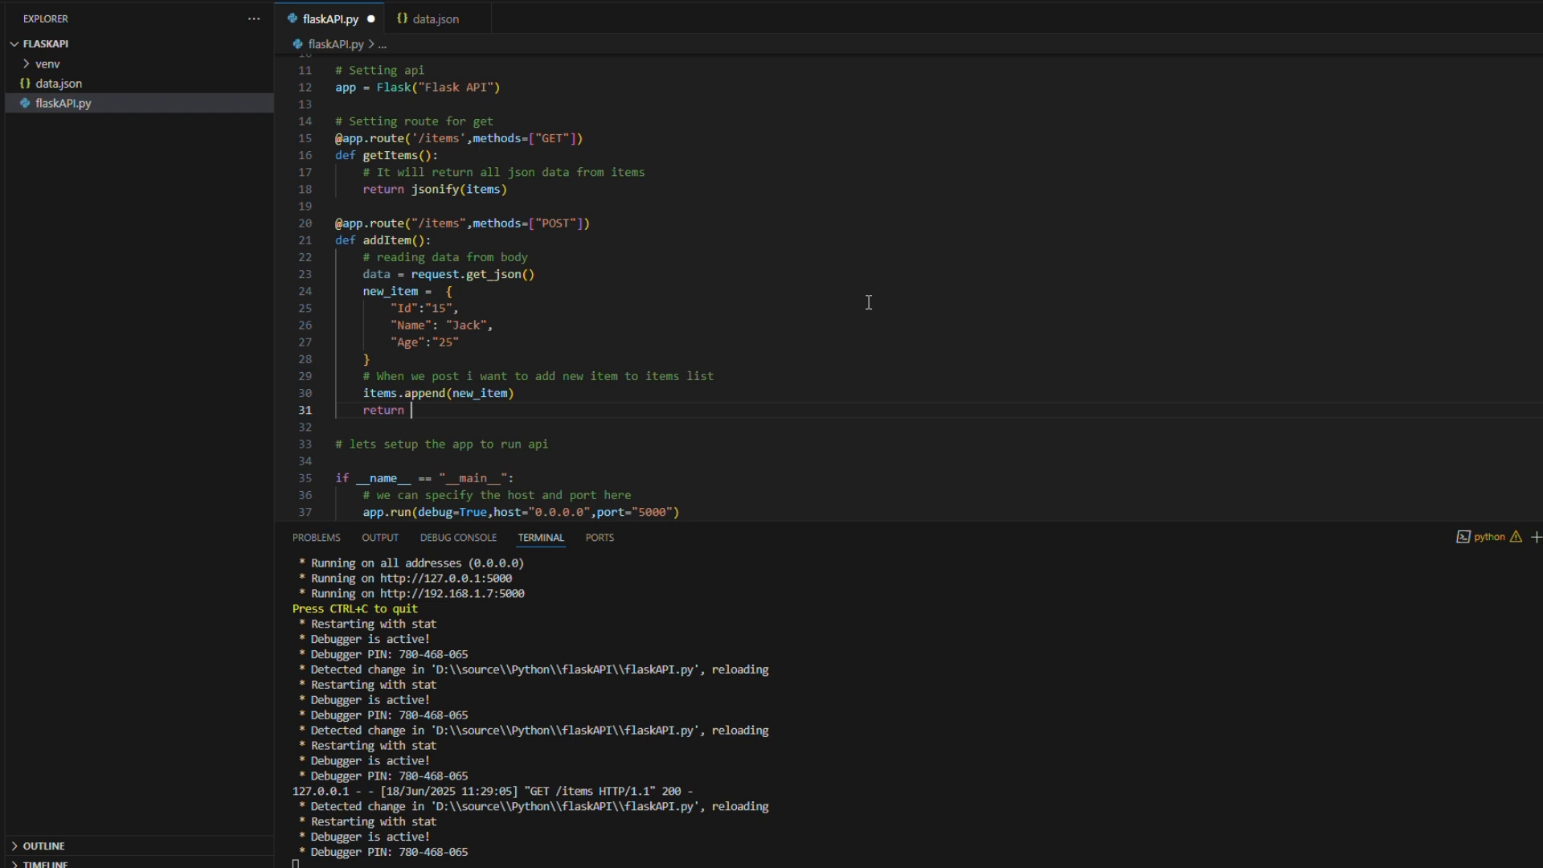
type("items")
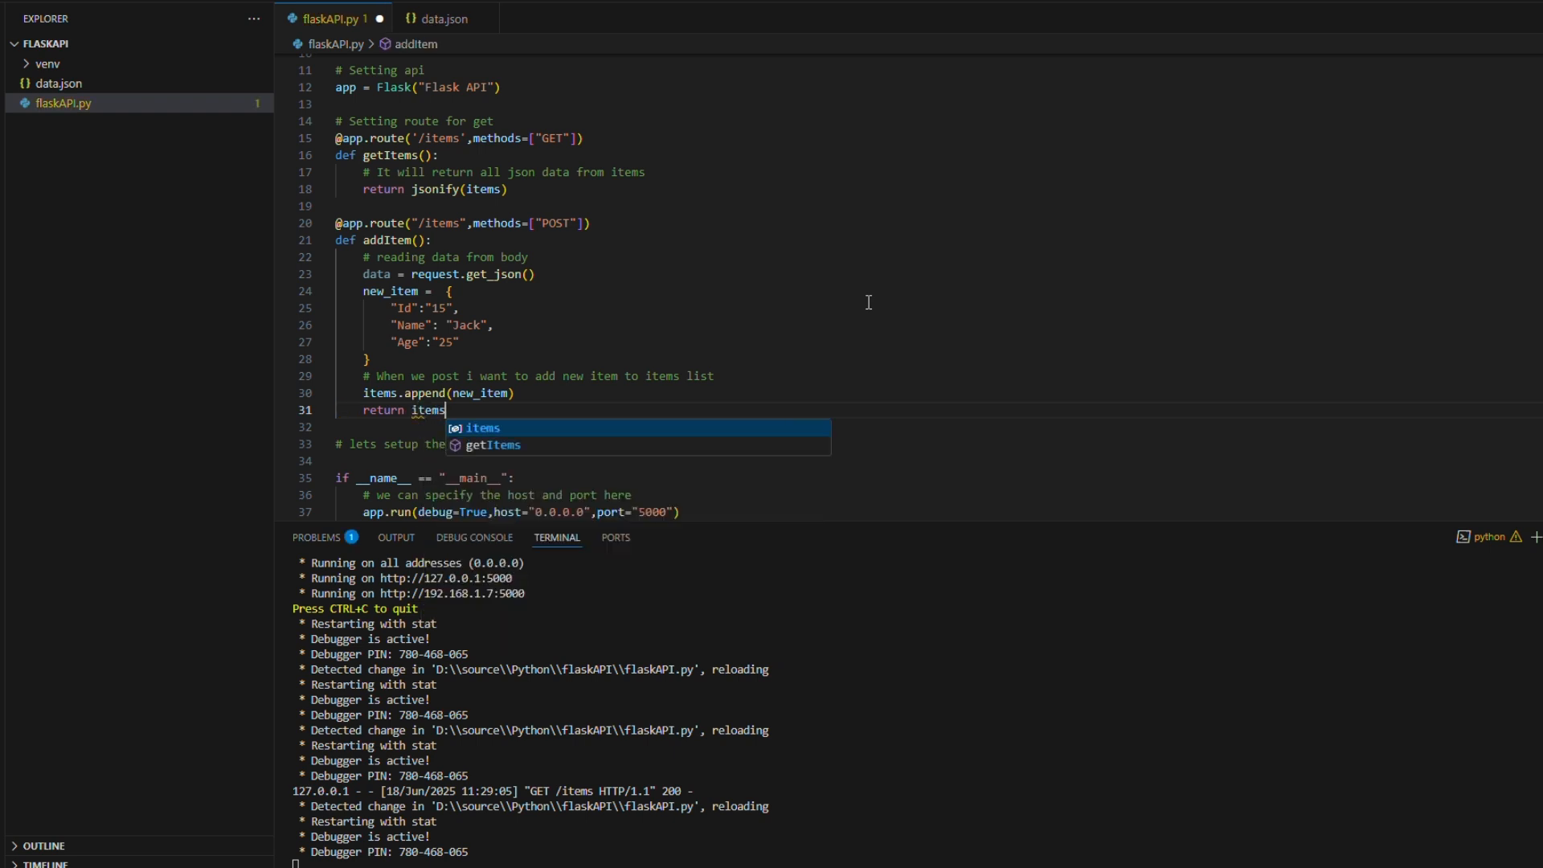
key("Backspace")
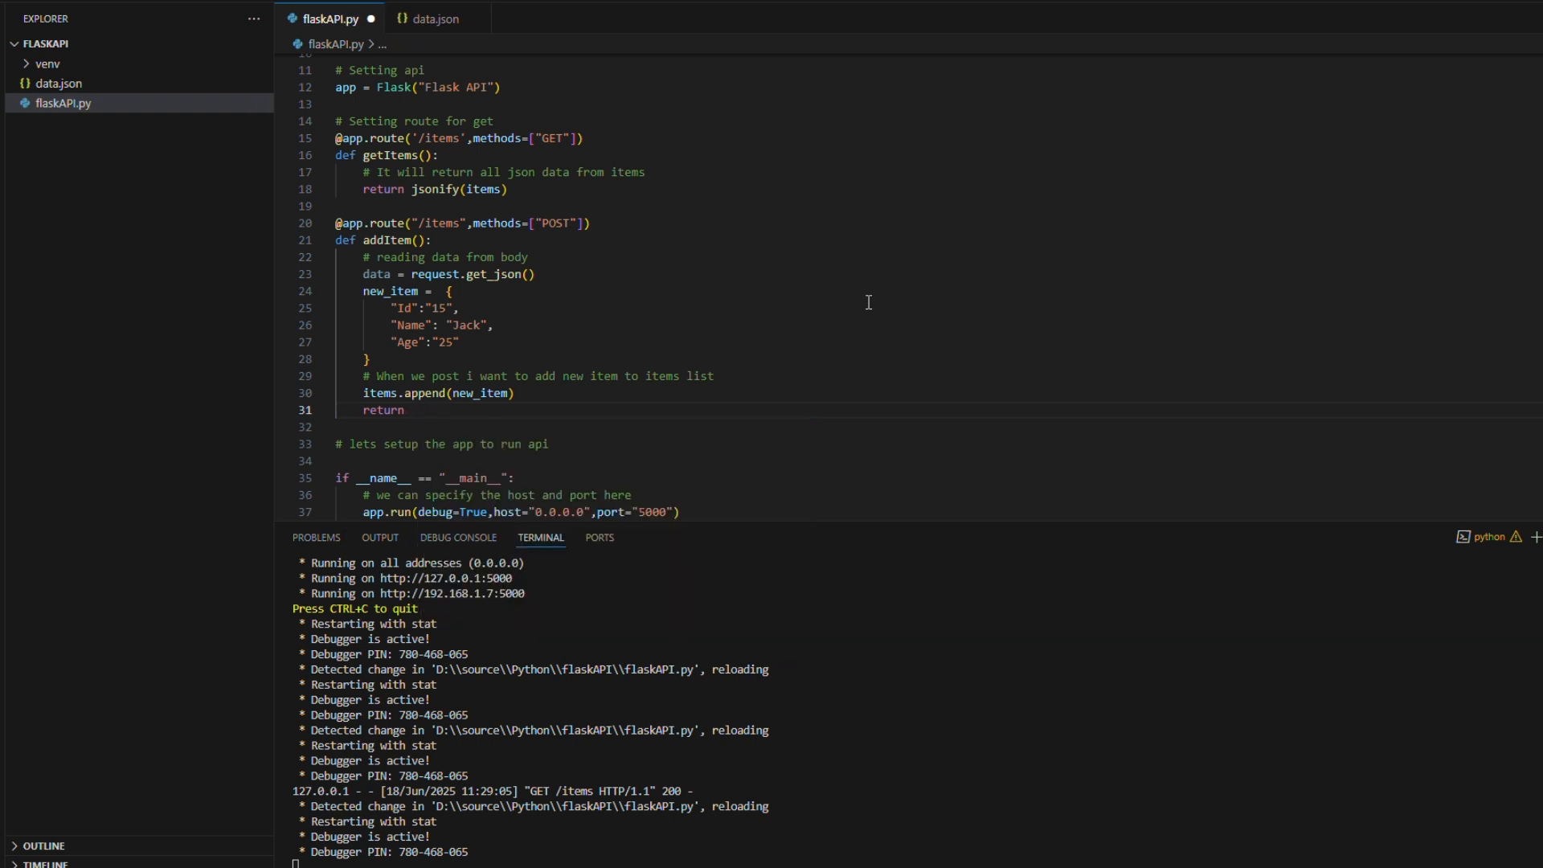
type("jsonify")
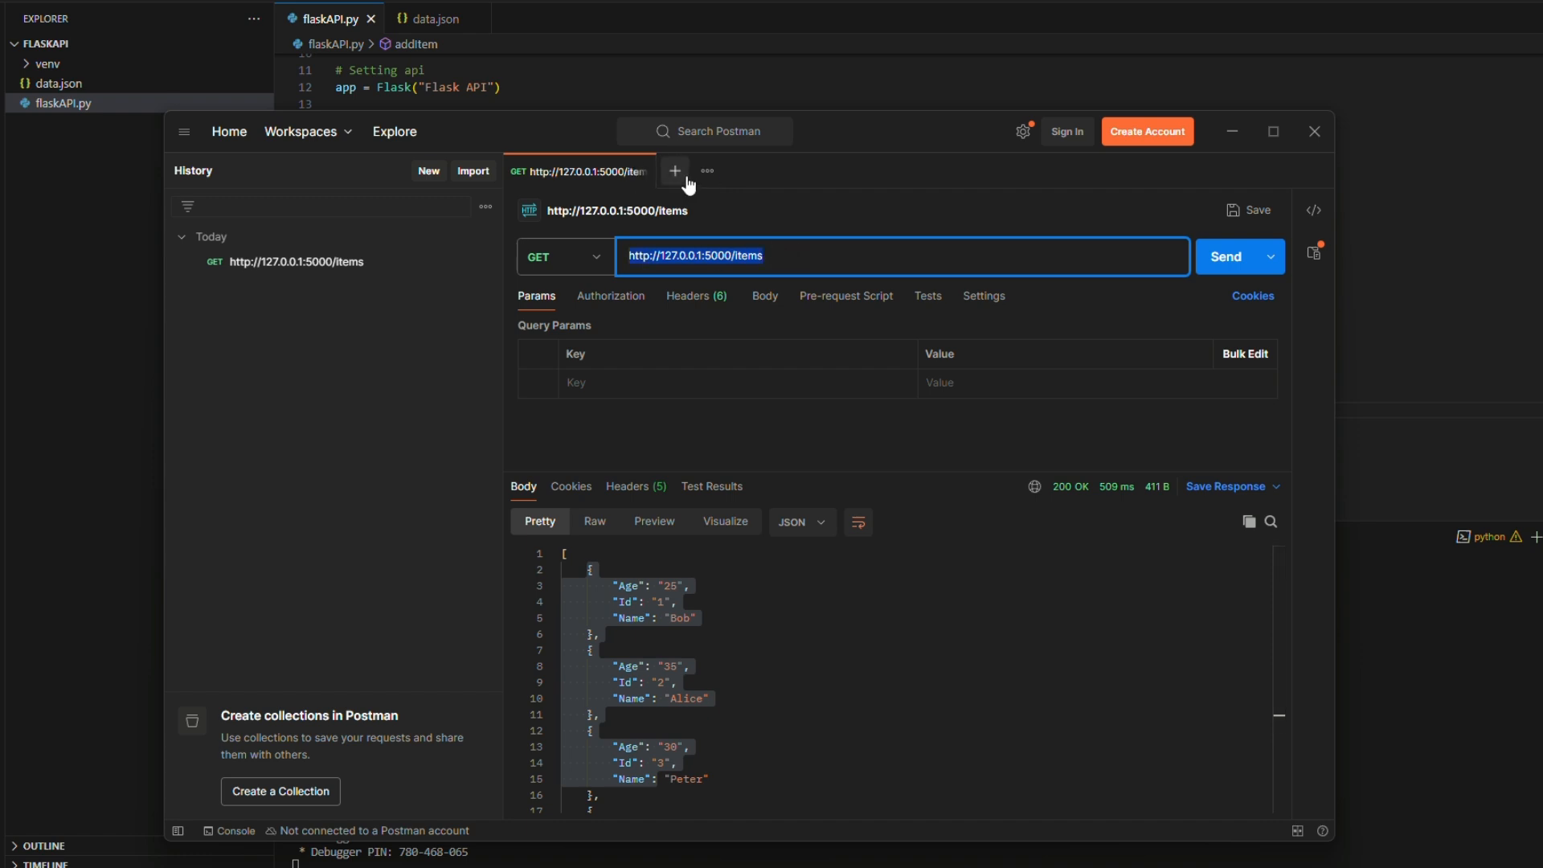
left_click(675, 170)
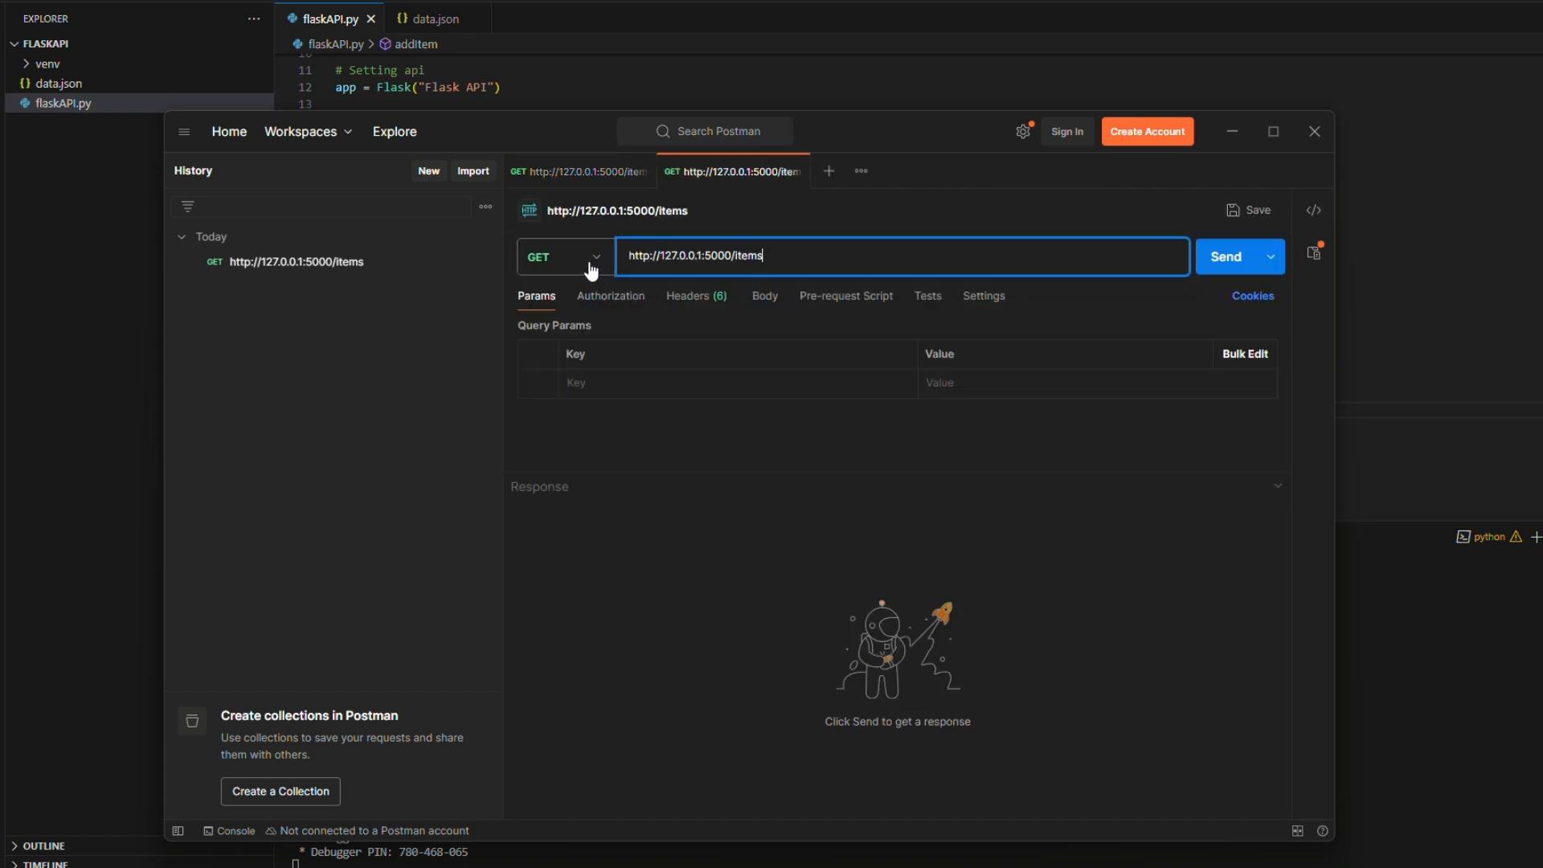
left_click(1225, 256)
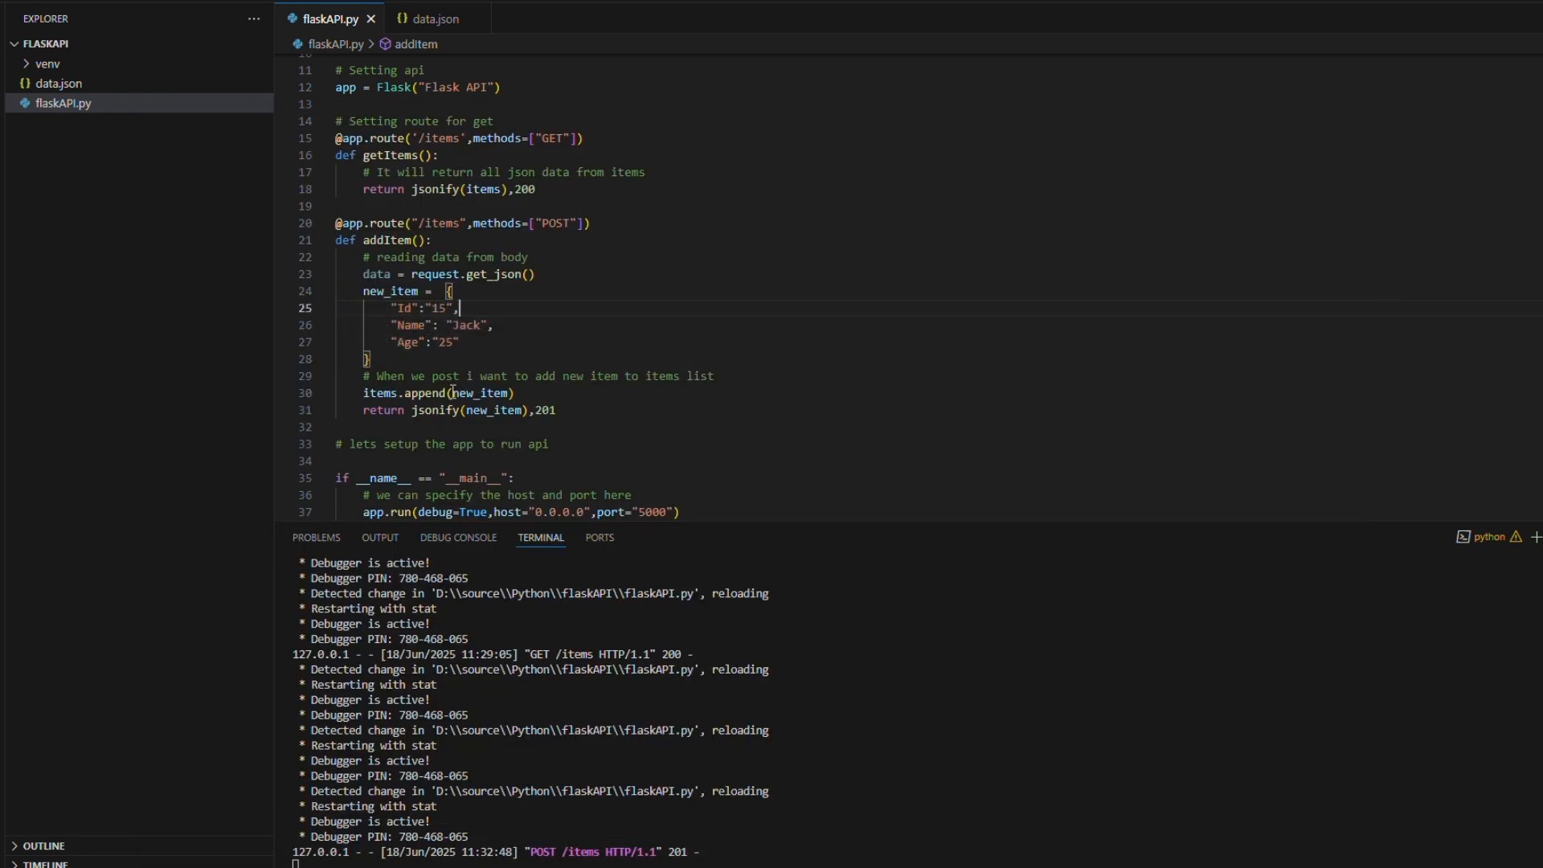
Make addItem append the posted data and return jsonify(items) with 201.
left_click(376, 273)
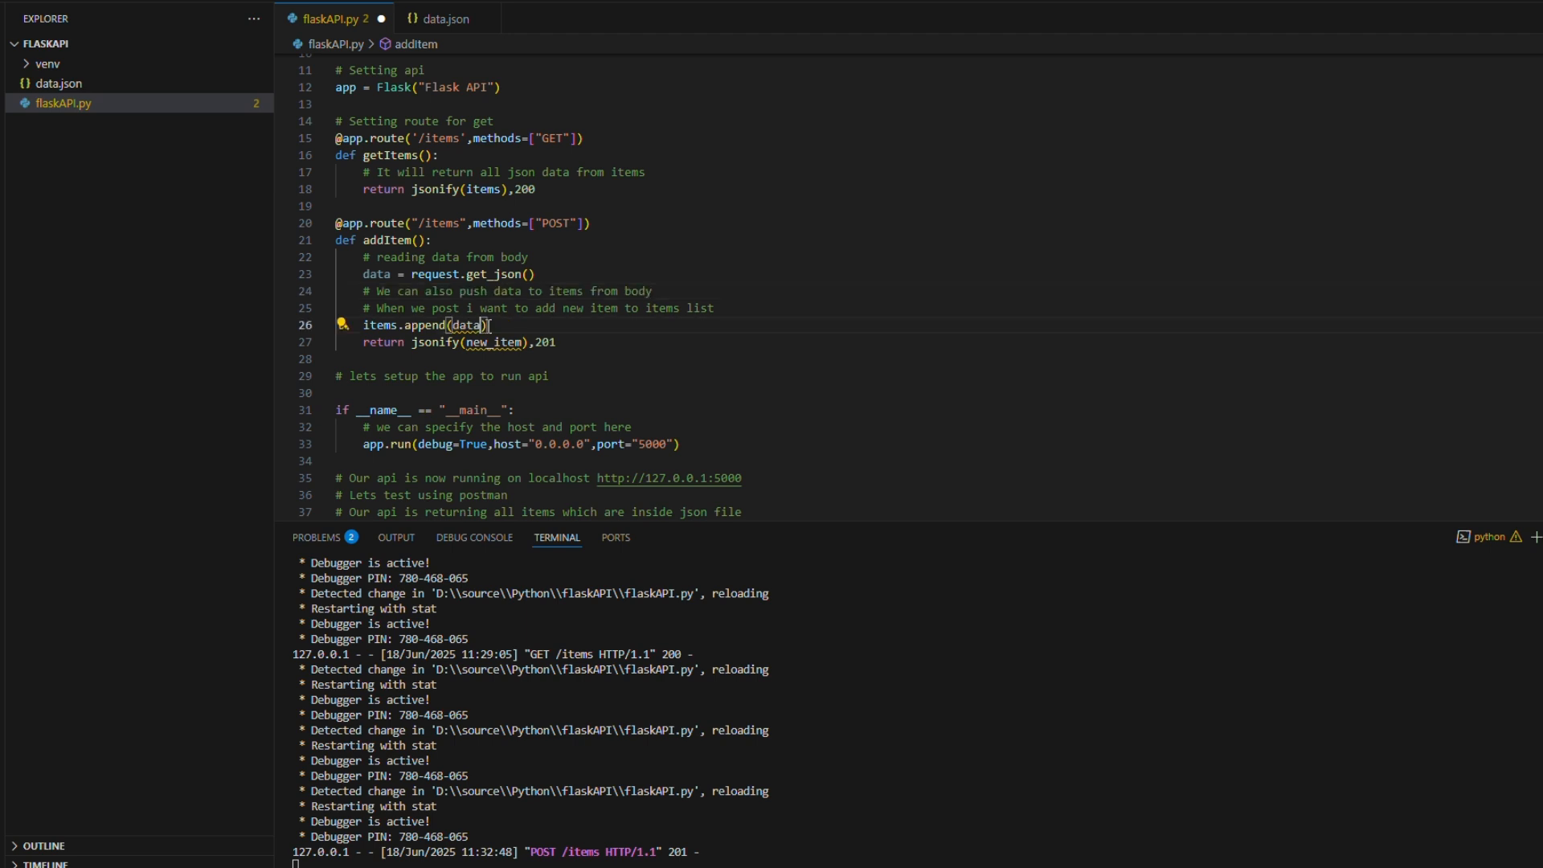
type("items")
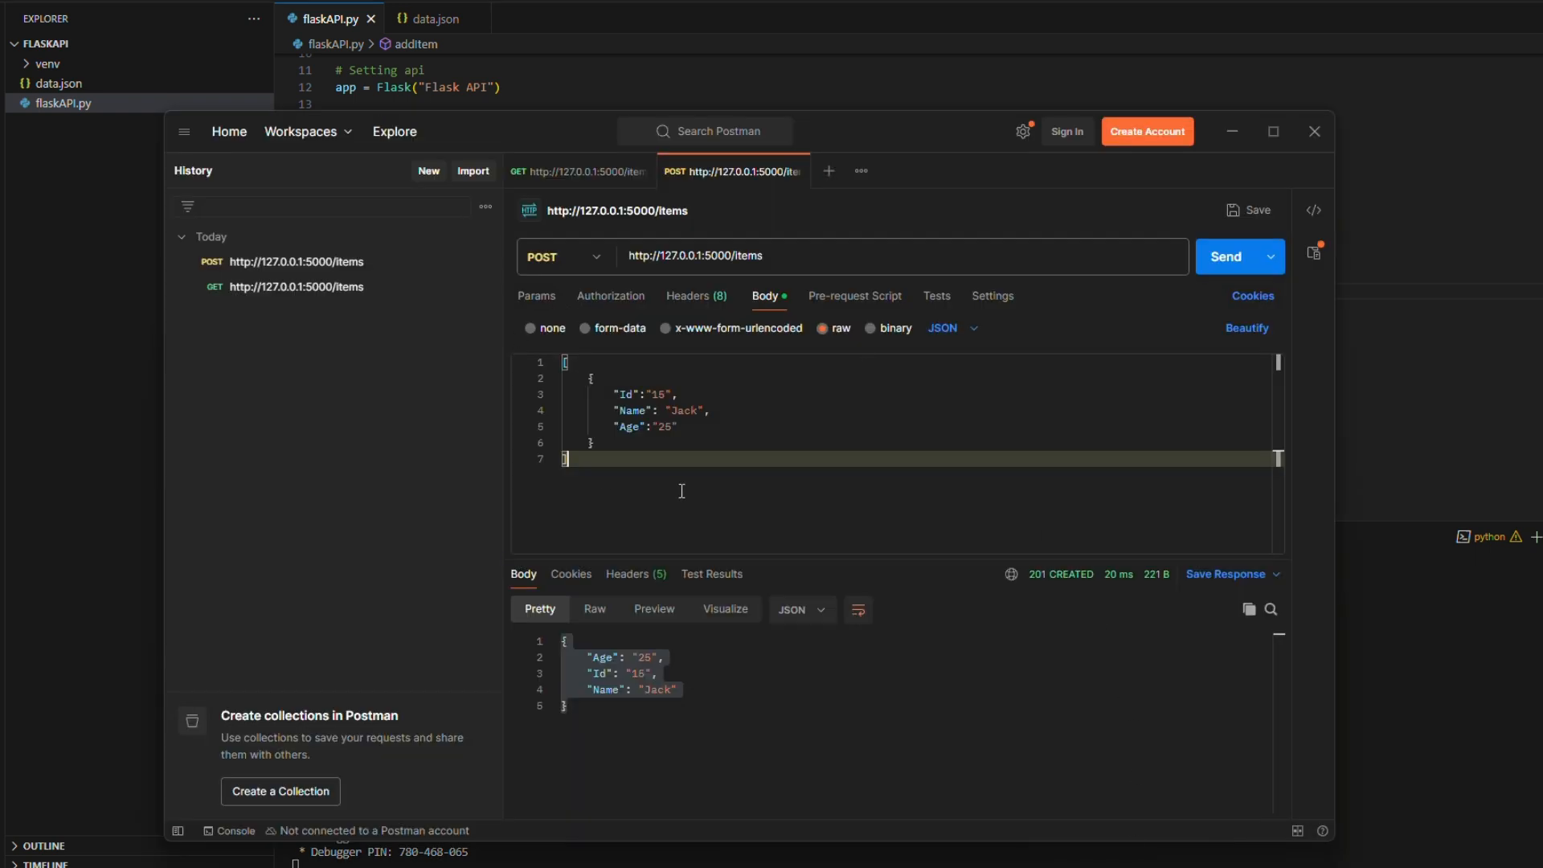
Send the POST to /items with the raw JSON Jack body, getting 201 Created.
left_click(1315, 132)
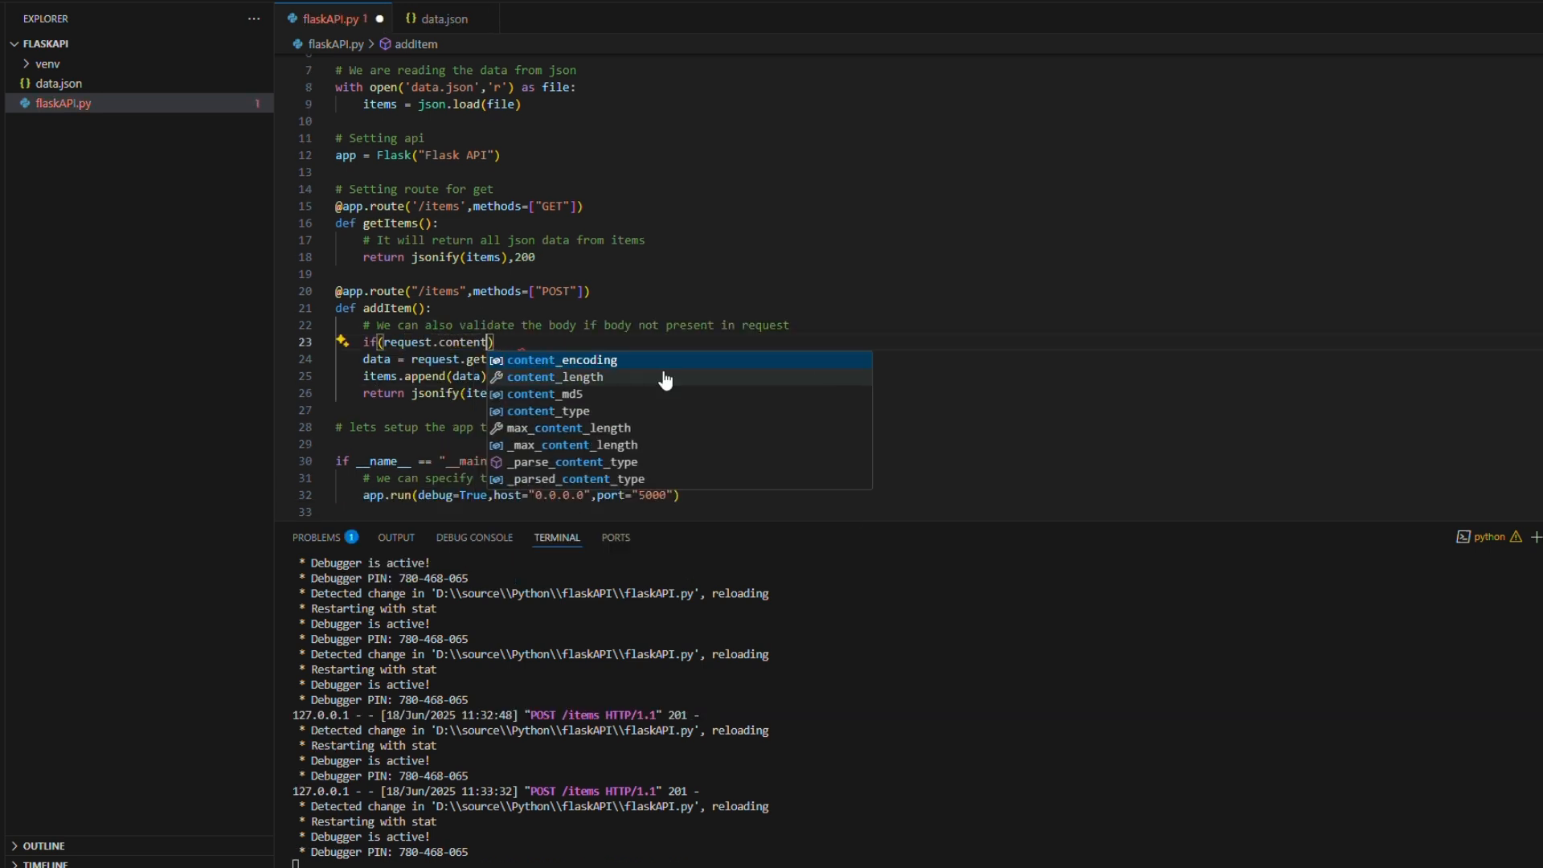
Return "Request body is required!",500 when request.content_length is None or 0.
left_click(554, 376)
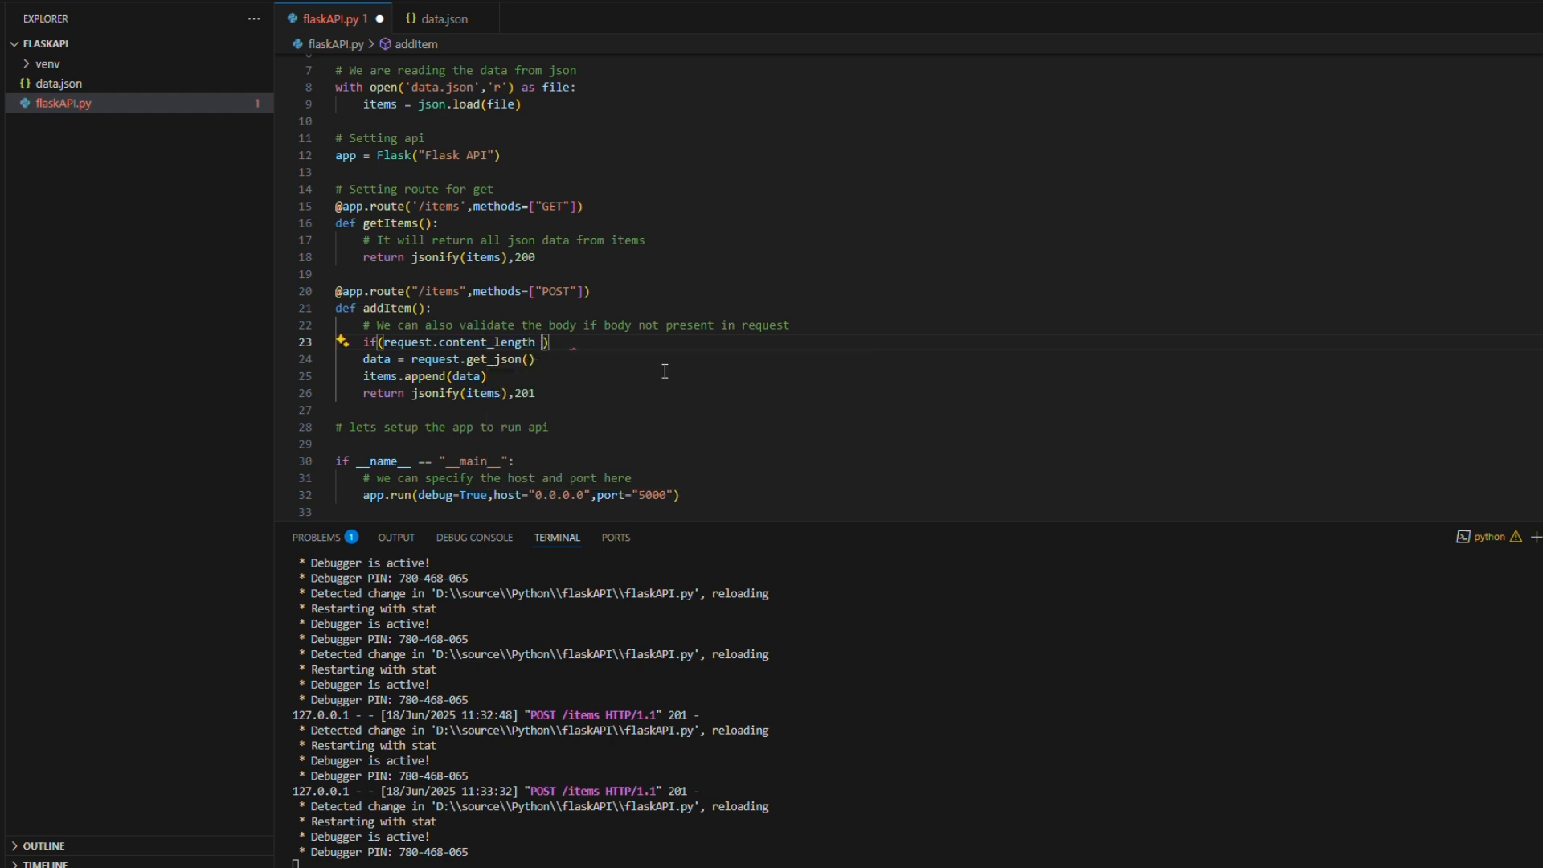
type("is None o")
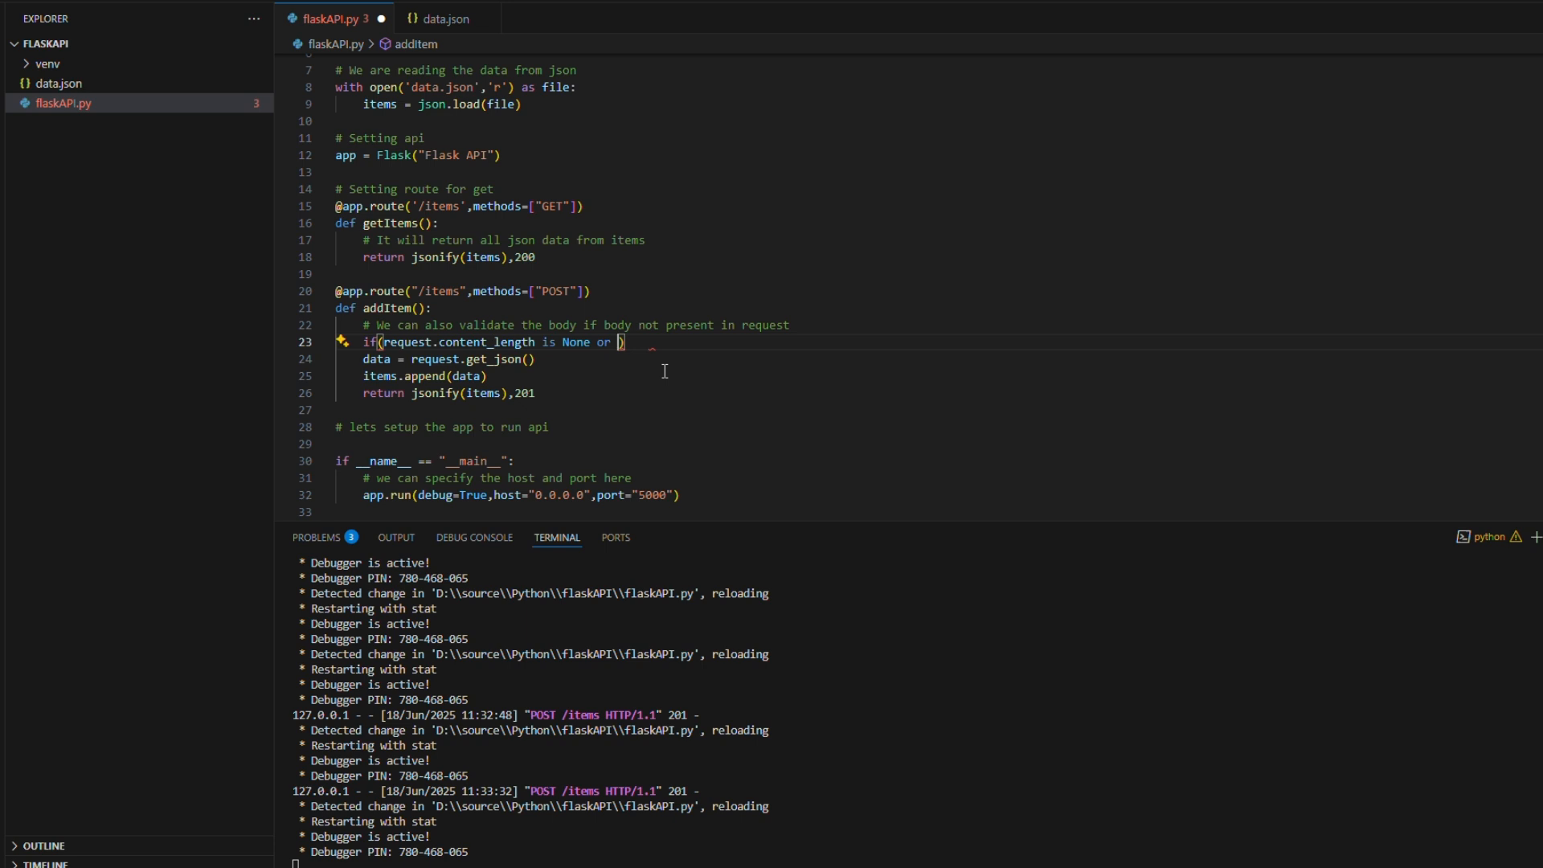
type("request.content_length == 0")
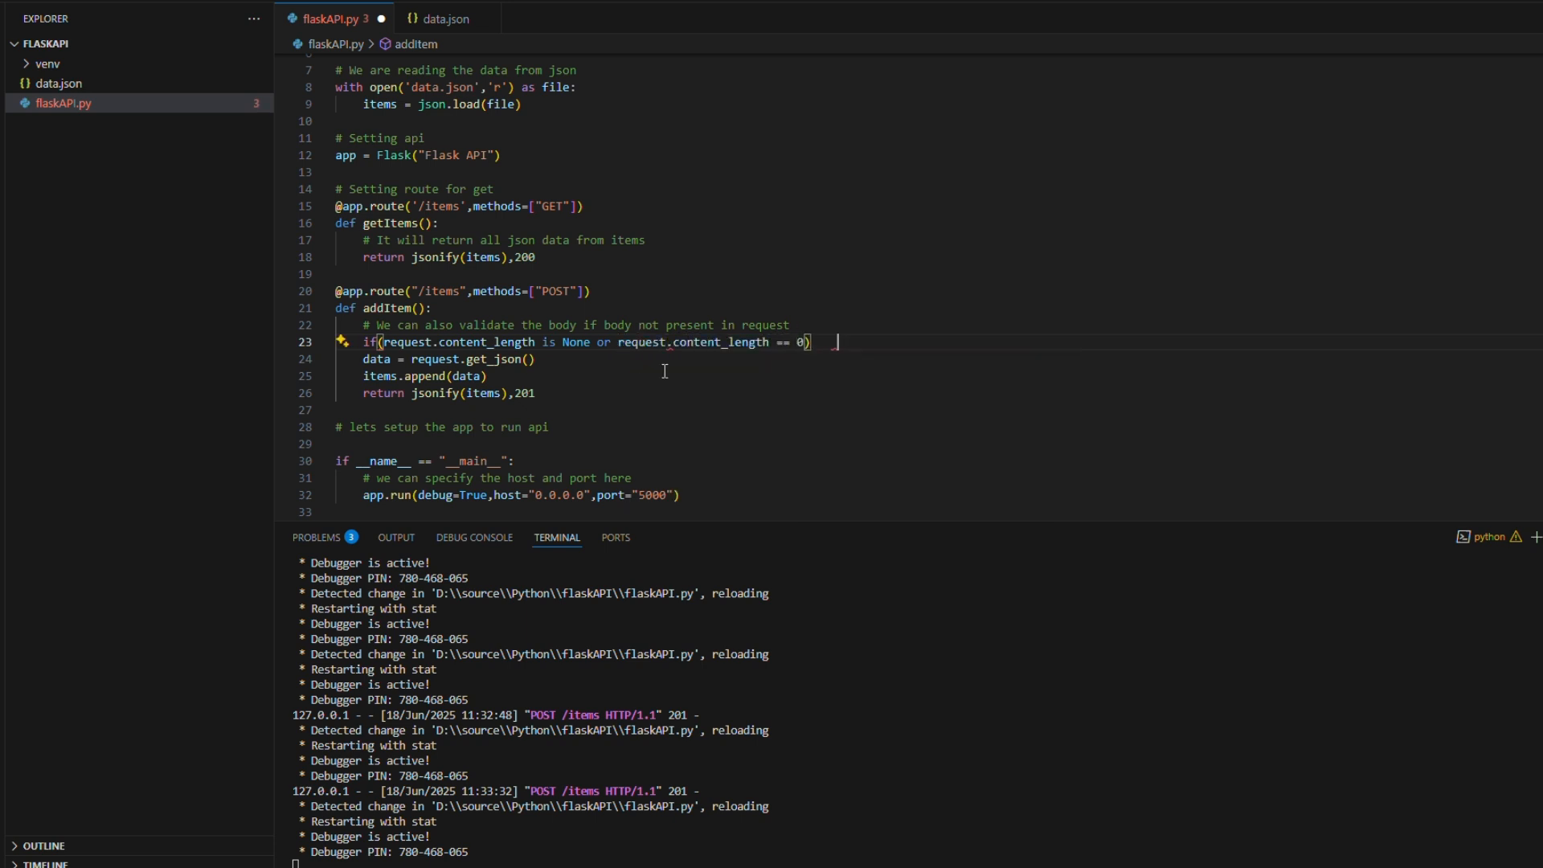
type(":")
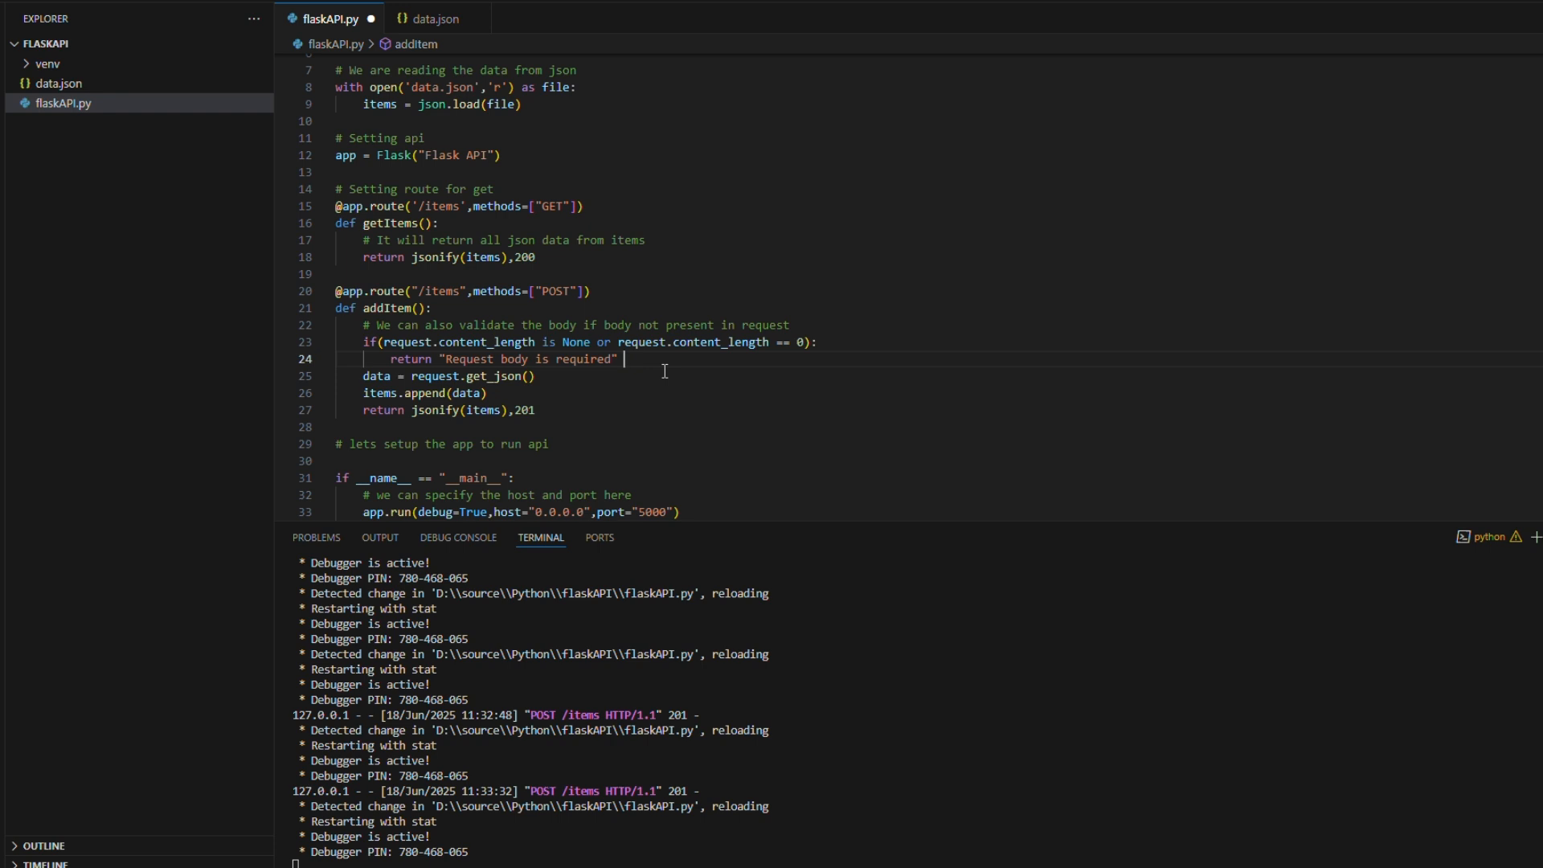
type(",")
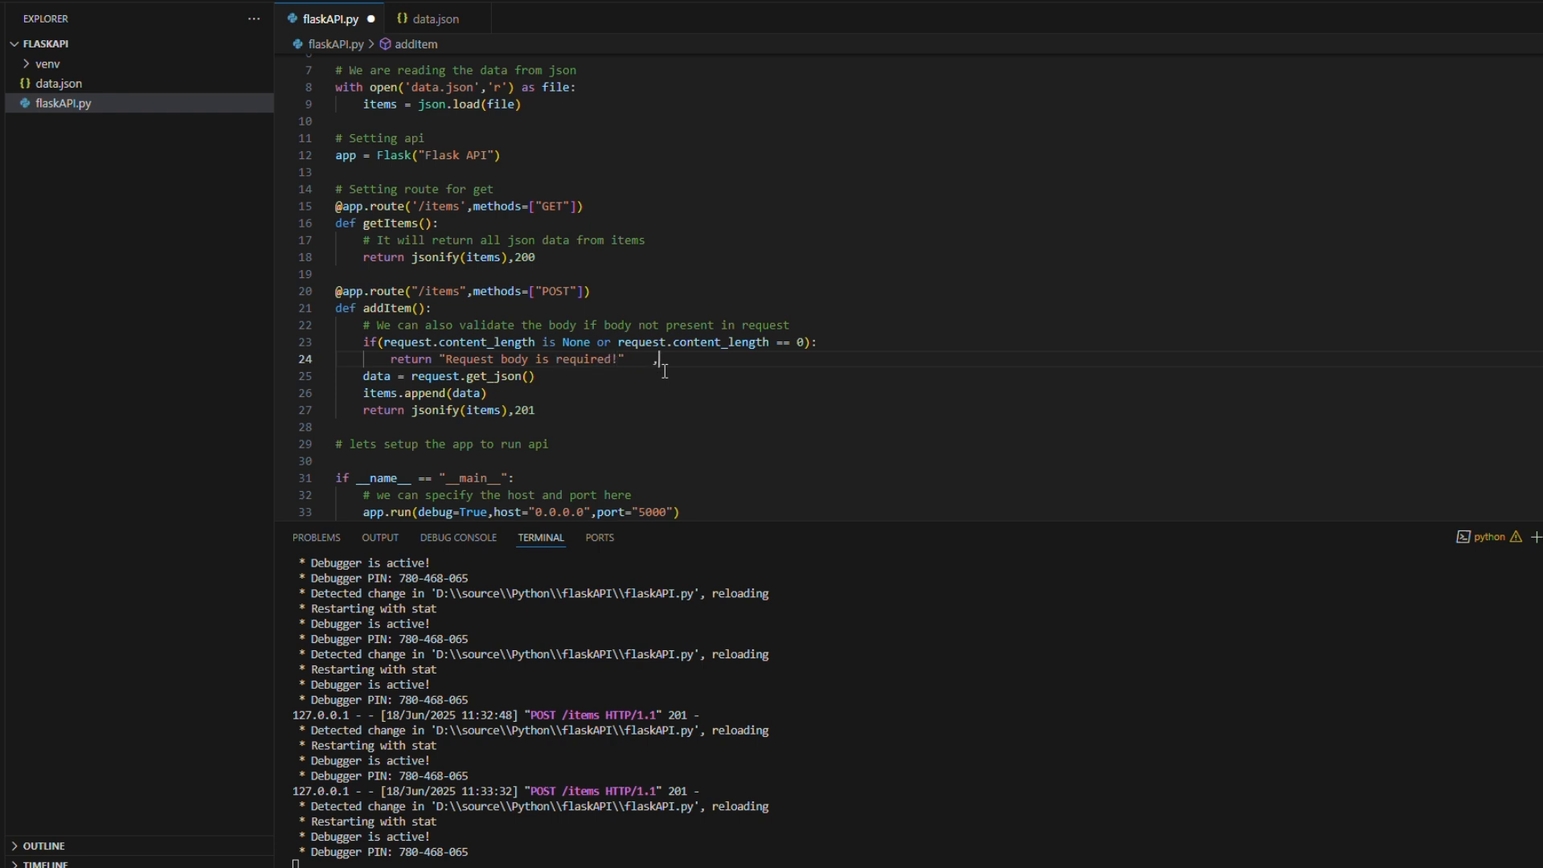
type("500")
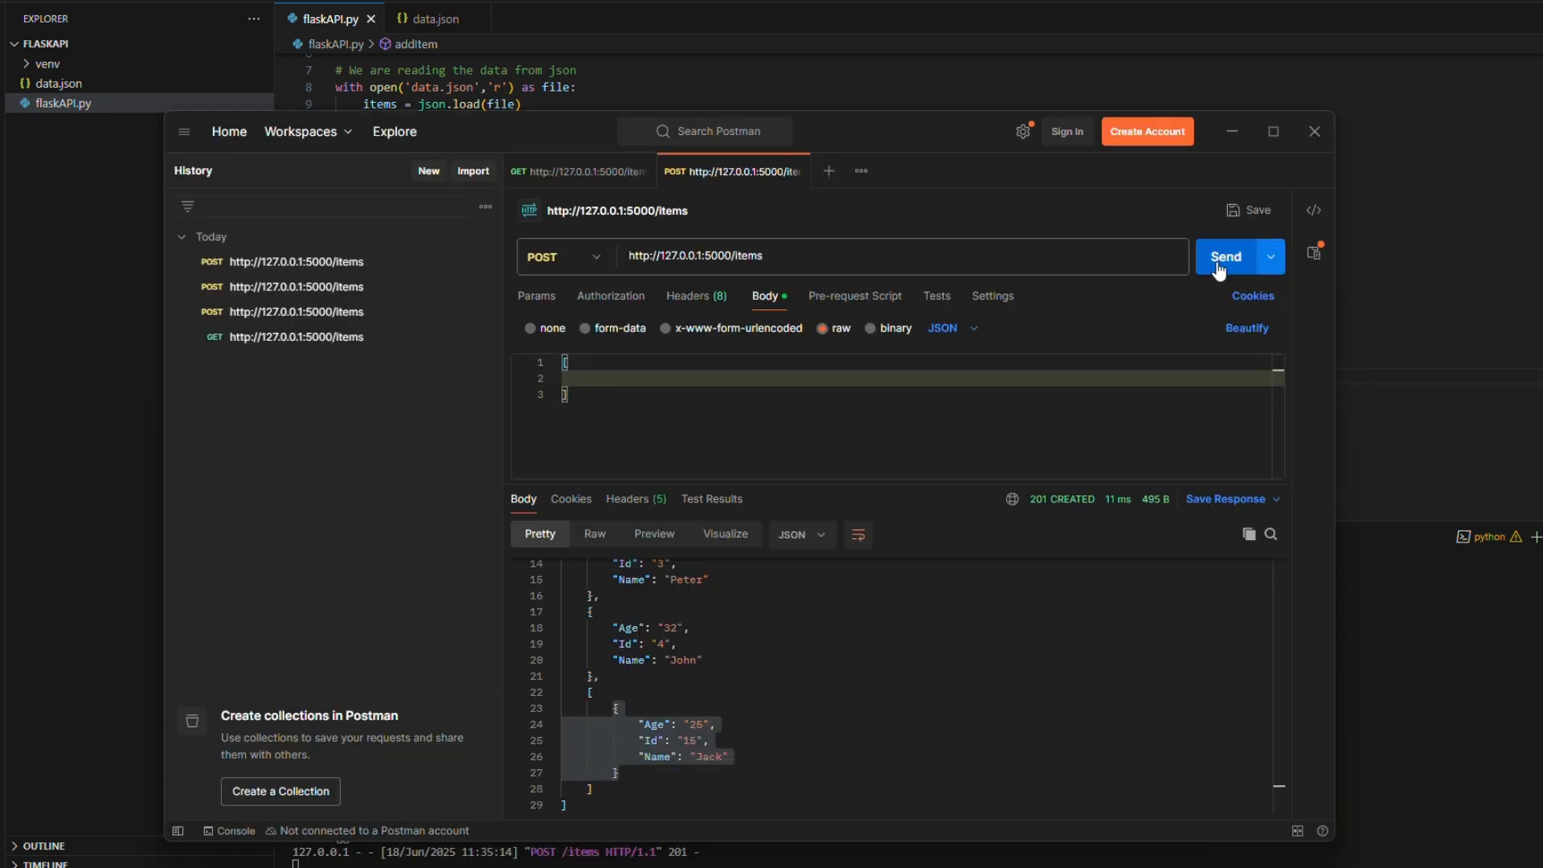
Send the POST with an empty {} body, then again with the body cleared.
left_click(1225, 256)
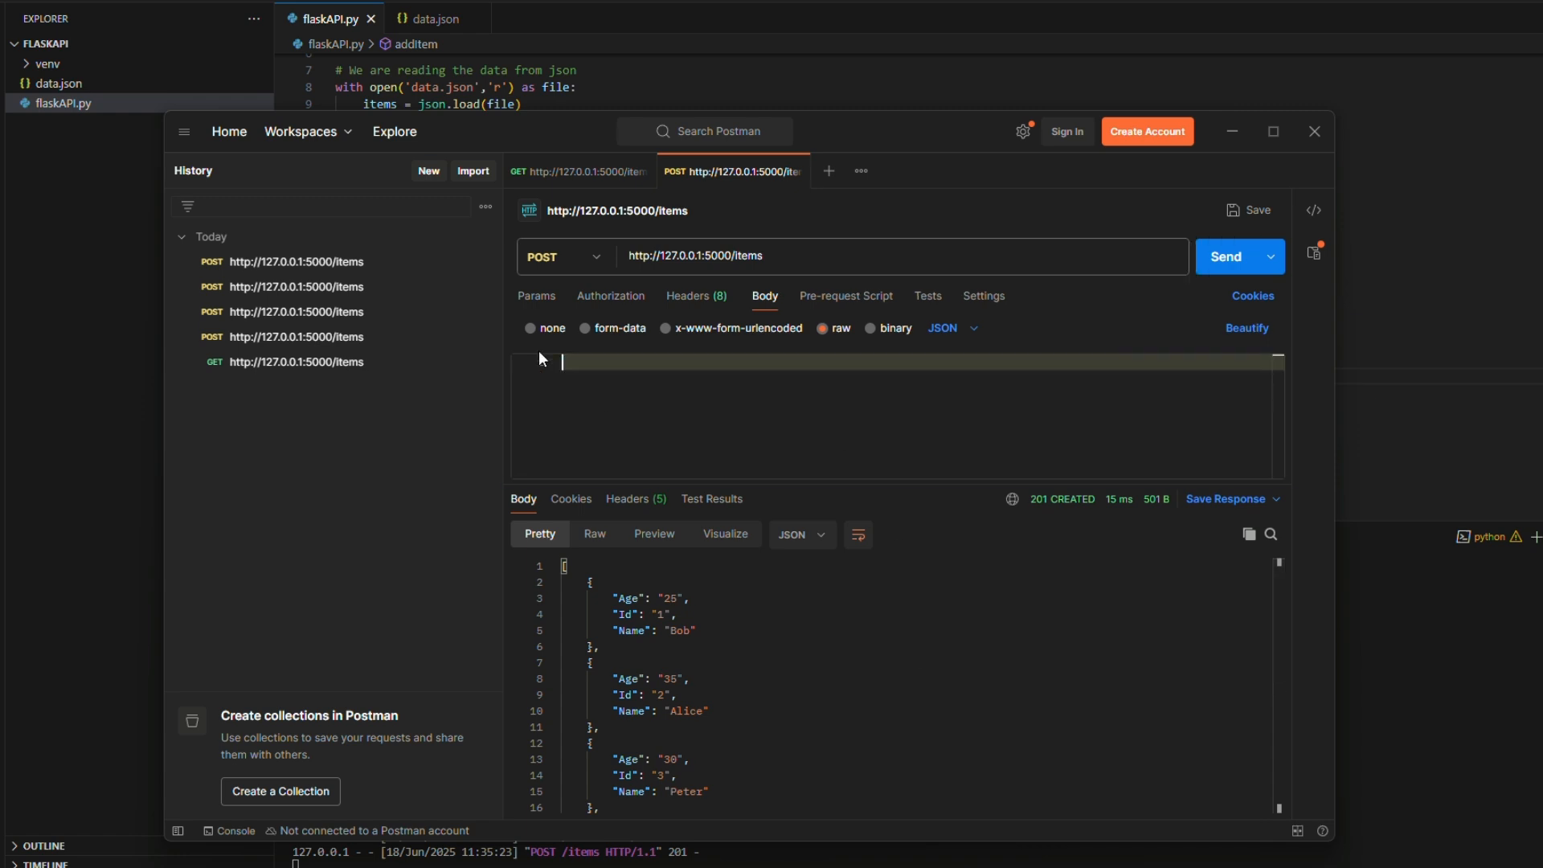
left_click(1225, 255)
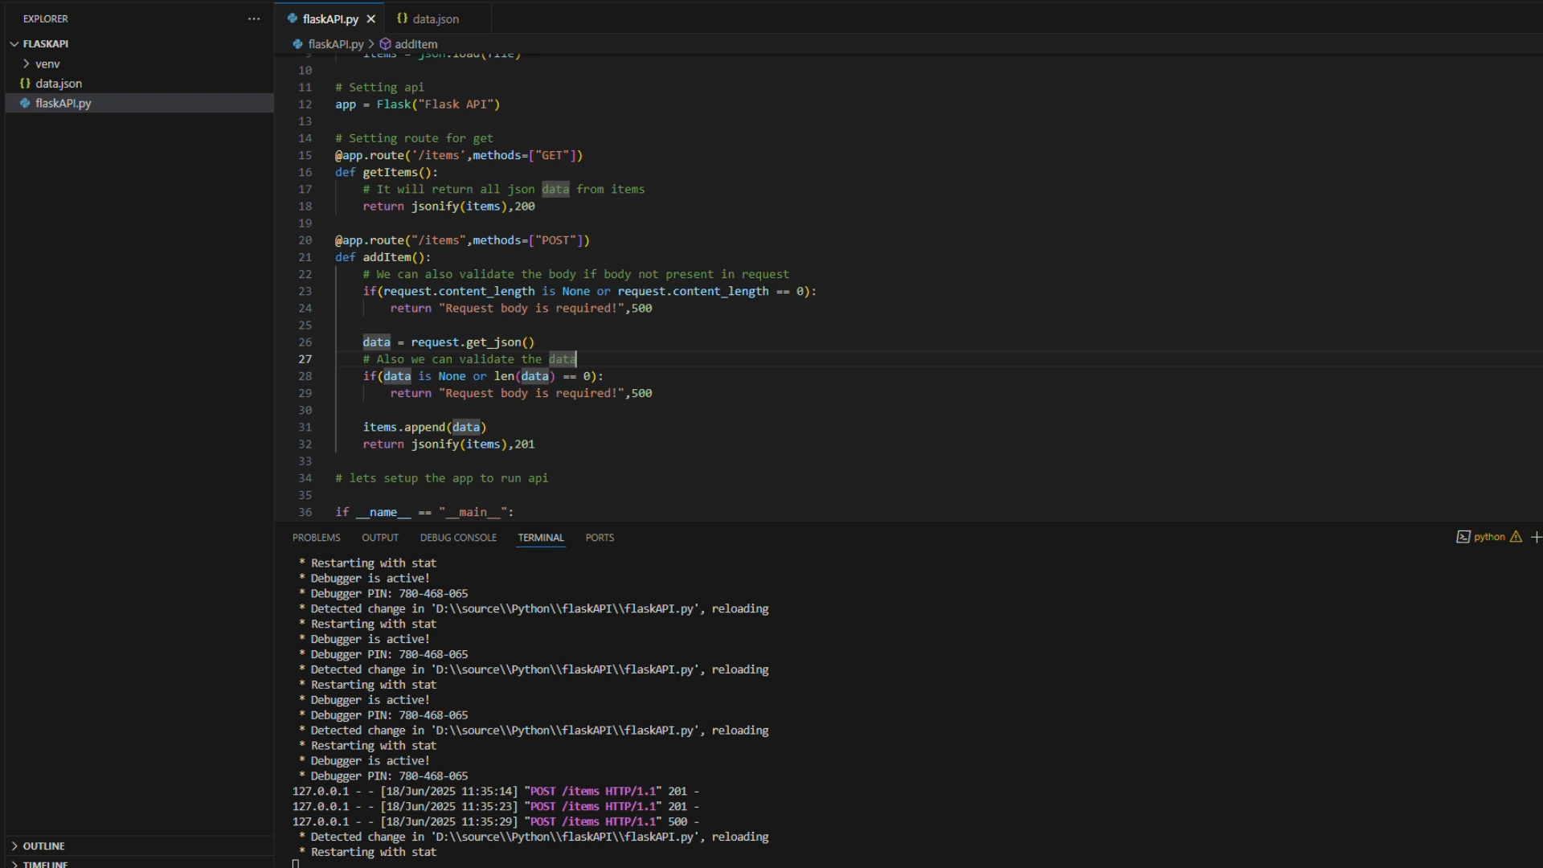
Bring Postman back to the front after adding the empty-data check.
left_click(1225, 255)
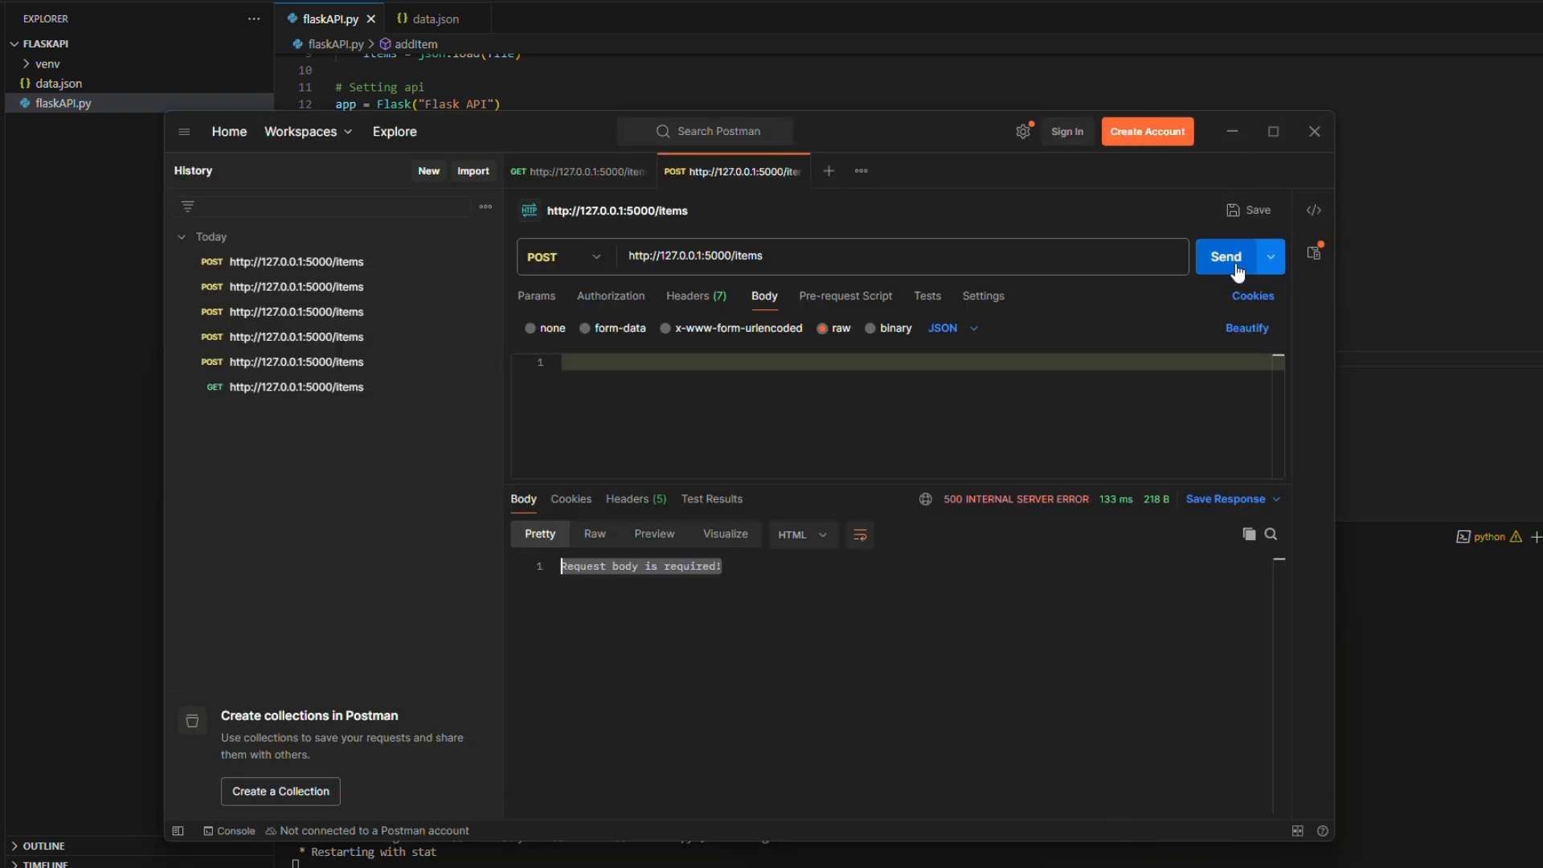
Resend the empty-body POST to /items, now answered 500 with "Data is required!".
left_click(1225, 256)
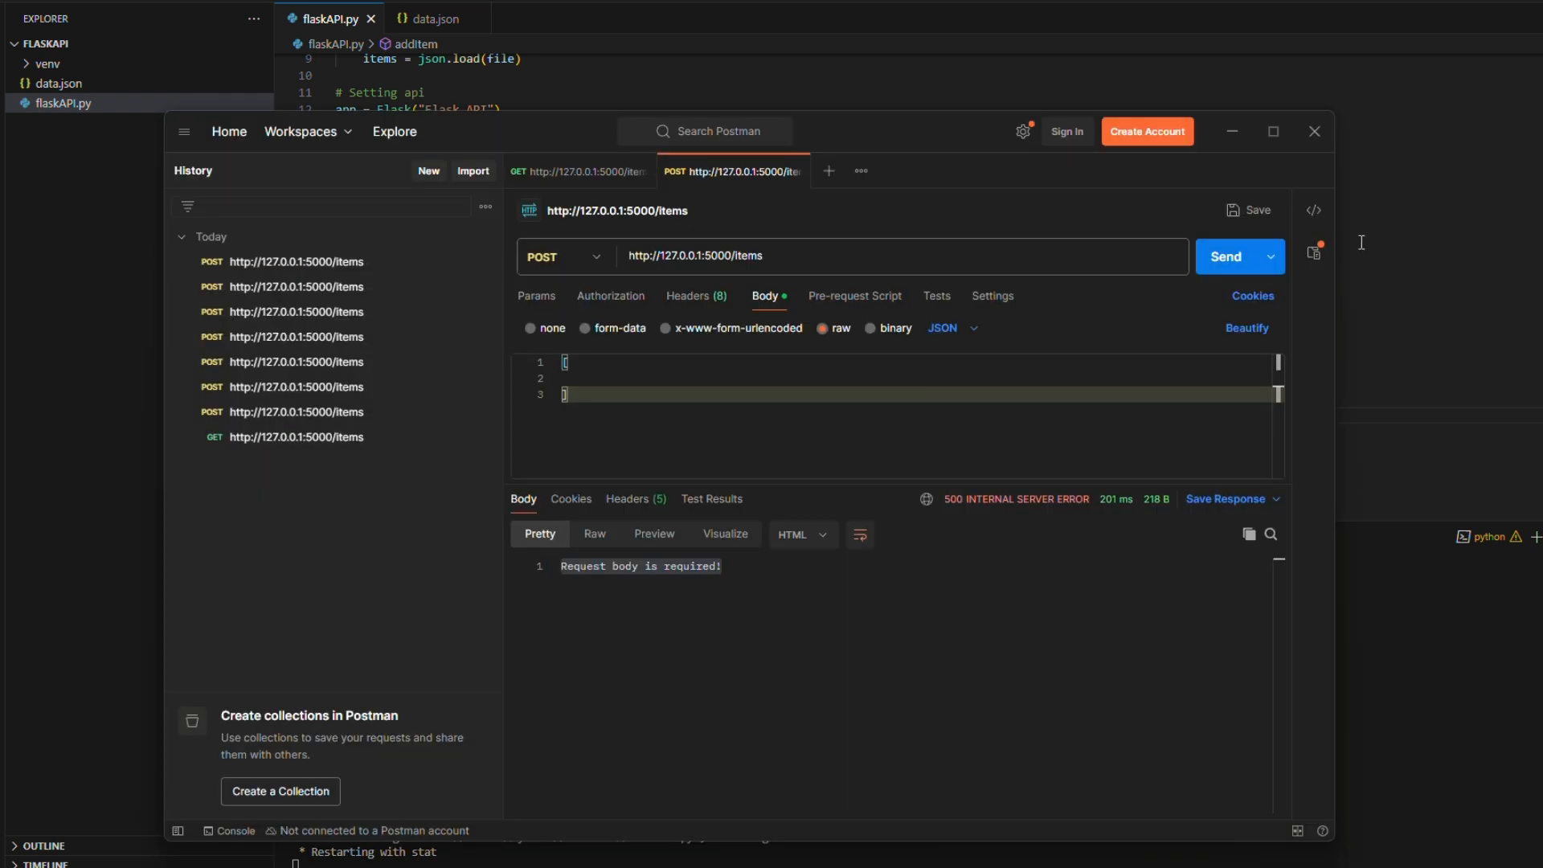
left_click(1226, 255)
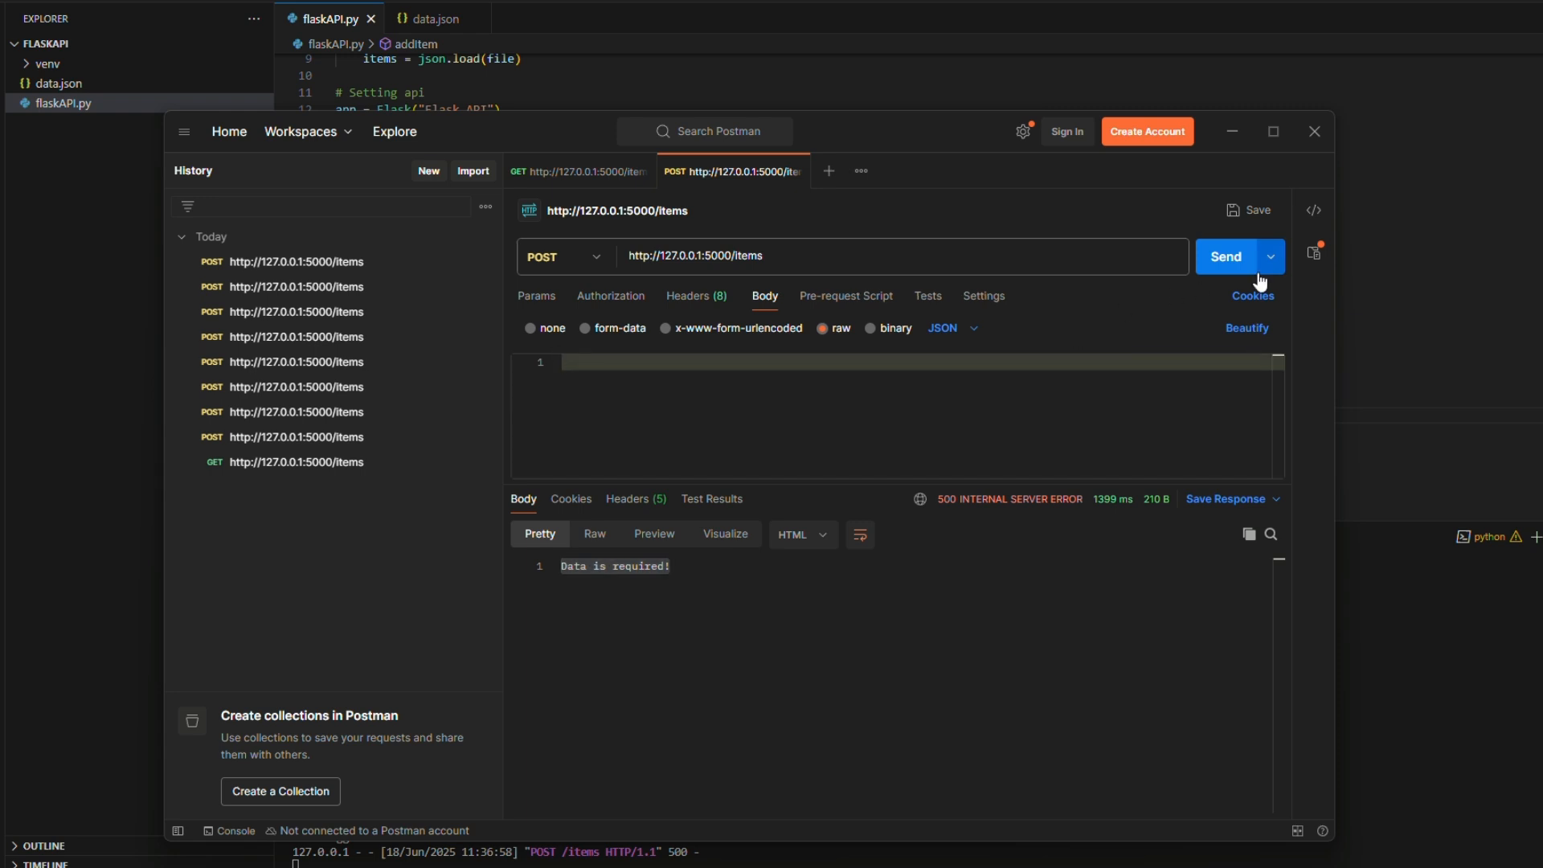
left_click(1225, 256)
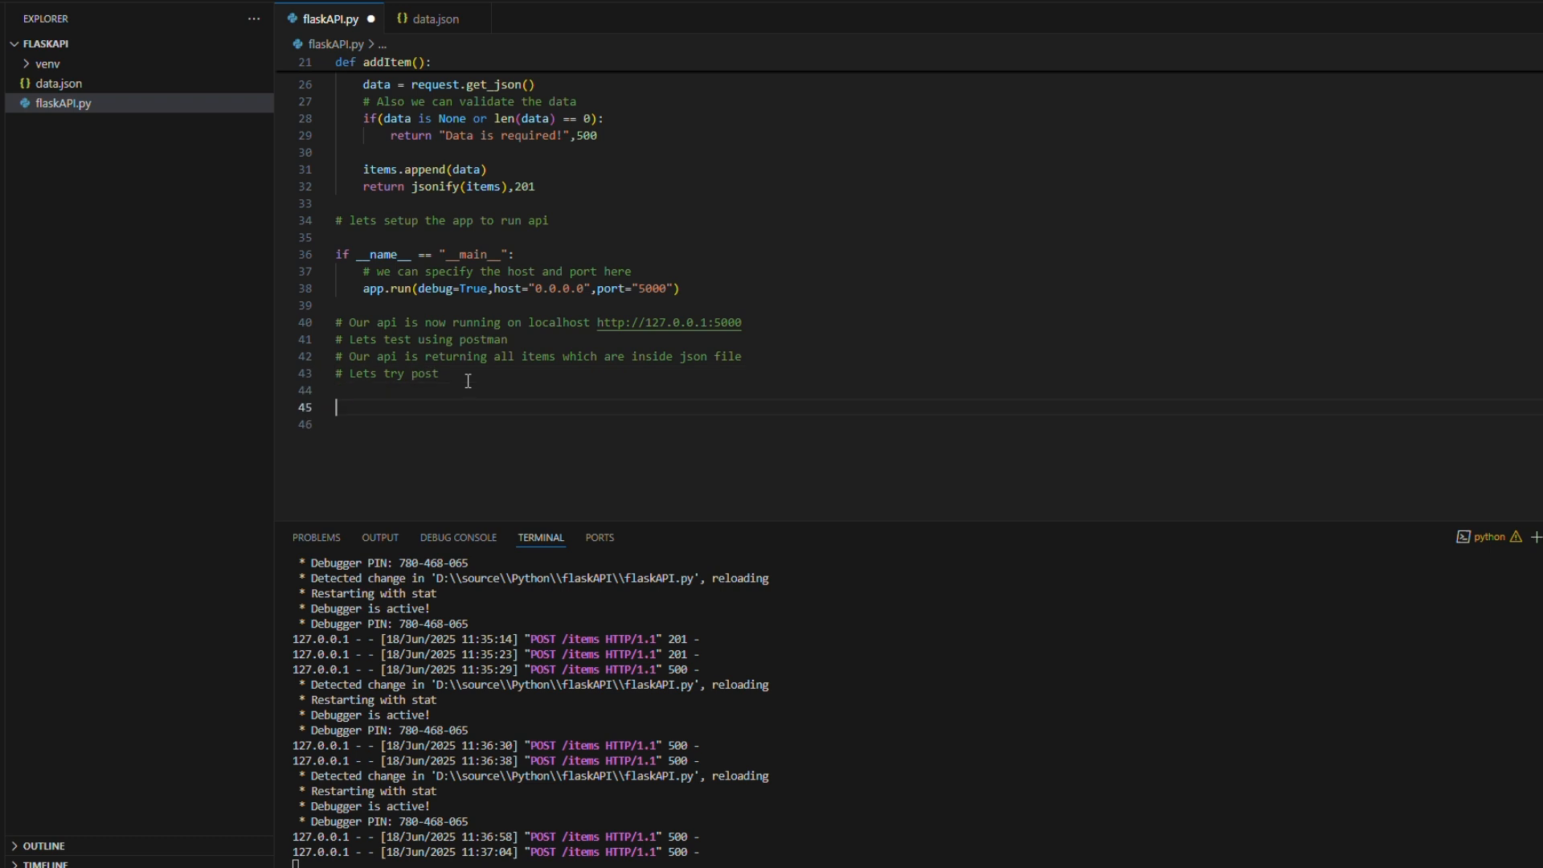
End flaskAPI.py with the comment '# This is how the api works let also see'.
type("# This i")
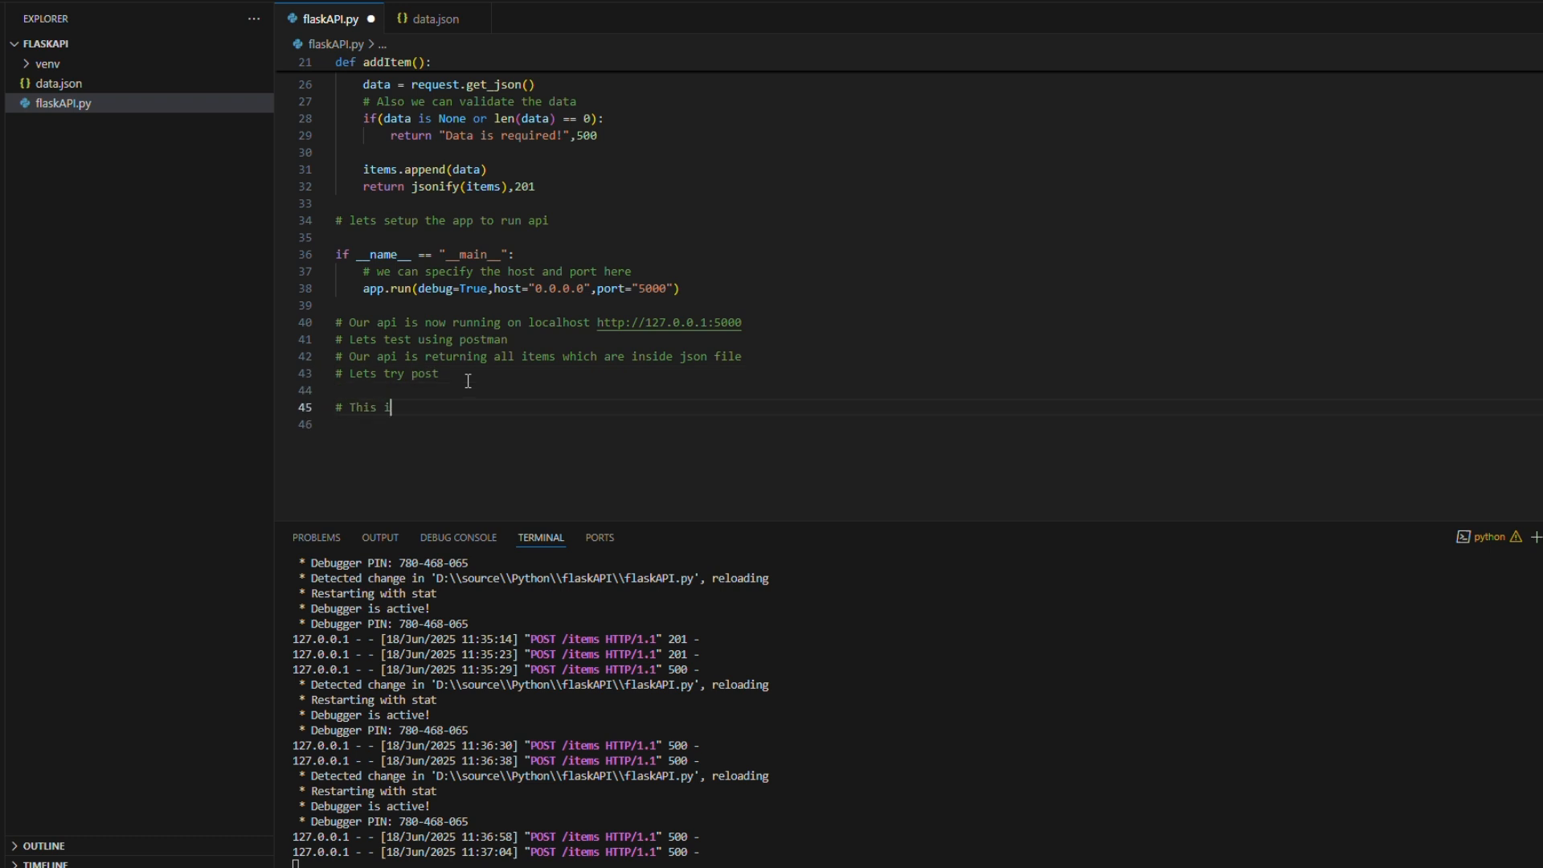
type("s how the a")
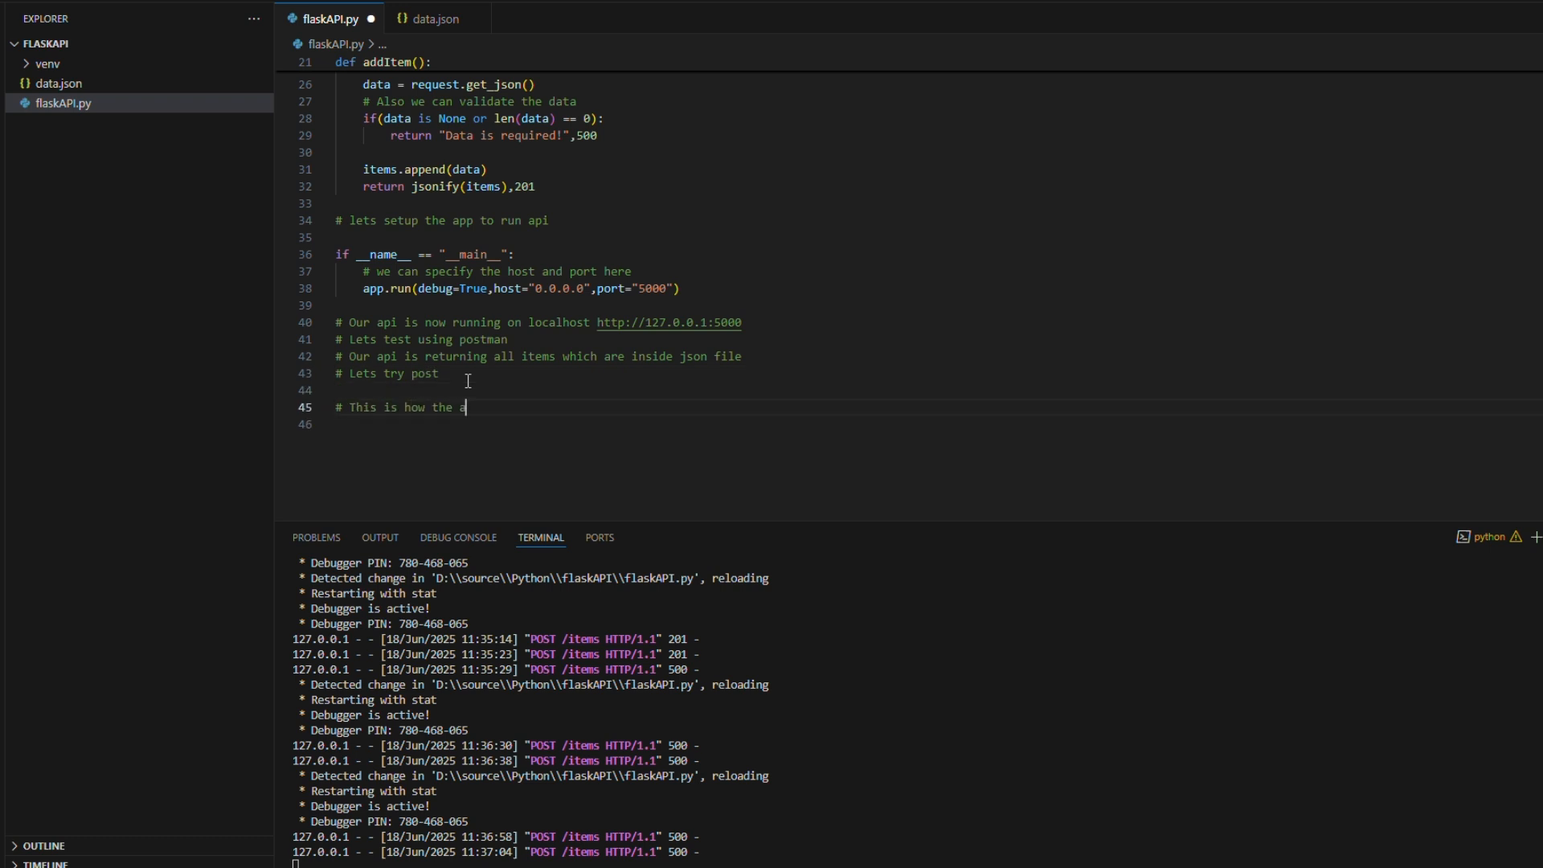
type("pi works let")
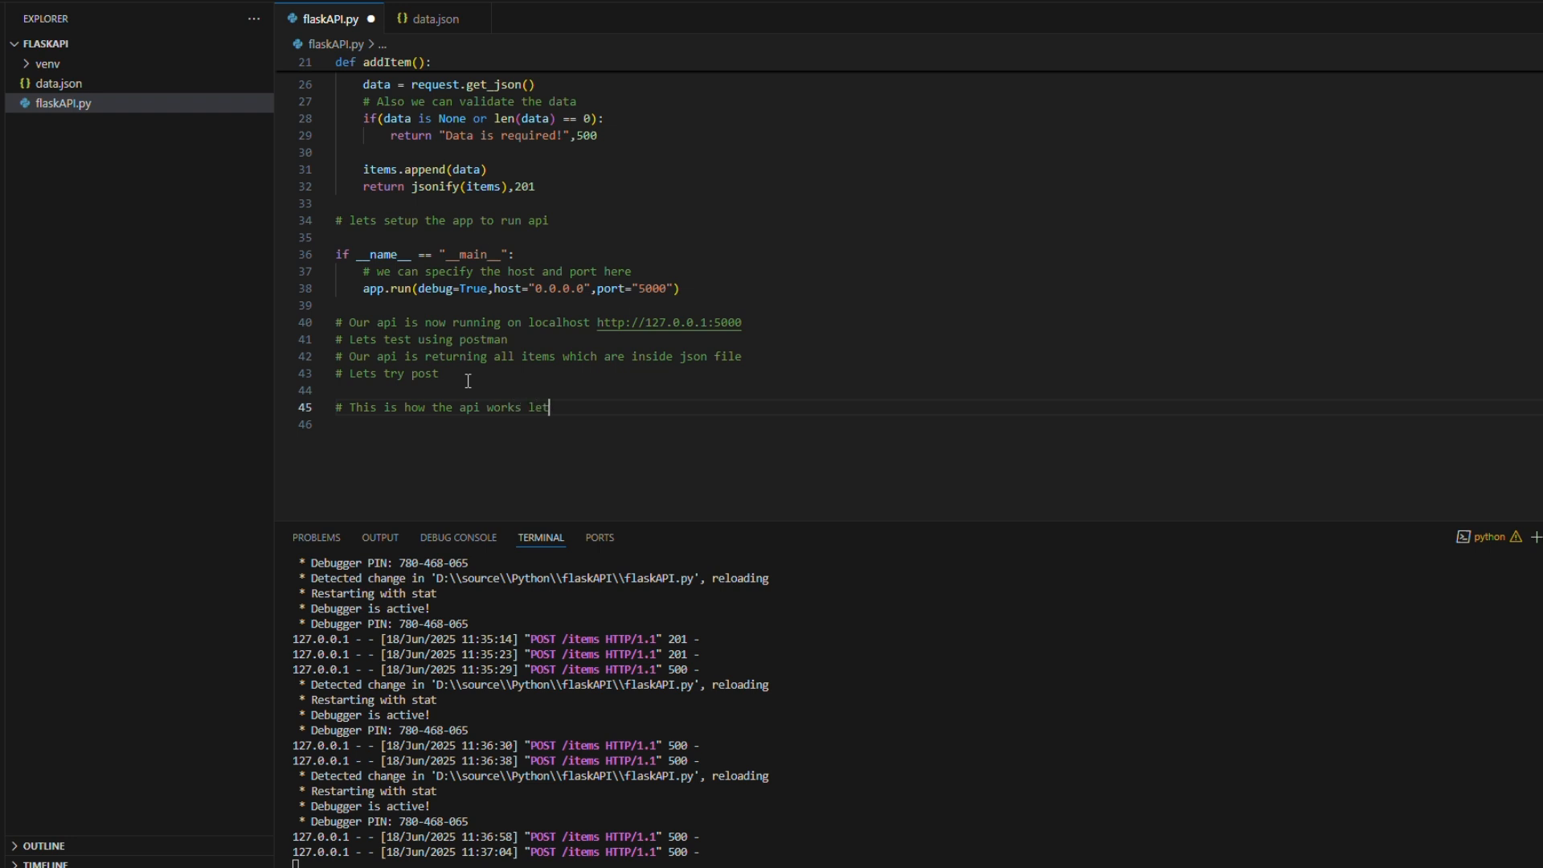
type("also s")
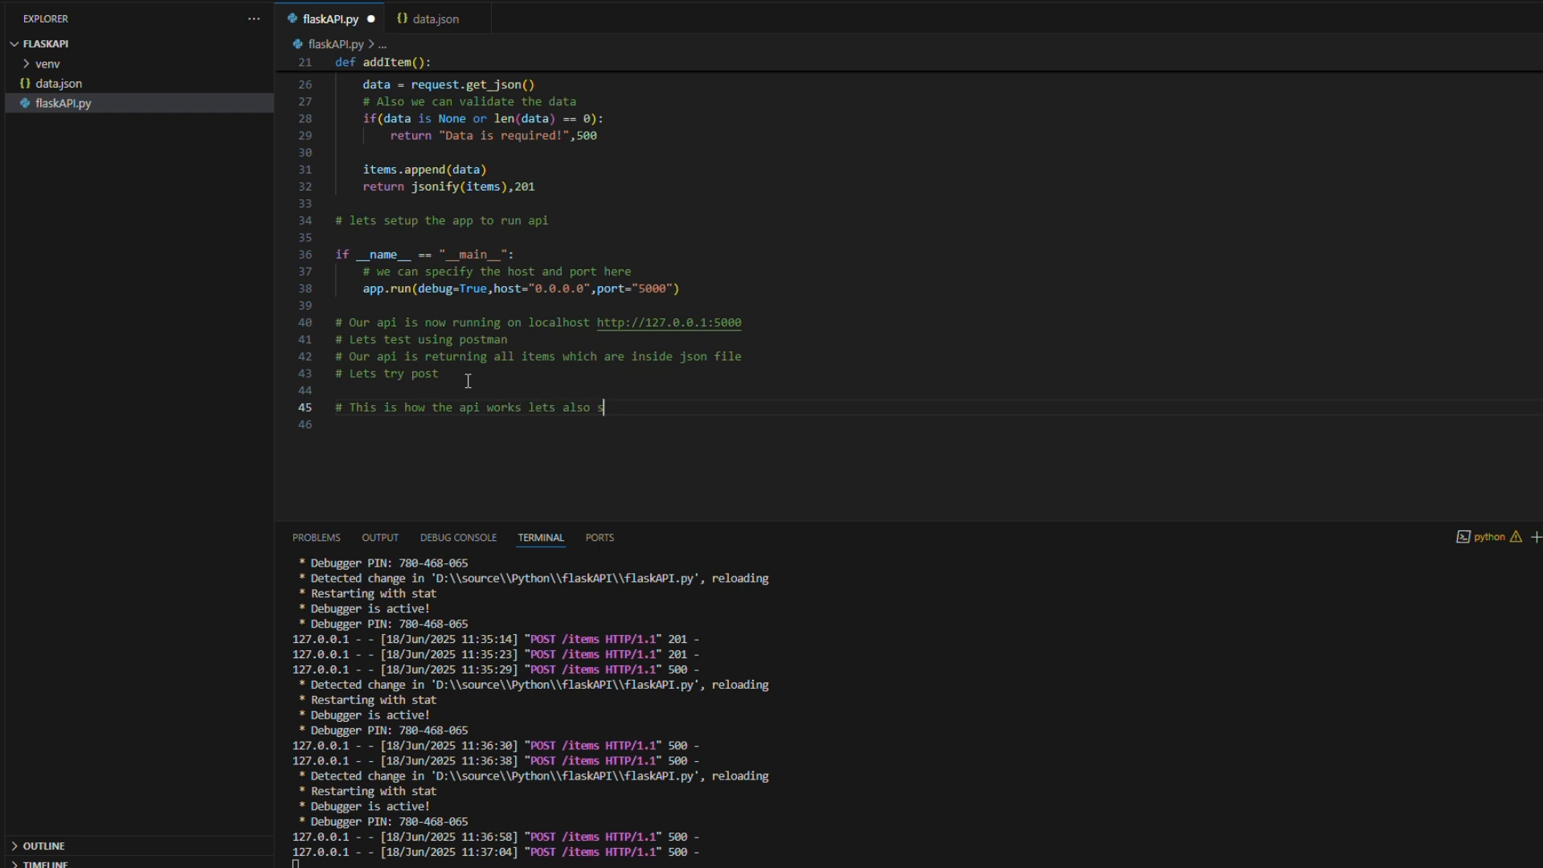
type("ee")
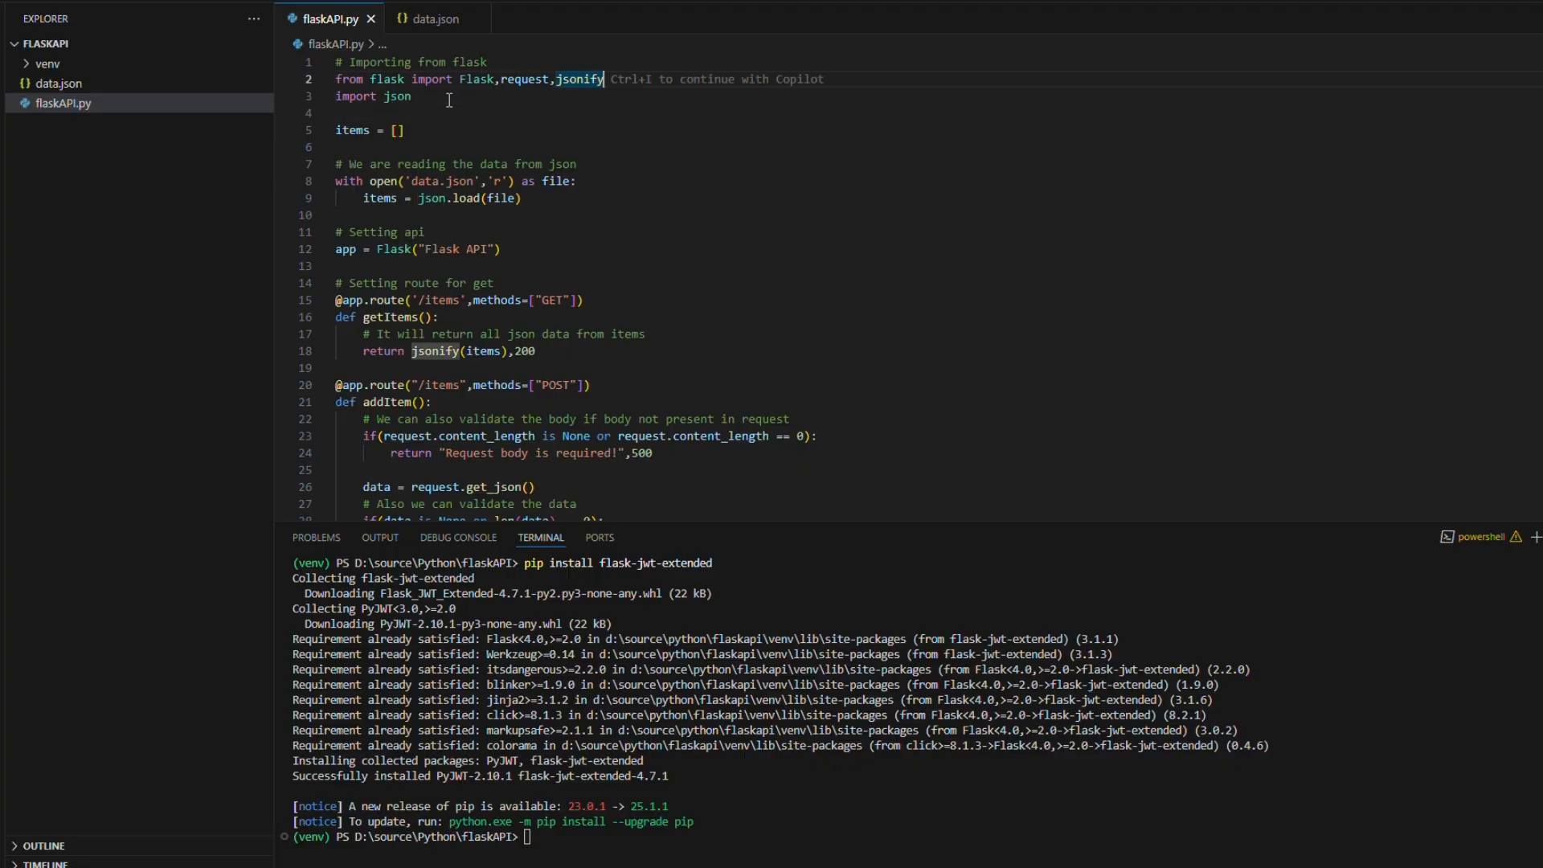
Import JWTManager, create_access_token, jwt_required and get_jwt_identity from flask_jwt_extended.
type("from flask_jwt_extended import")
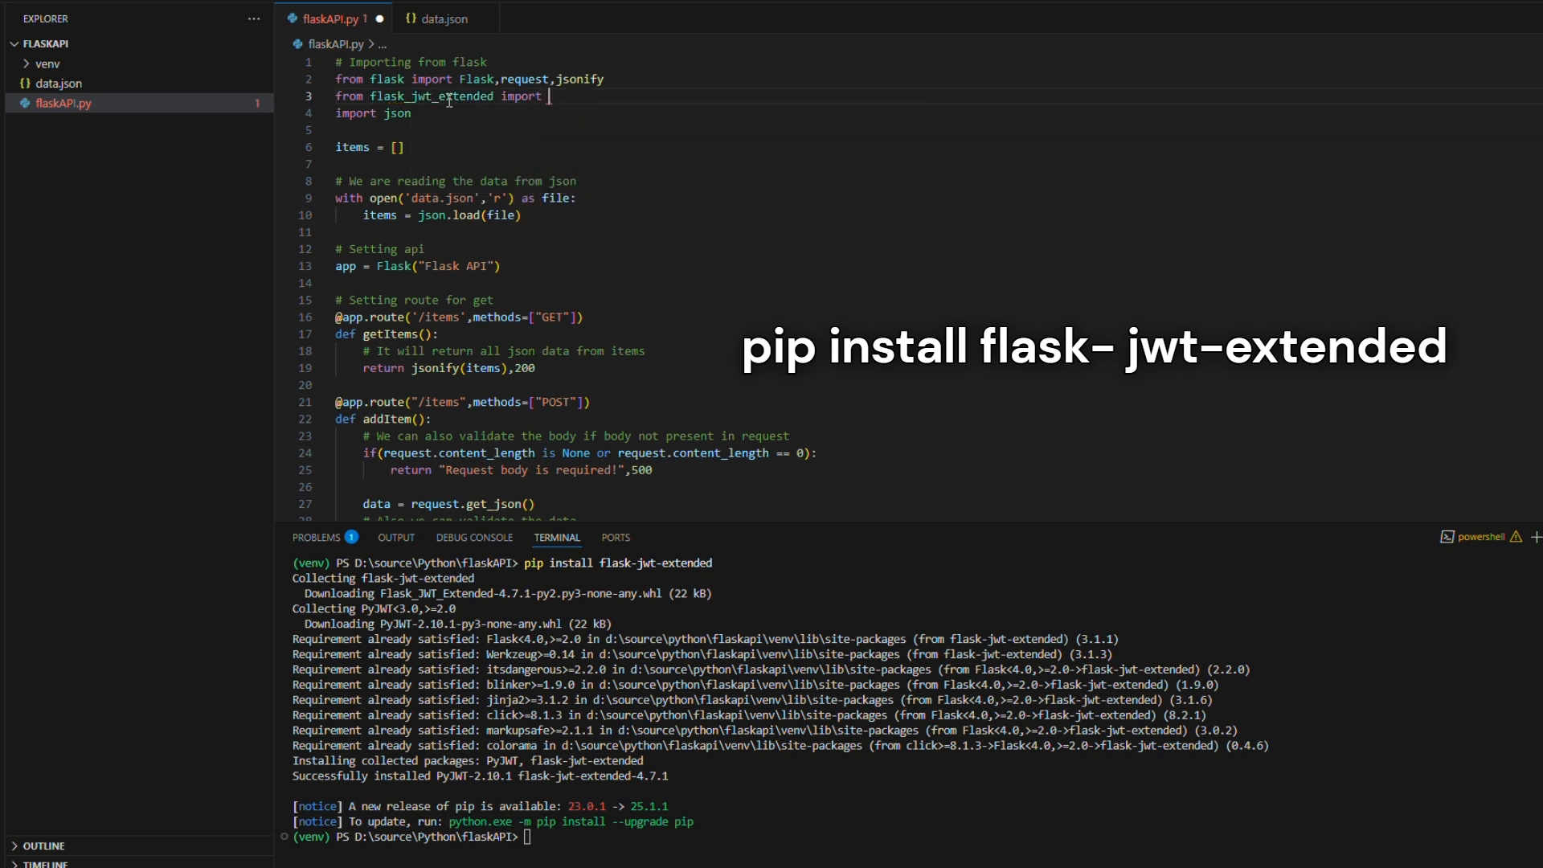
type("jwt")
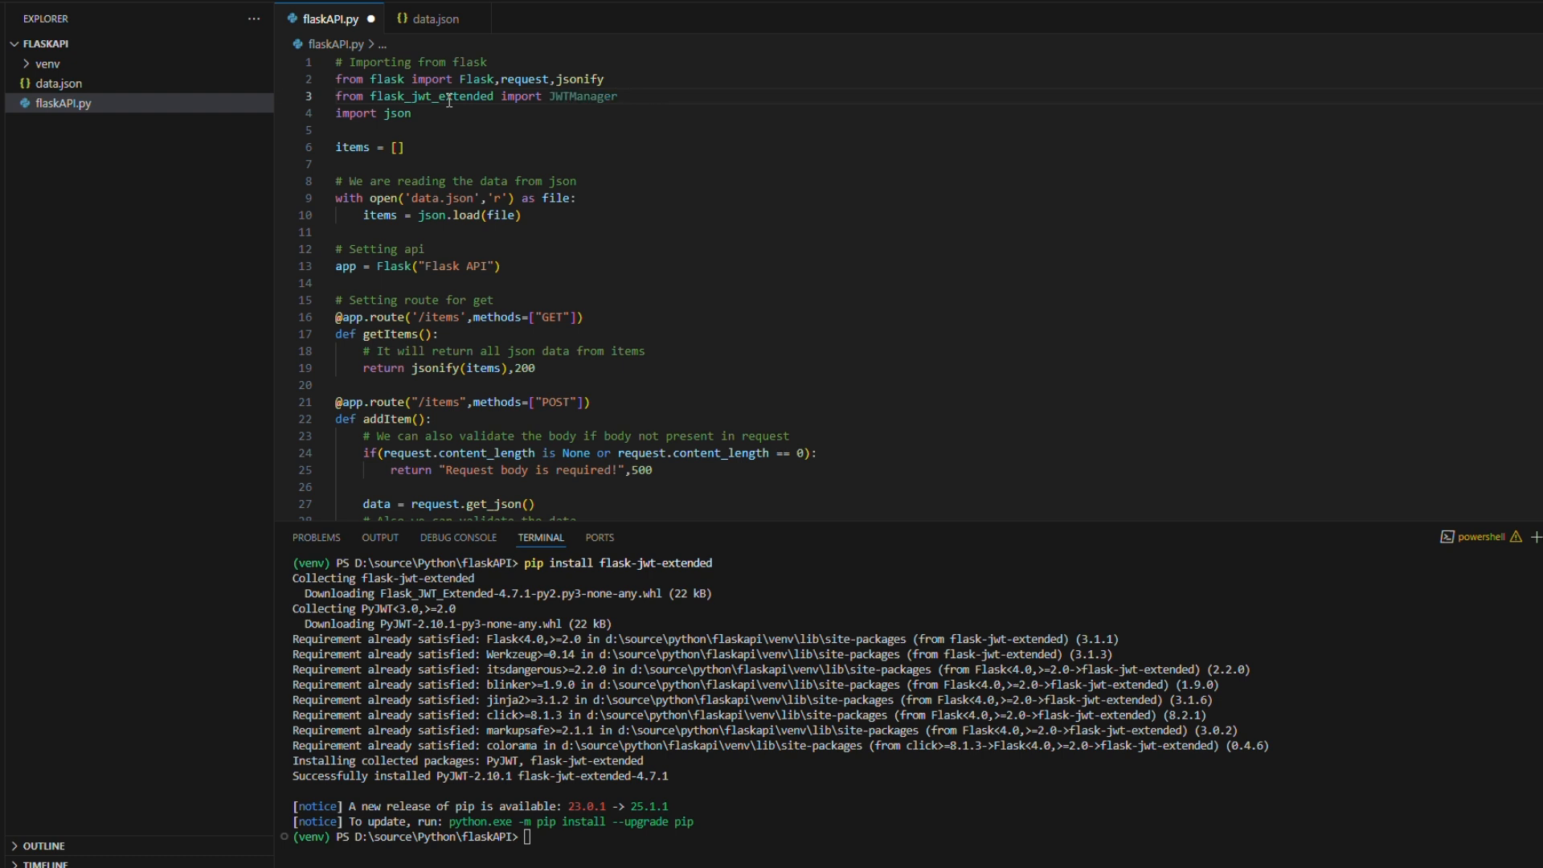
type(",cr")
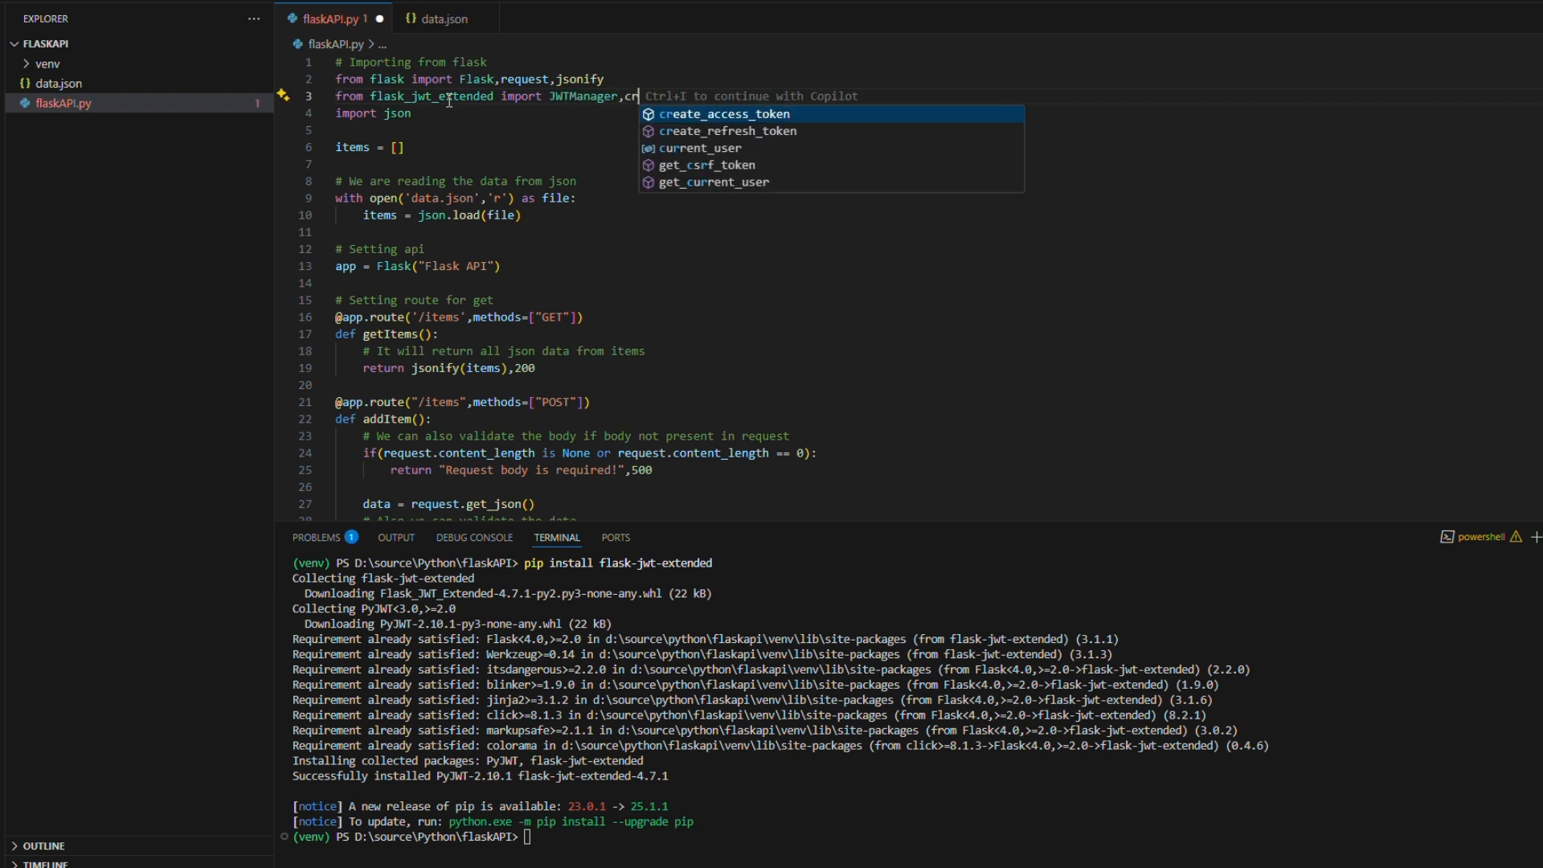
type("create_access_token,jwt_required,get")
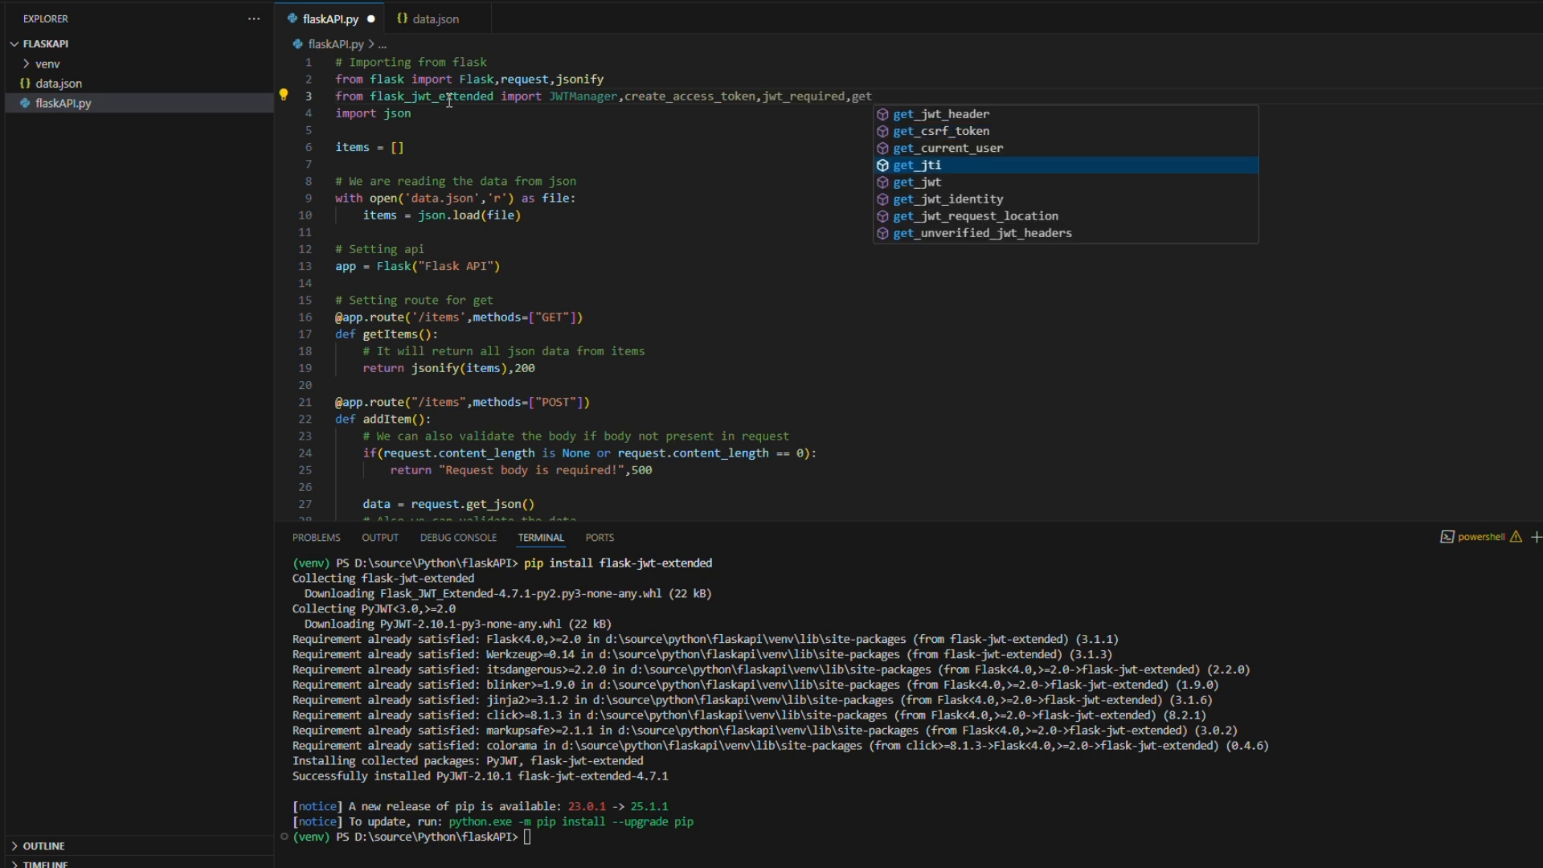
left_click(948, 200)
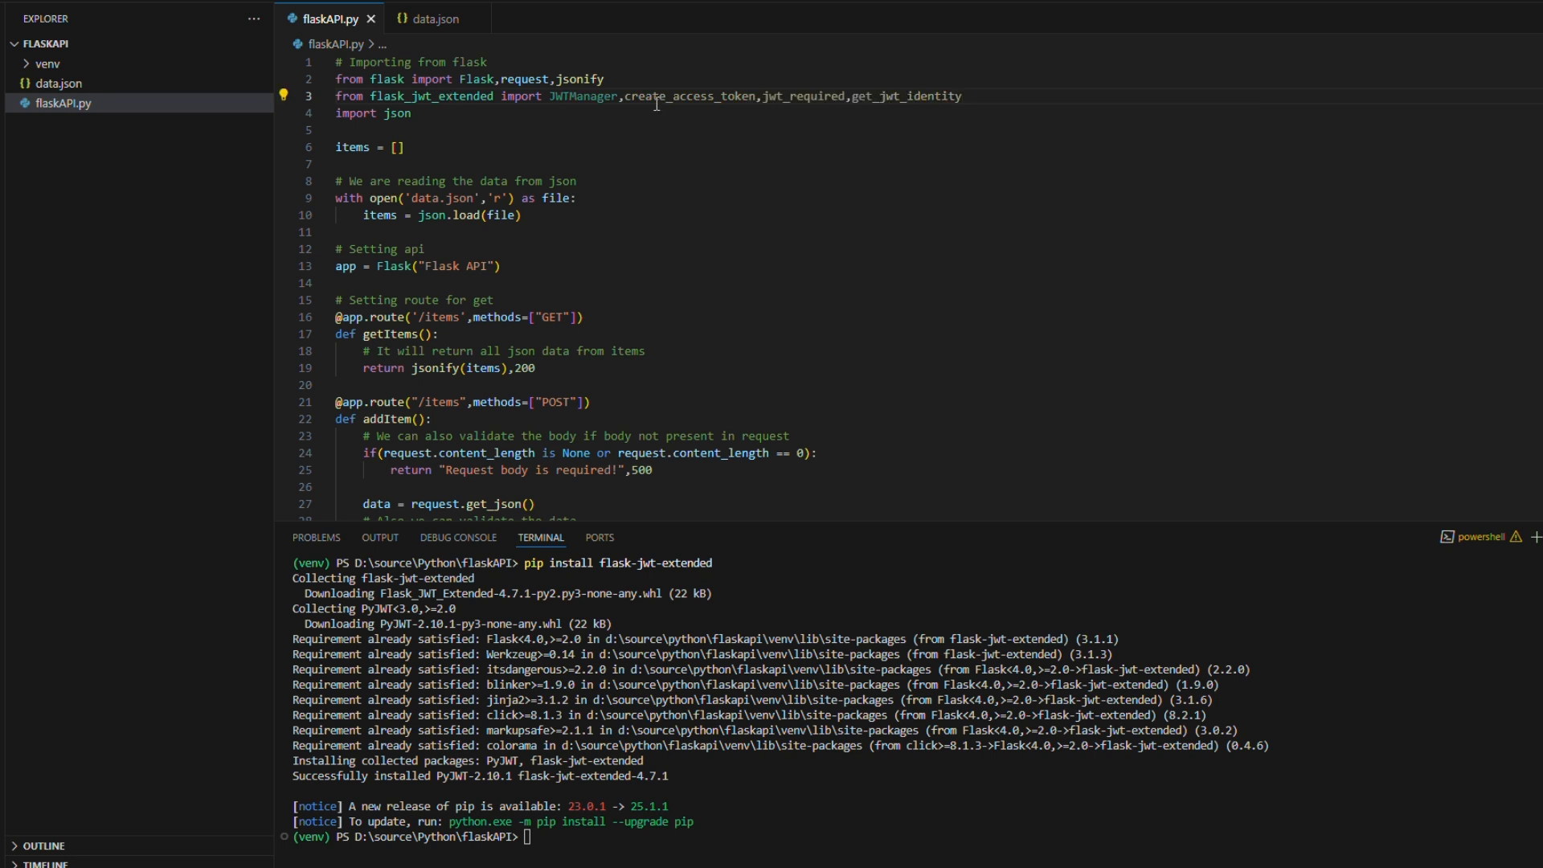
scroll("down", 3)
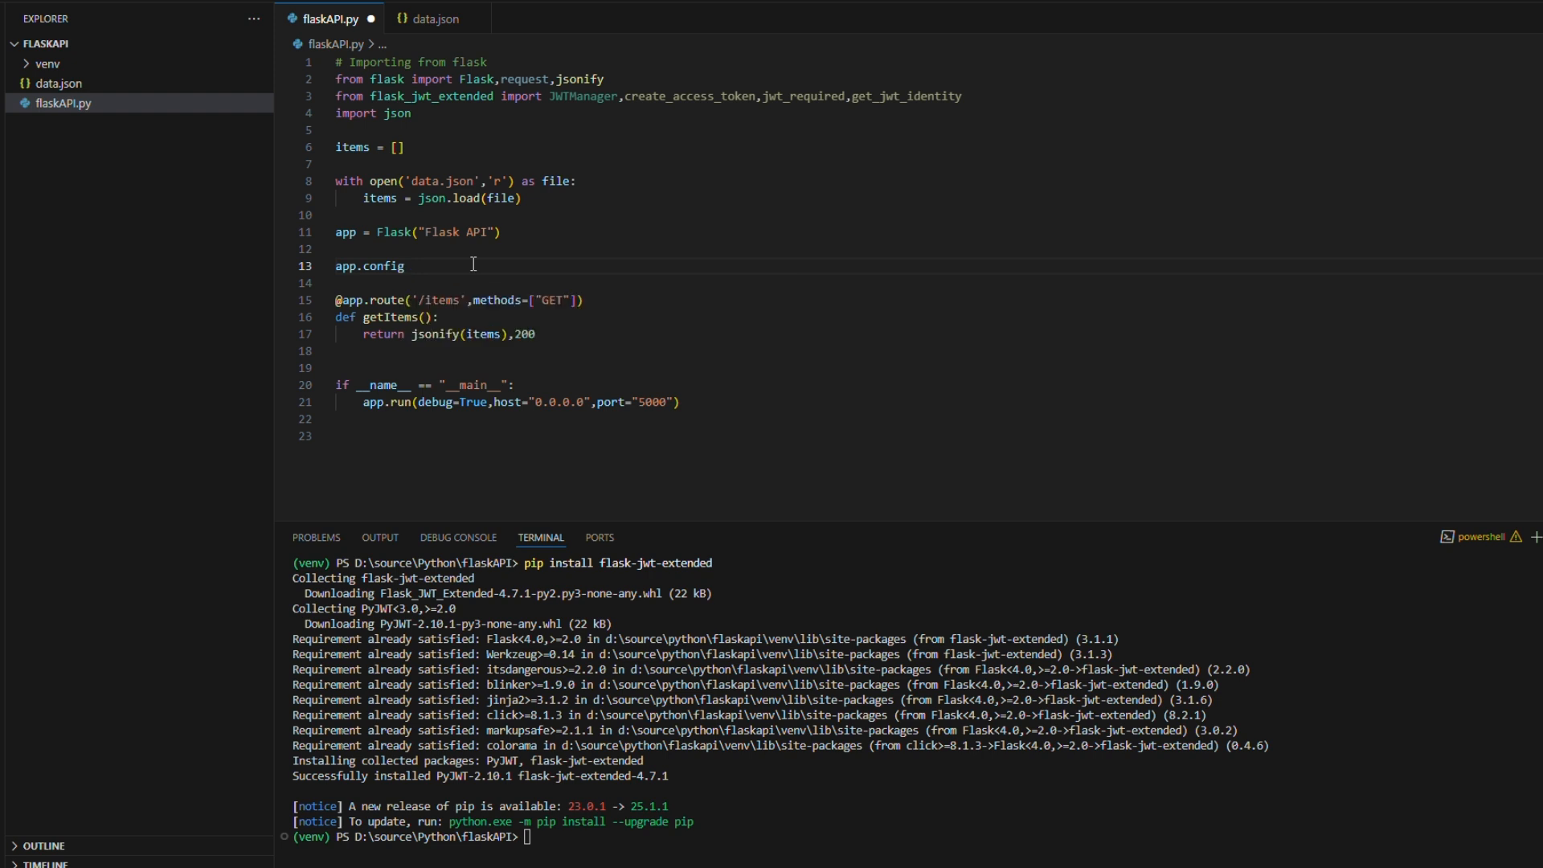
type("()")
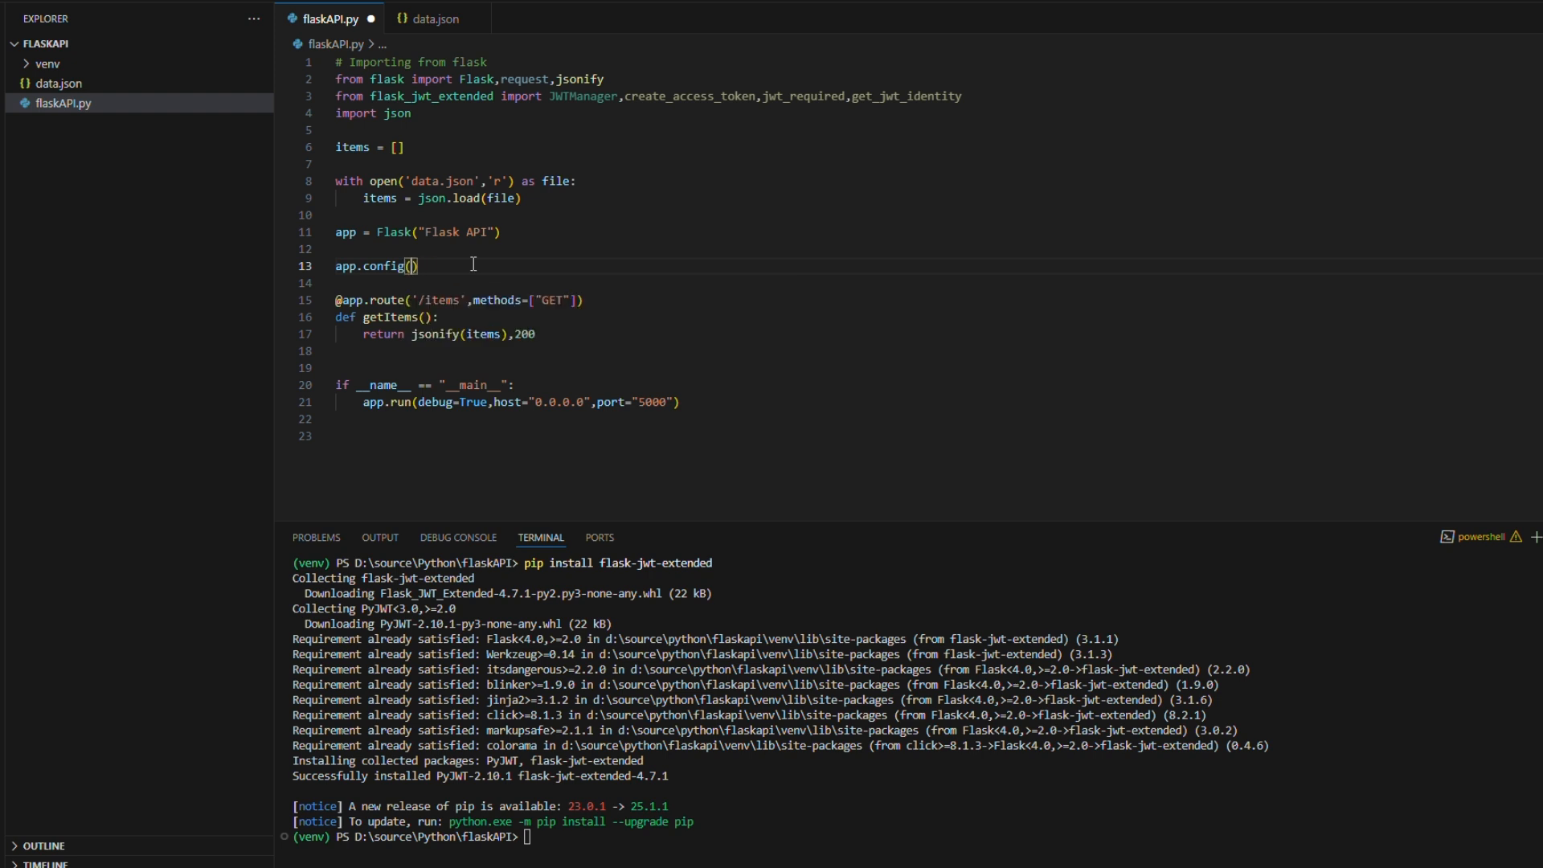
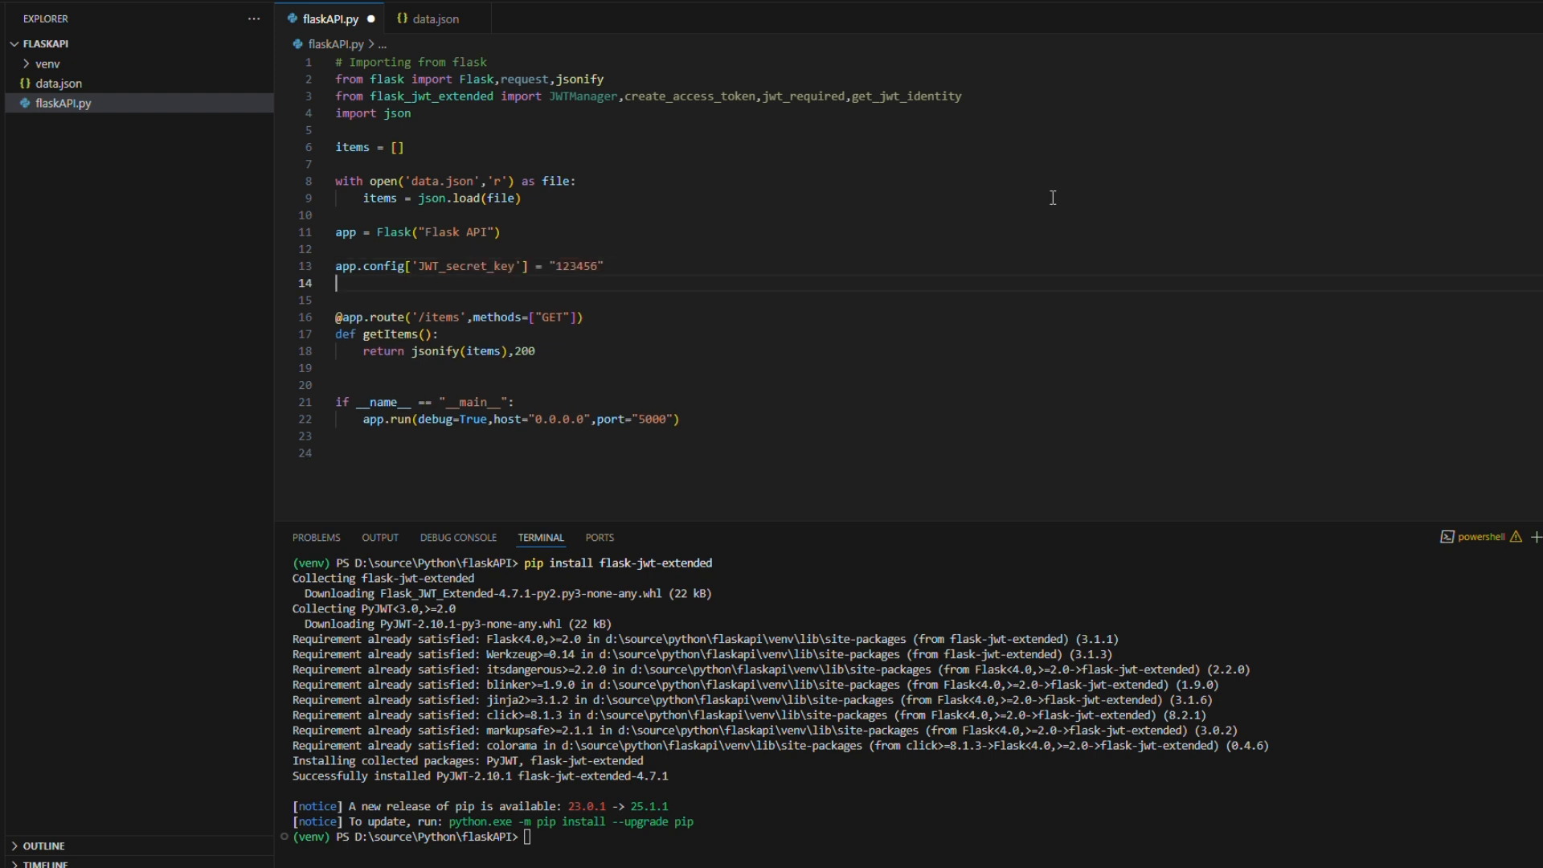
type("jwt")
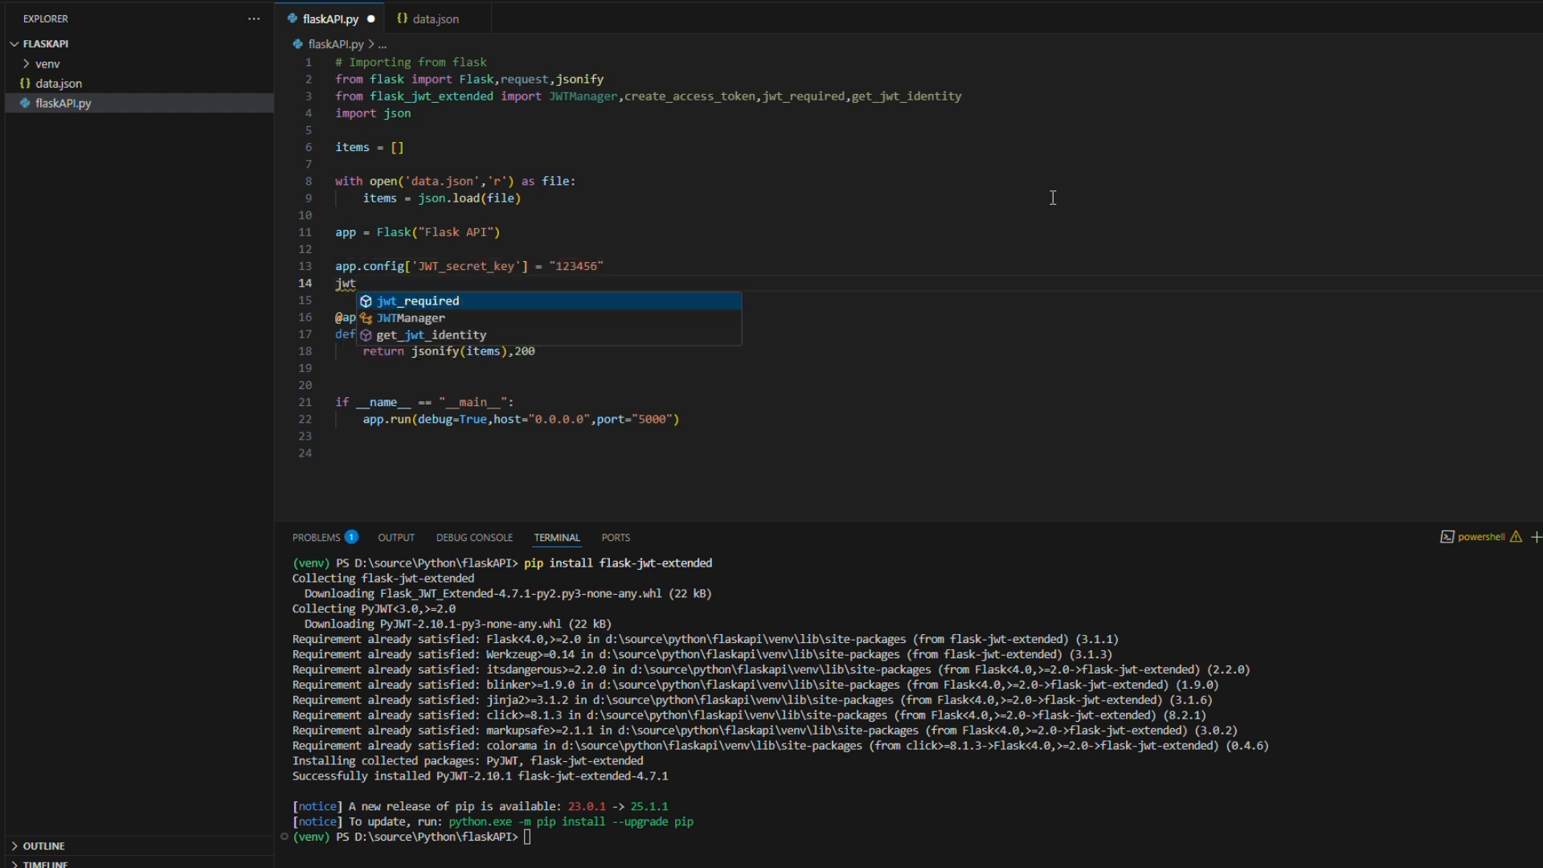
type("t")
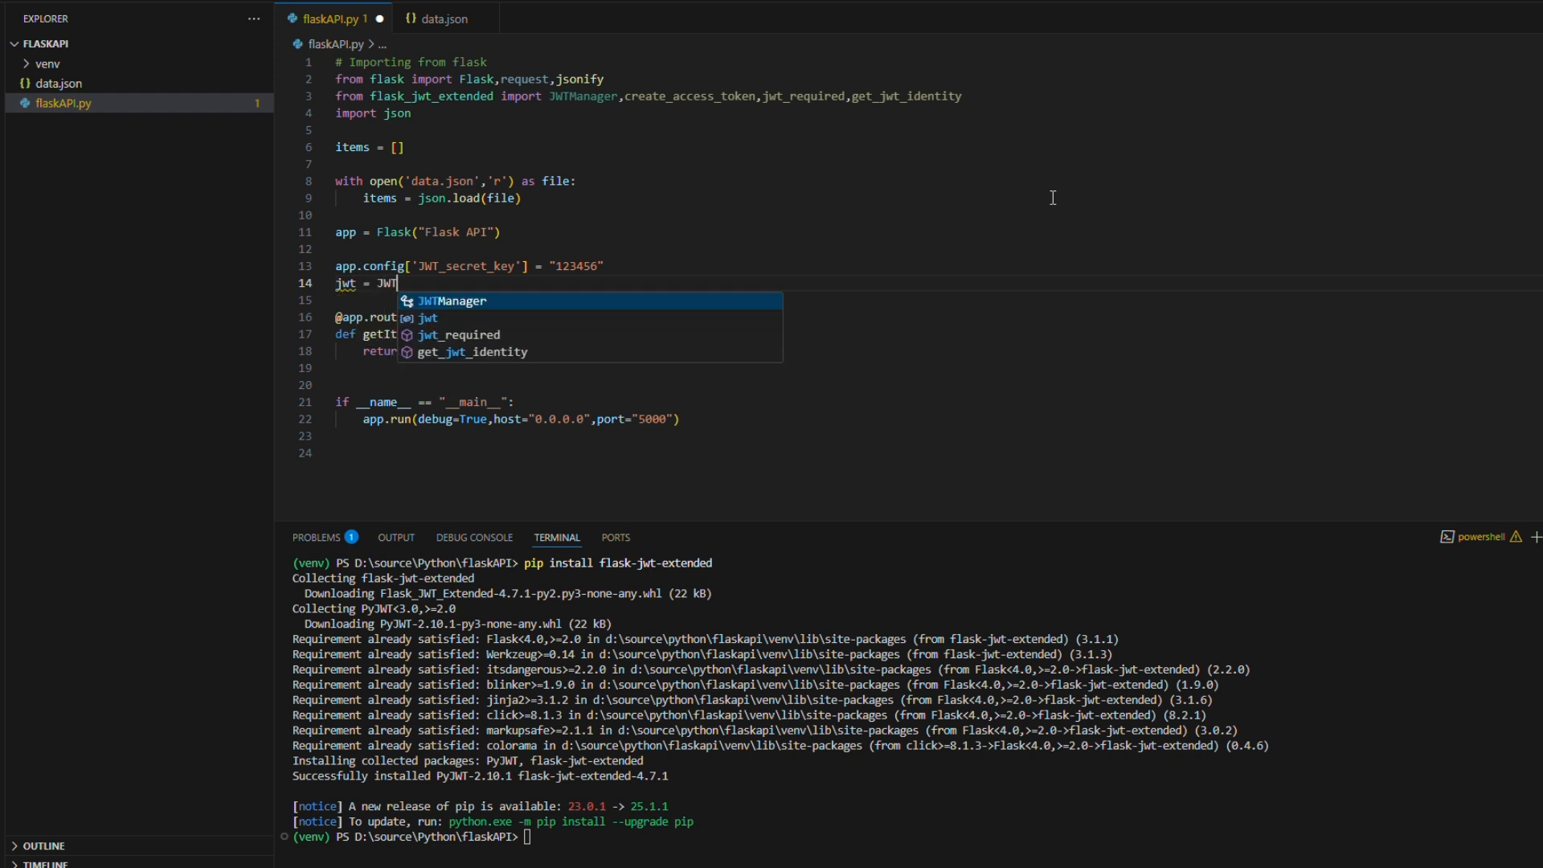
type("Manager(app)")
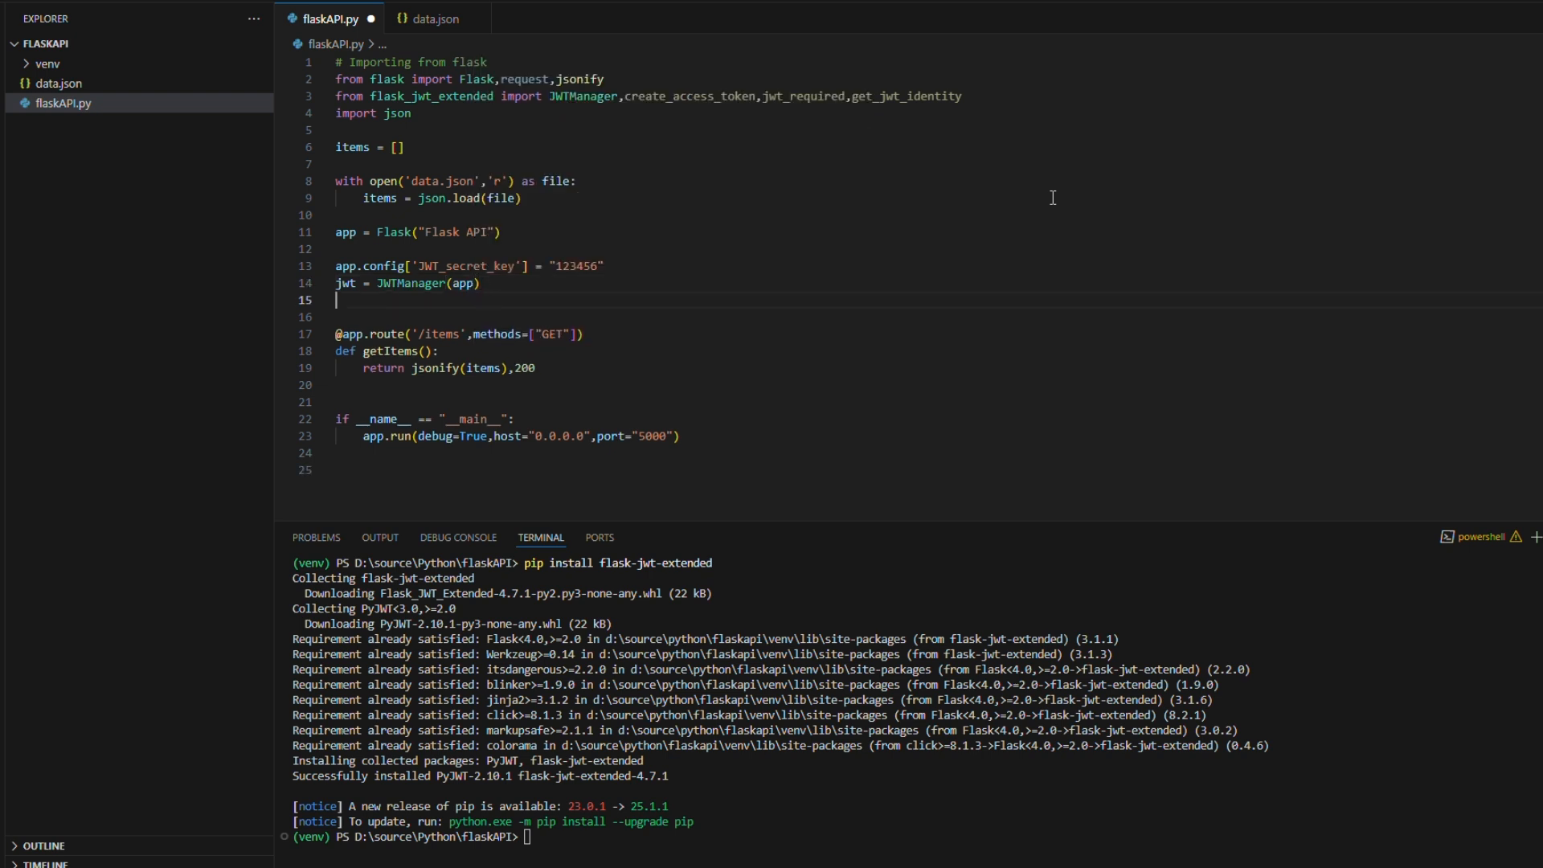
key("Enter")
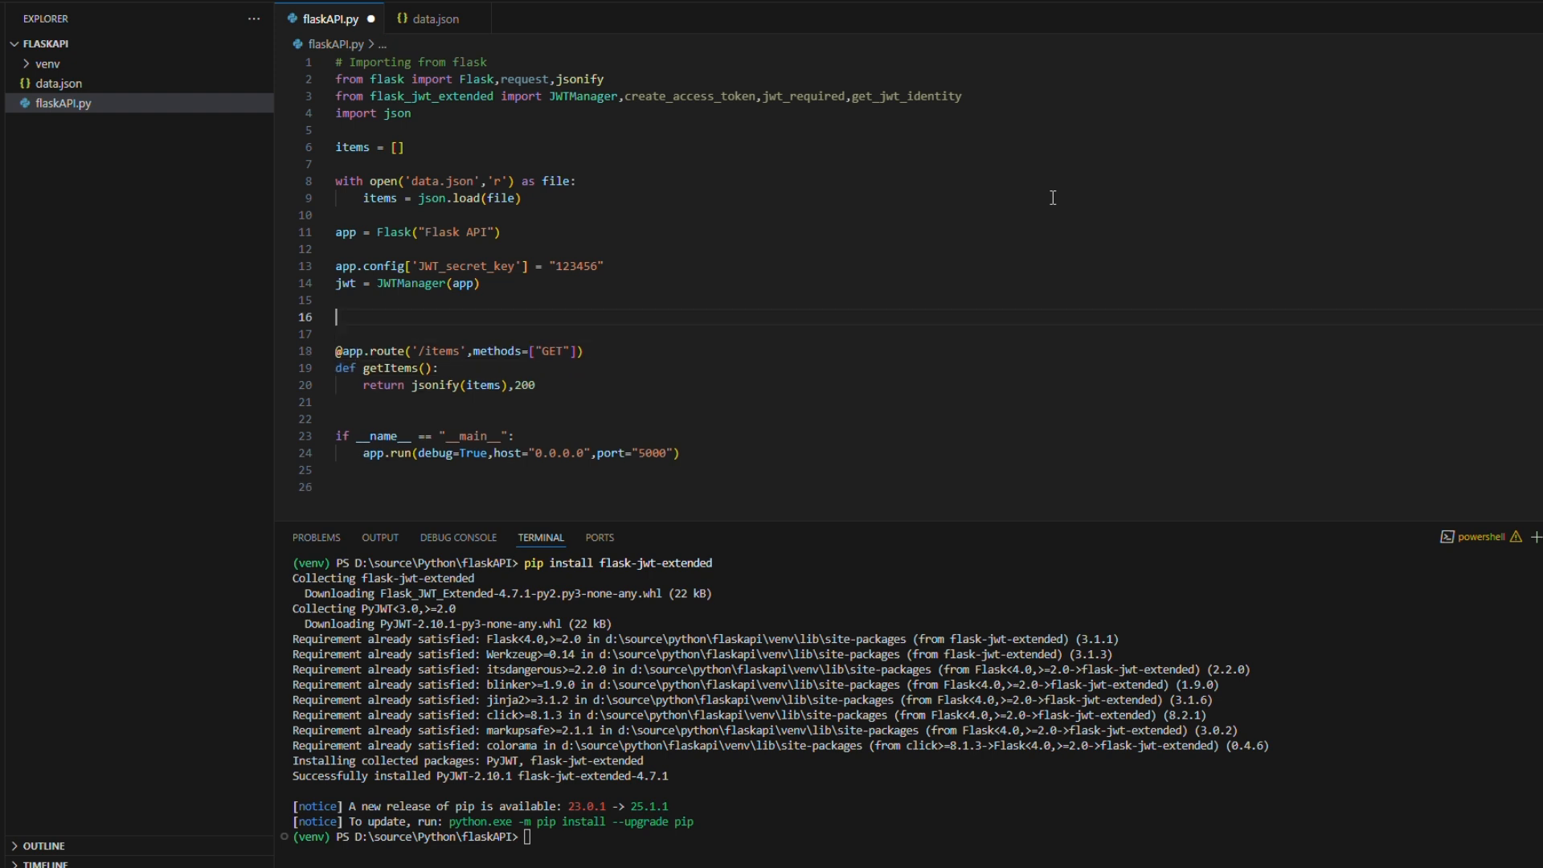
Start a users dictionary with an admin entry and begin the /login route.
type("users")
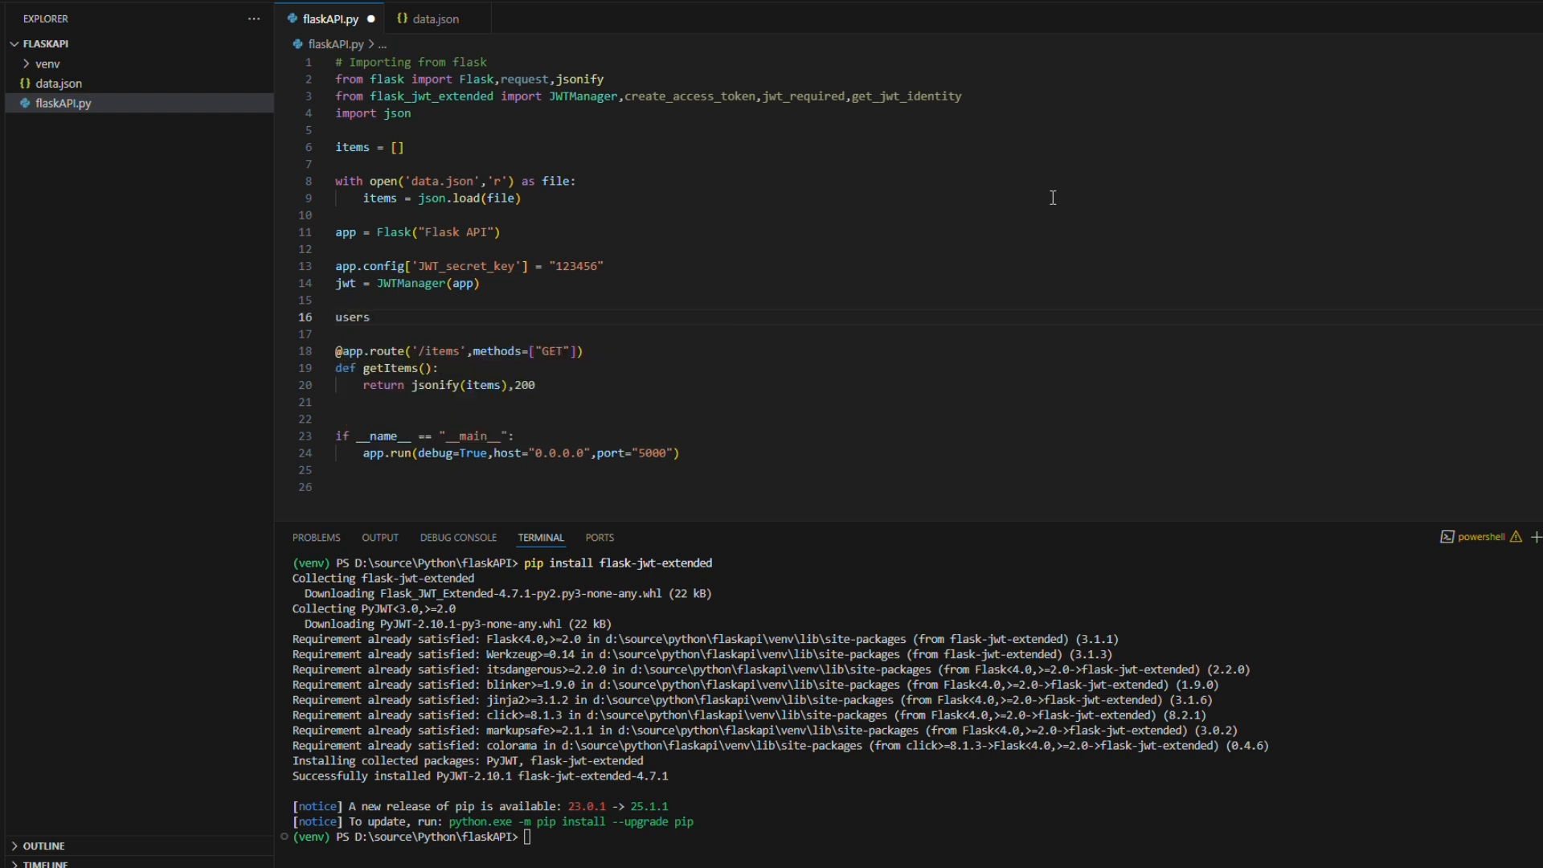
type("={}")
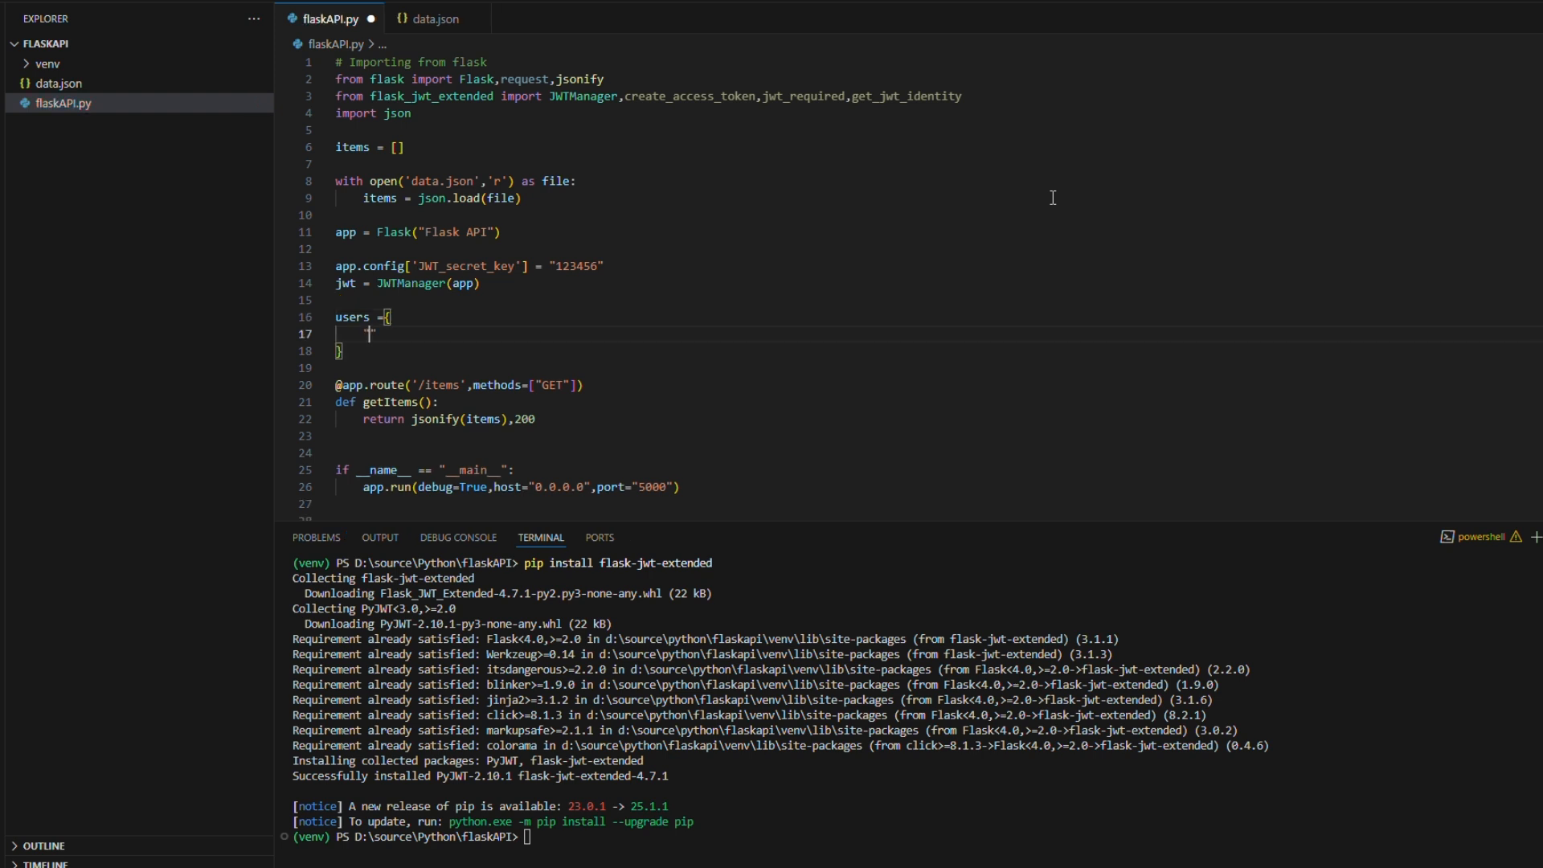
type("user")
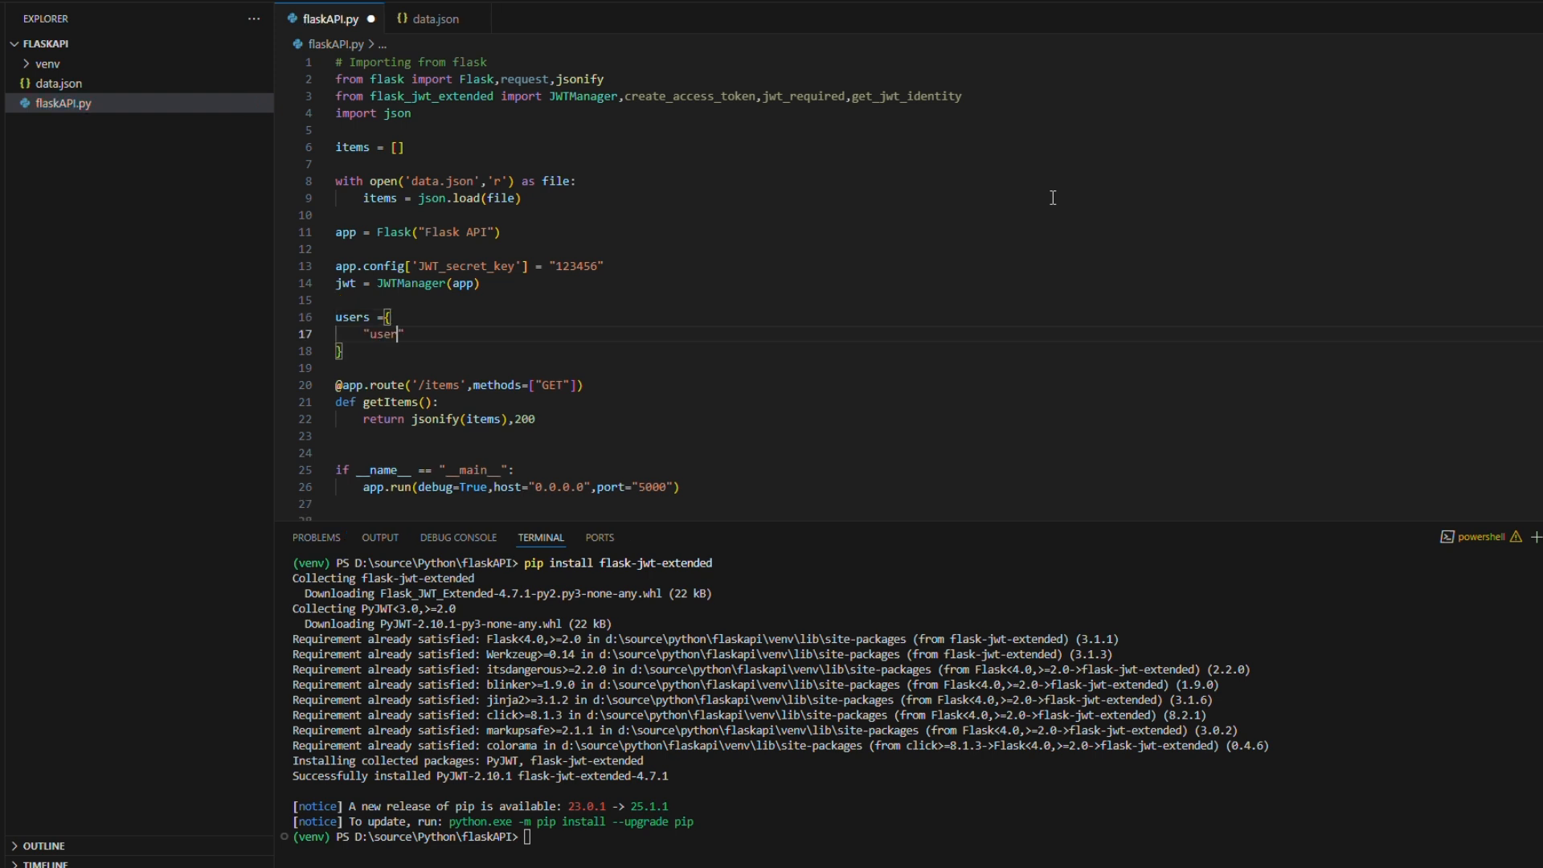
type("admin\"")
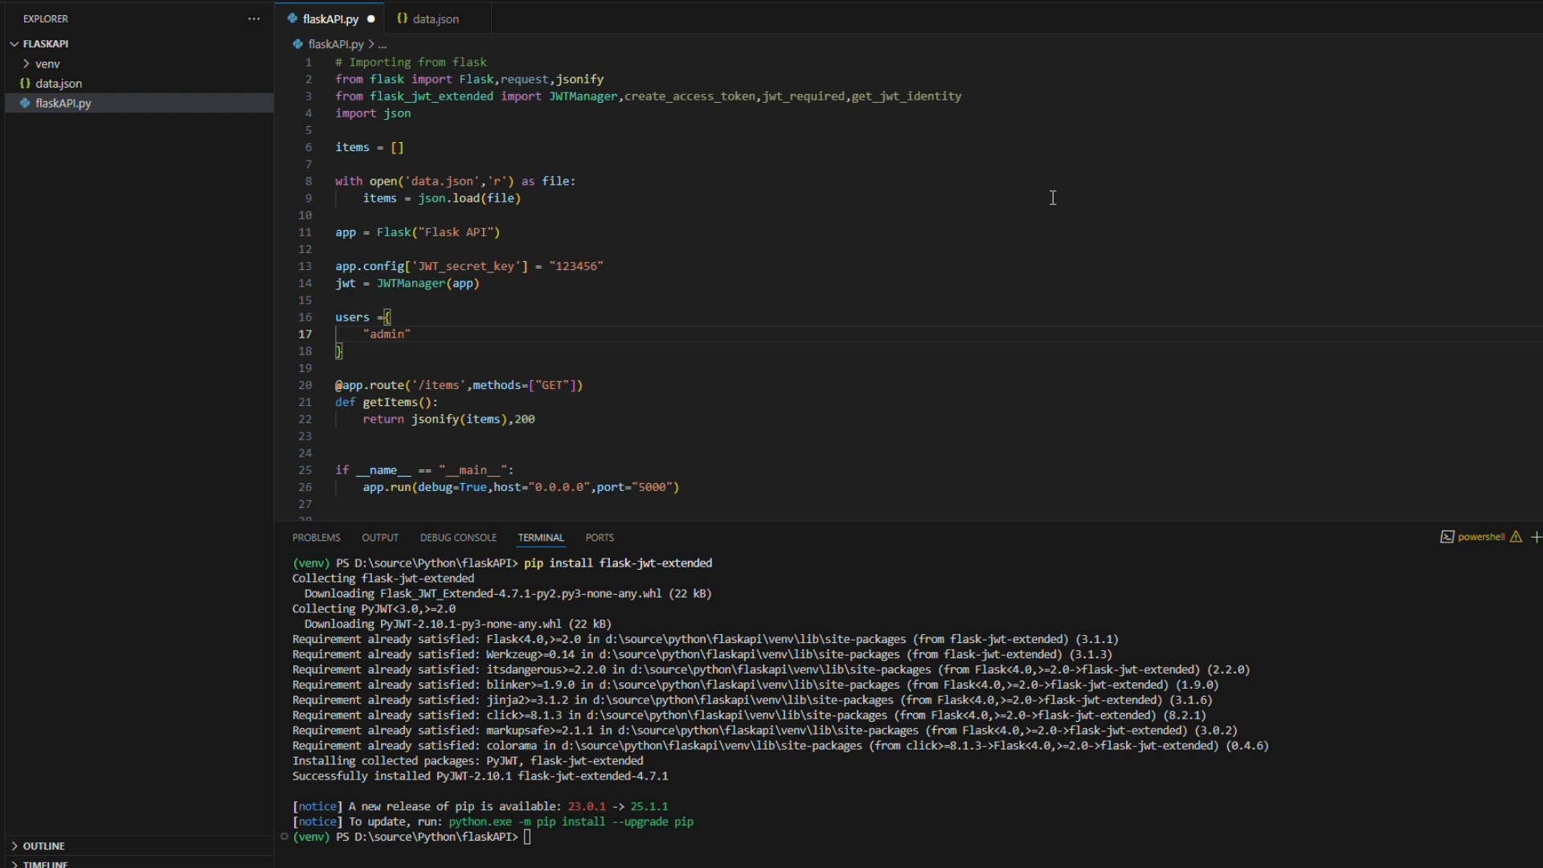
type(":")
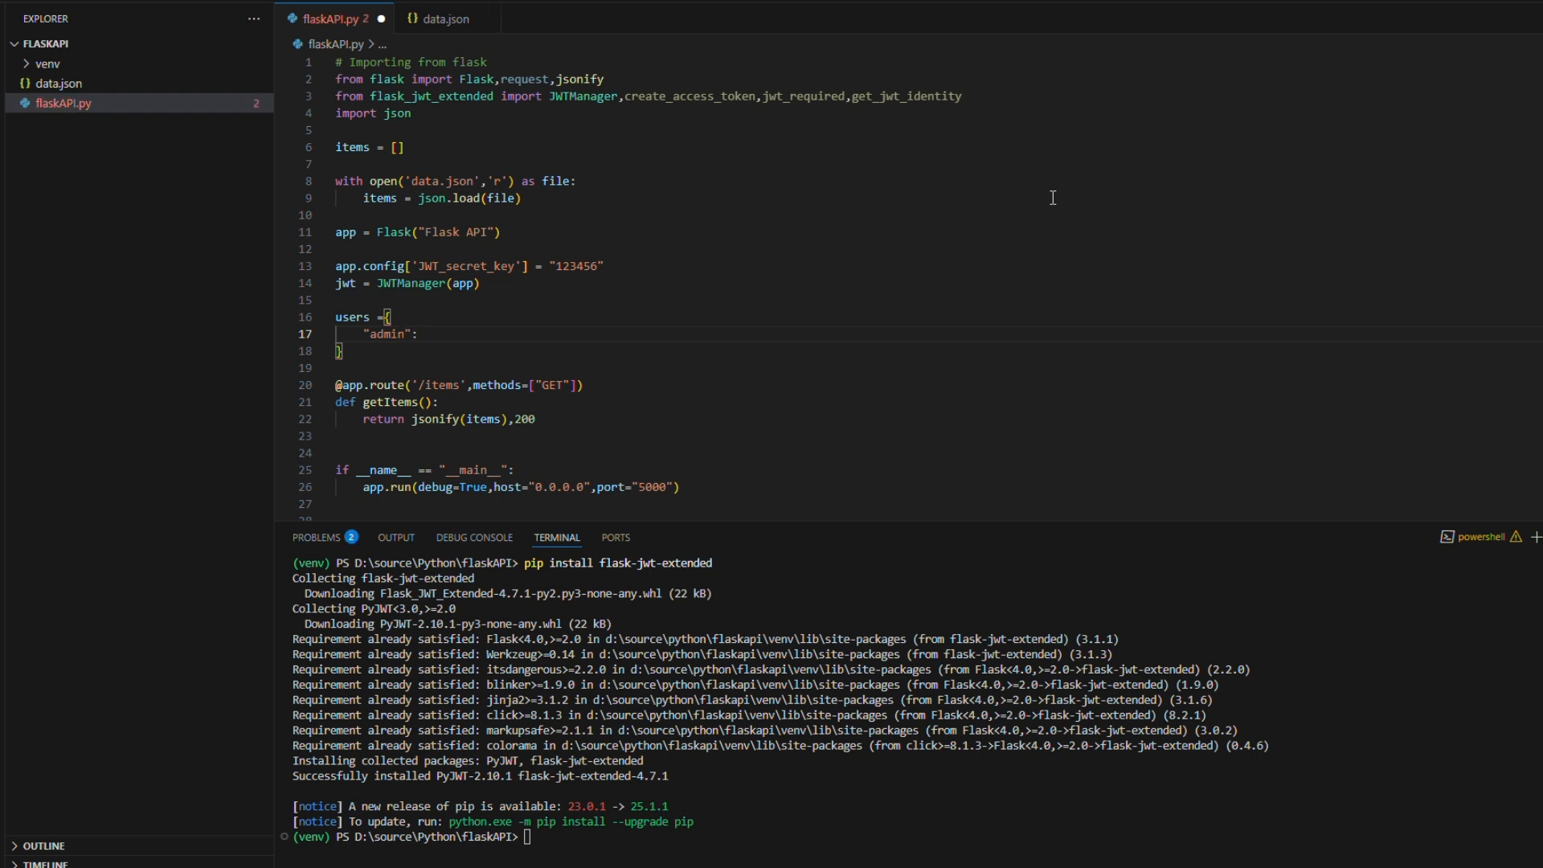
type("@app.route('/lo")
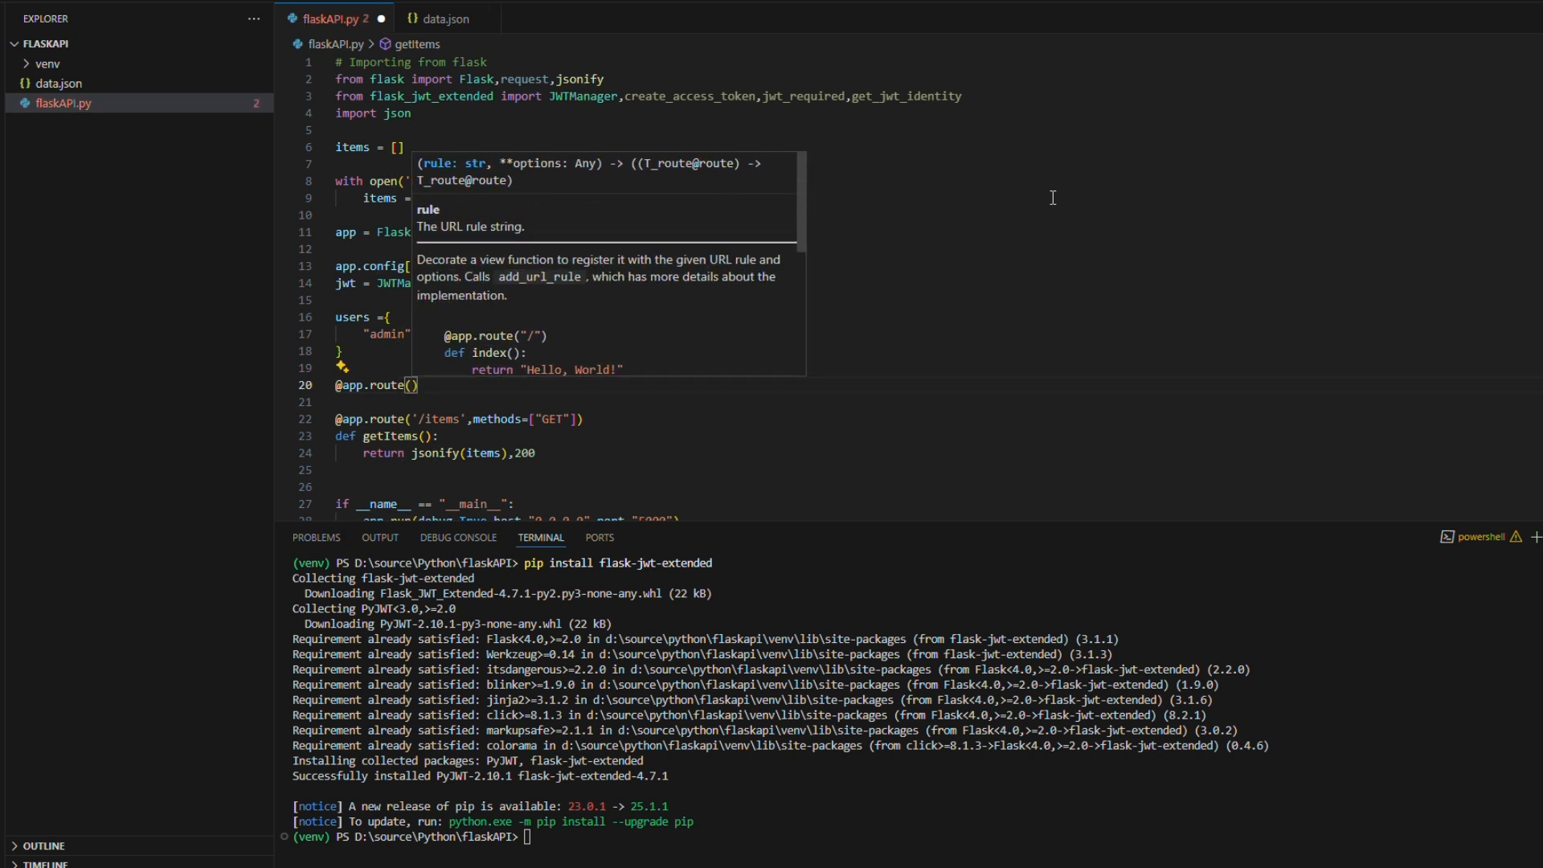
Define the POST /login route creating an access token from username and returning it.
type("'/lo'")
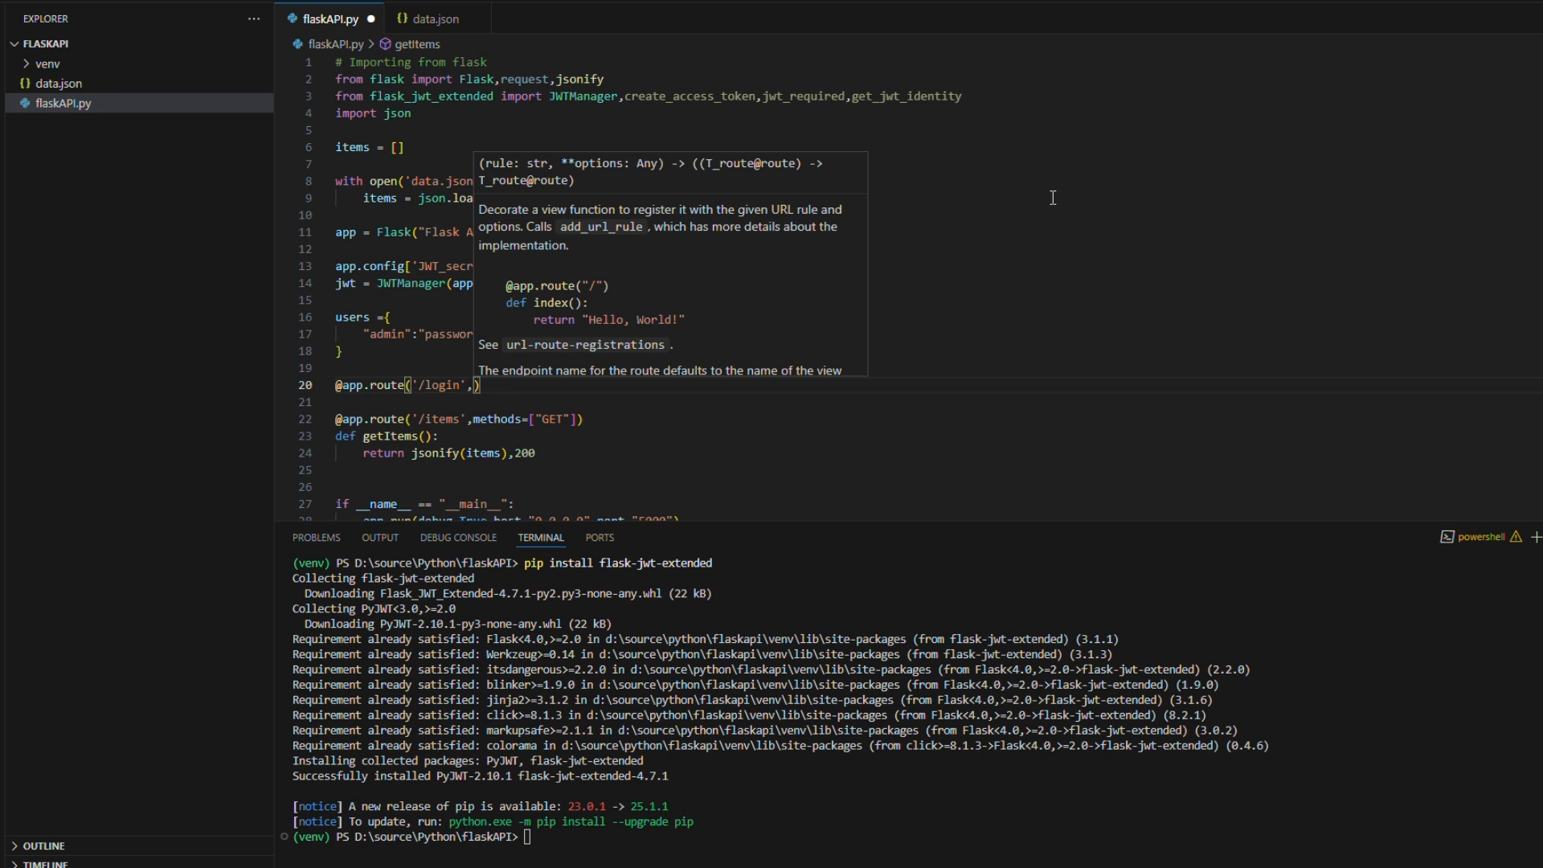
type("methods=")
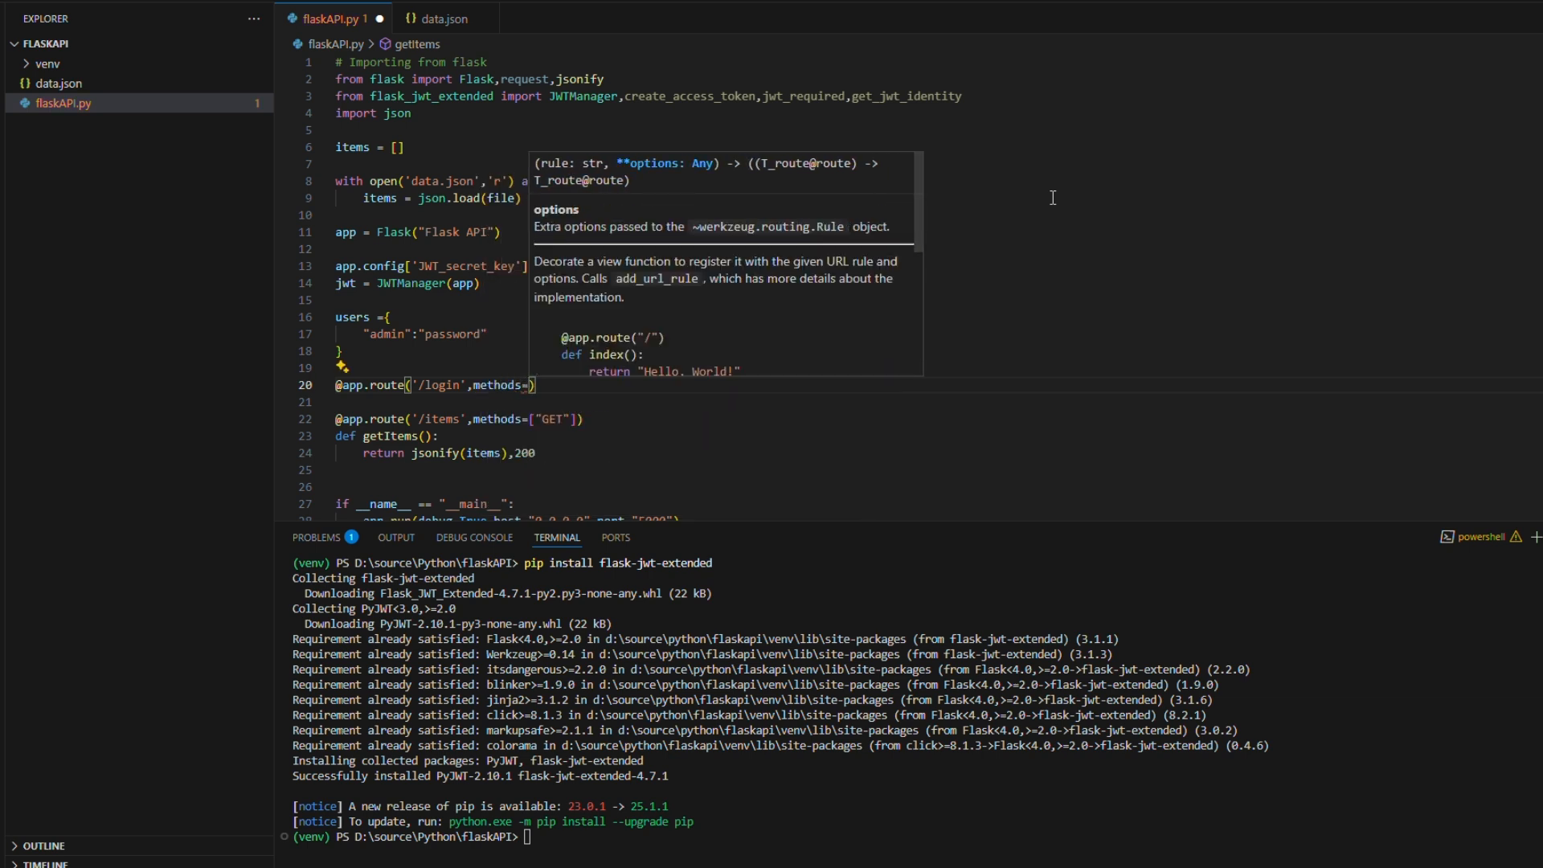
type("[\"POST\"")
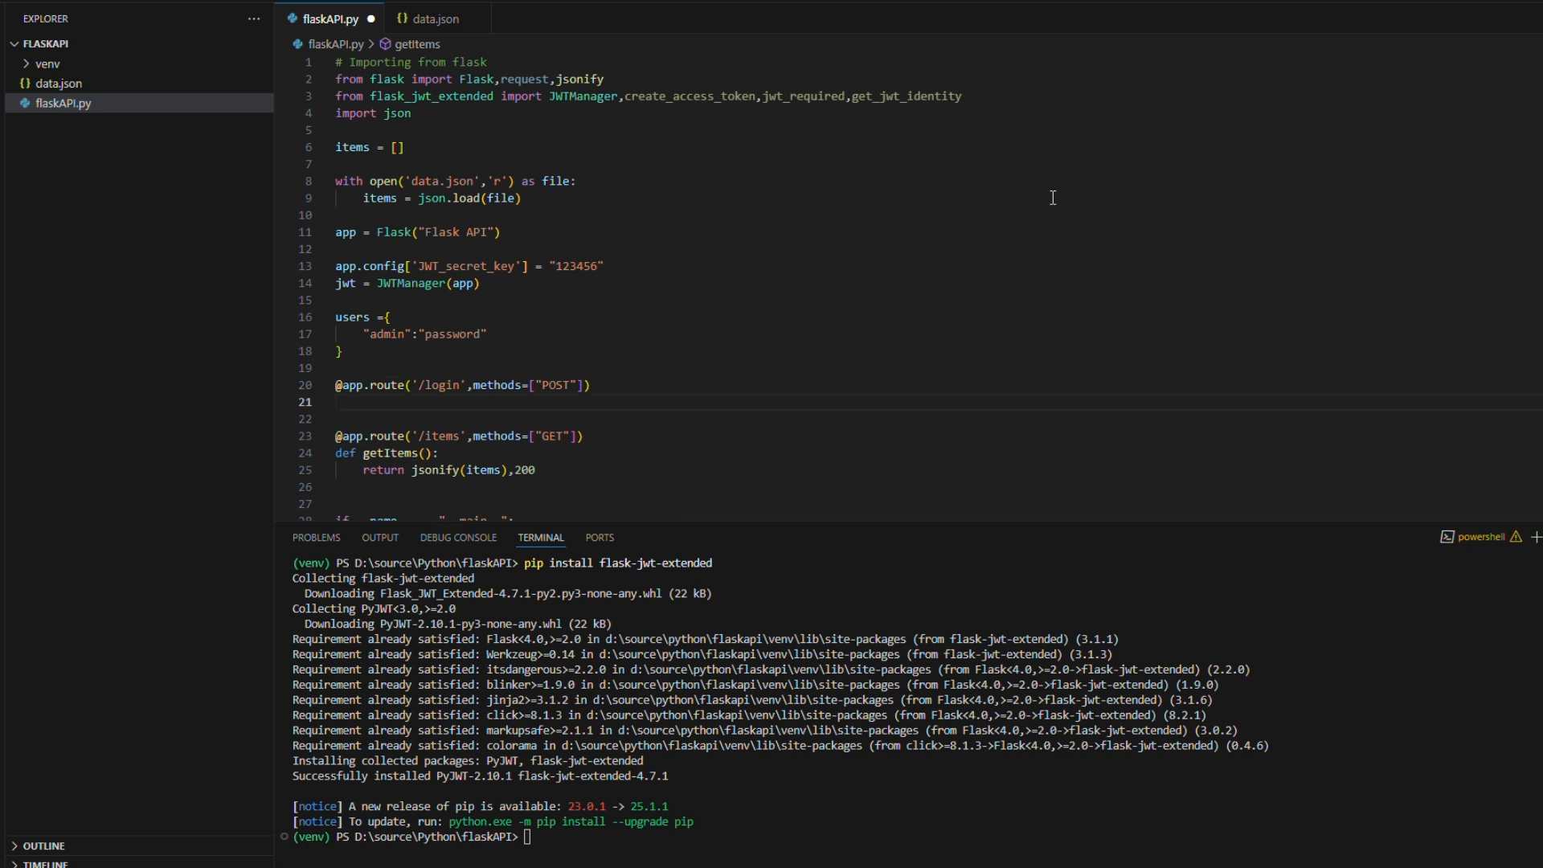
type("def login():")
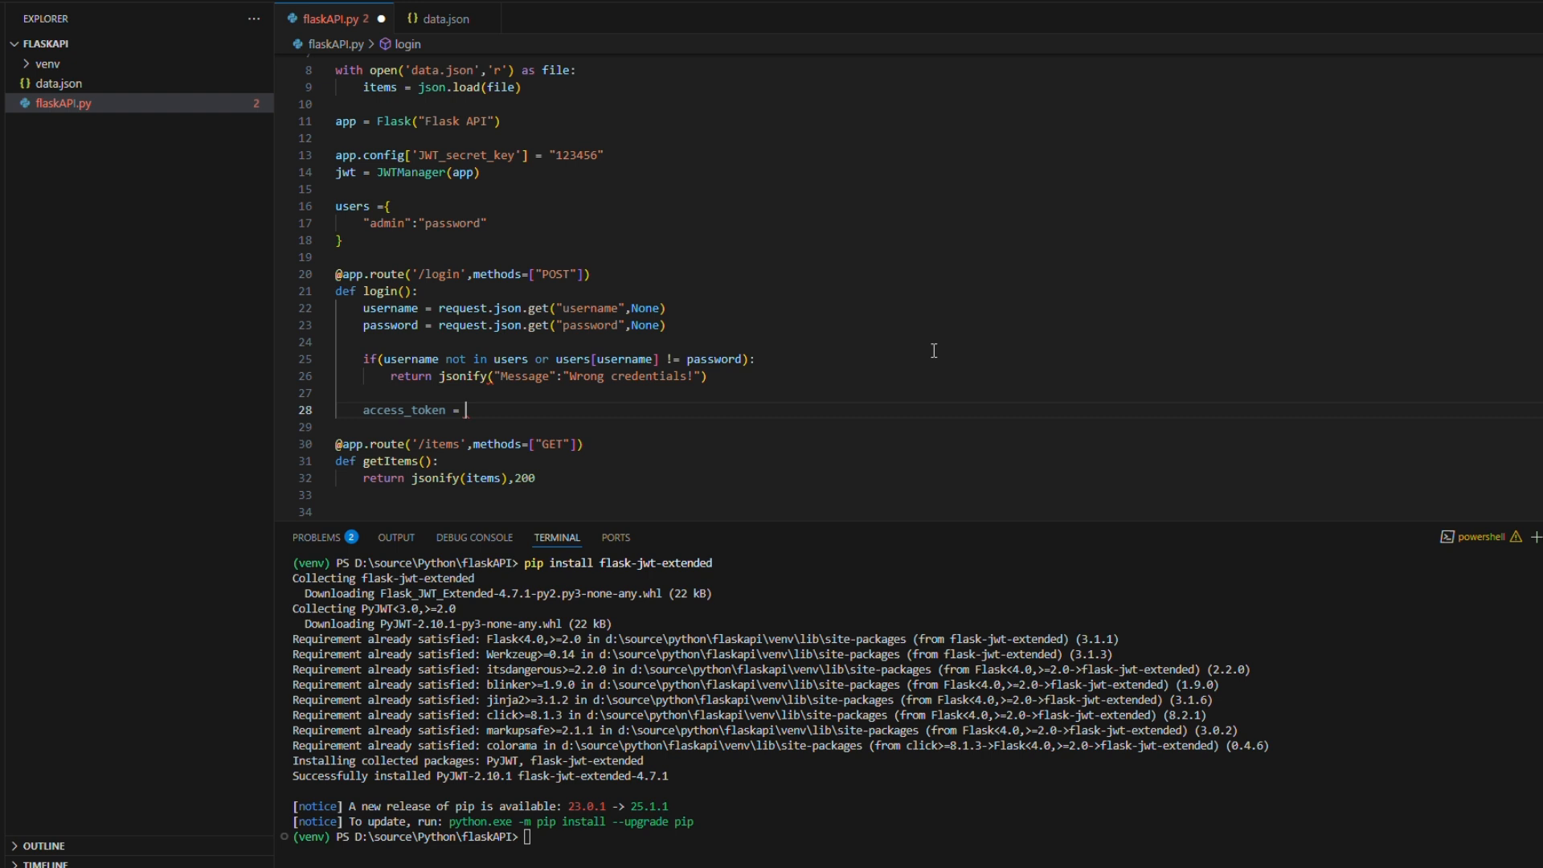
type("create_access_token(identity=")
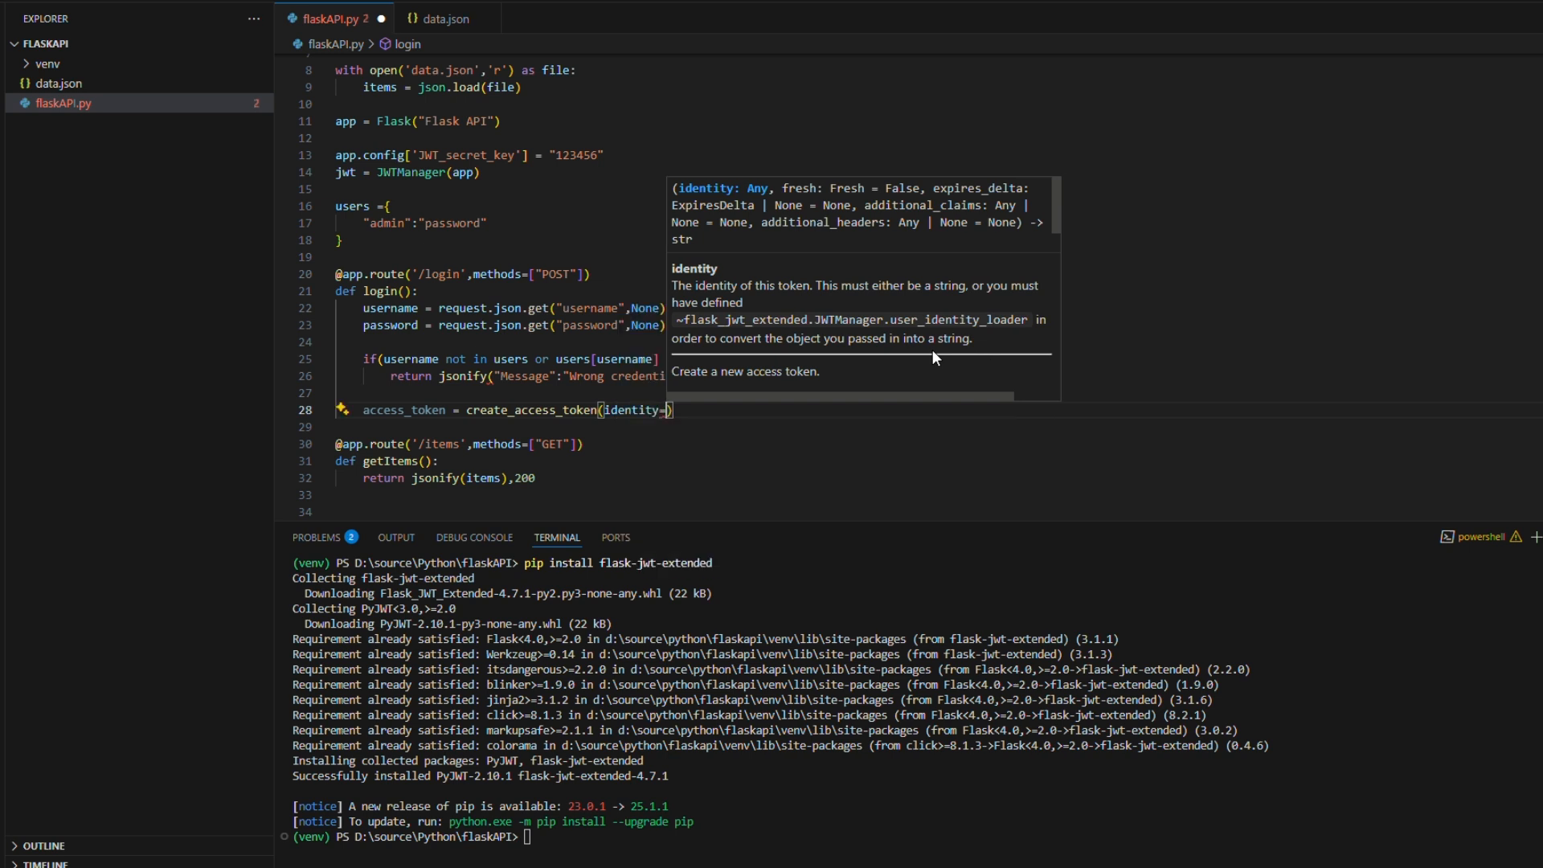
type("username)")
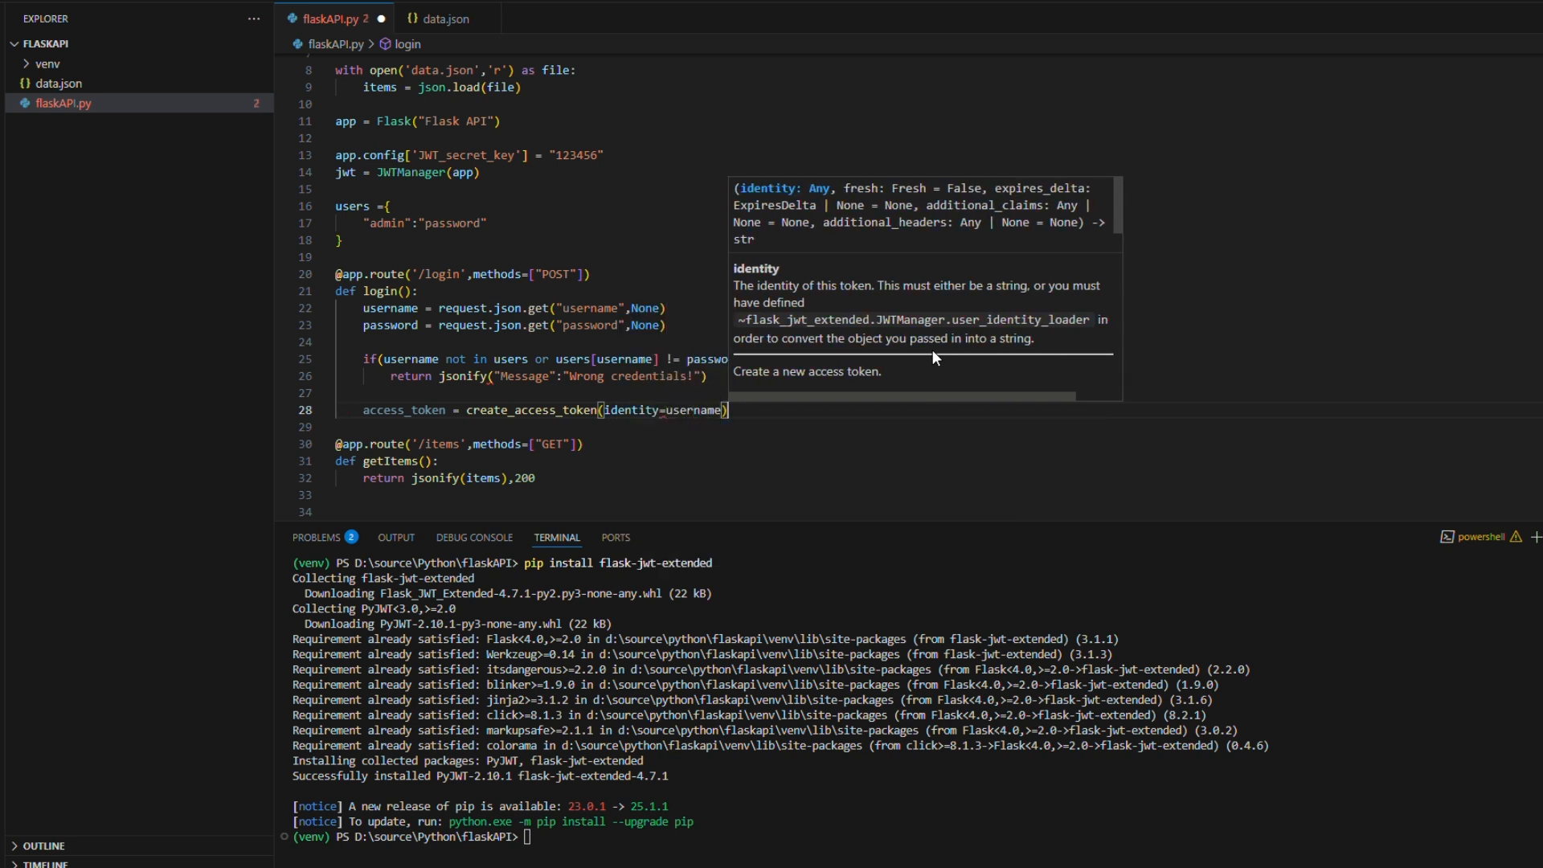
type("return jsonify(access_token = access_token),200")
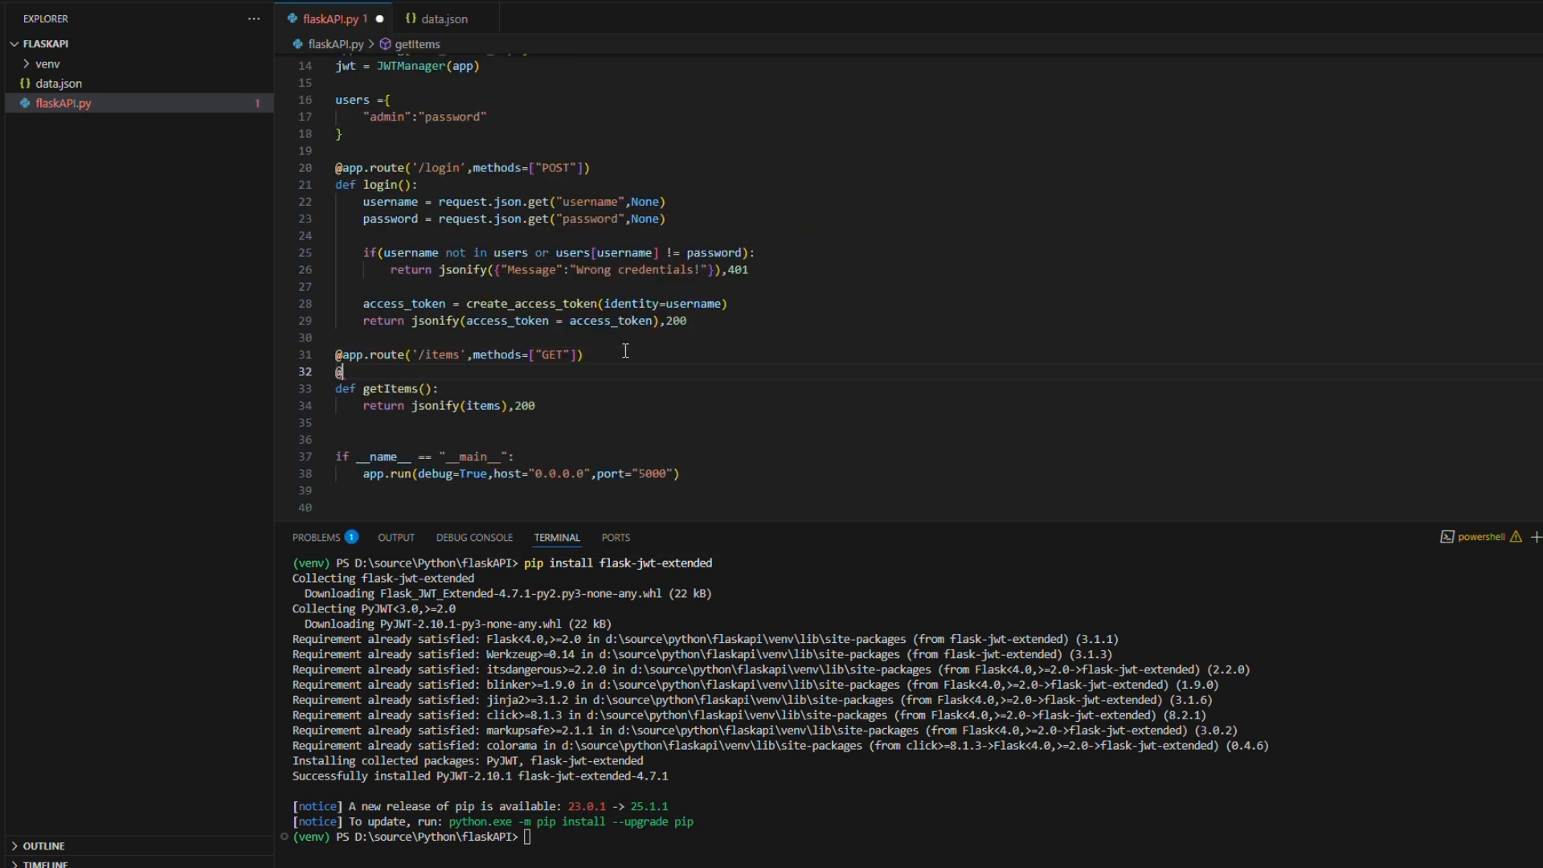
type("@jwt_required")
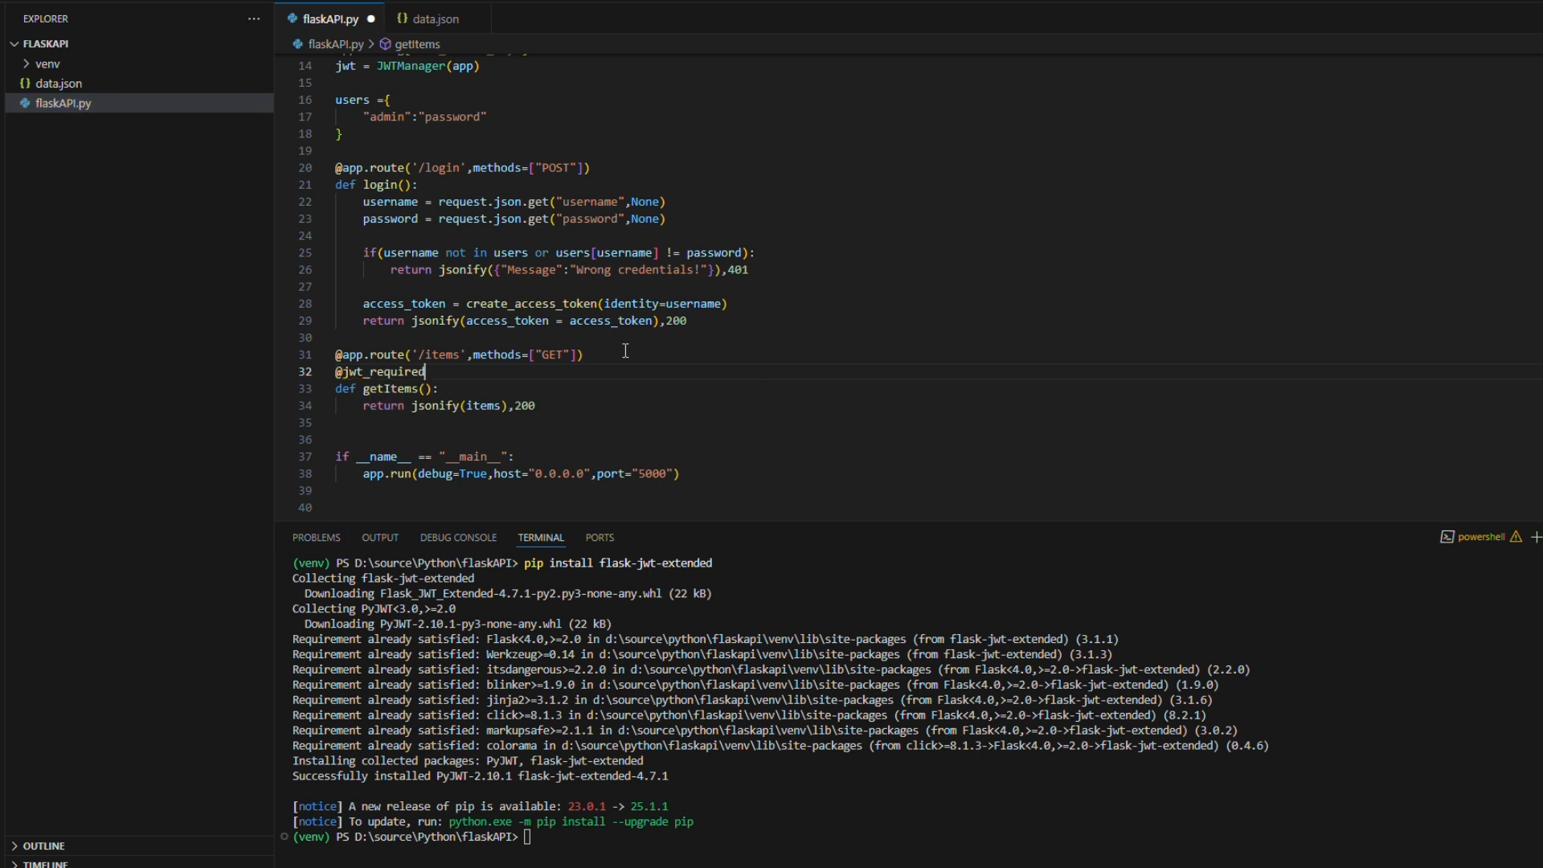
type("()")
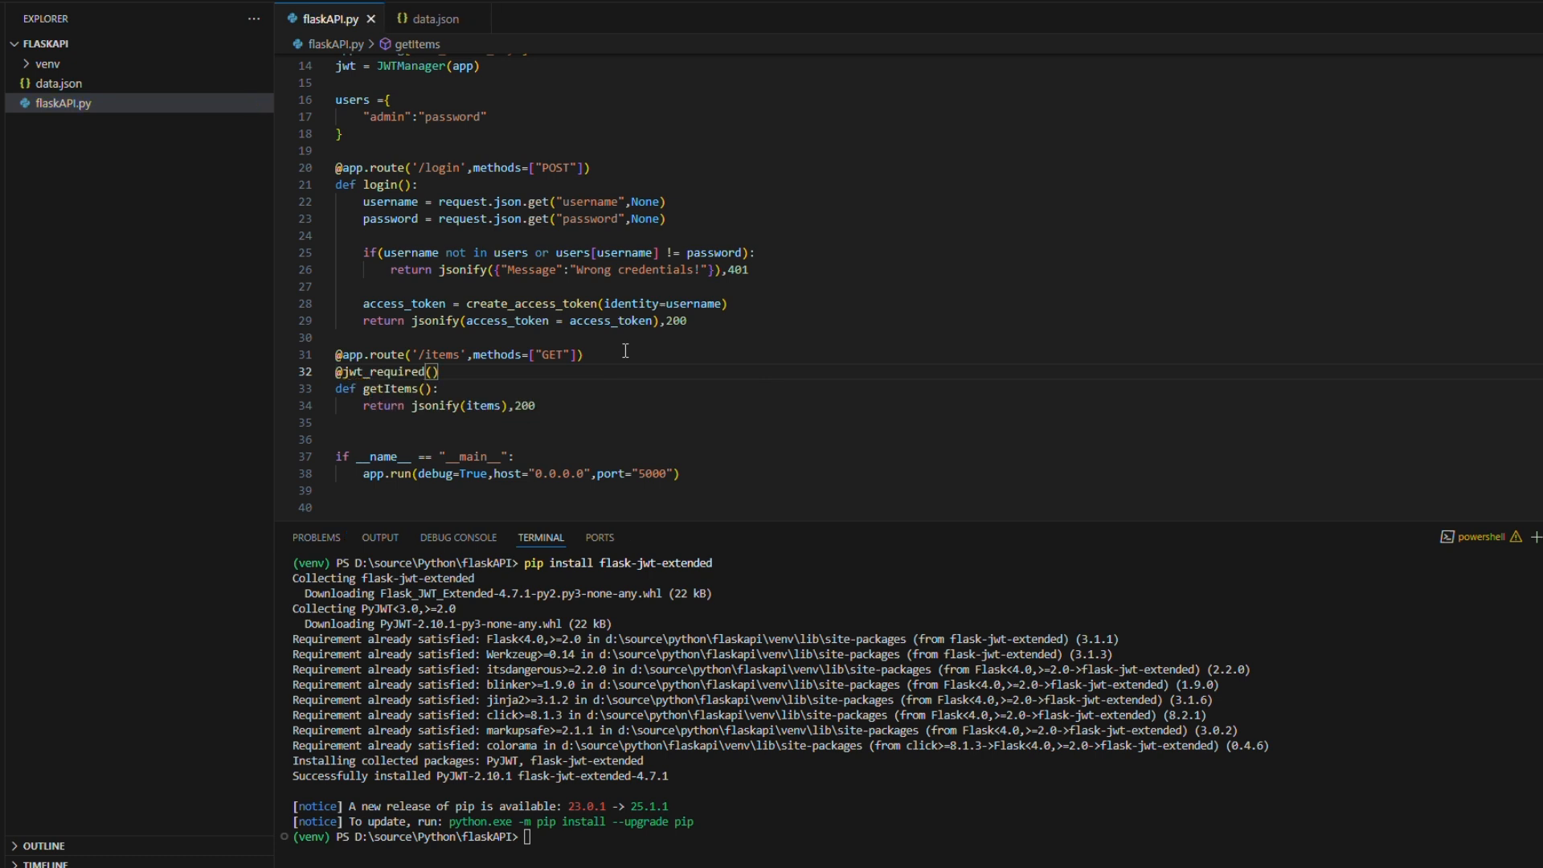
left_click(589, 353)
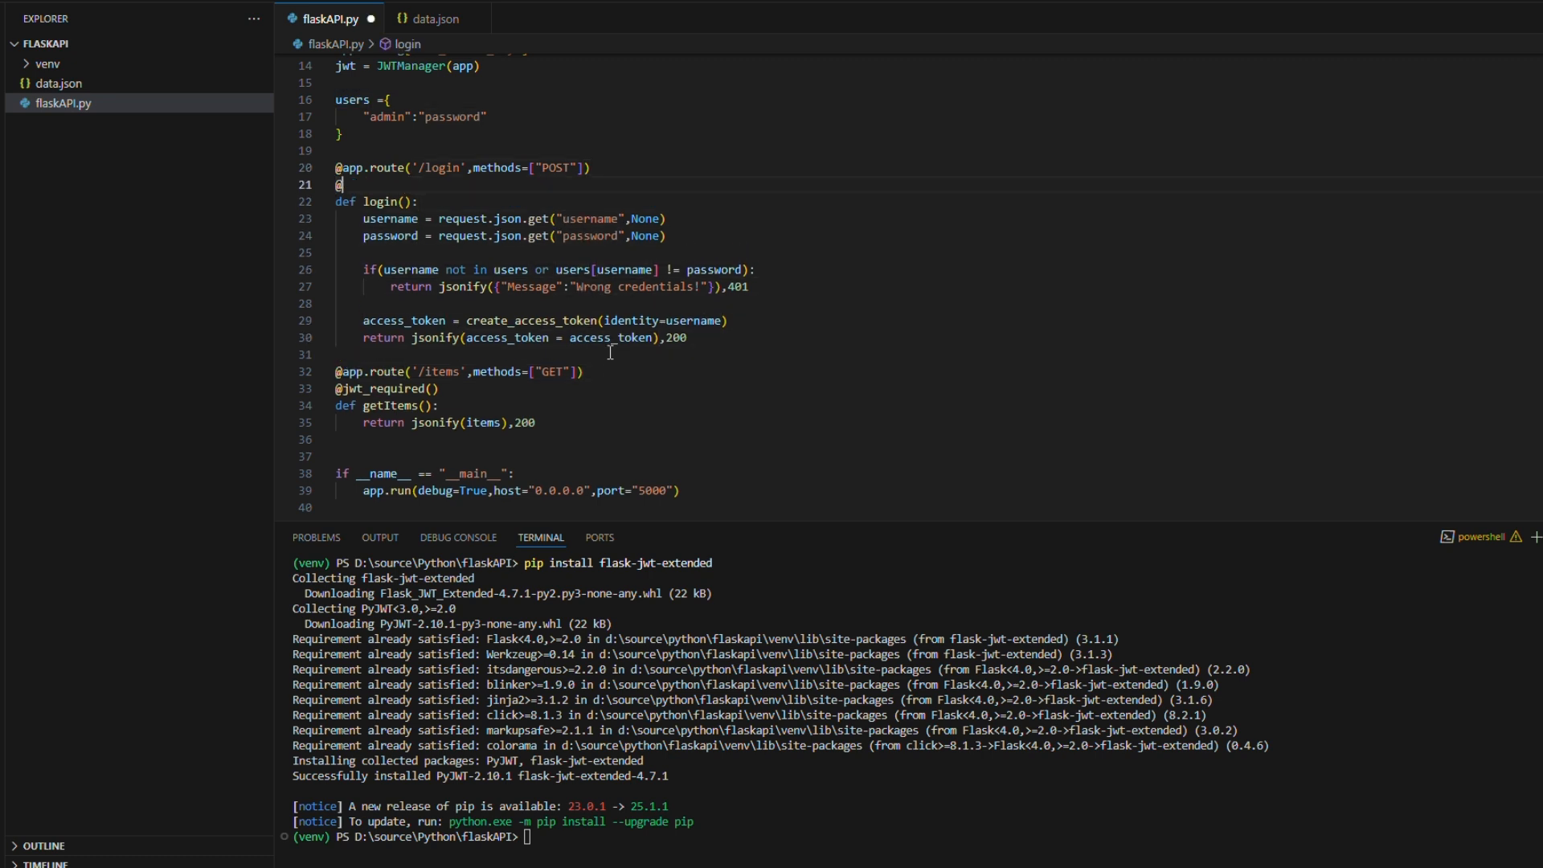
type("# Valid")
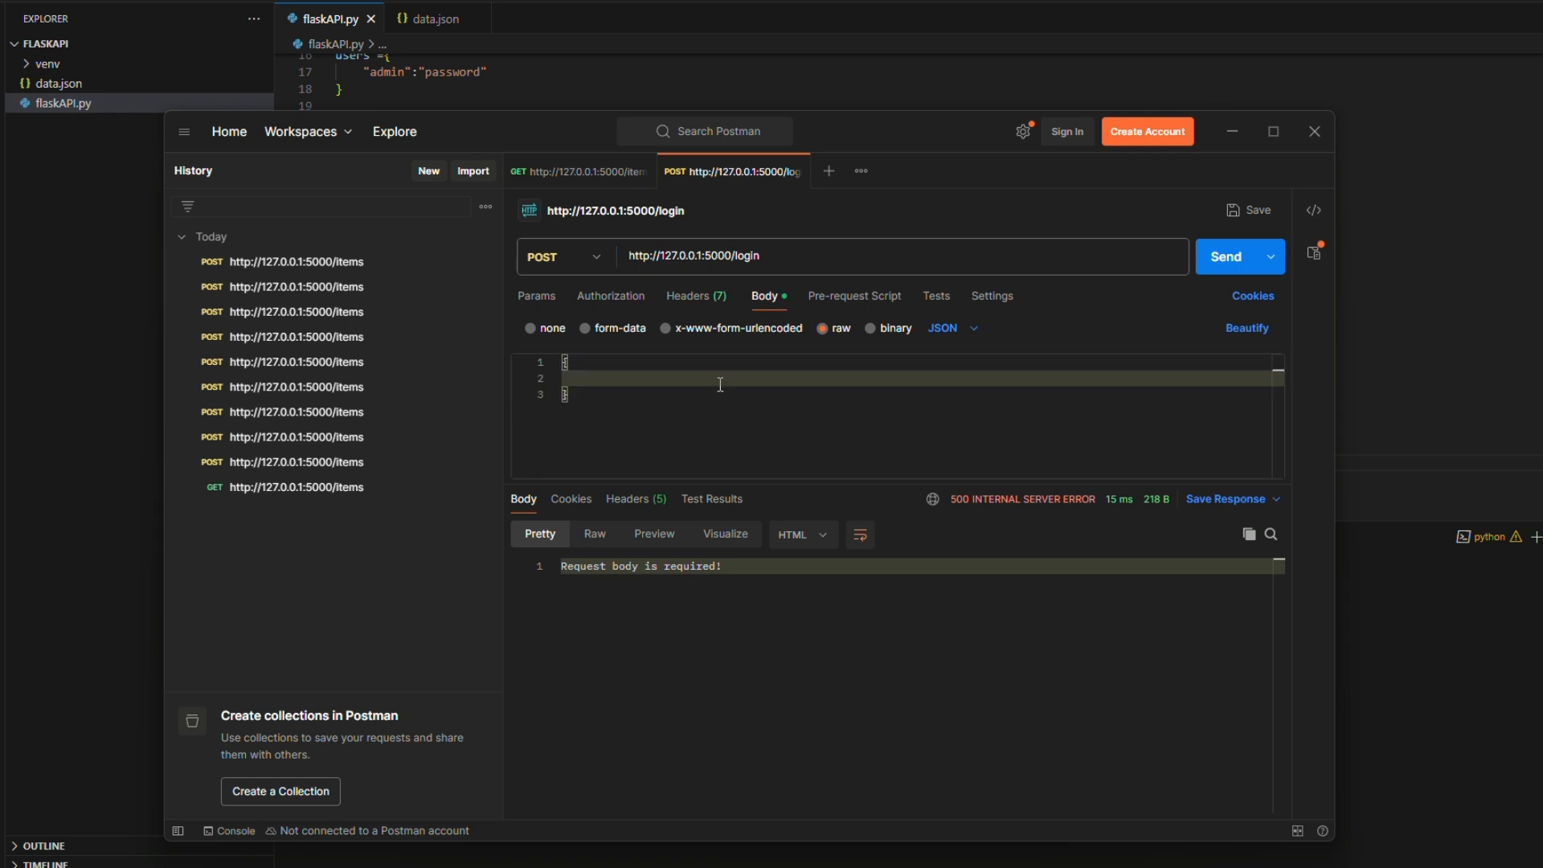
type("user\"")
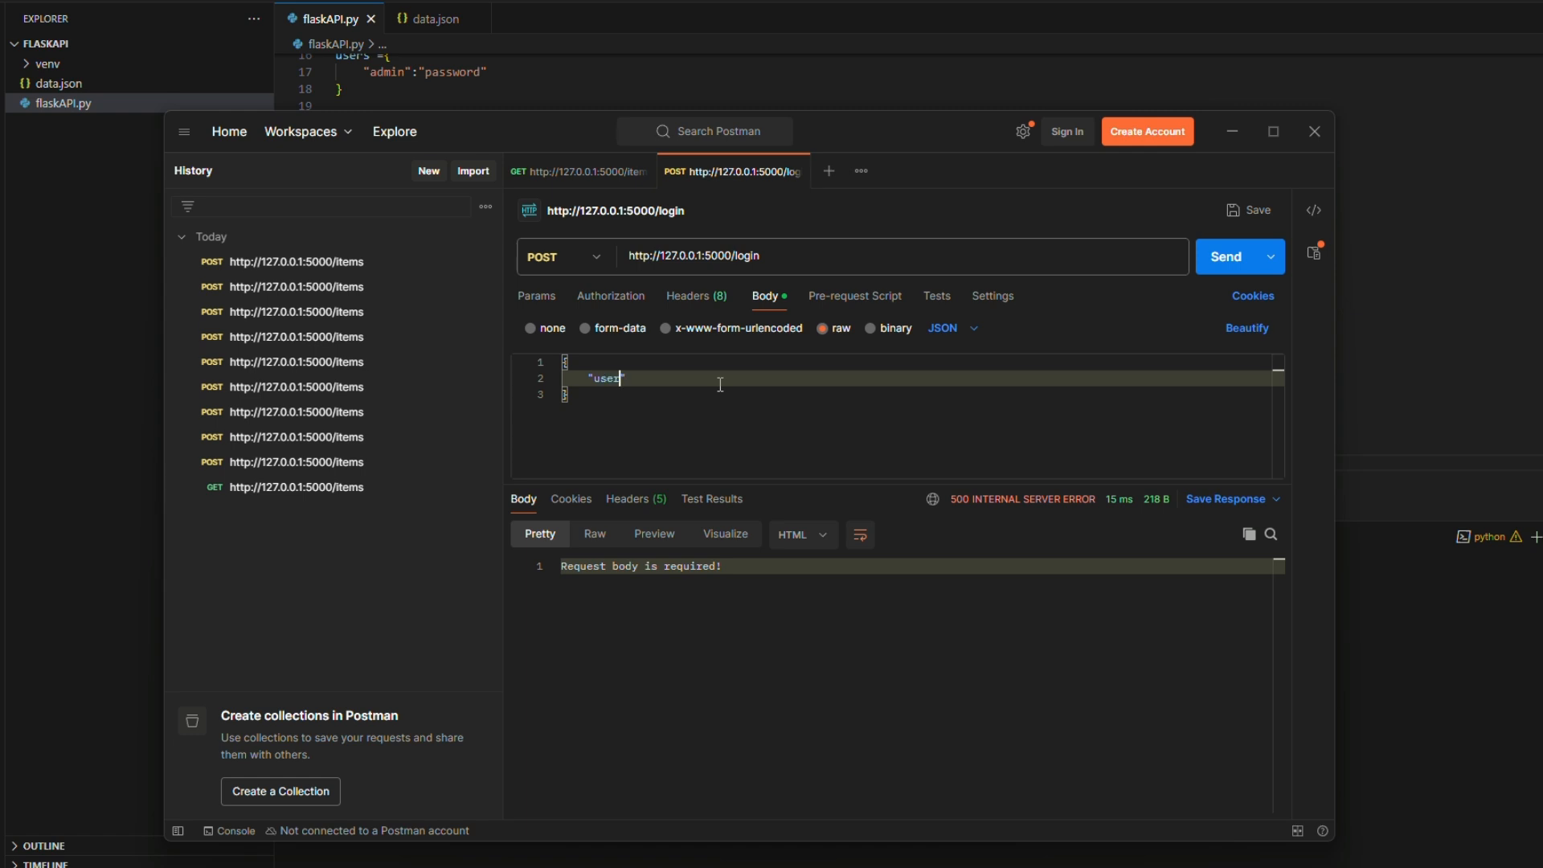
type("name\":")
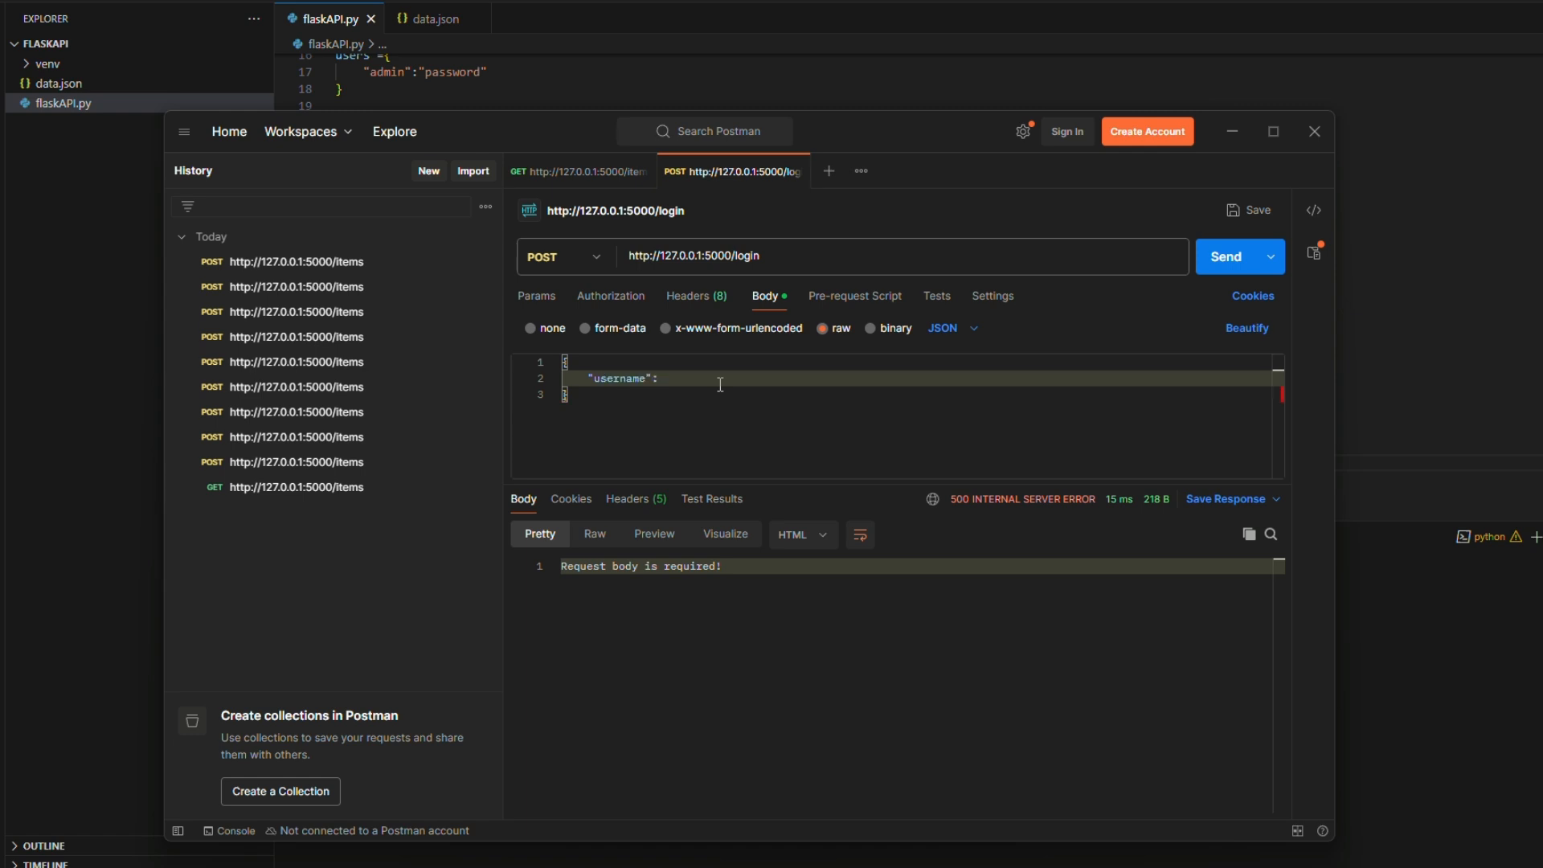
type("\"admin\"")
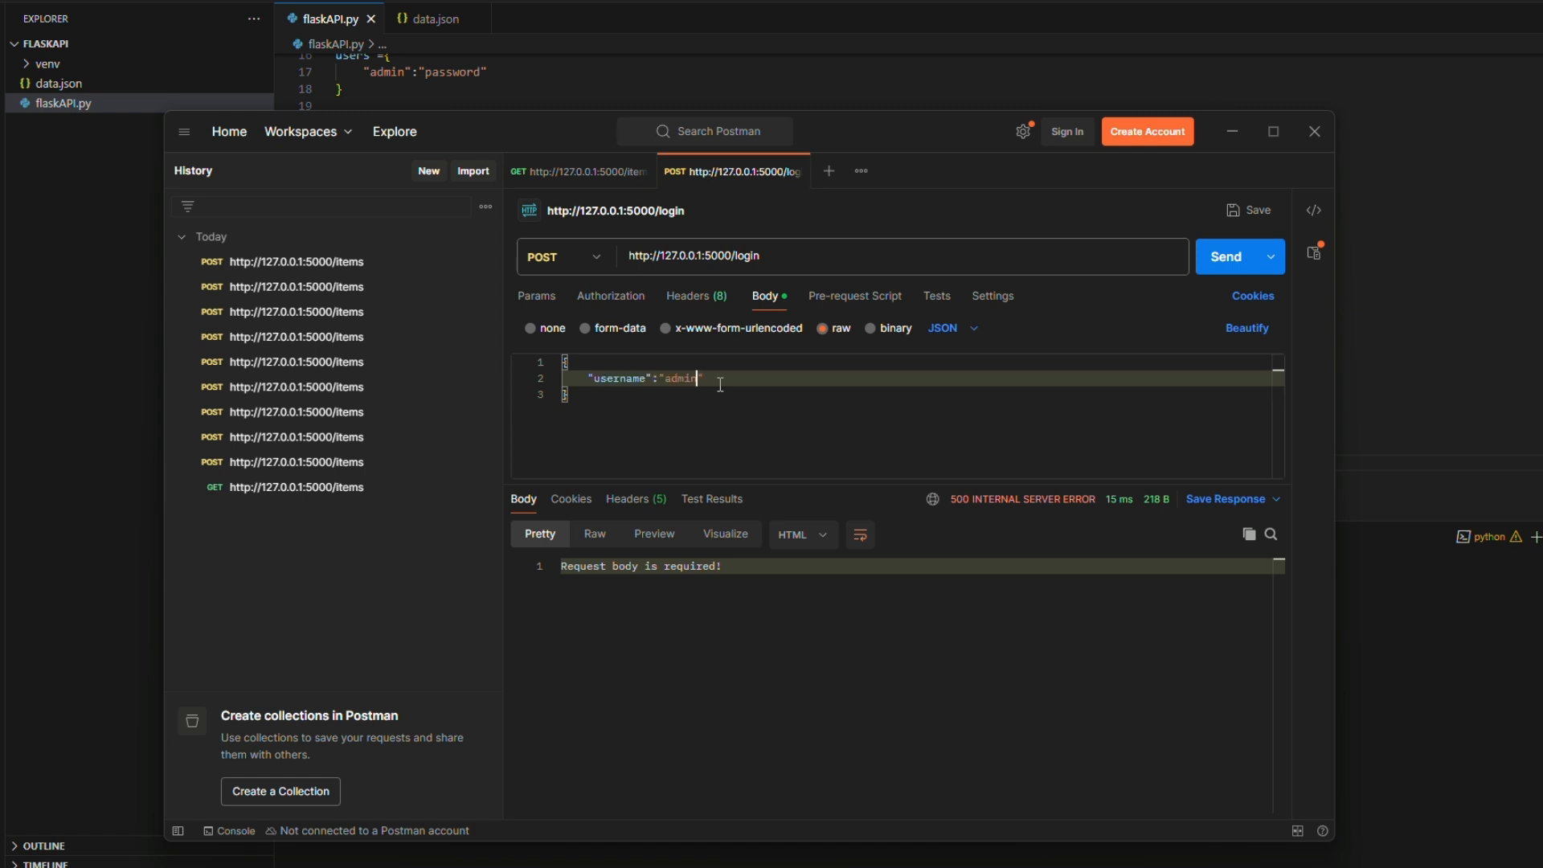
key("Enter")
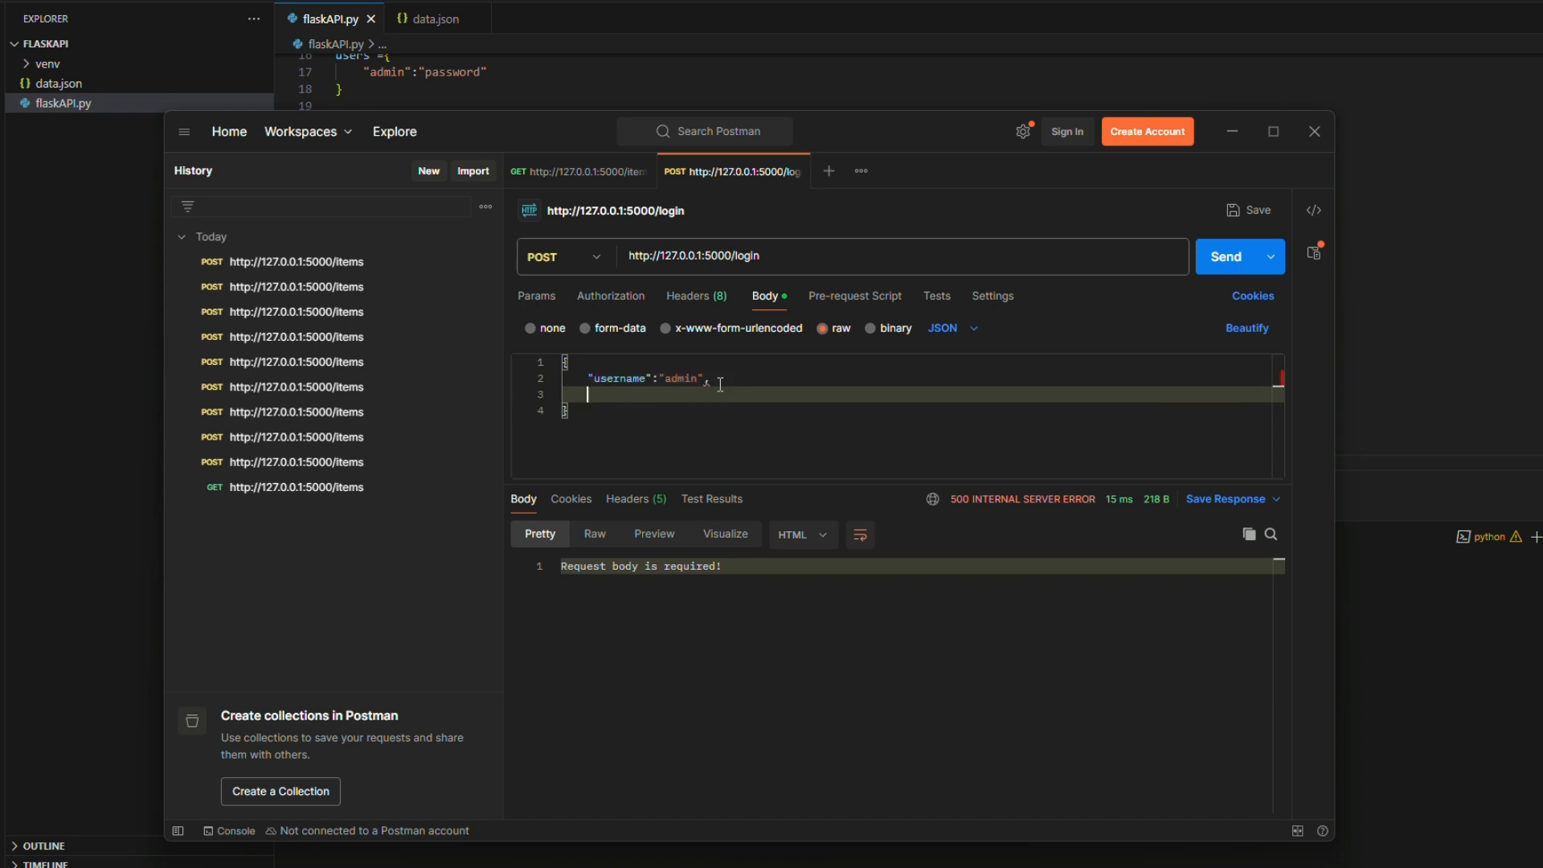
type("\"password\":\"")
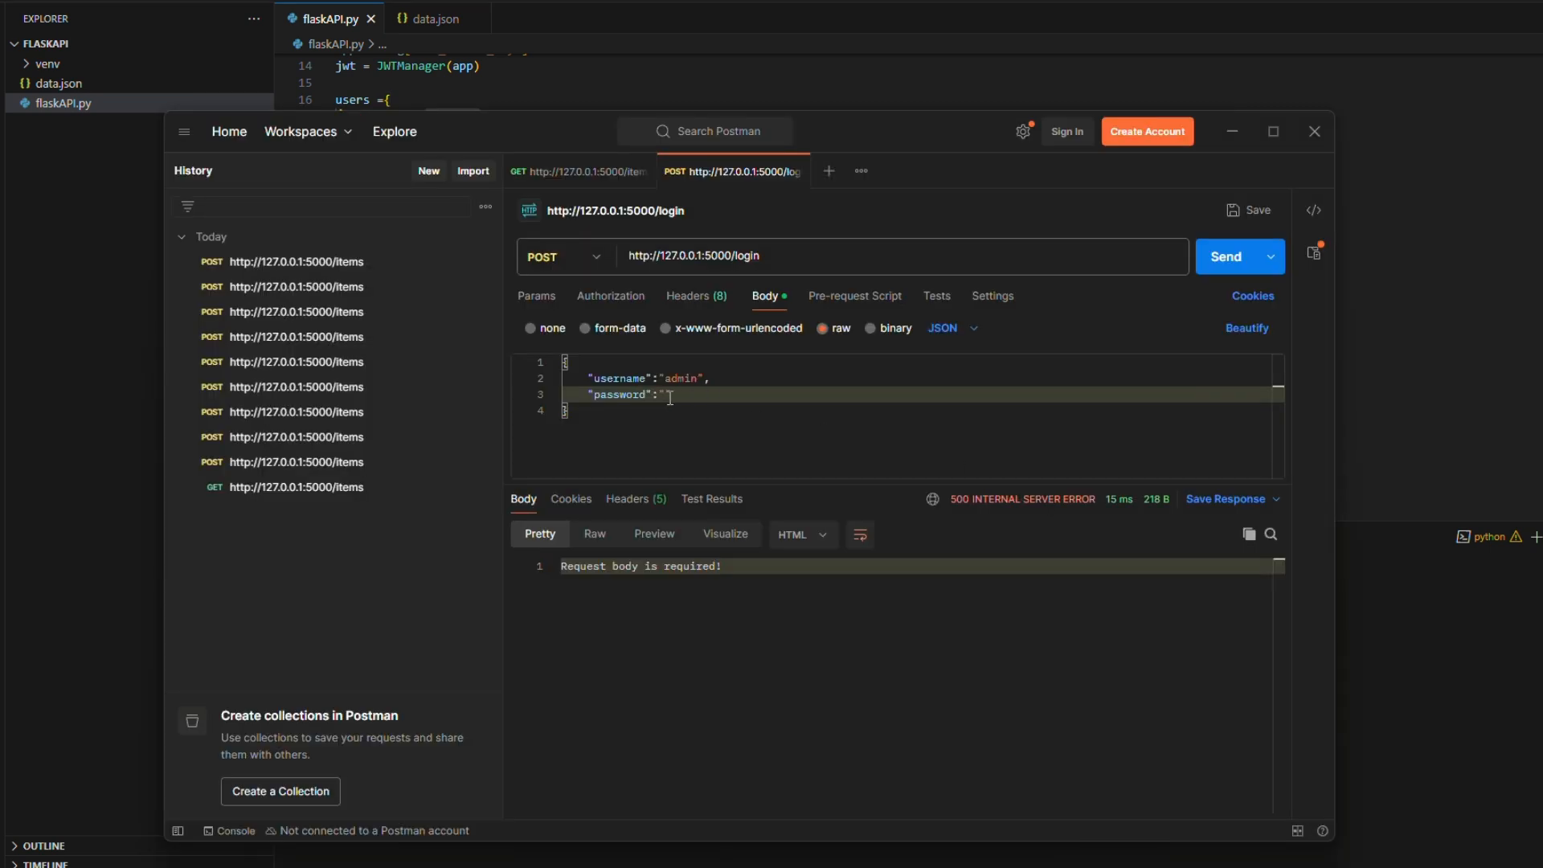
type("password\"")
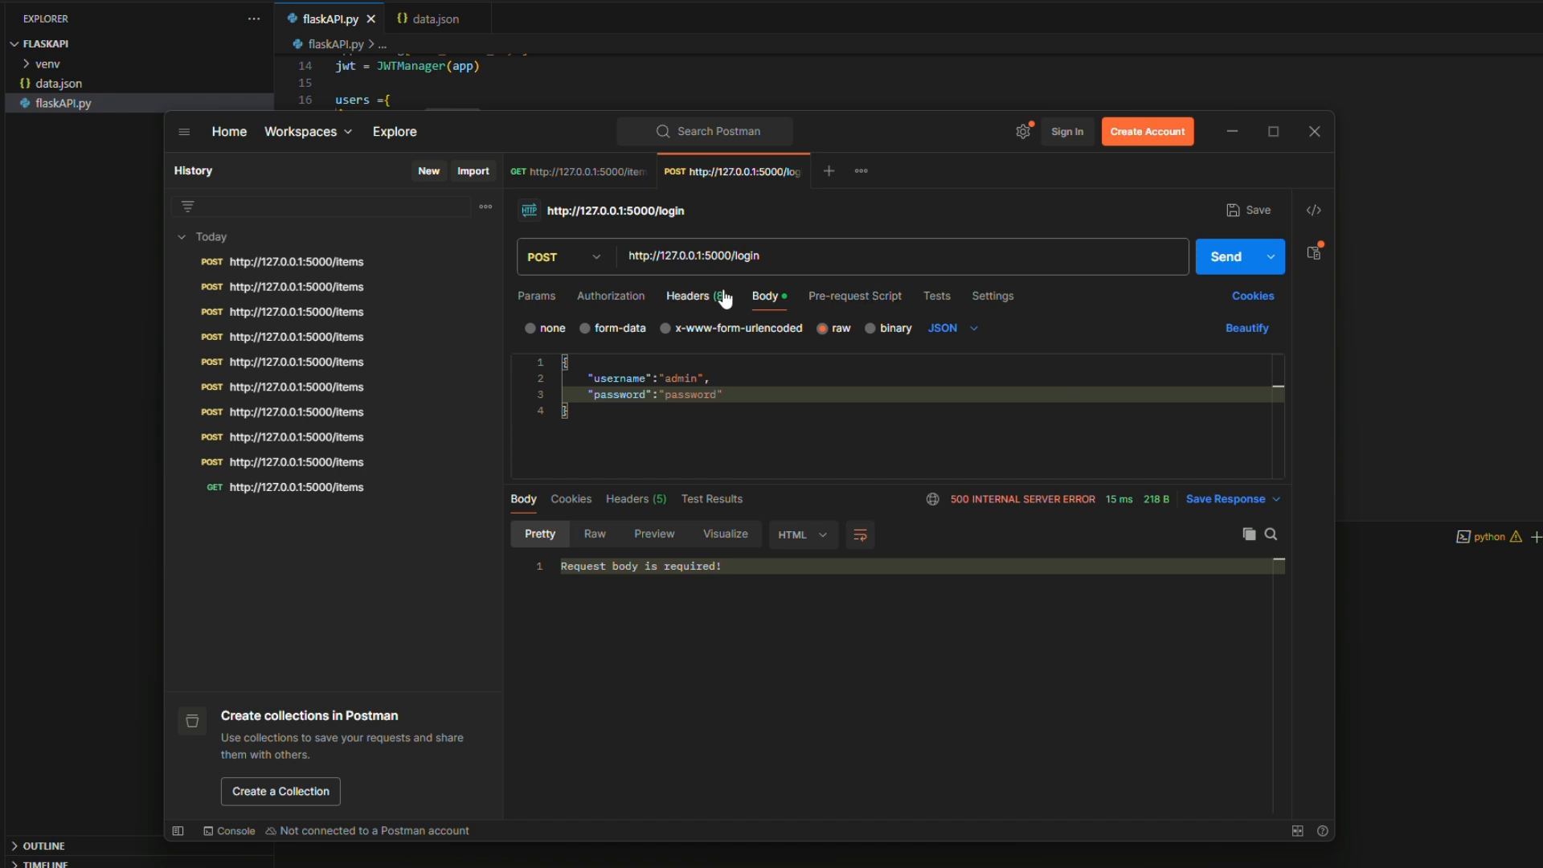
Send the login request, which returns a 500 error about JWT_SECRET_KEY.
left_click(1225, 256)
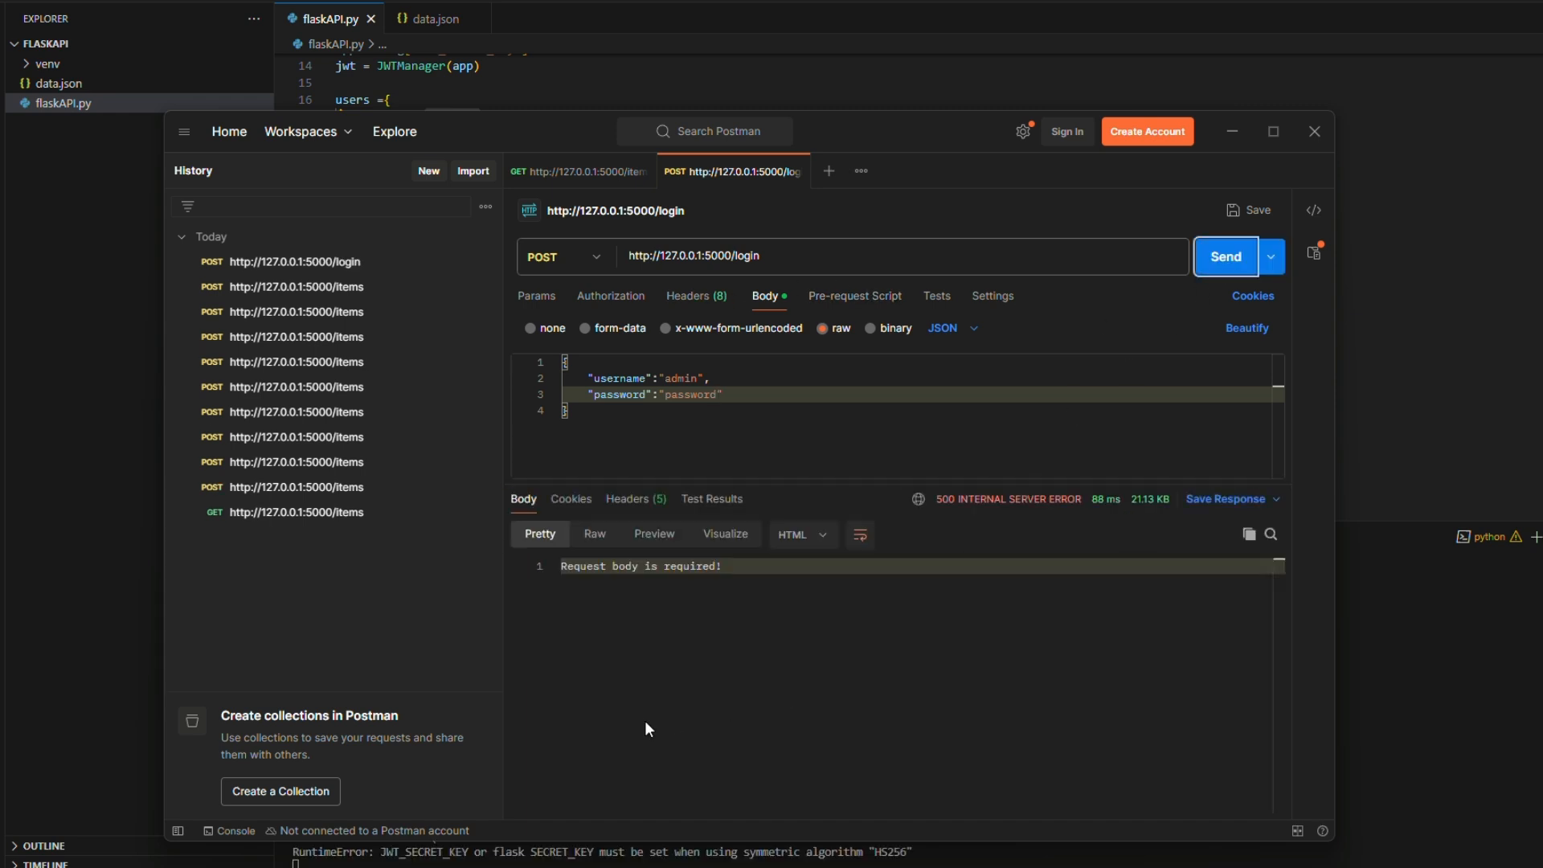
left_click(1225, 255)
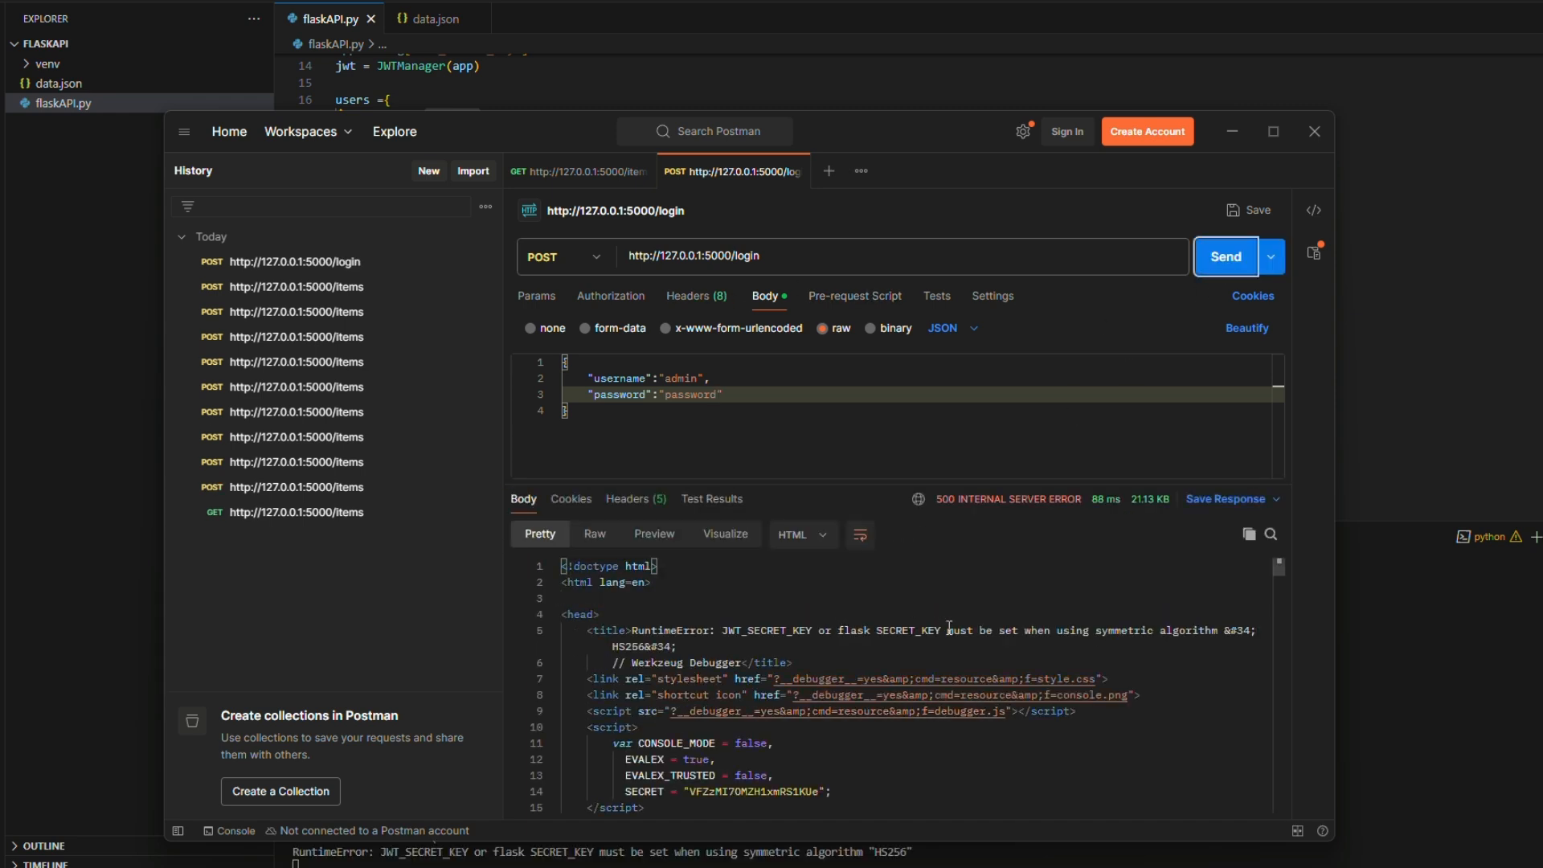
mouse_move(723, 8)
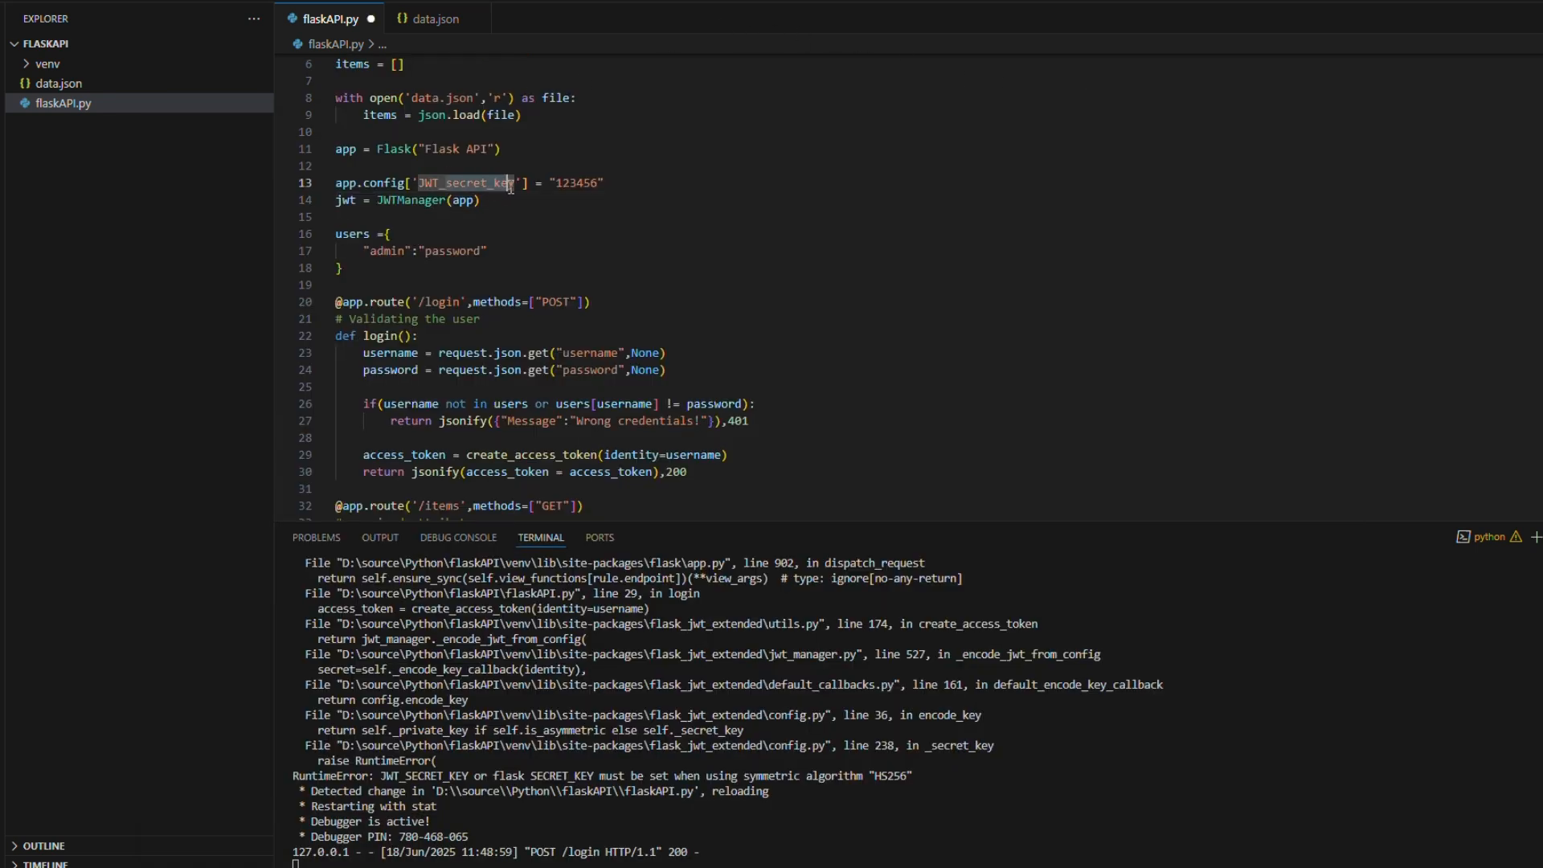
Rename the config key to JWT_SECRET_KEY and return to Postman to retry login.
type("JWT_Sec")
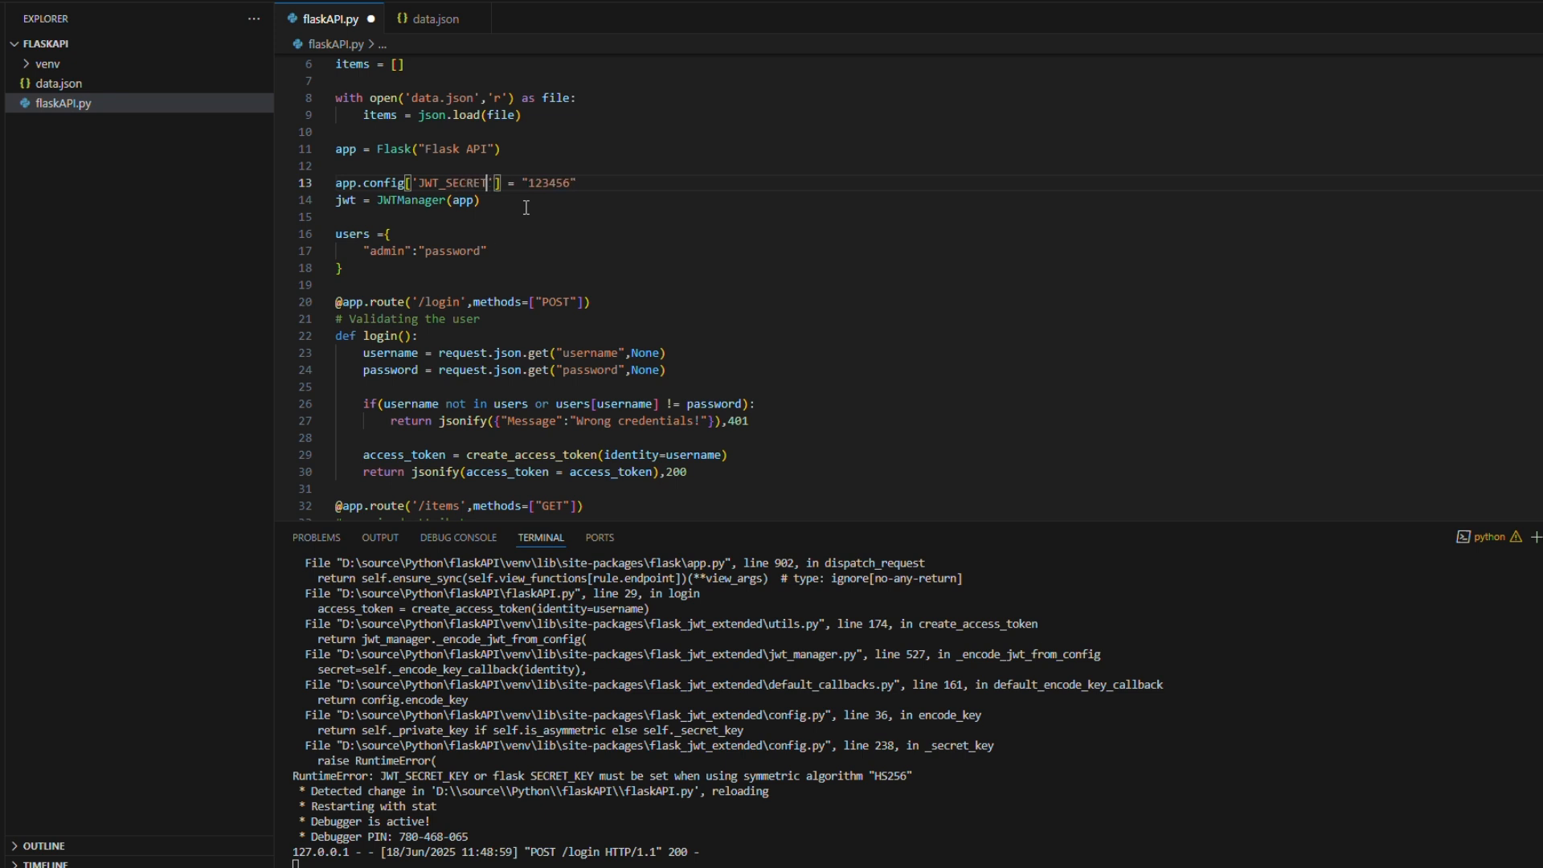
type("_KEY")
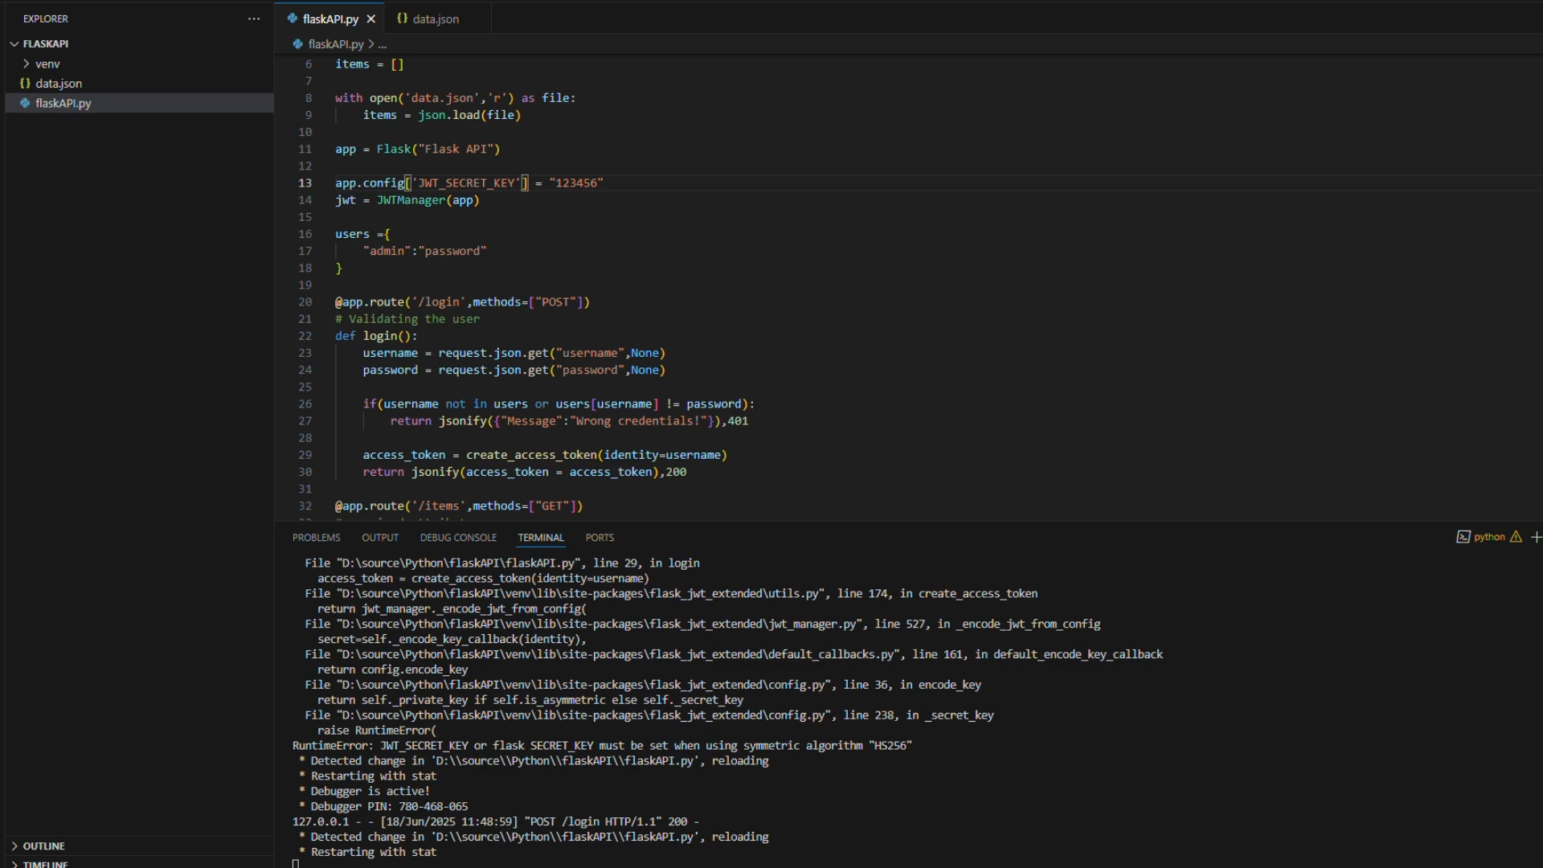
left_click(1240, 255)
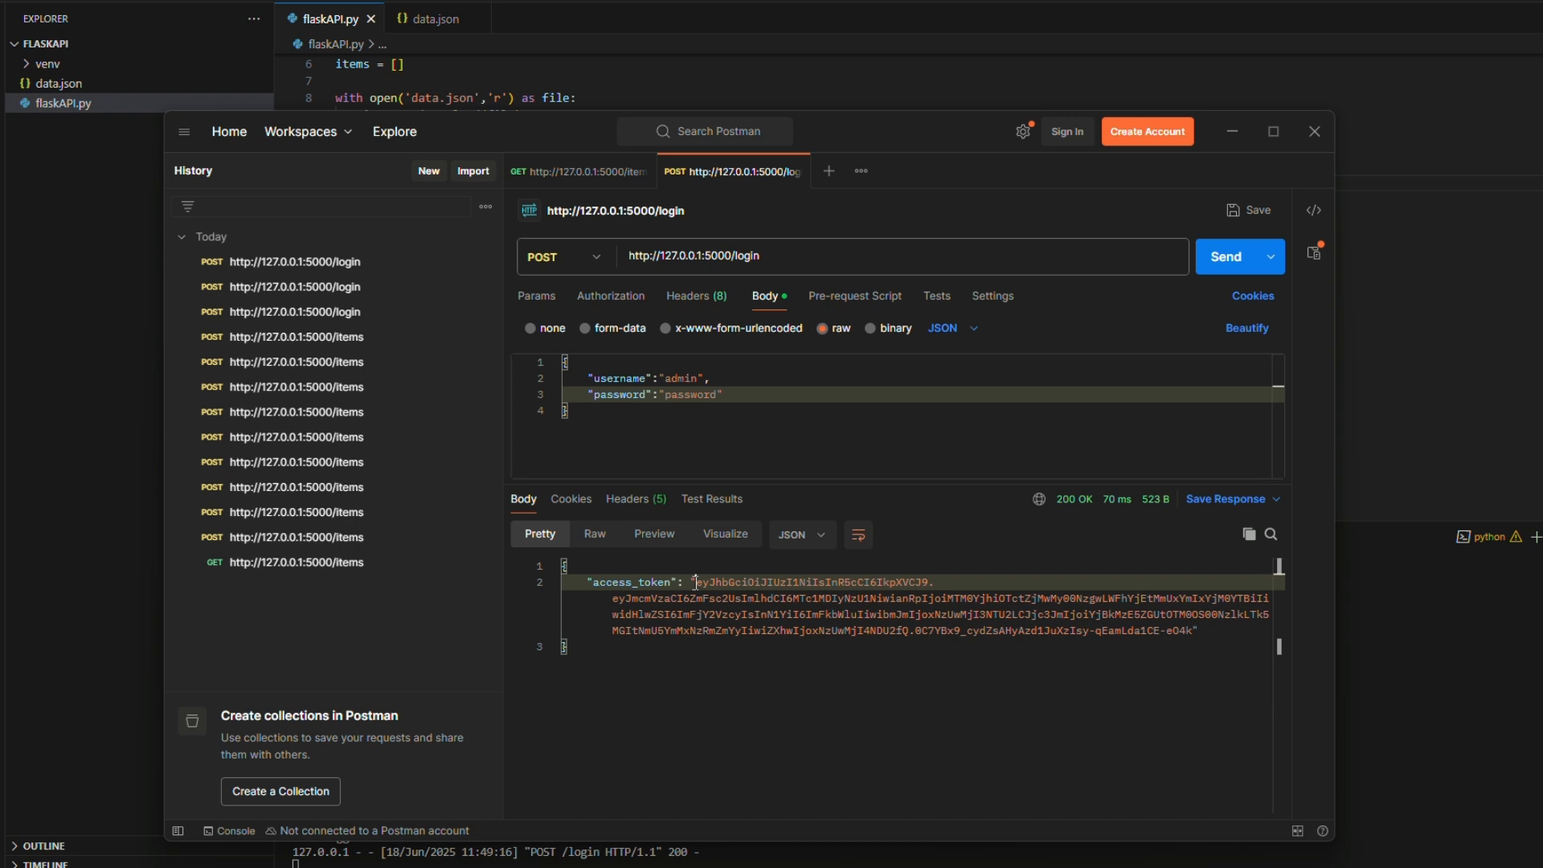
Copy the returned access_token and go to the GET items request's Authorization settings.
left_click_drag(696, 582, 1192, 630)
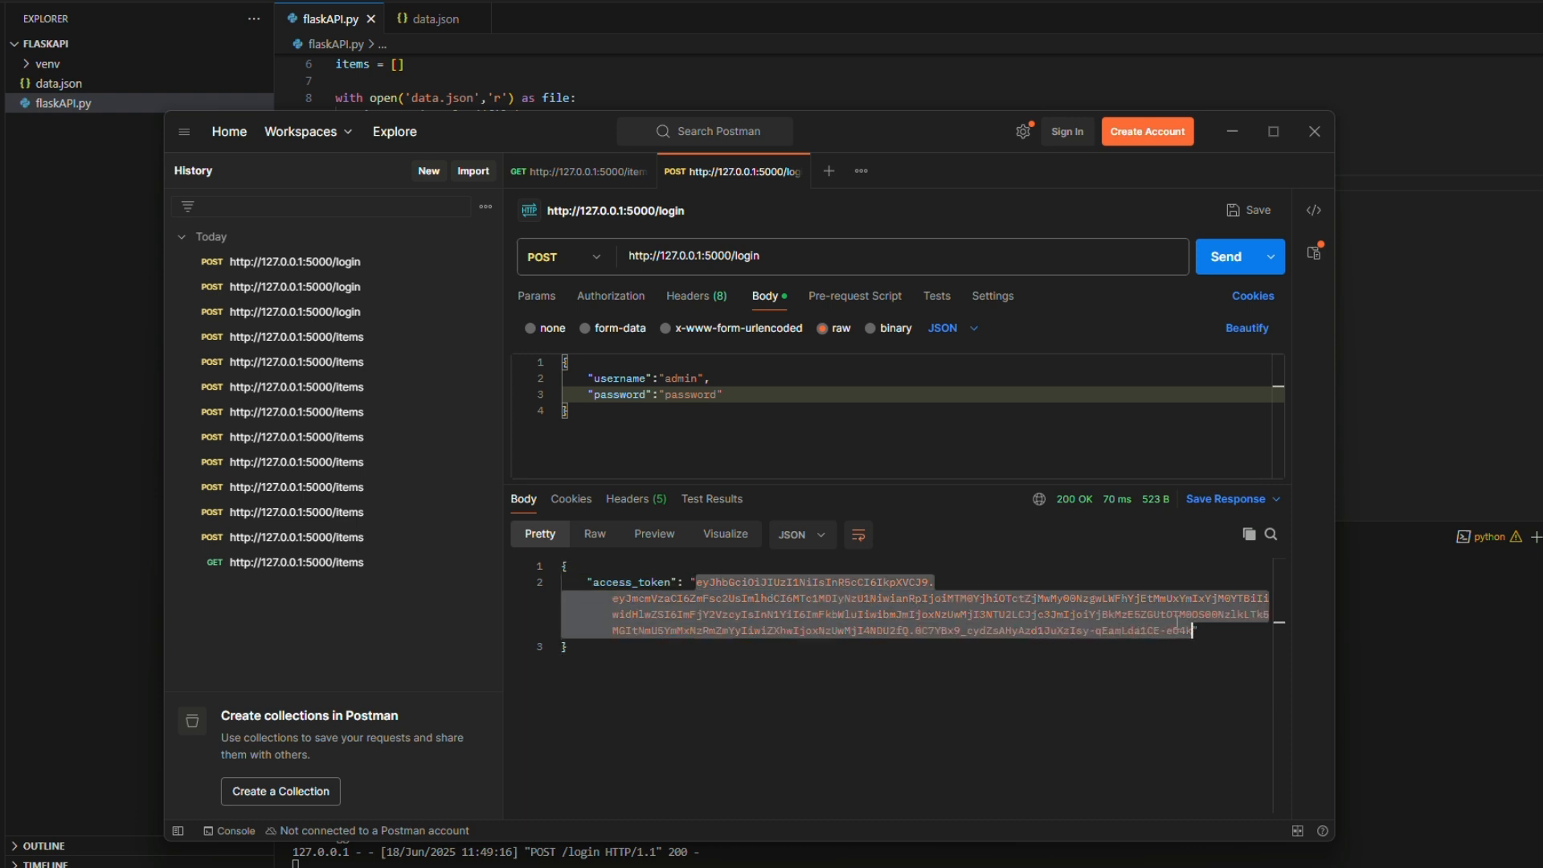
left_click(584, 170)
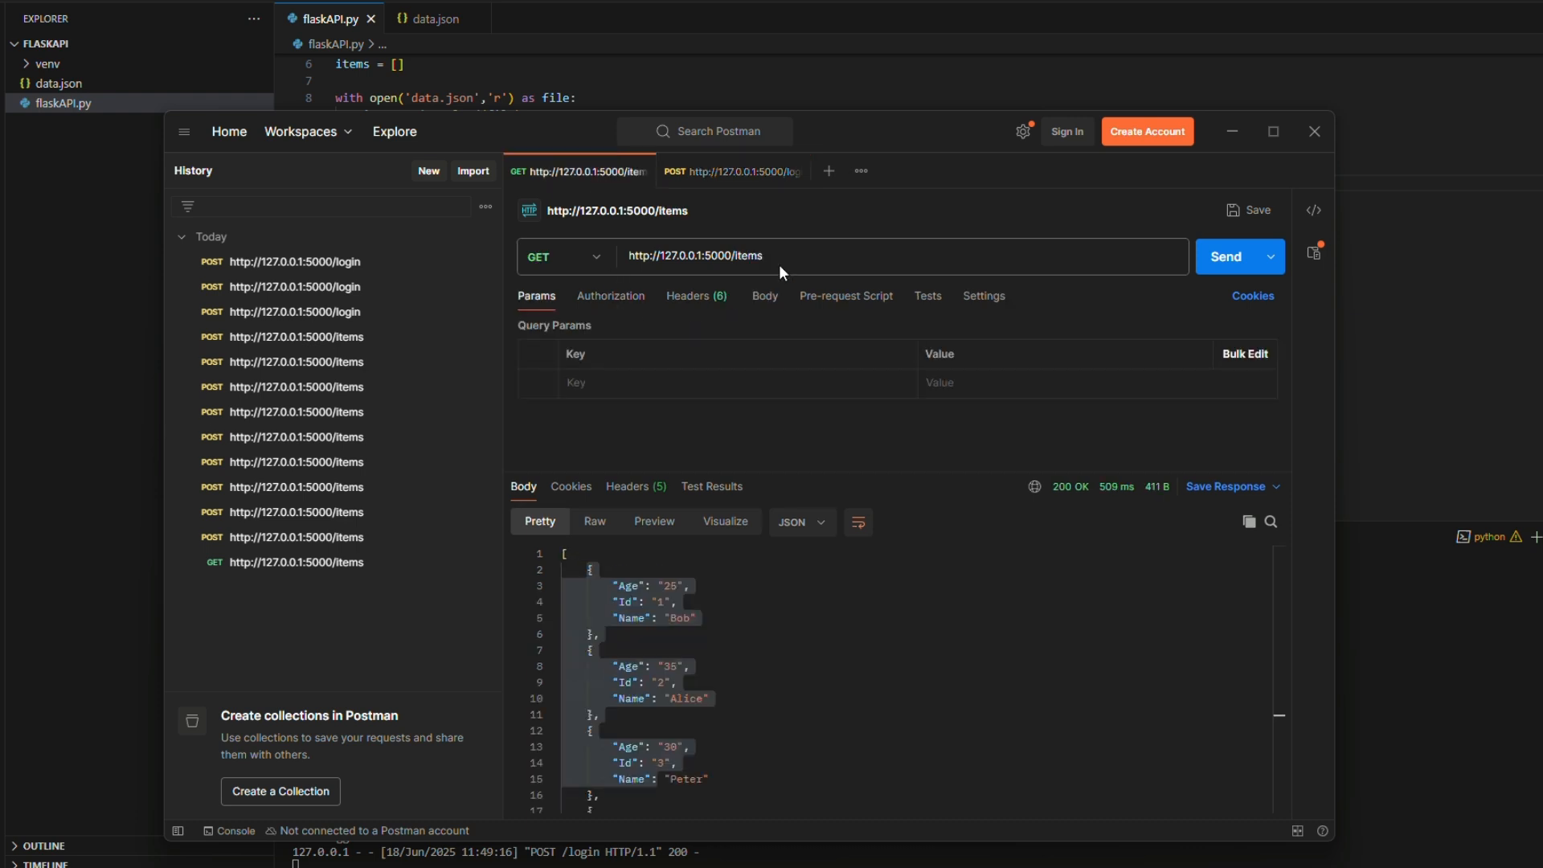
left_click(696, 296)
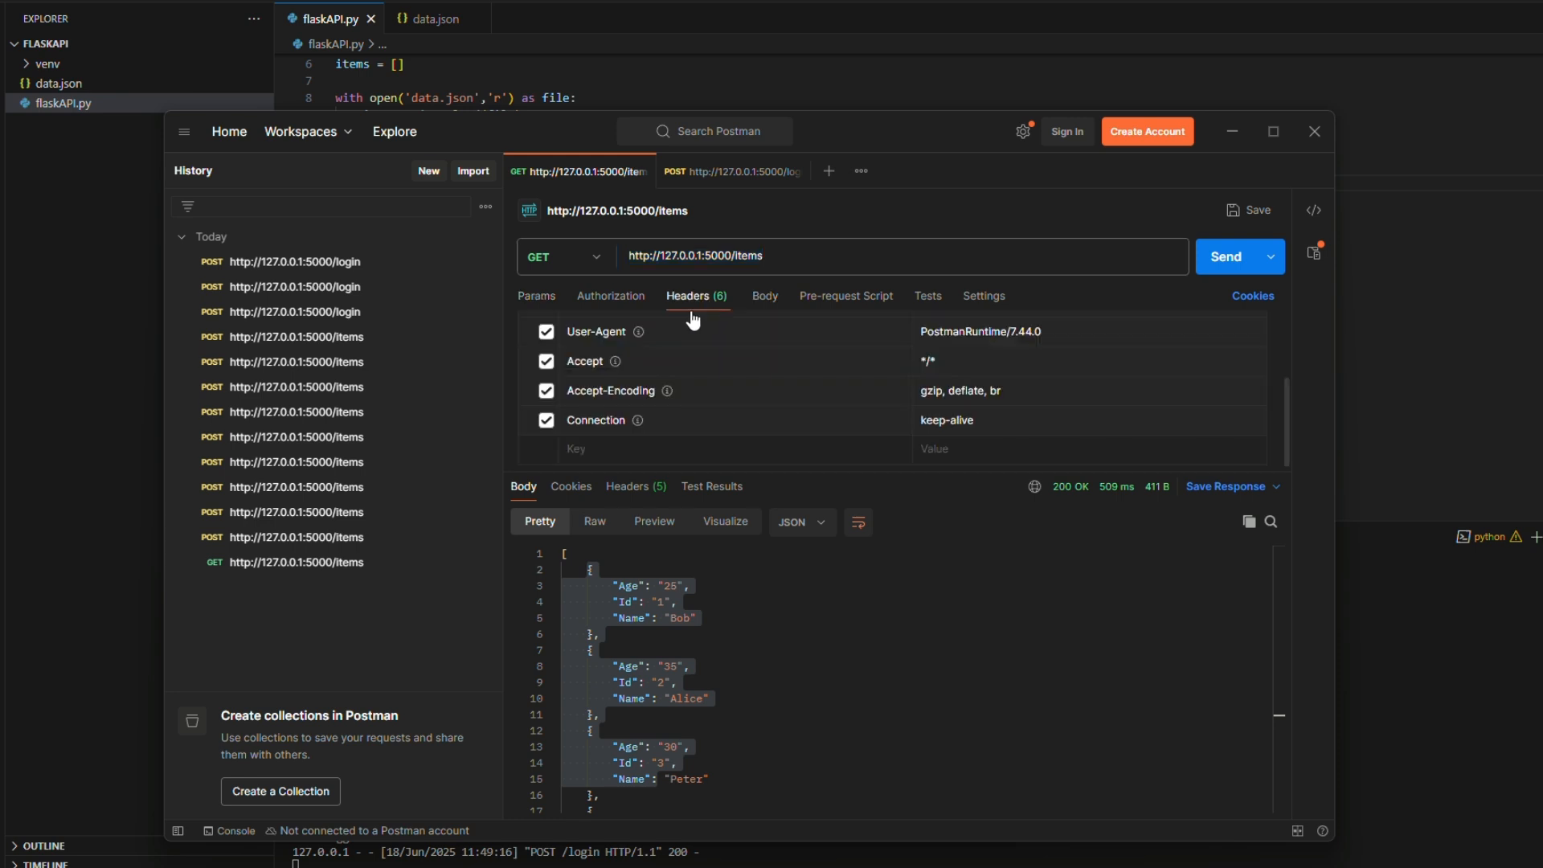
left_click(611, 296)
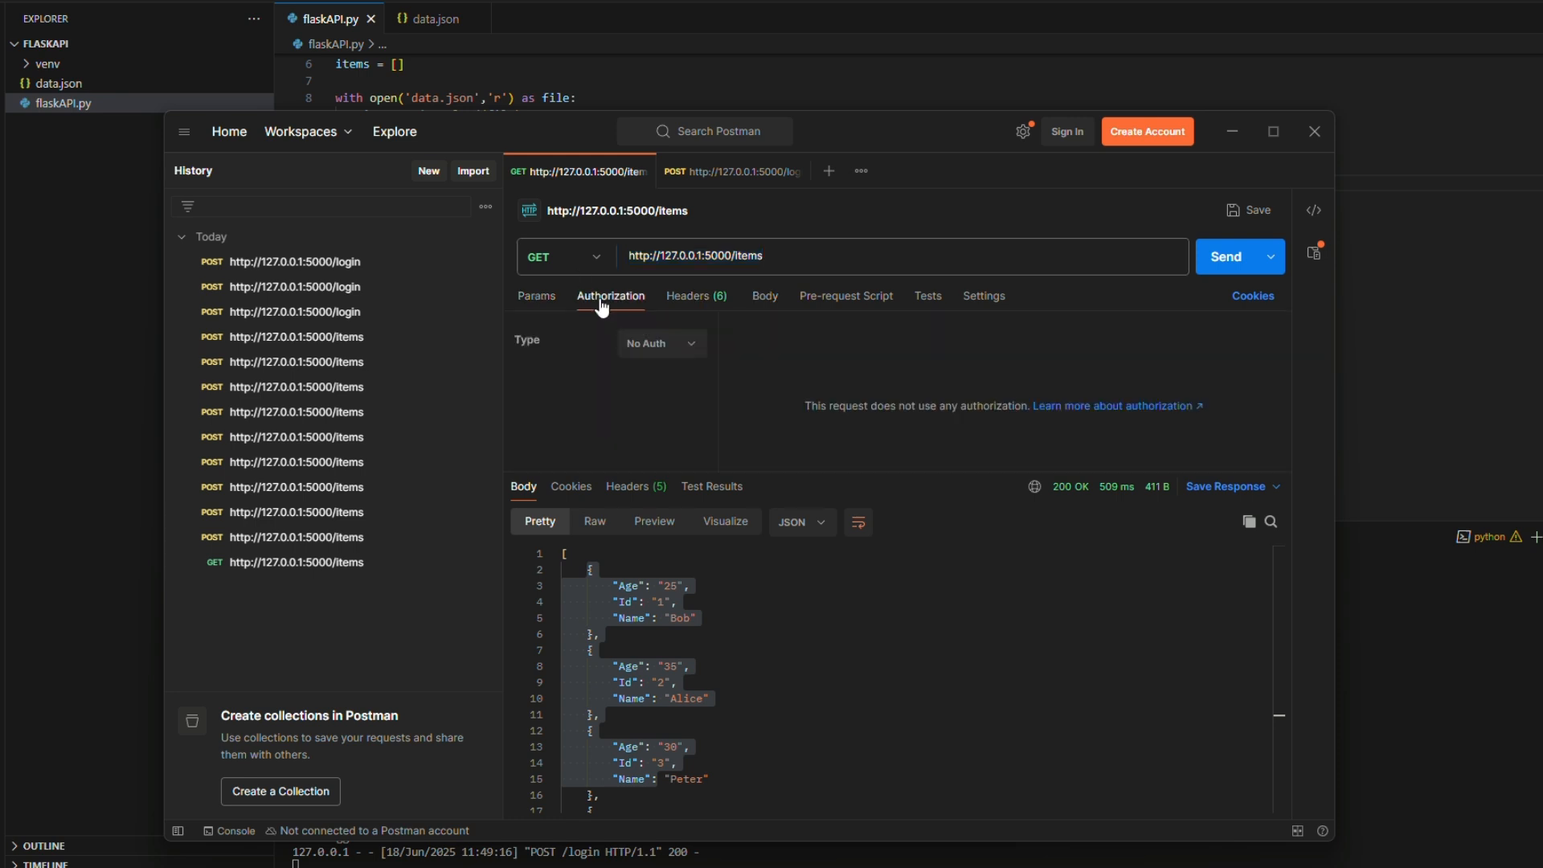
Set authorization to Bearer Token with the copied token and send, getting the items list with 200 OK.
left_click(662, 343)
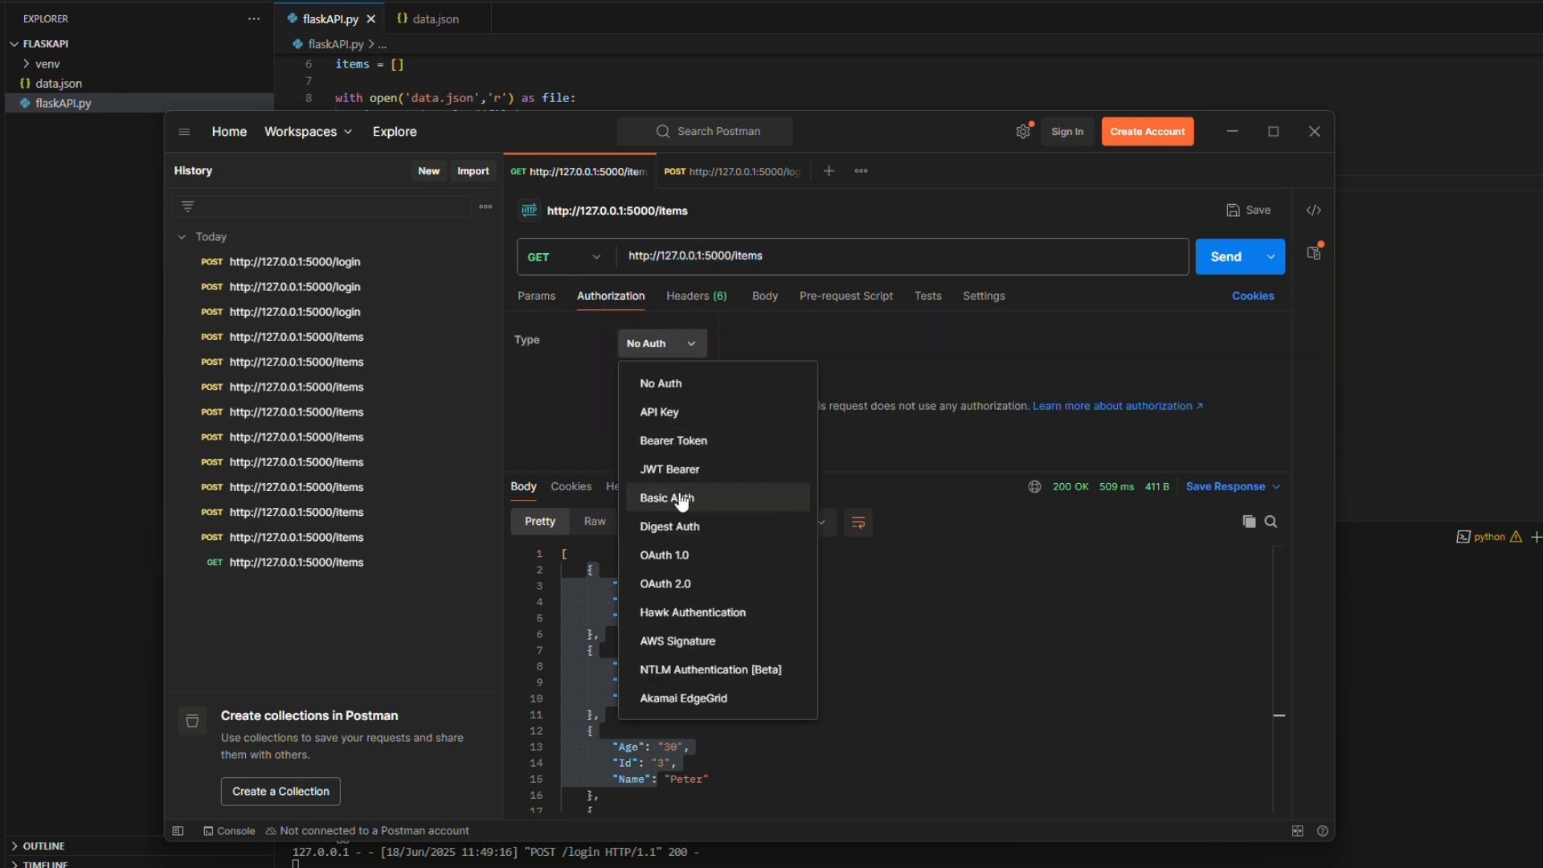
left_click(674, 441)
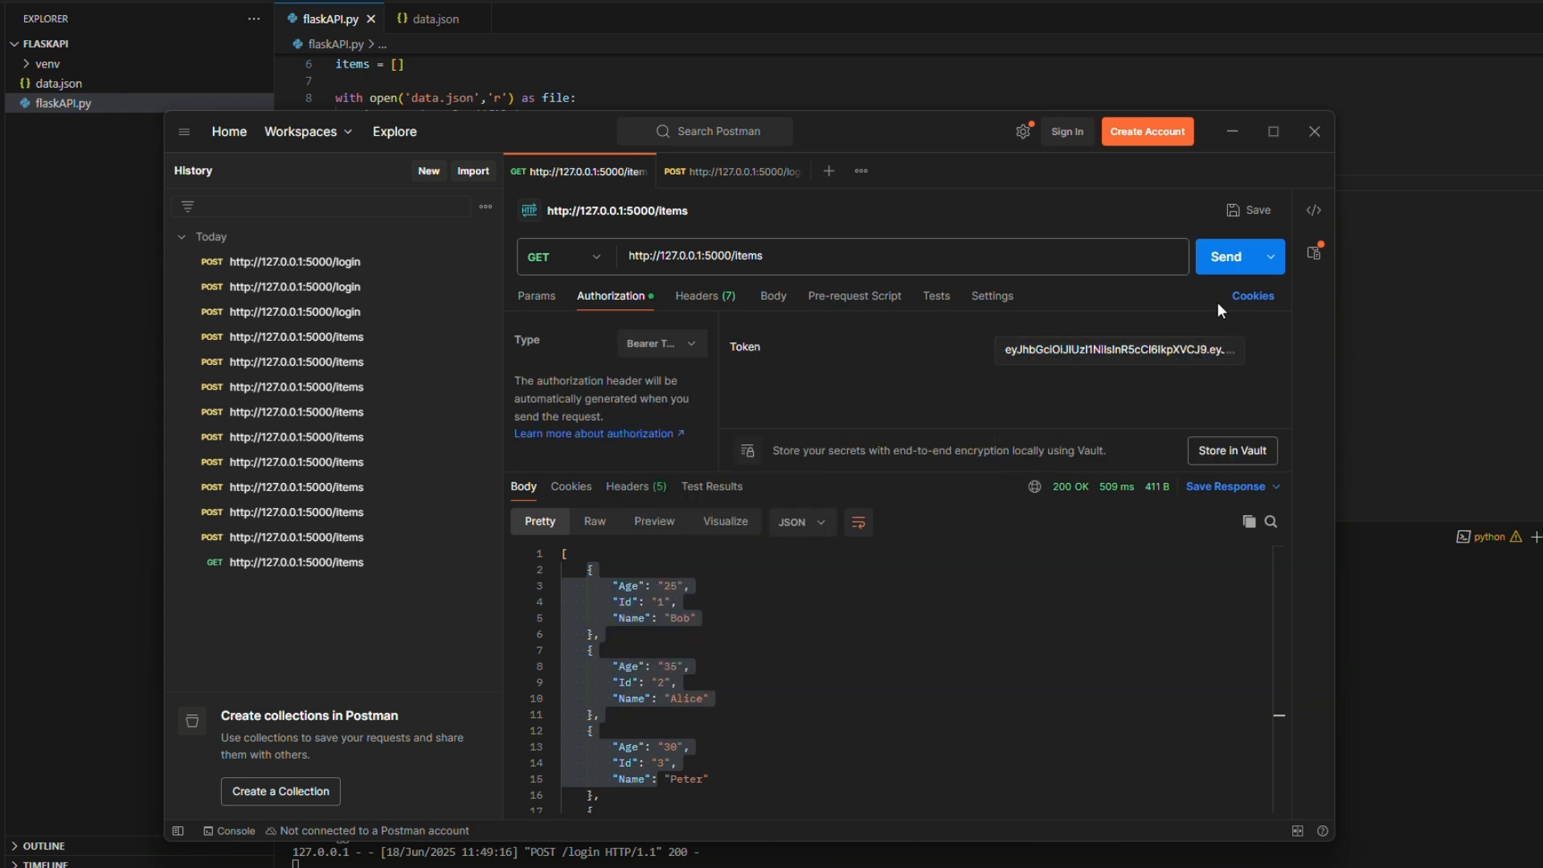
left_click(1225, 255)
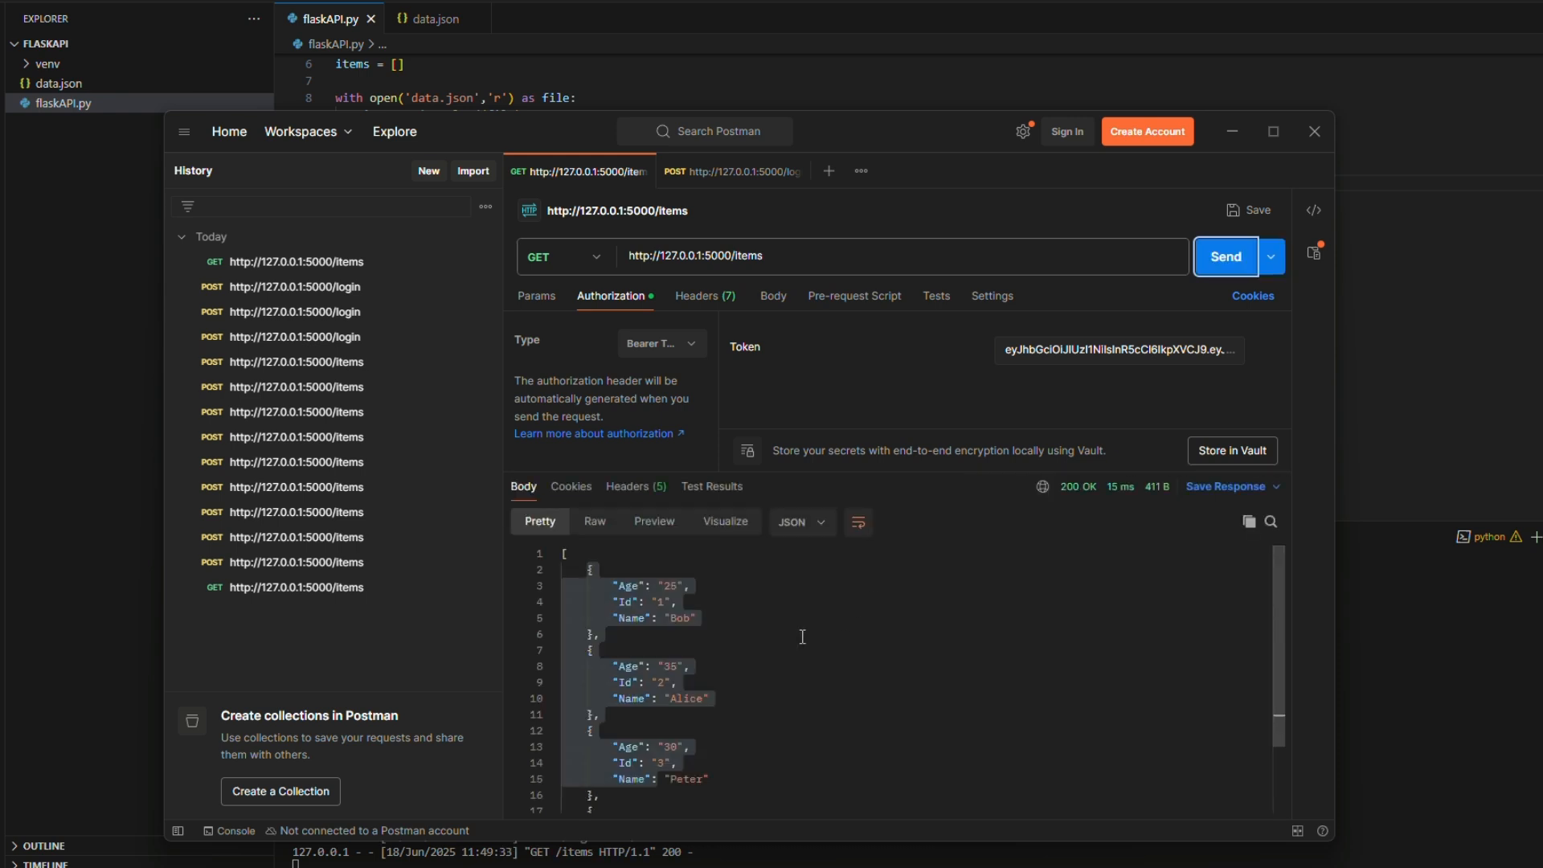